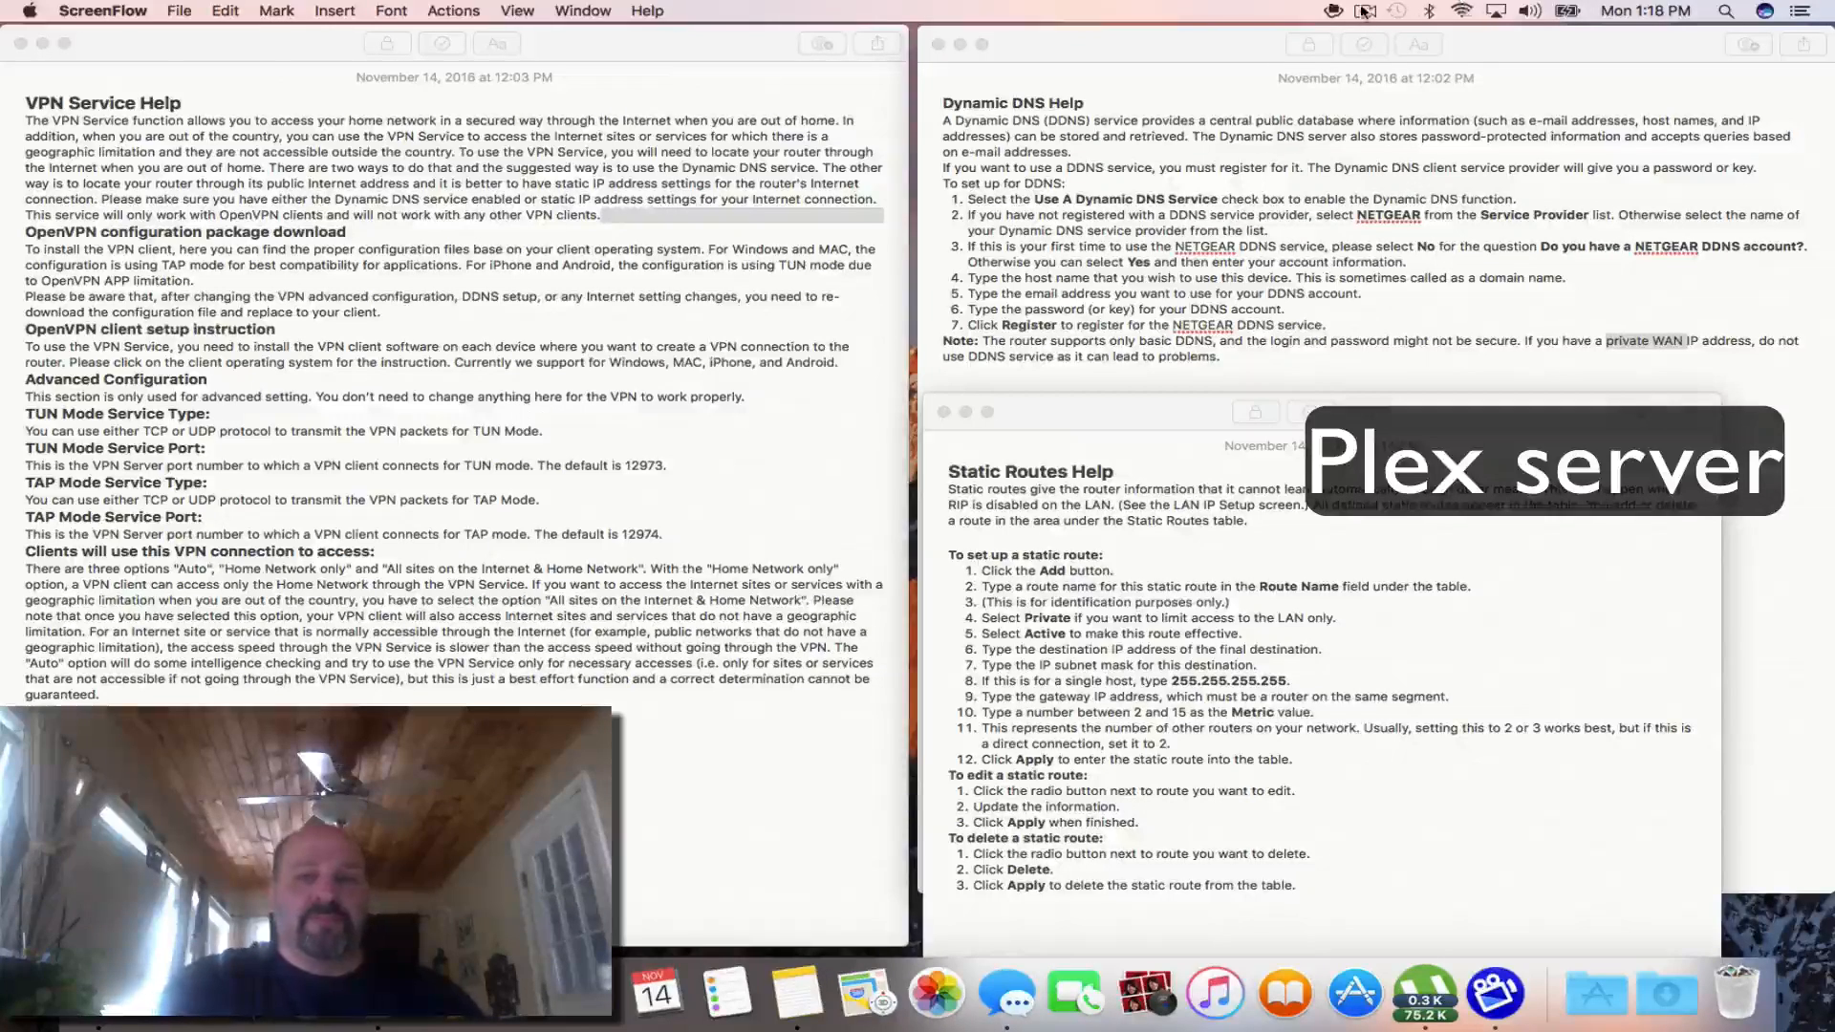
From the ReadyCloud menu-bar list, open the R9000 router's web admin page
{"action": "left_click", "coordinate": [1393, 12]}
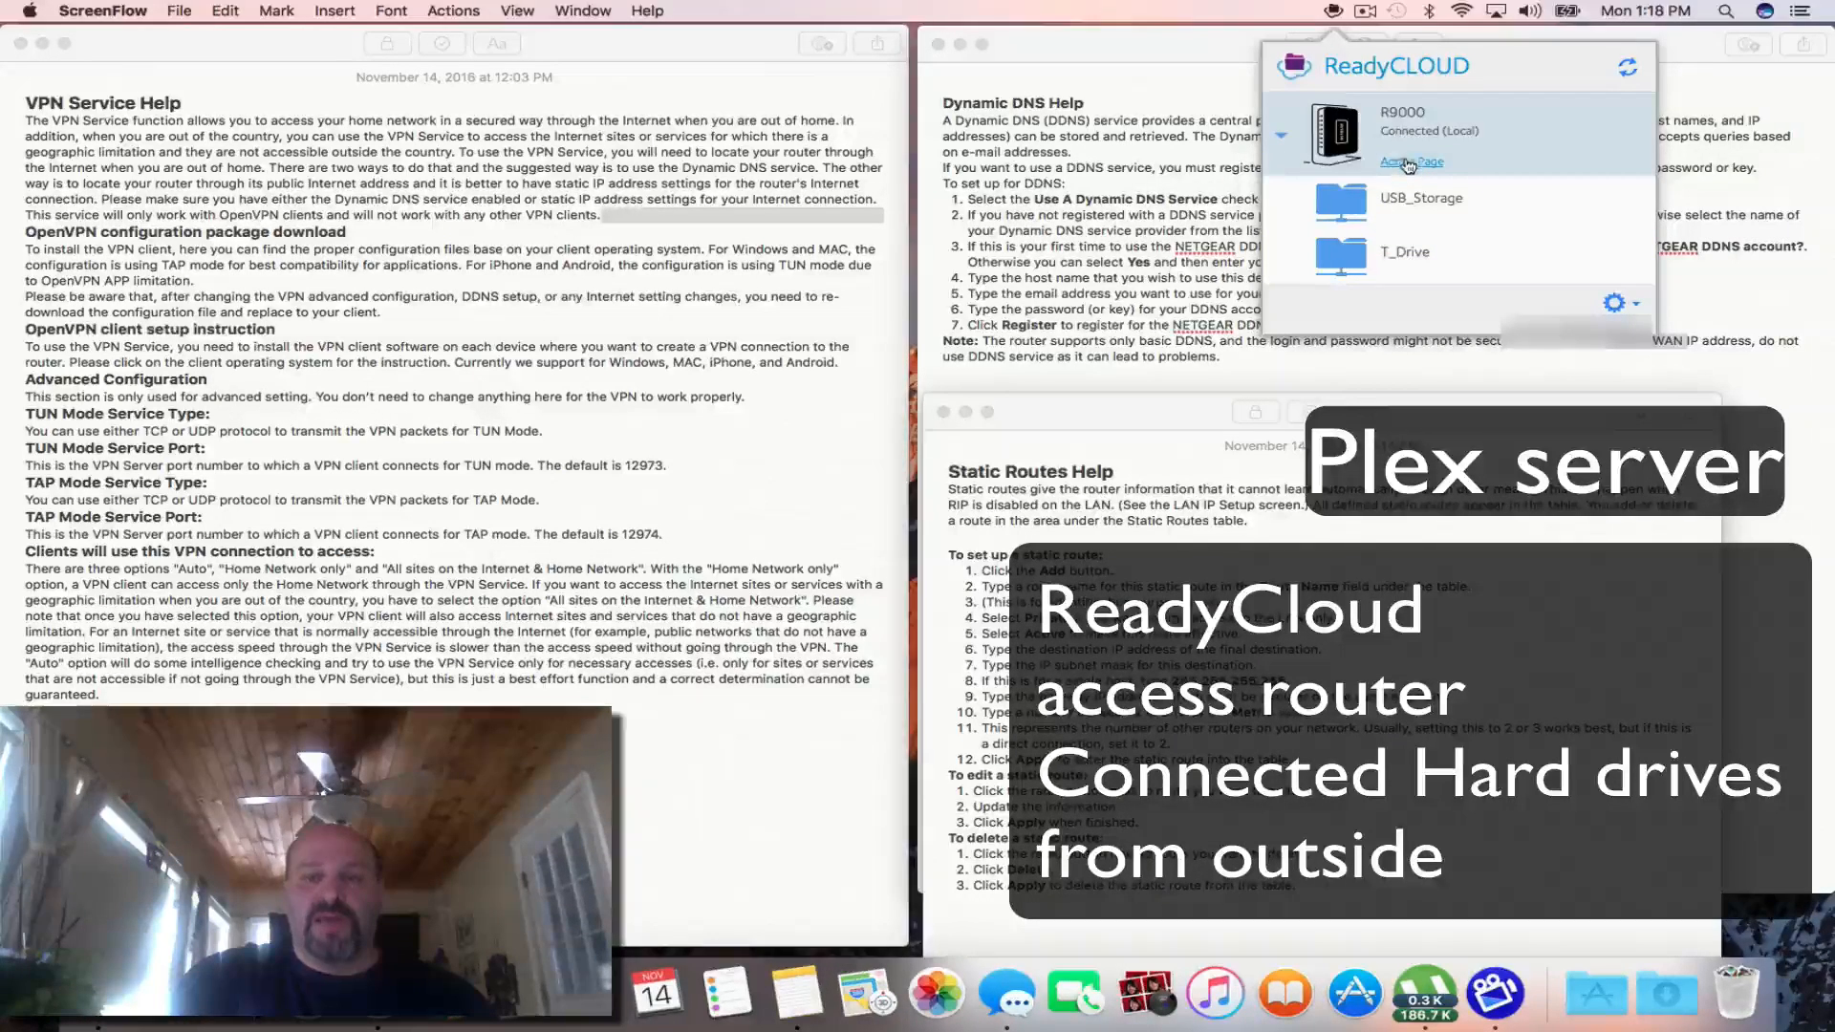
{"action": "left_click", "coordinate": [1409, 161]}
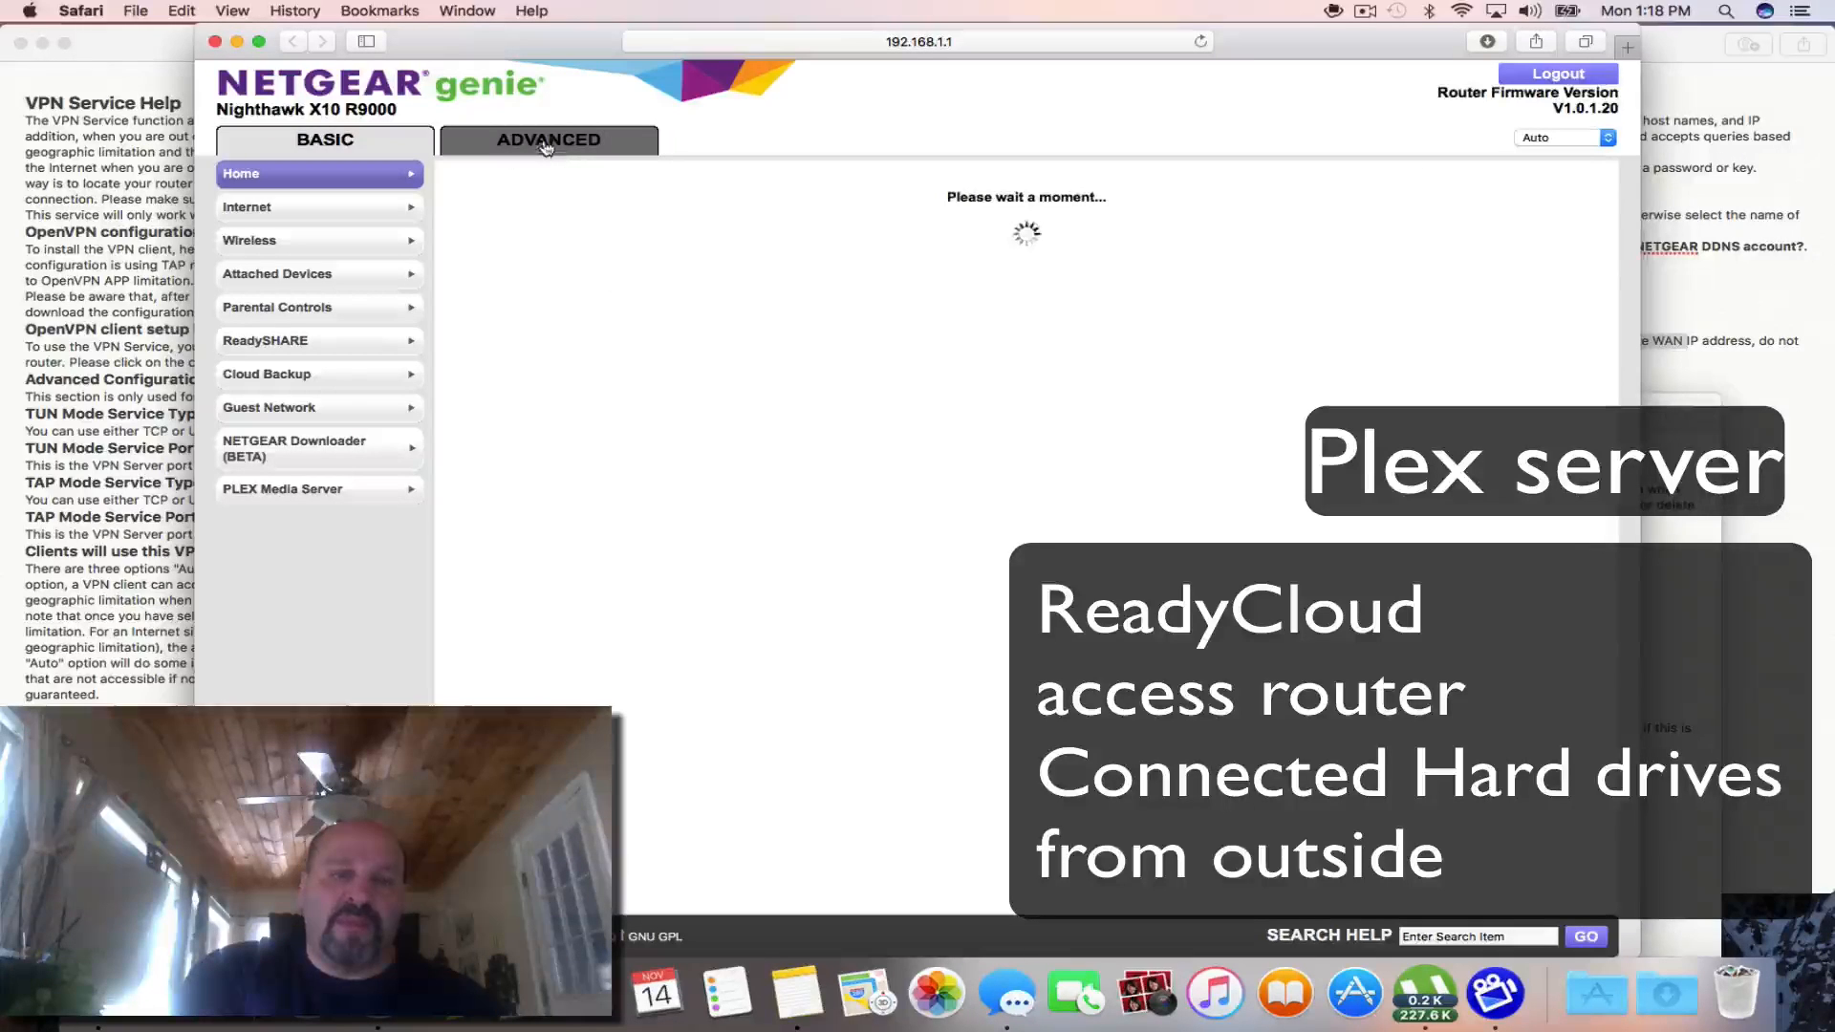
View Plex Media Server, the Downloader with BT kept as download type, then Cloud Backup
{"action": "left_click", "coordinate": [281, 487]}
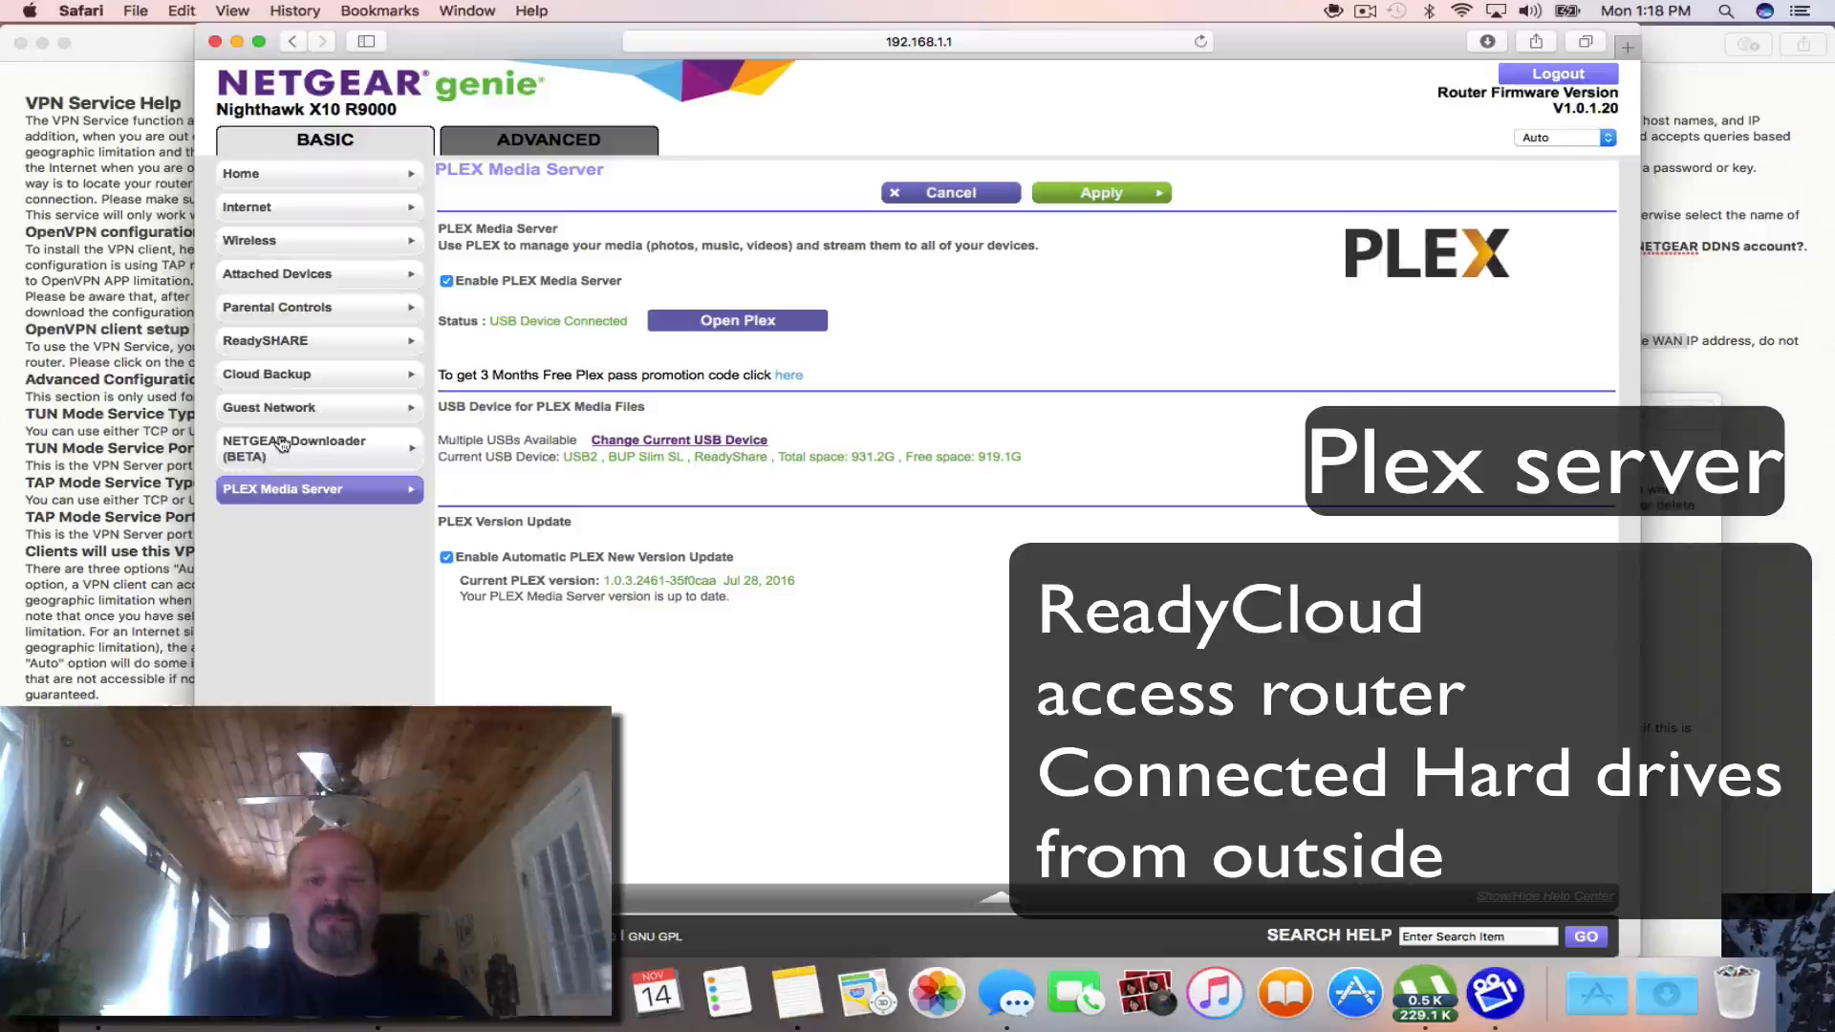
{"action": "left_click", "coordinate": [294, 449]}
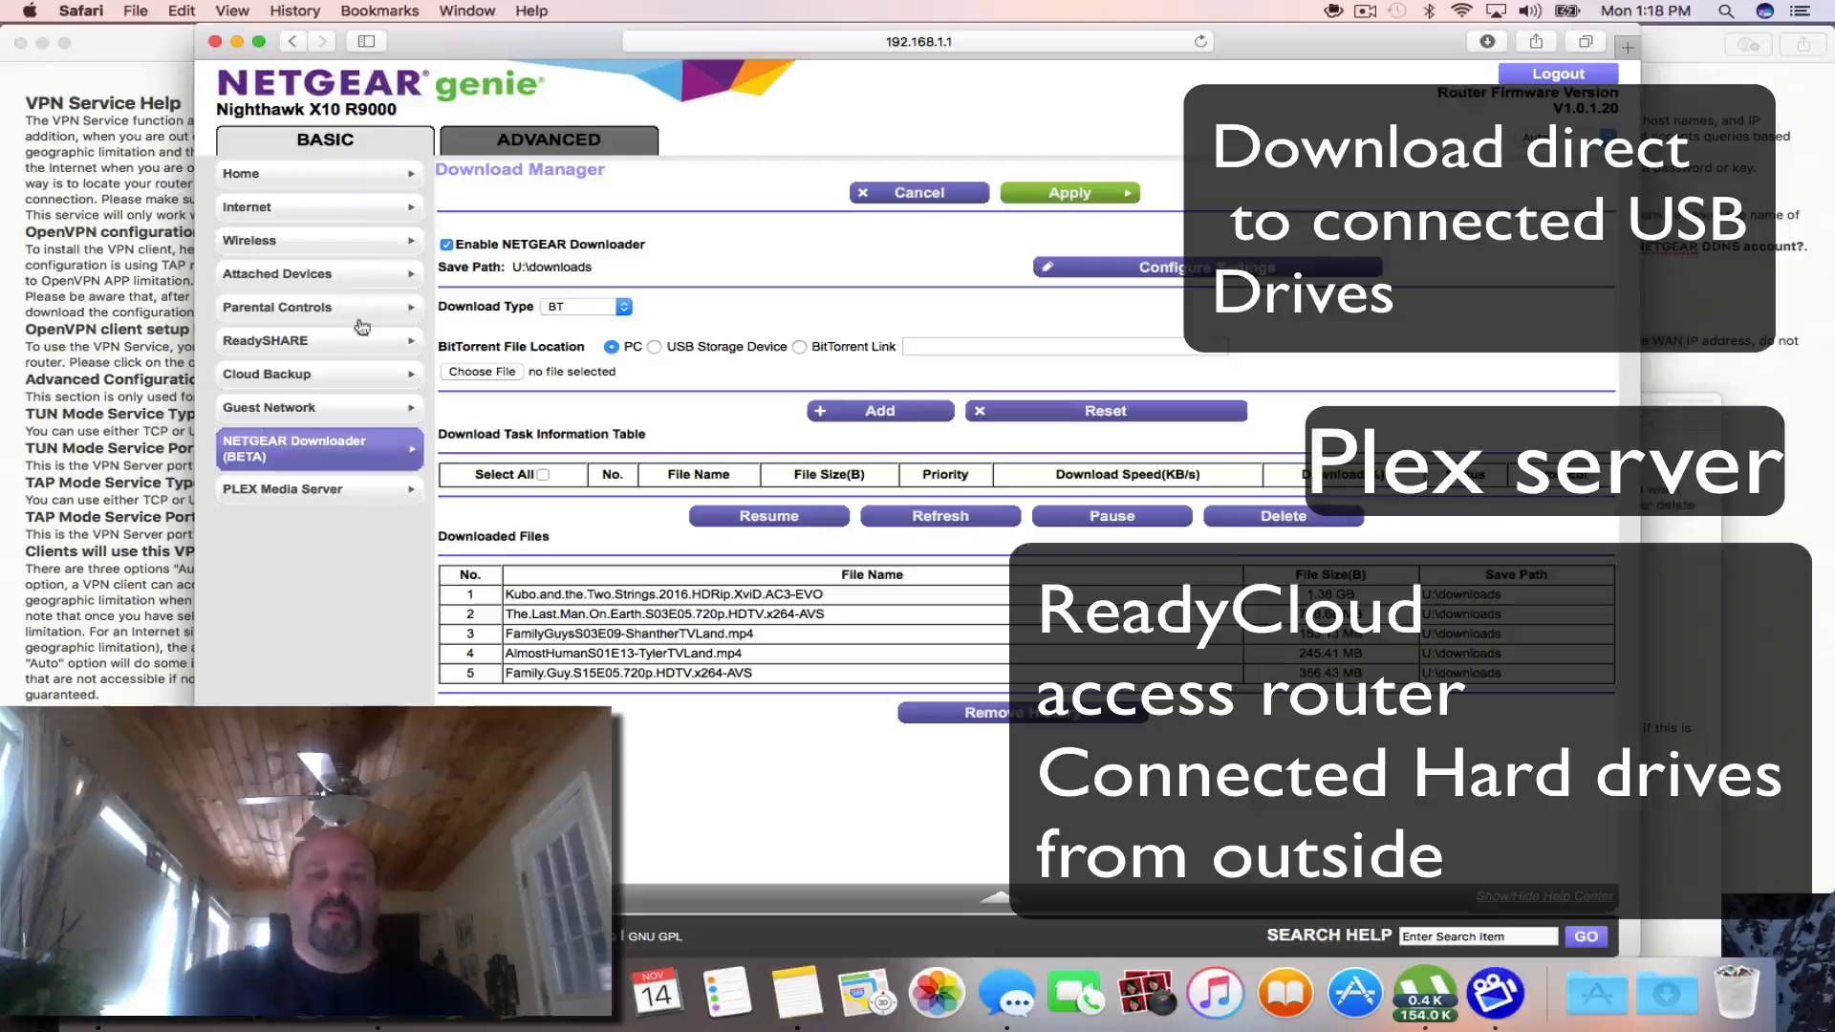
{"action": "left_click", "coordinate": [623, 306]}
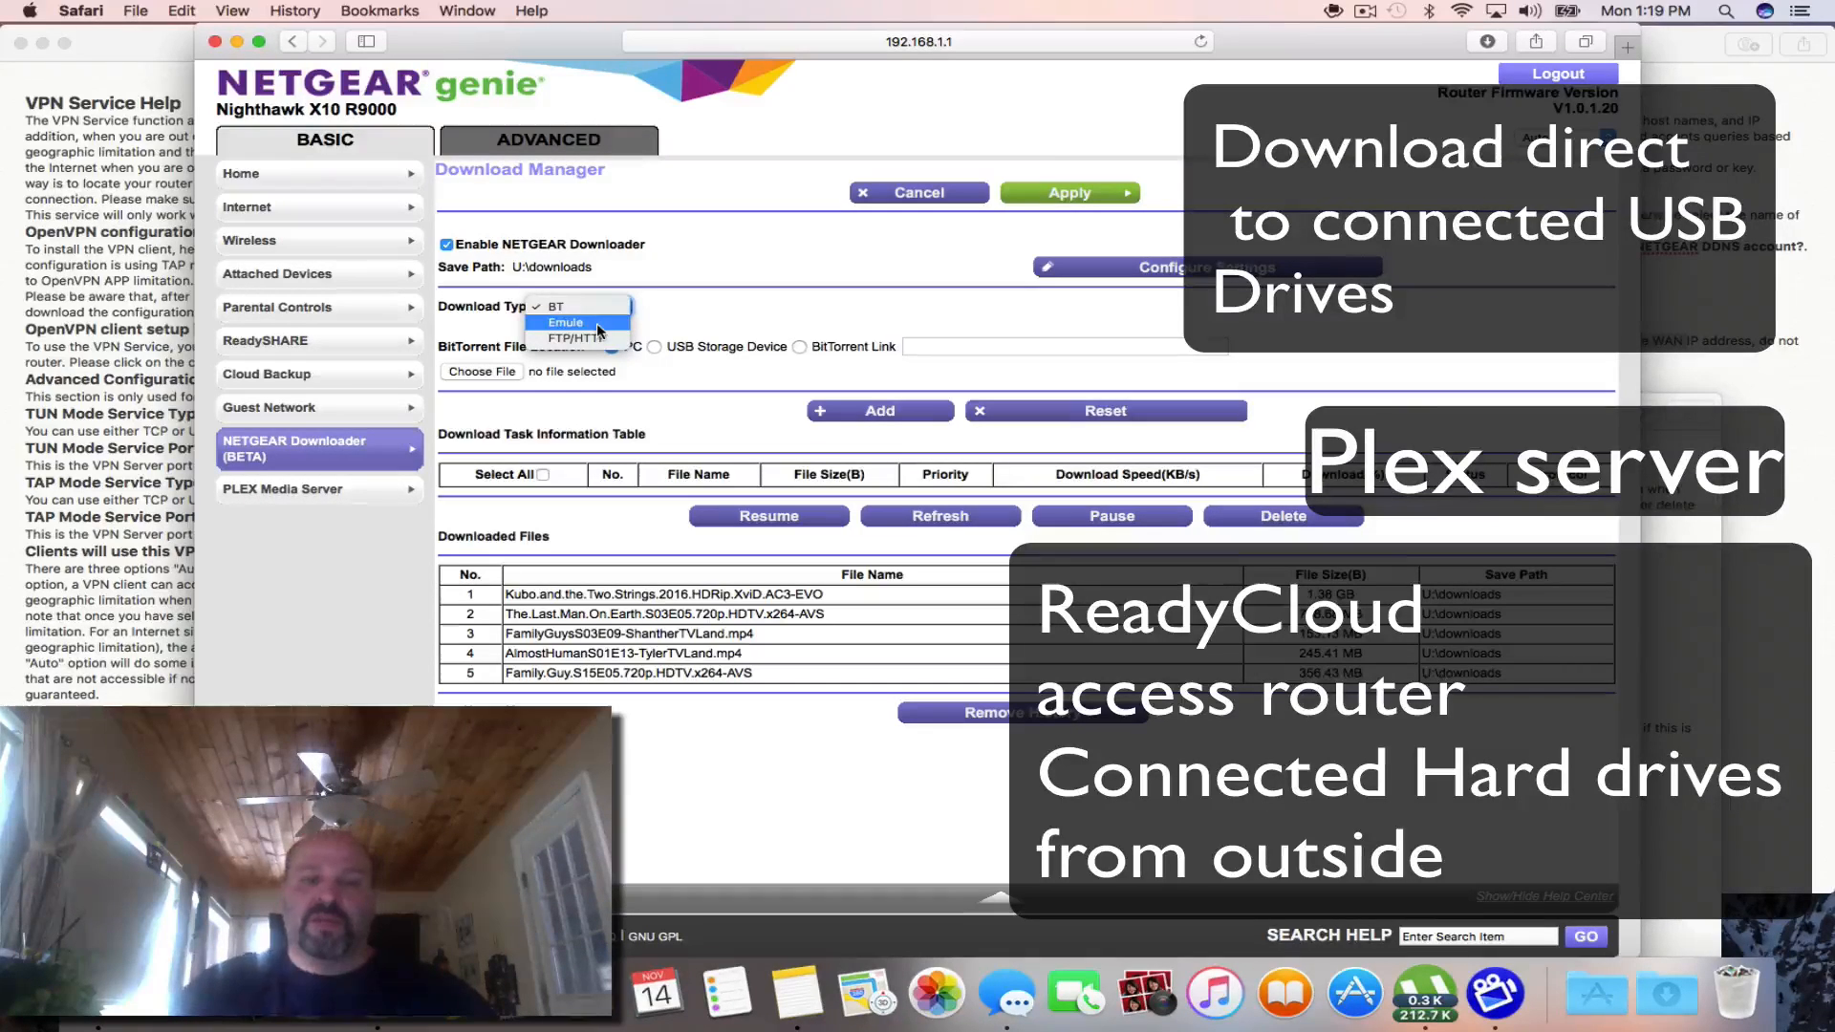
{"action": "left_click", "coordinate": [560, 306]}
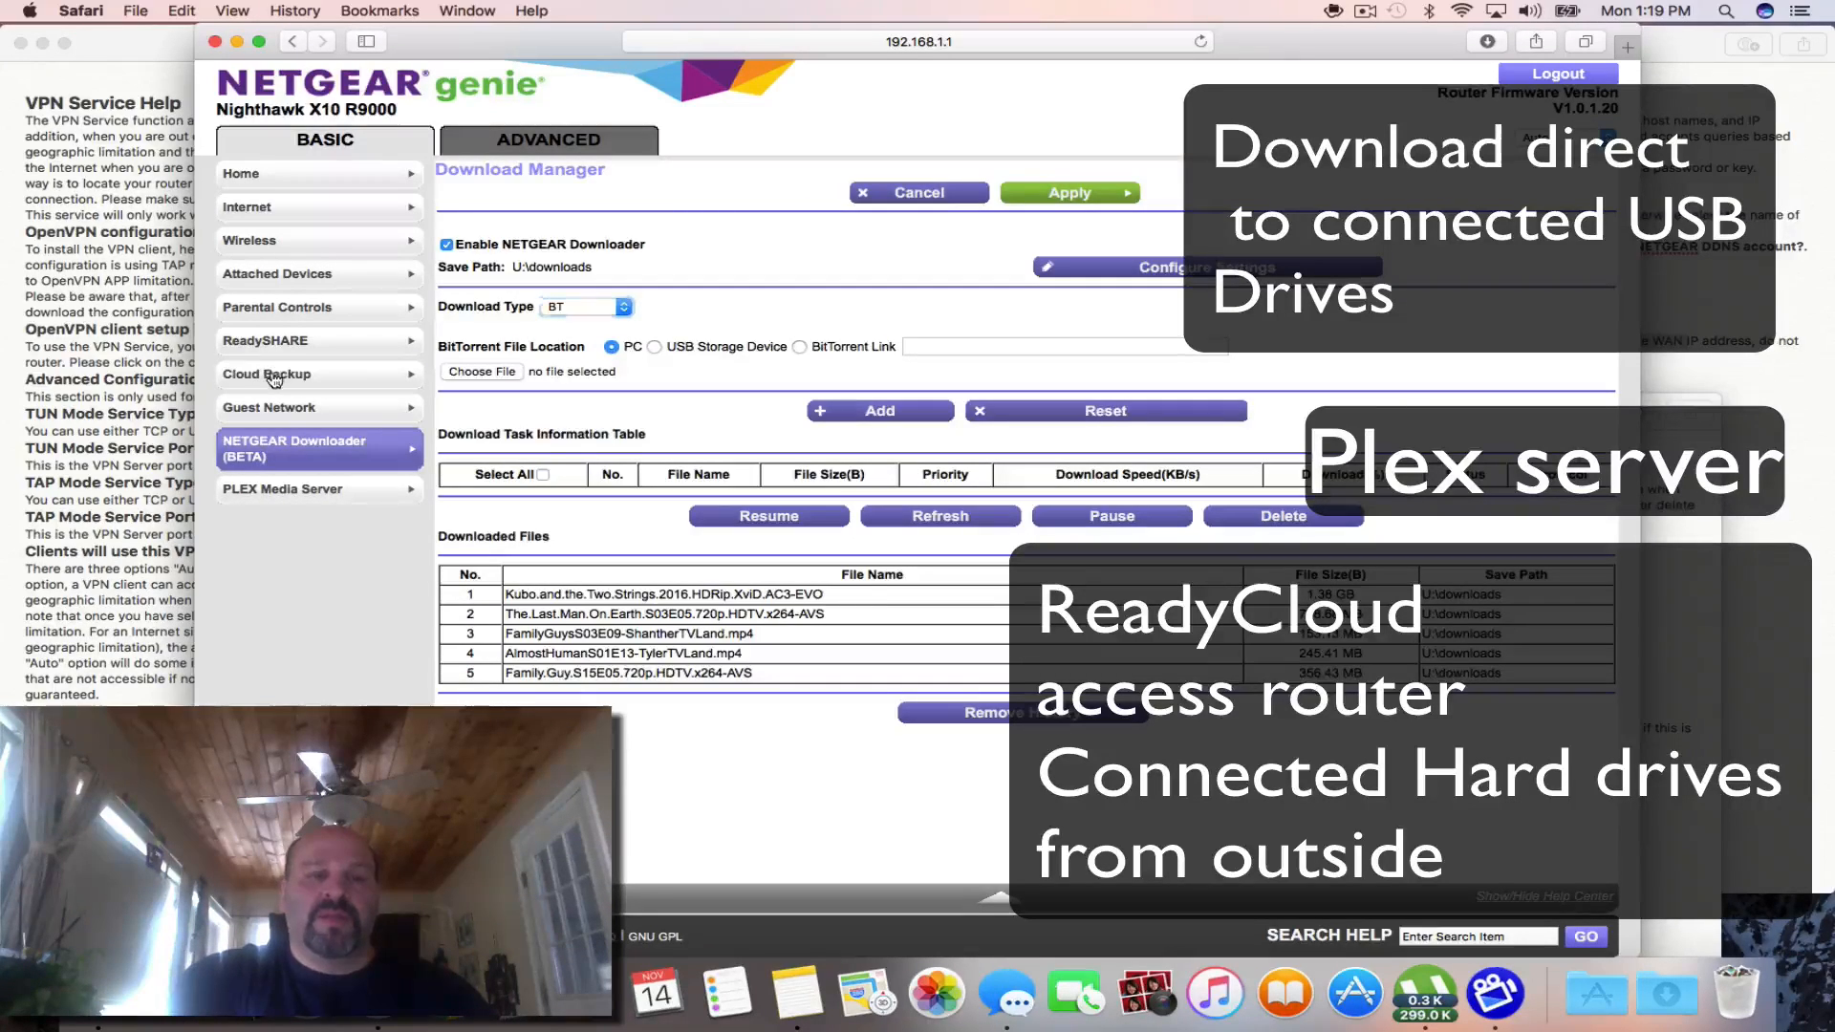
{"action": "left_click", "coordinate": [265, 372]}
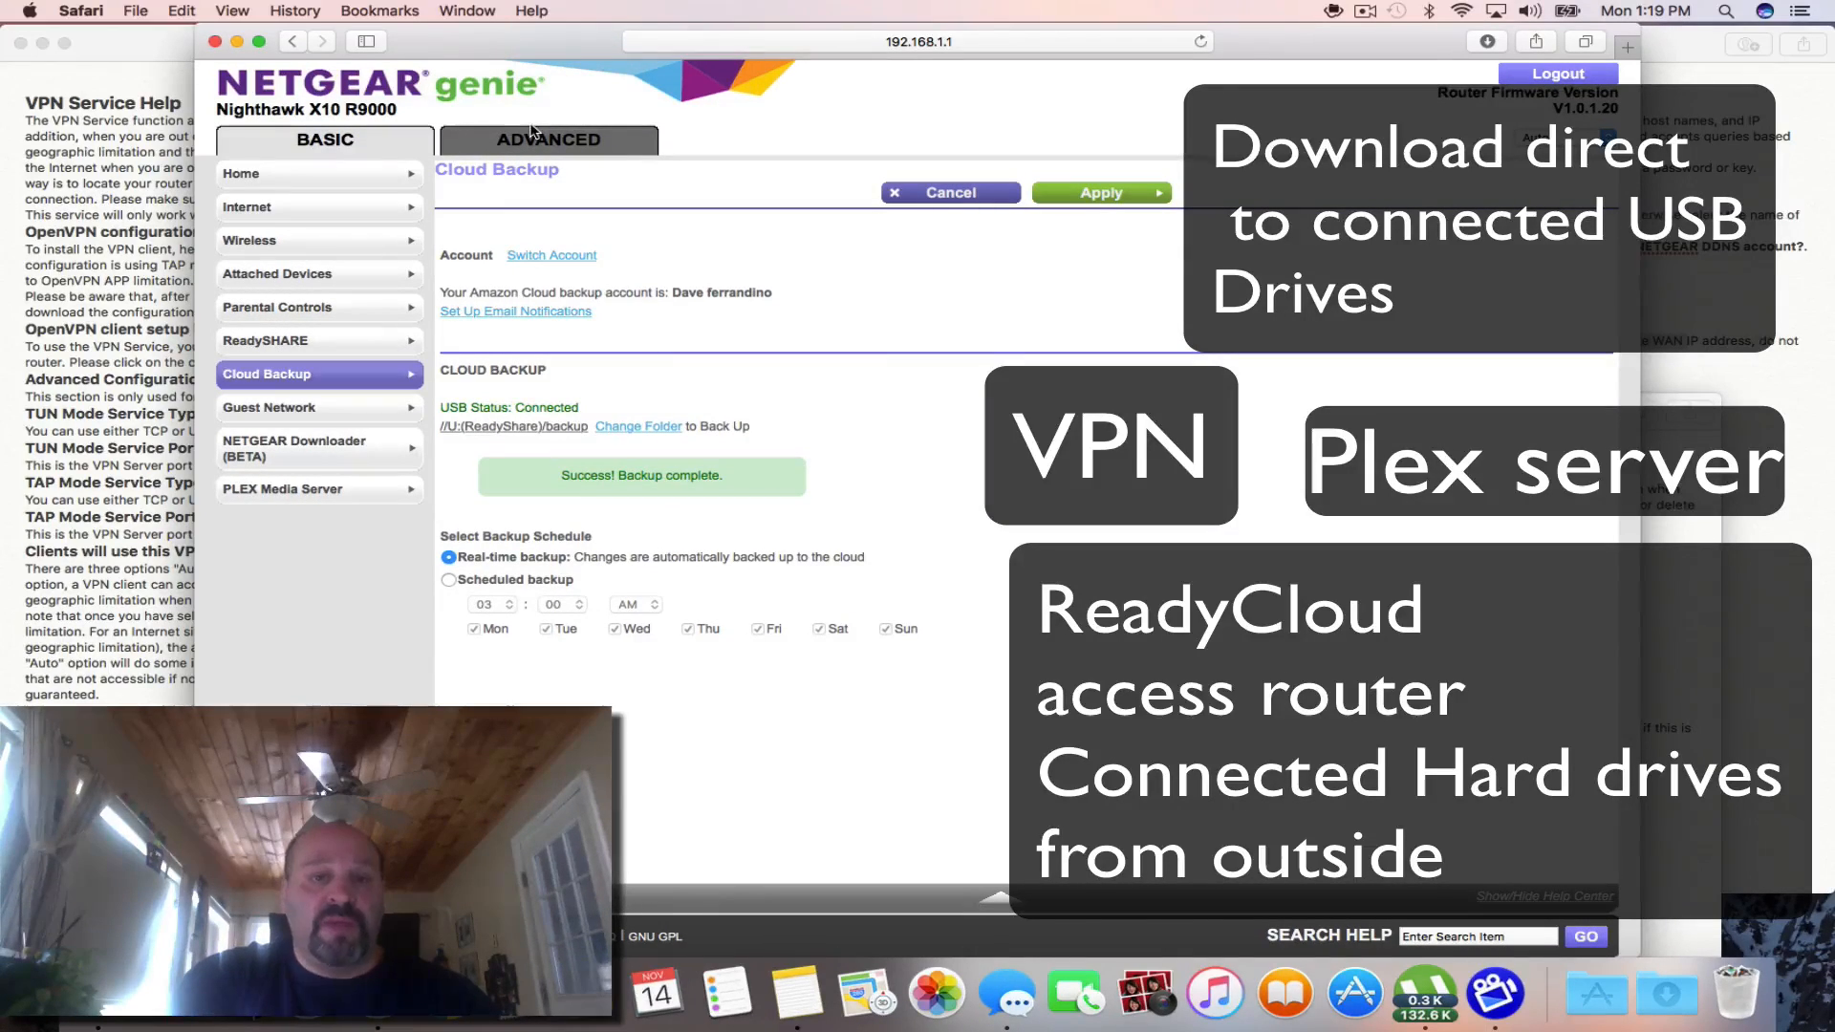
Go to Advanced > Advanced Setup > VPN Service in the router admin
{"action": "left_click", "coordinate": [548, 140]}
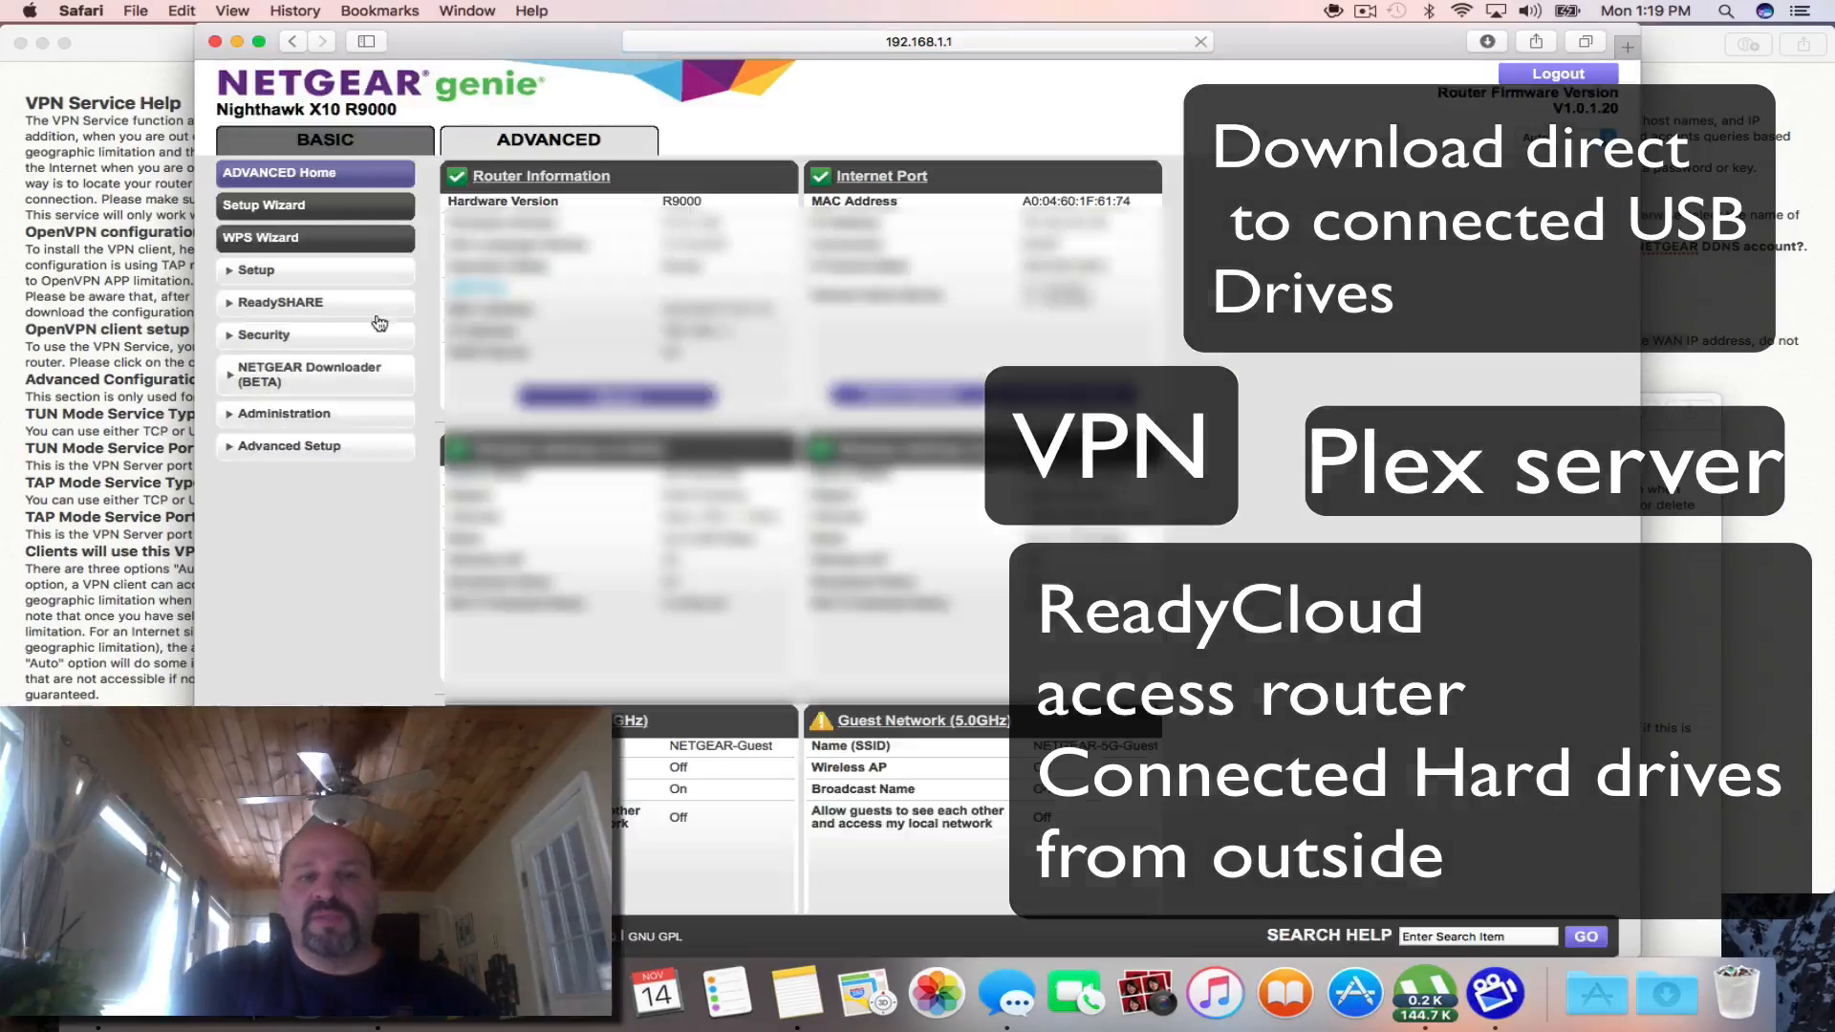
{"action": "left_click", "coordinate": [288, 445]}
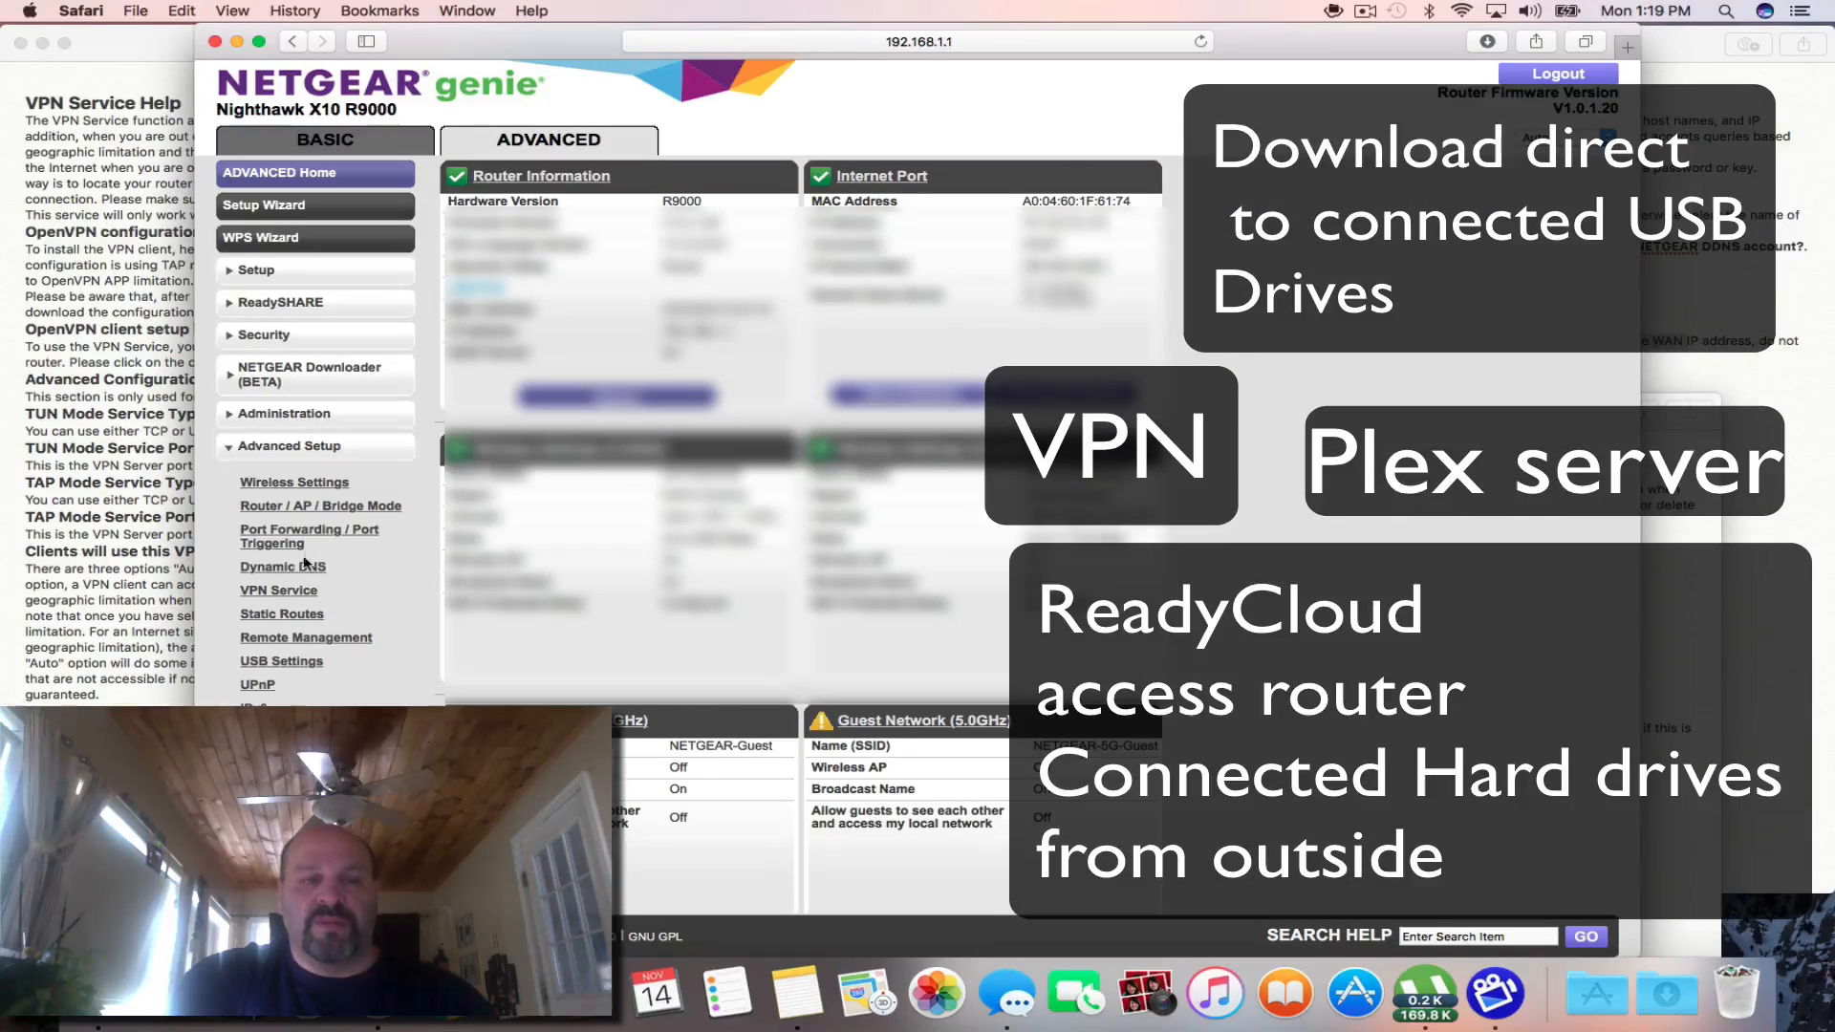
{"action": "left_click", "coordinate": [279, 596]}
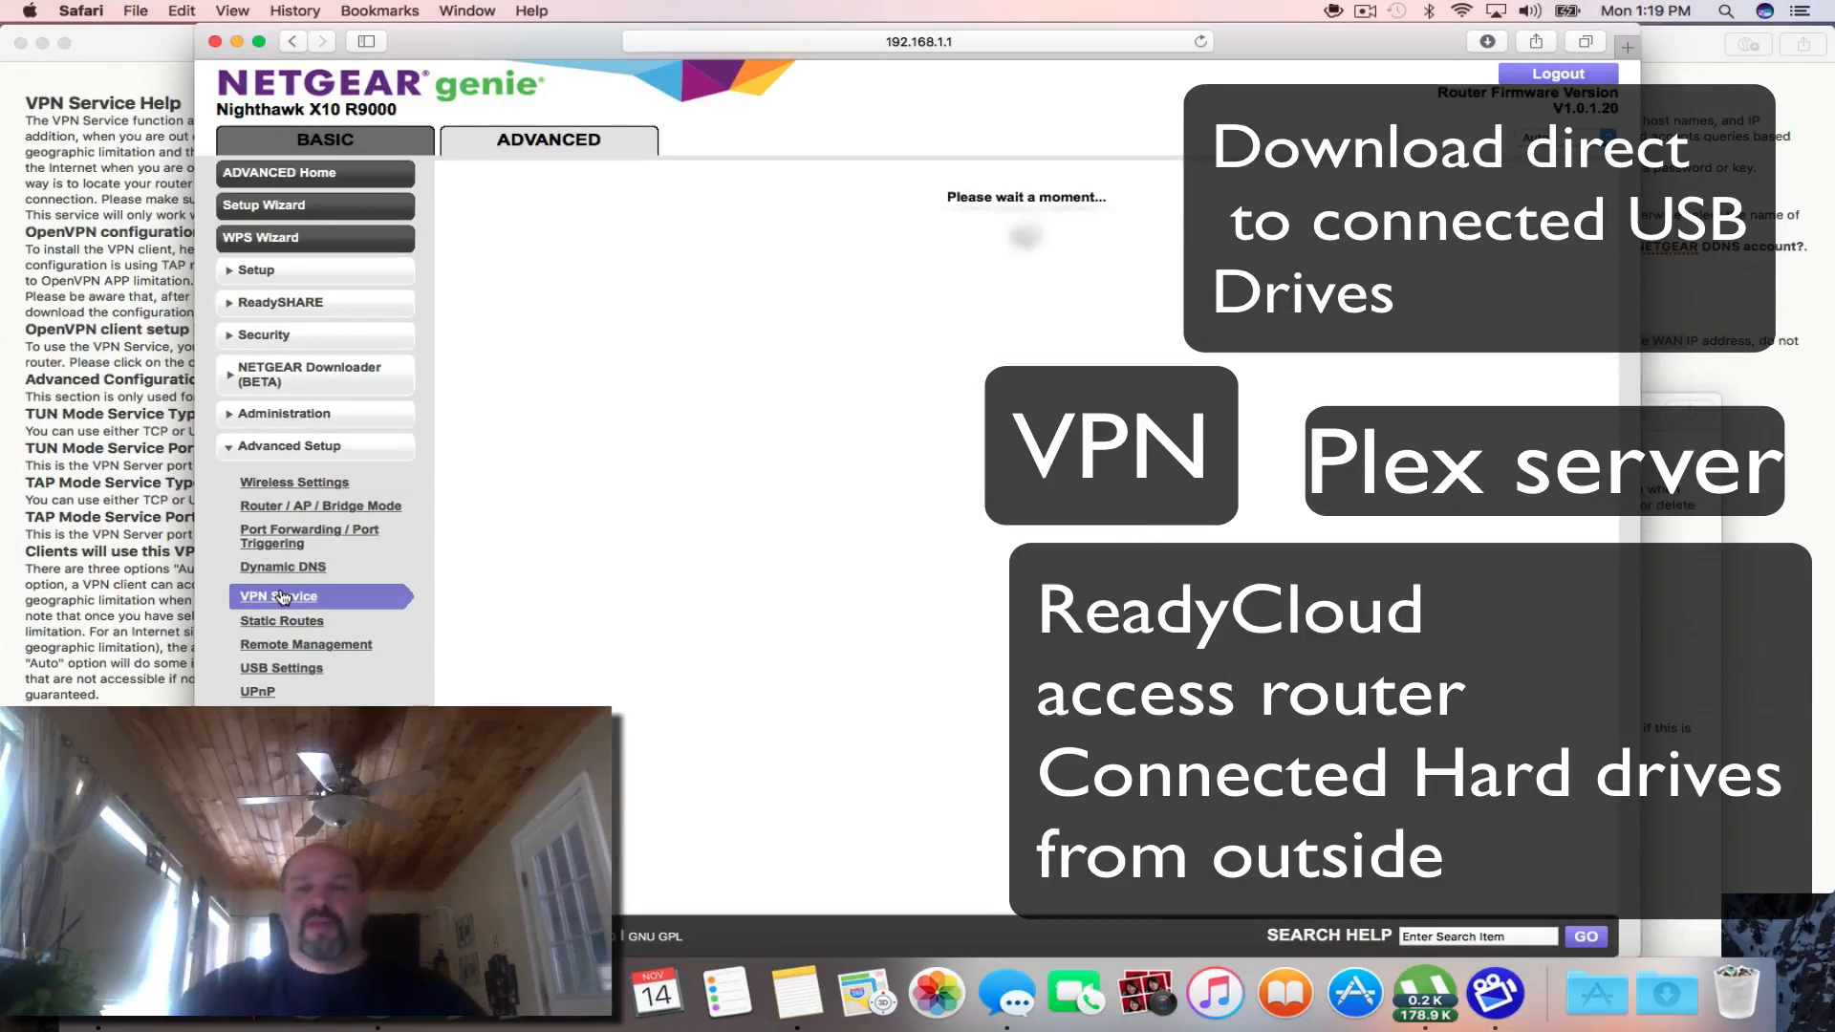
{"action": "left_click", "coordinate": [279, 596]}
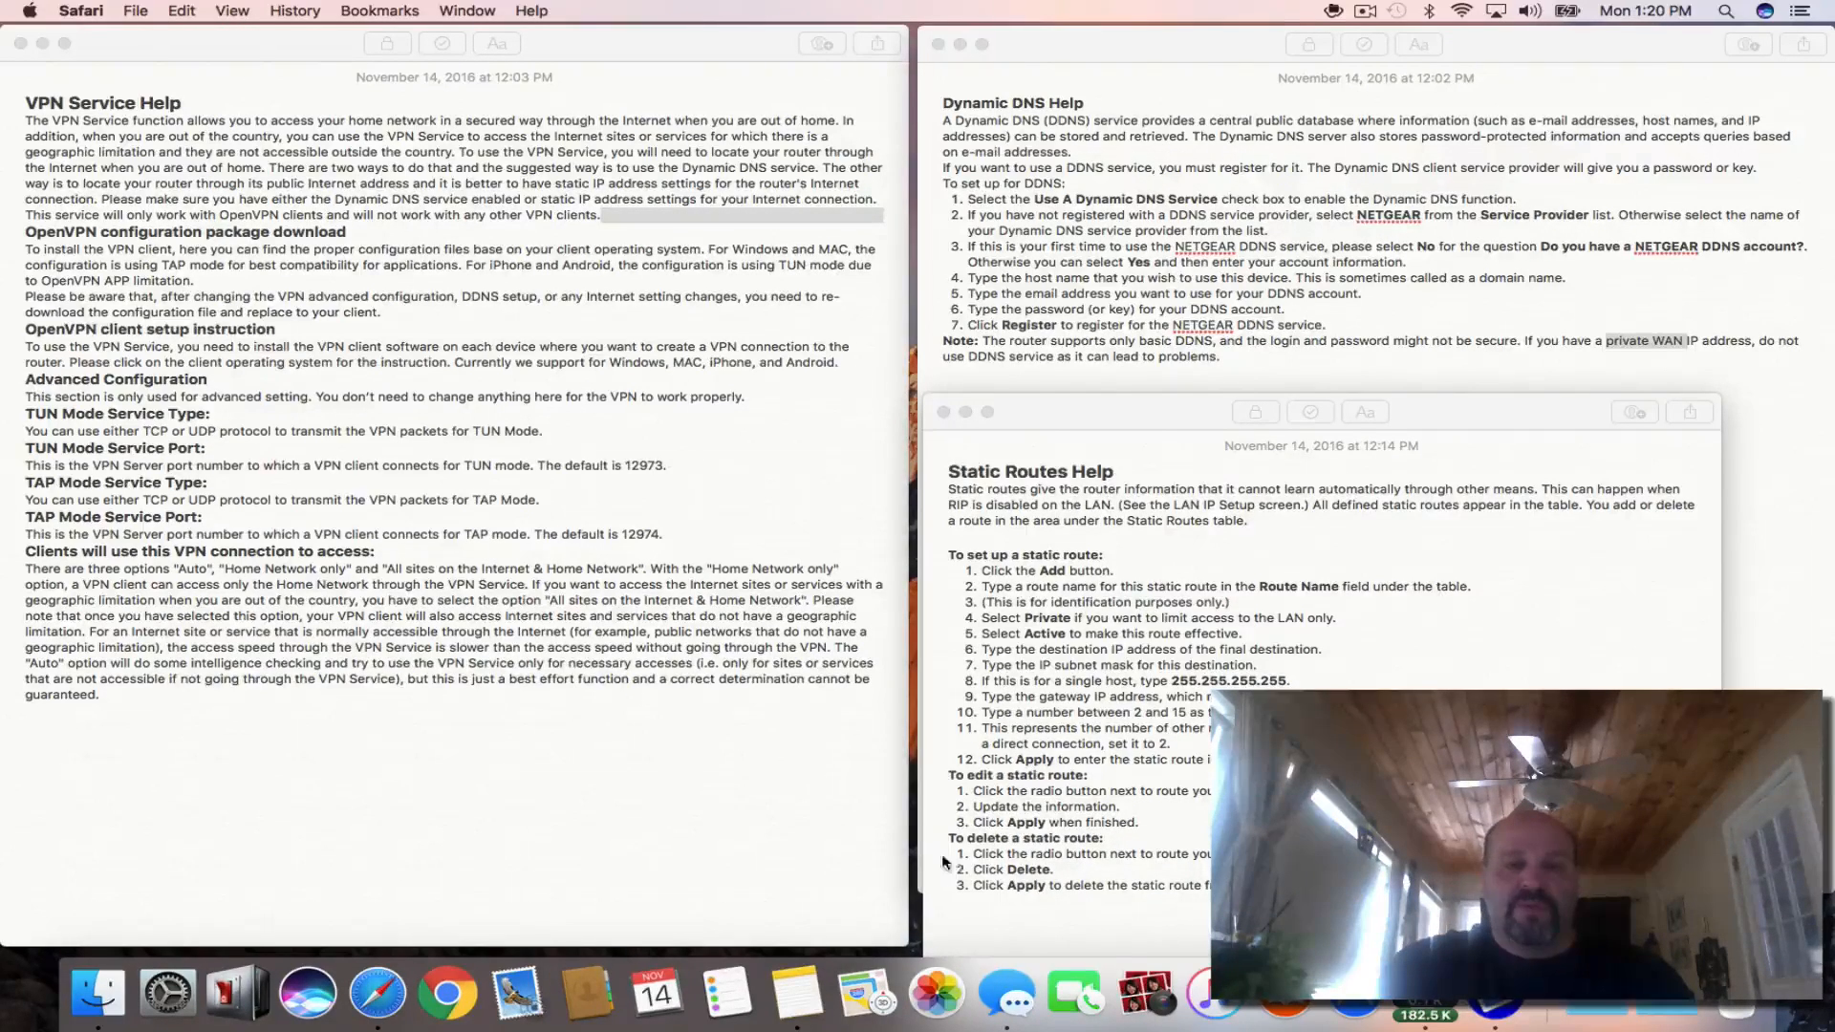
{"action": "mouse_move", "coordinate": [992, 892]}
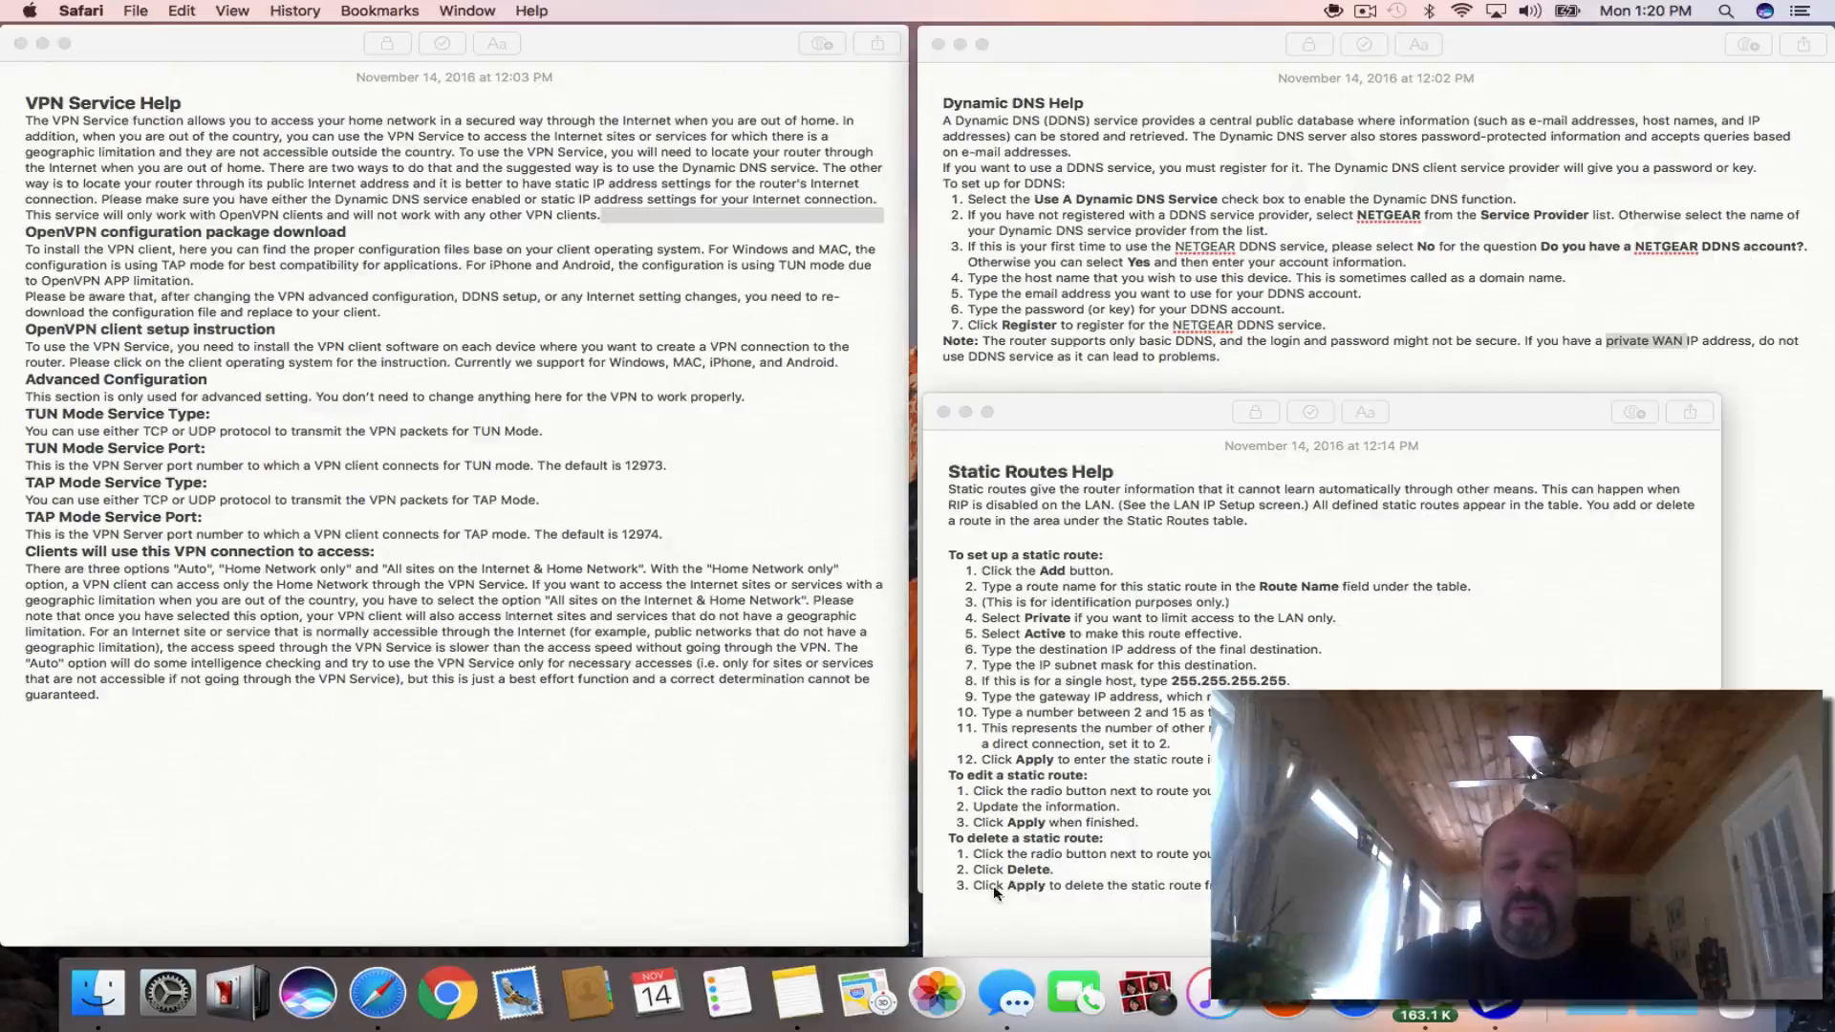
Bring the router's VPN Service settings page back to the front after reading the help texts
{"action": "left_click", "coordinate": [376, 993]}
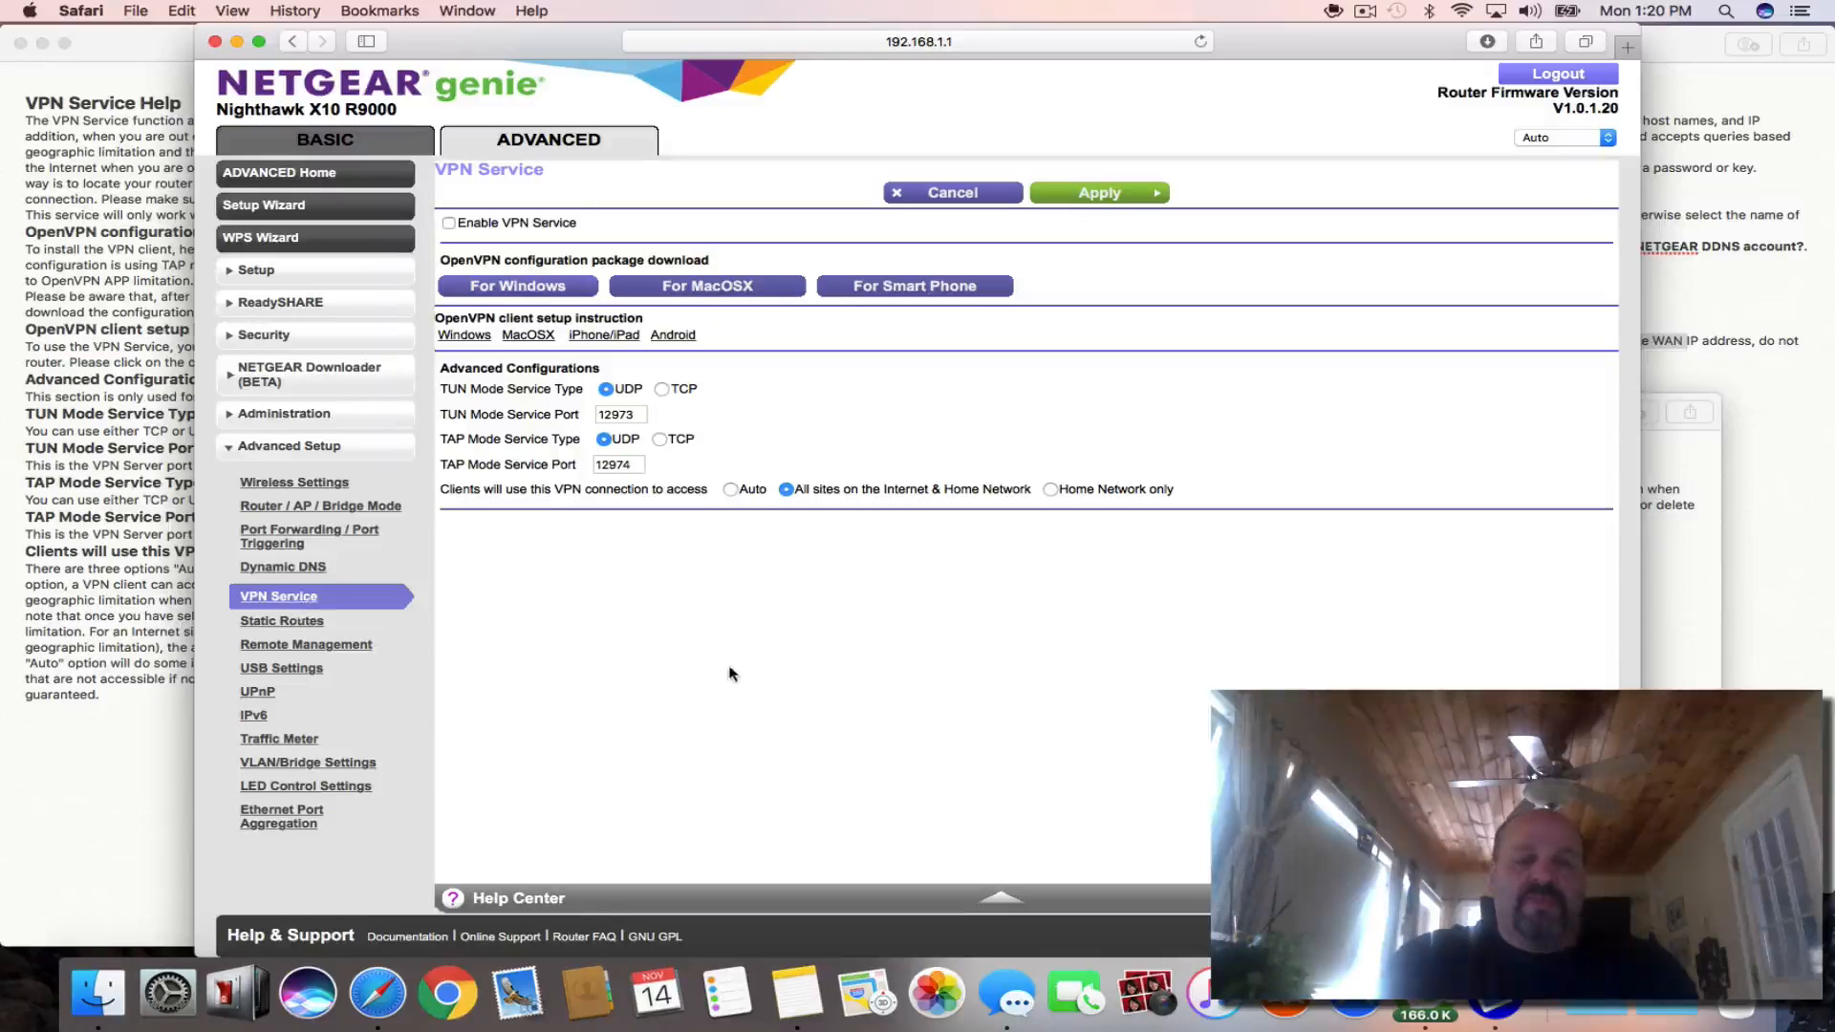
{"action": "mouse_move", "coordinate": [779, 648]}
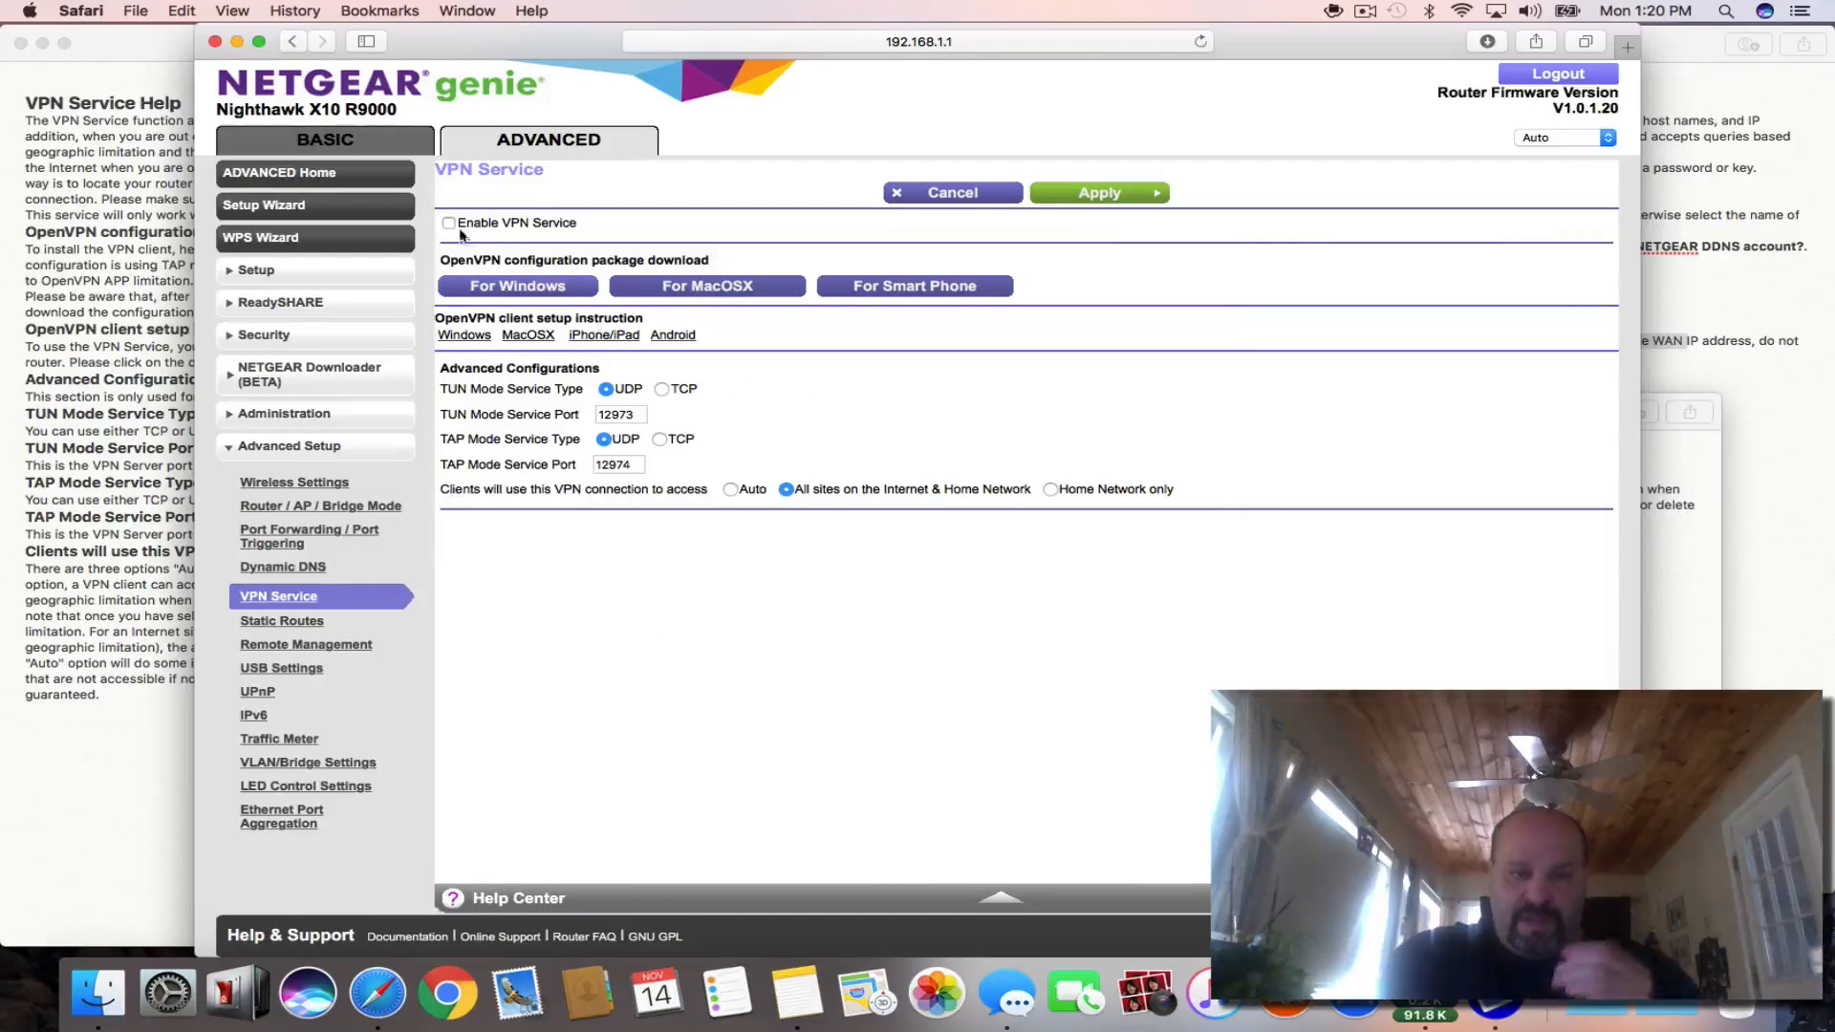
Enable VPN Service and apply, triggering the Dynamic DNS recommendation notice
{"action": "left_click", "coordinate": [447, 221]}
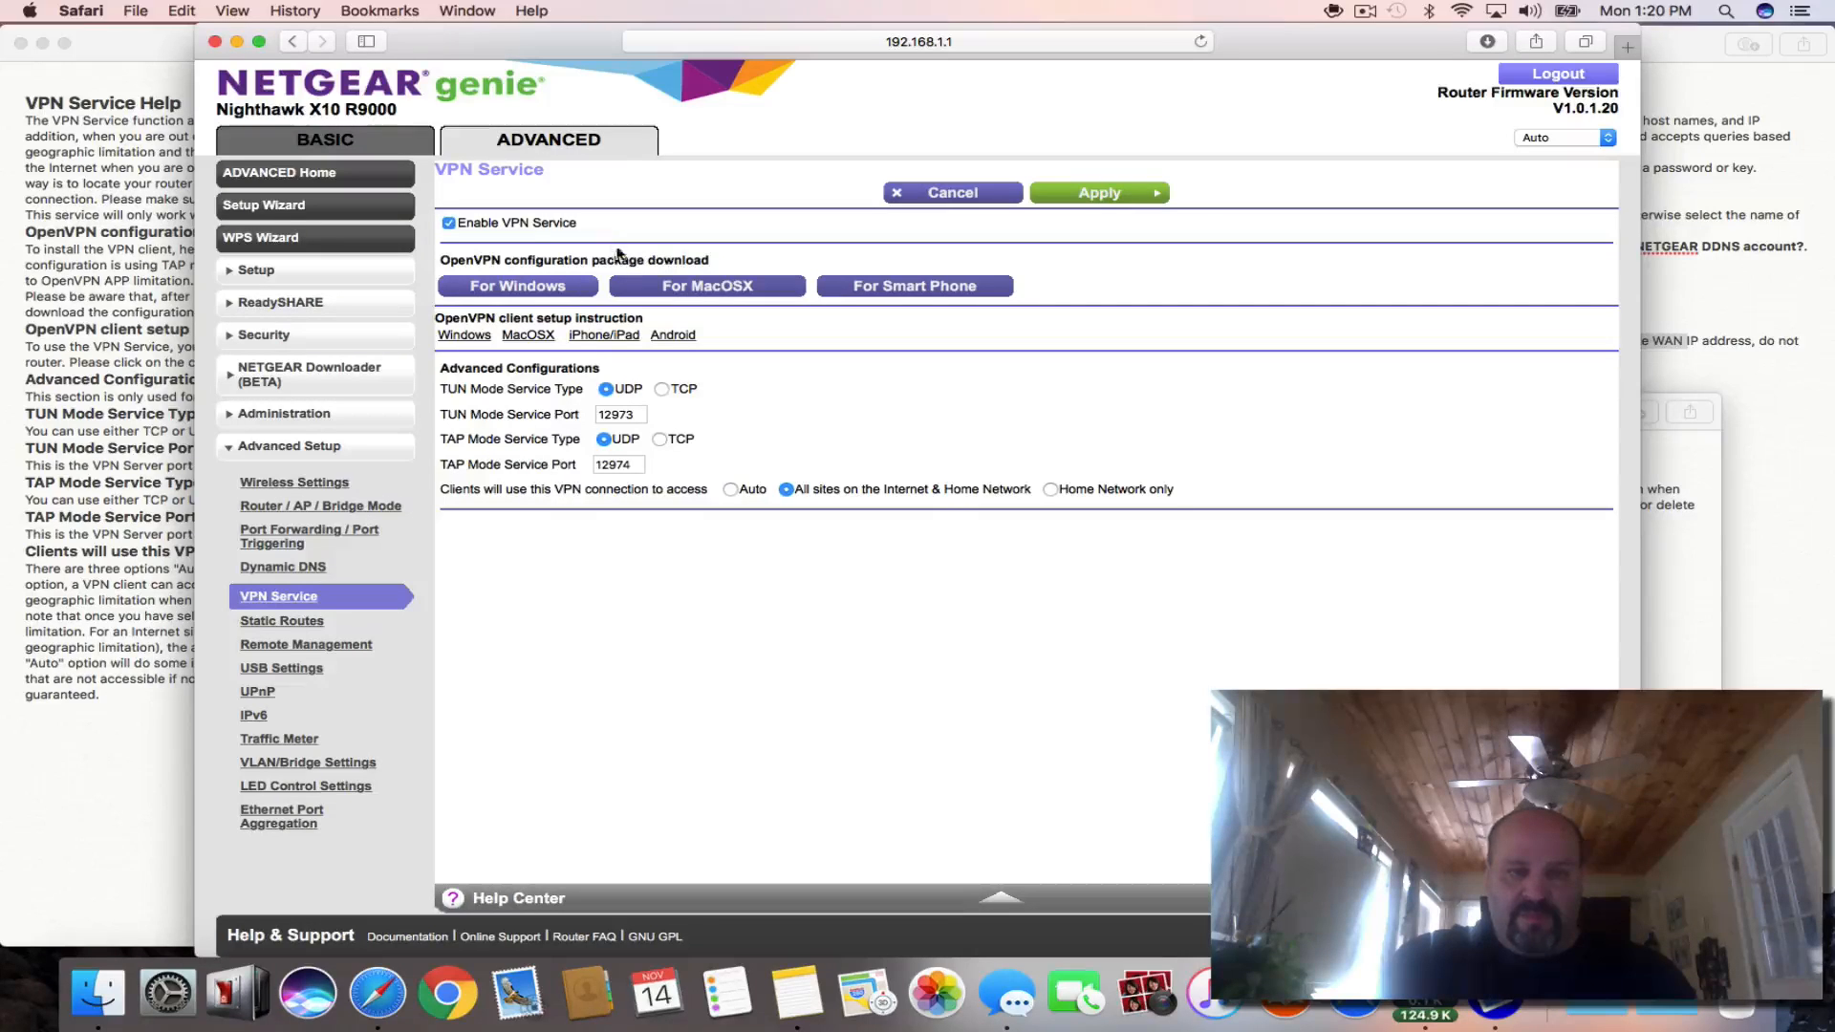
{"action": "left_click", "coordinate": [1097, 191]}
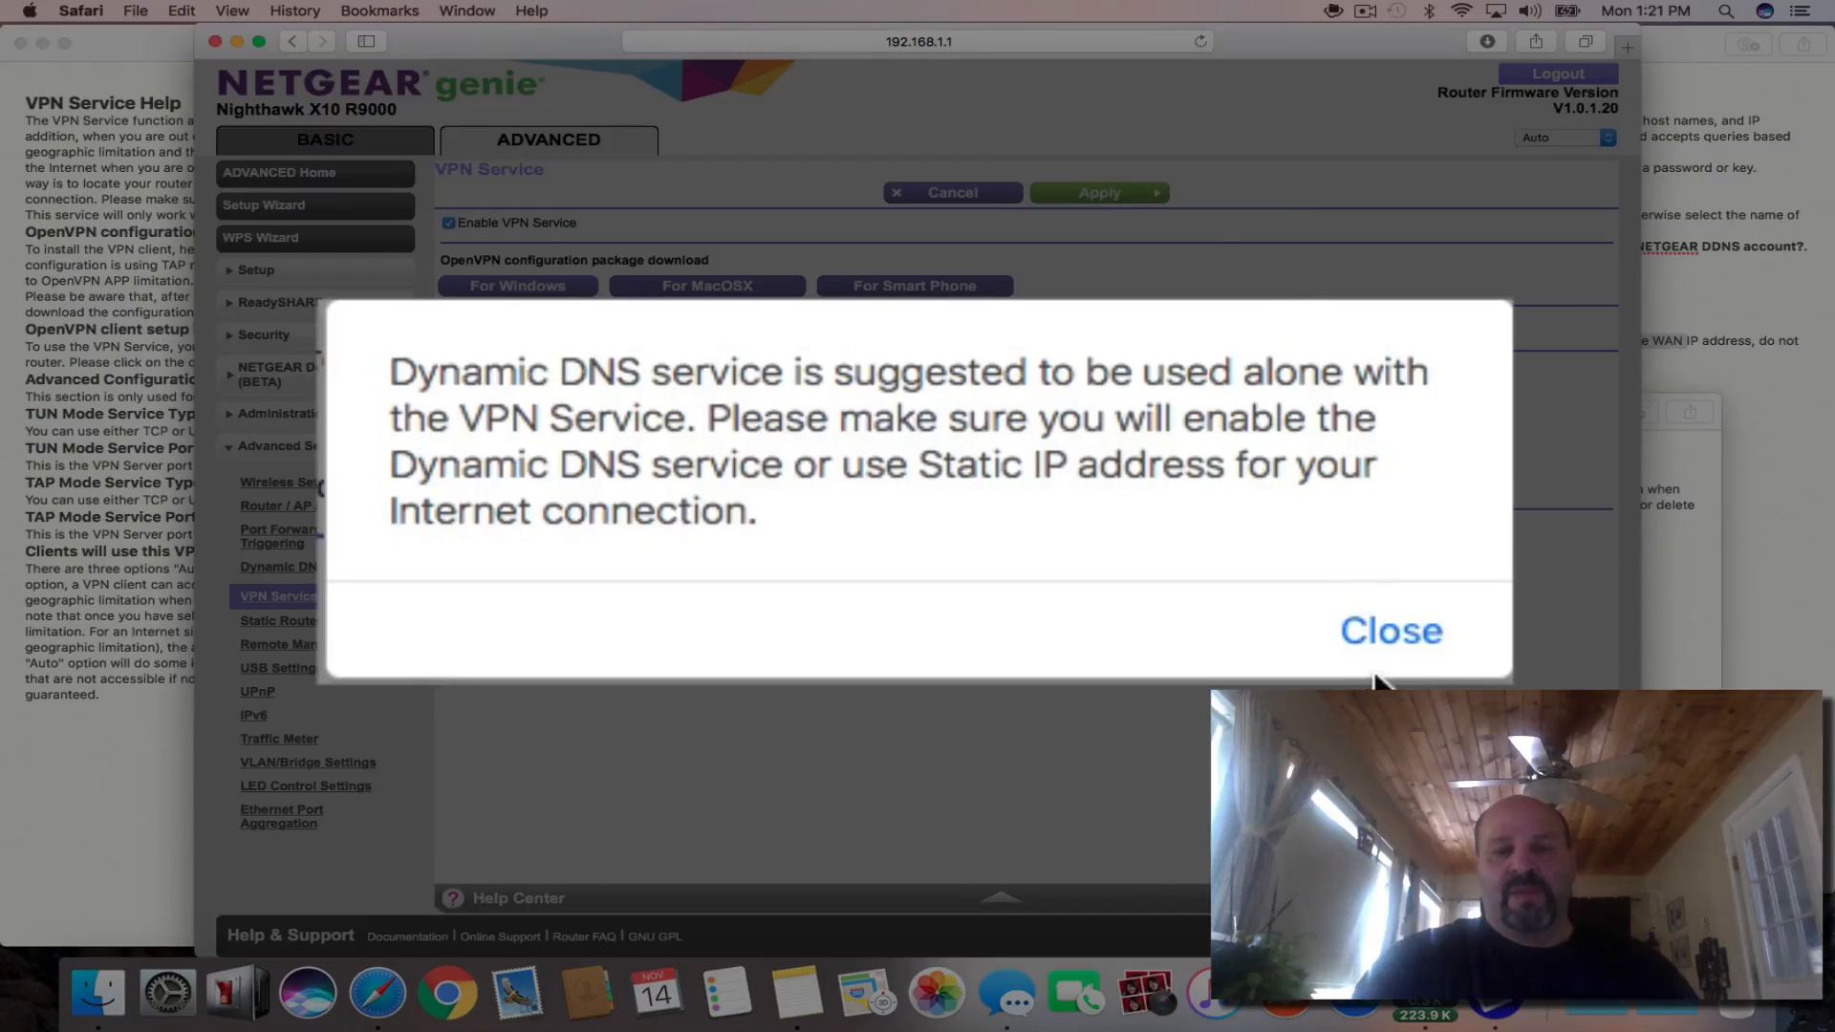
Dismiss the Dynamic DNS notice and move on to the Dynamic DNS settings from the sidebar
{"action": "left_click", "coordinate": [1389, 628]}
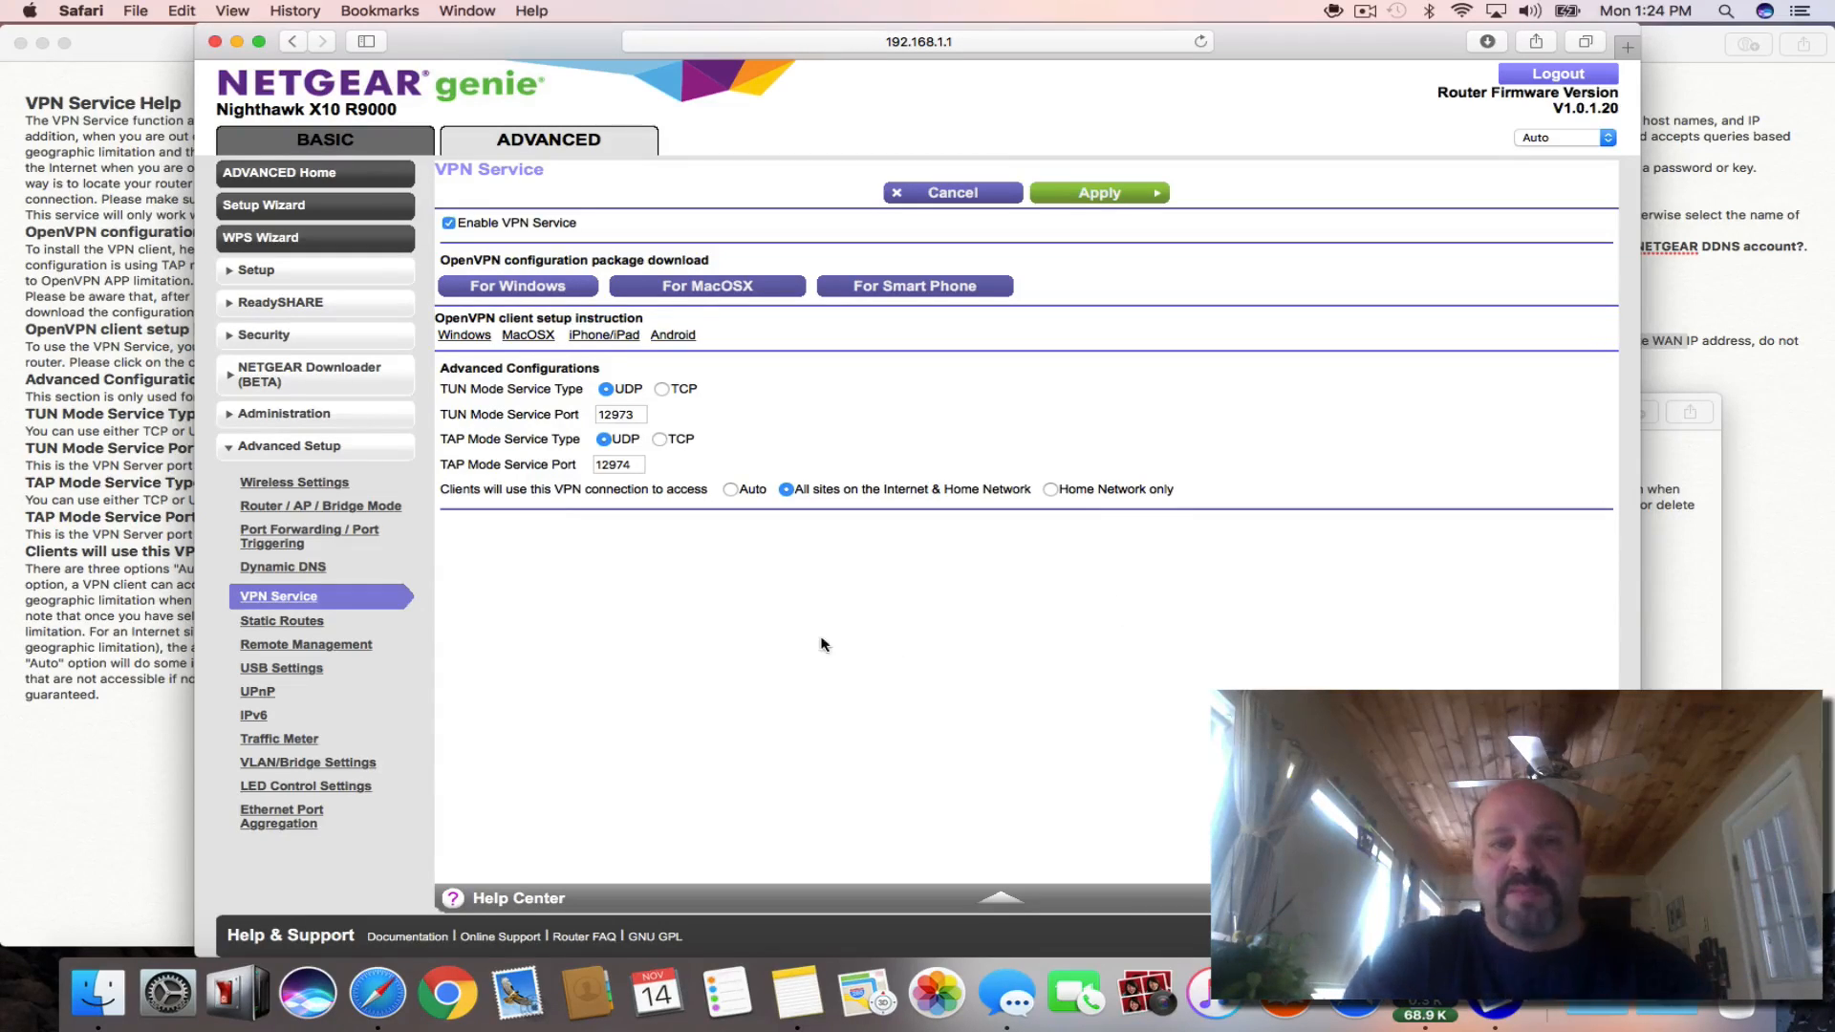
{"action": "mouse_move", "coordinate": [749, 375]}
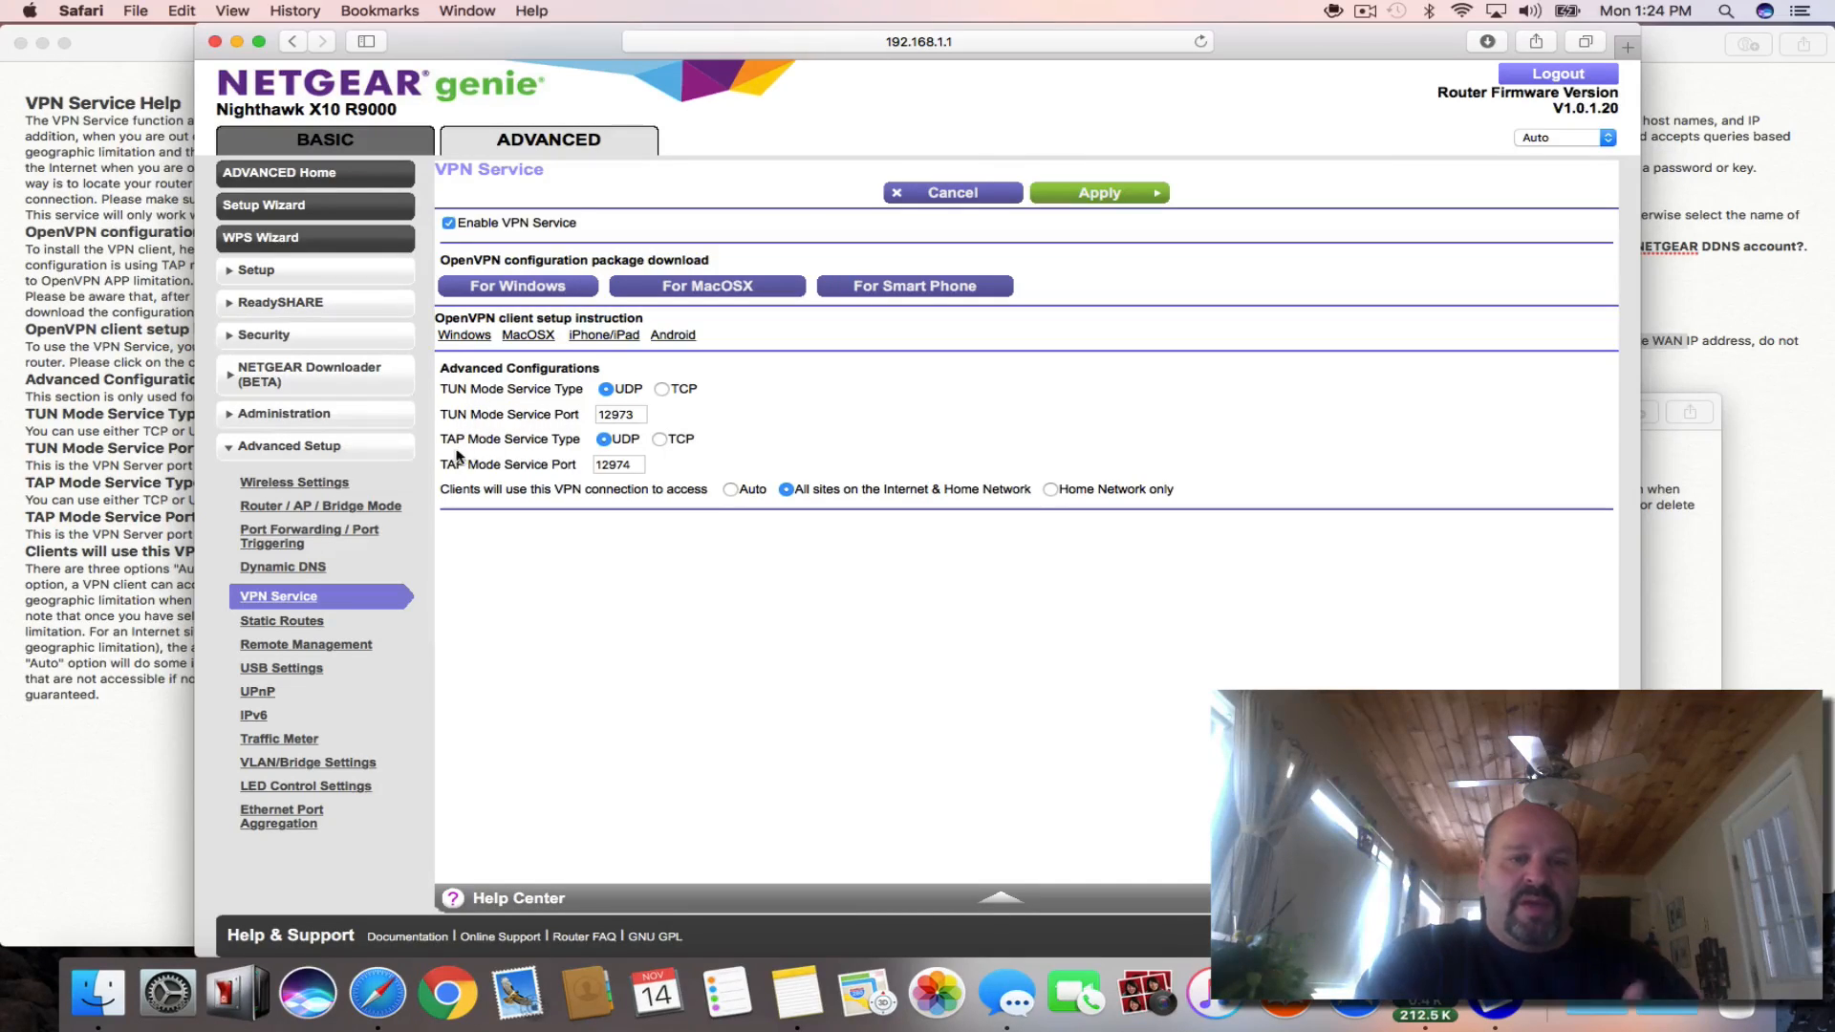
{"action": "mouse_move", "coordinate": [634, 499]}
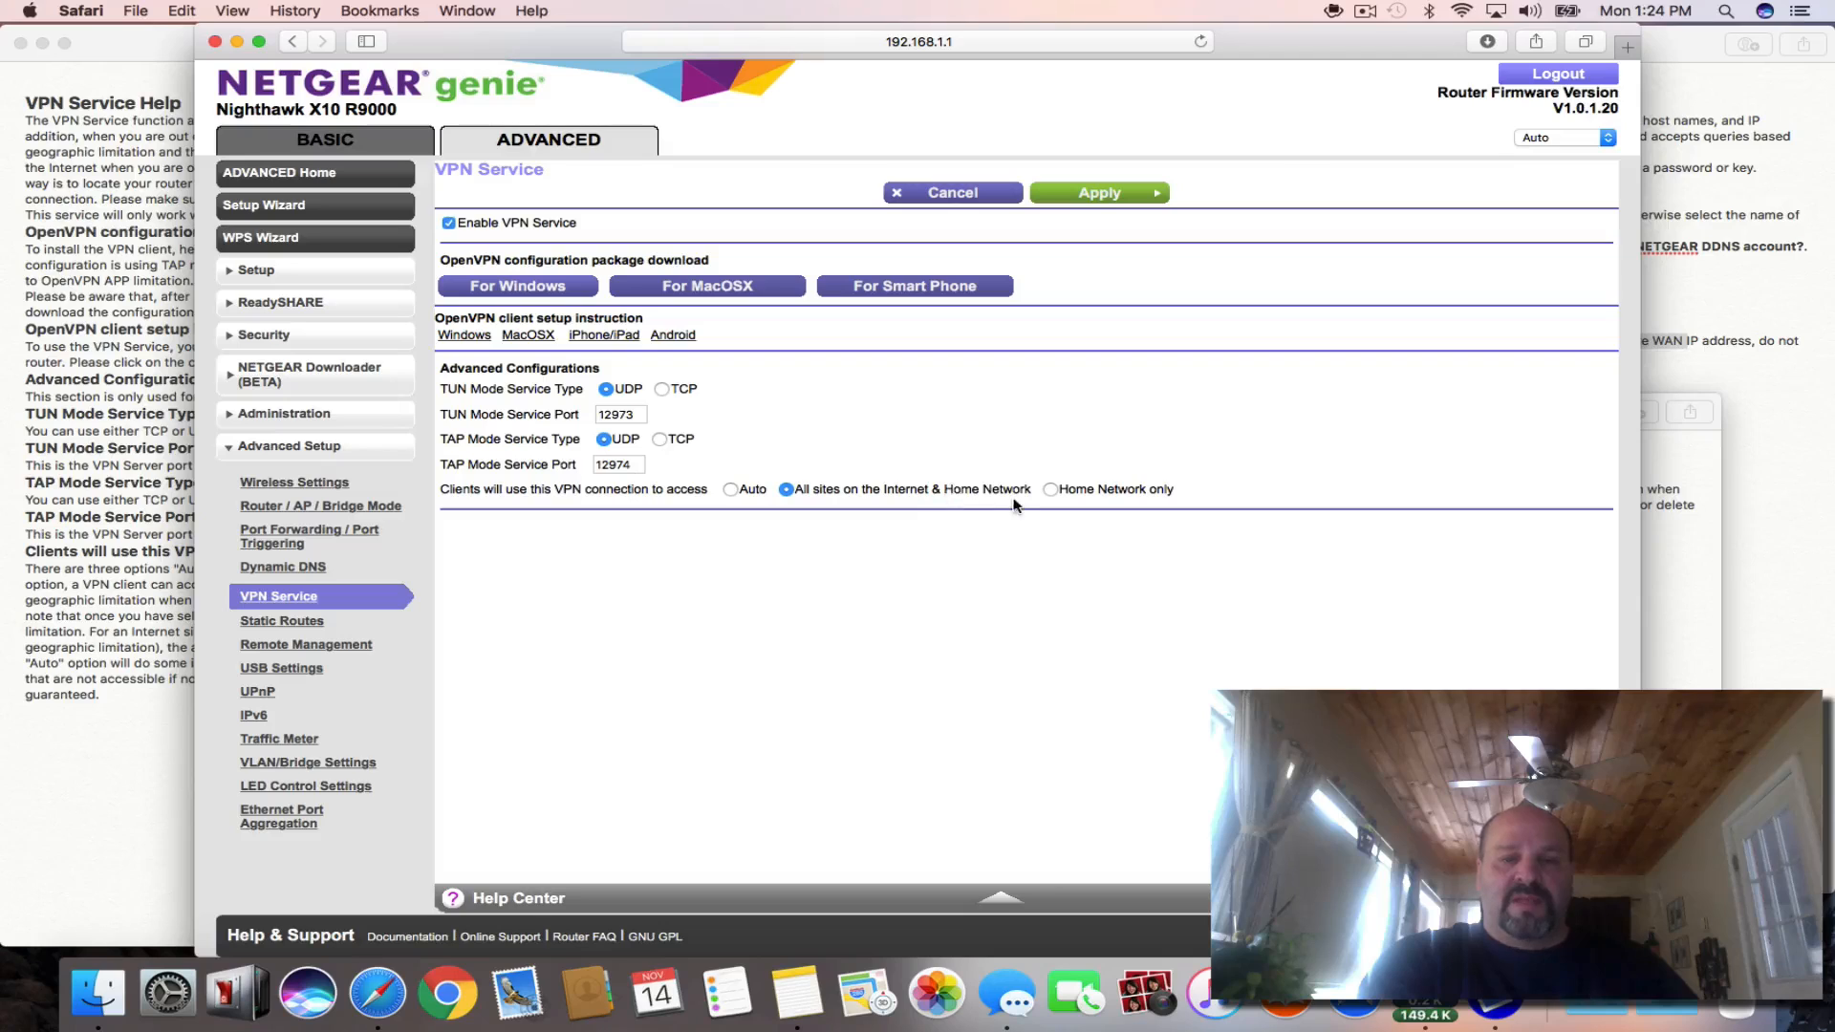
{"action": "mouse_move", "coordinate": [988, 581]}
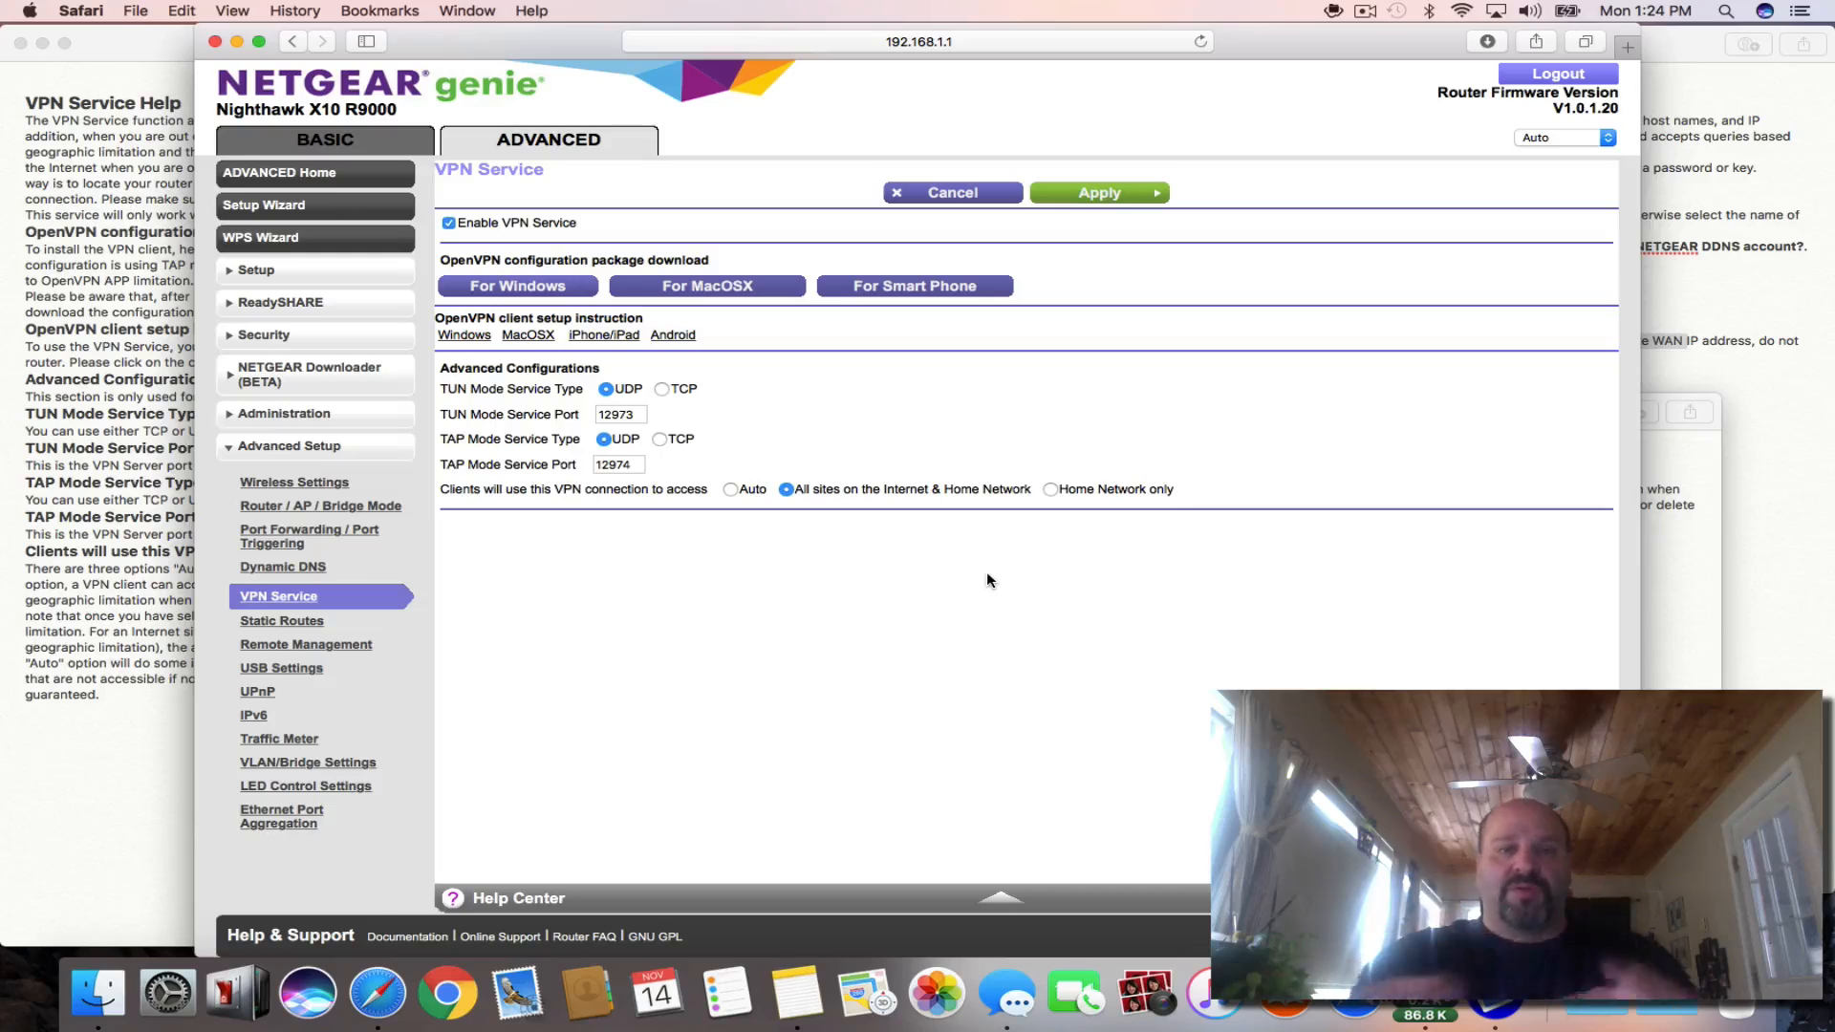
{"action": "mouse_move", "coordinate": [492, 654]}
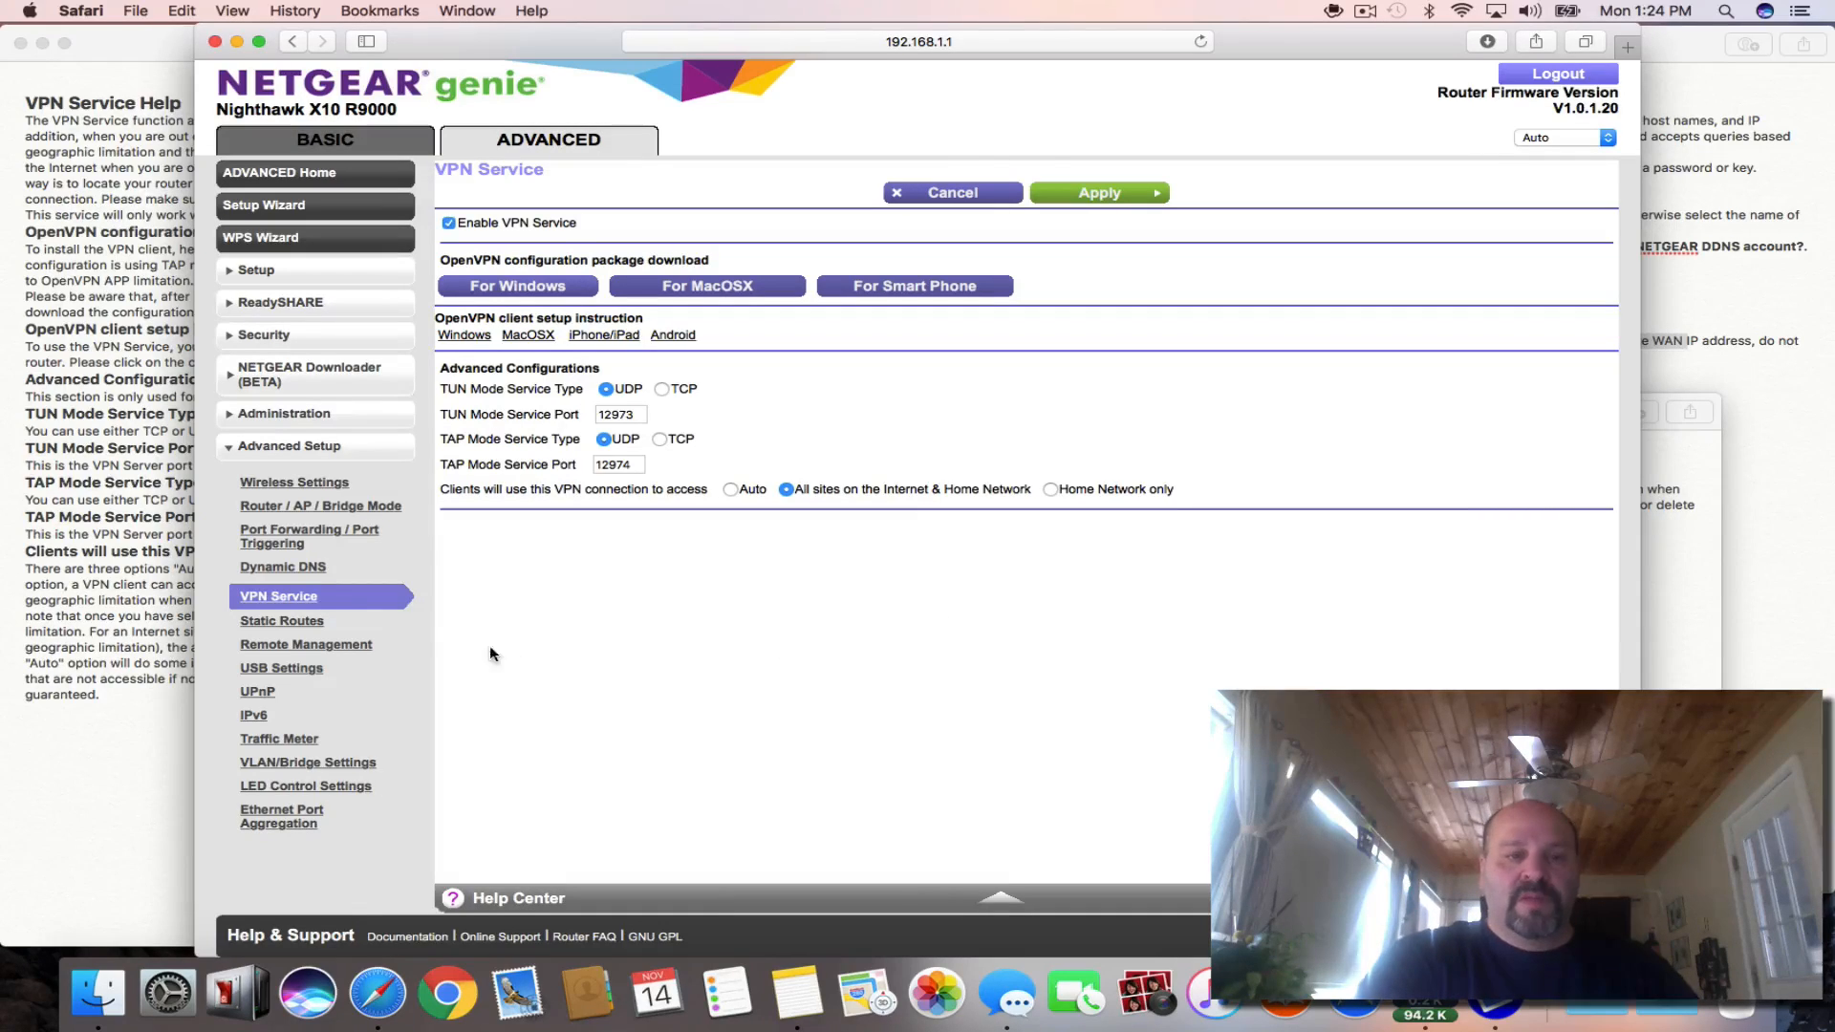
{"action": "left_click", "coordinate": [283, 571]}
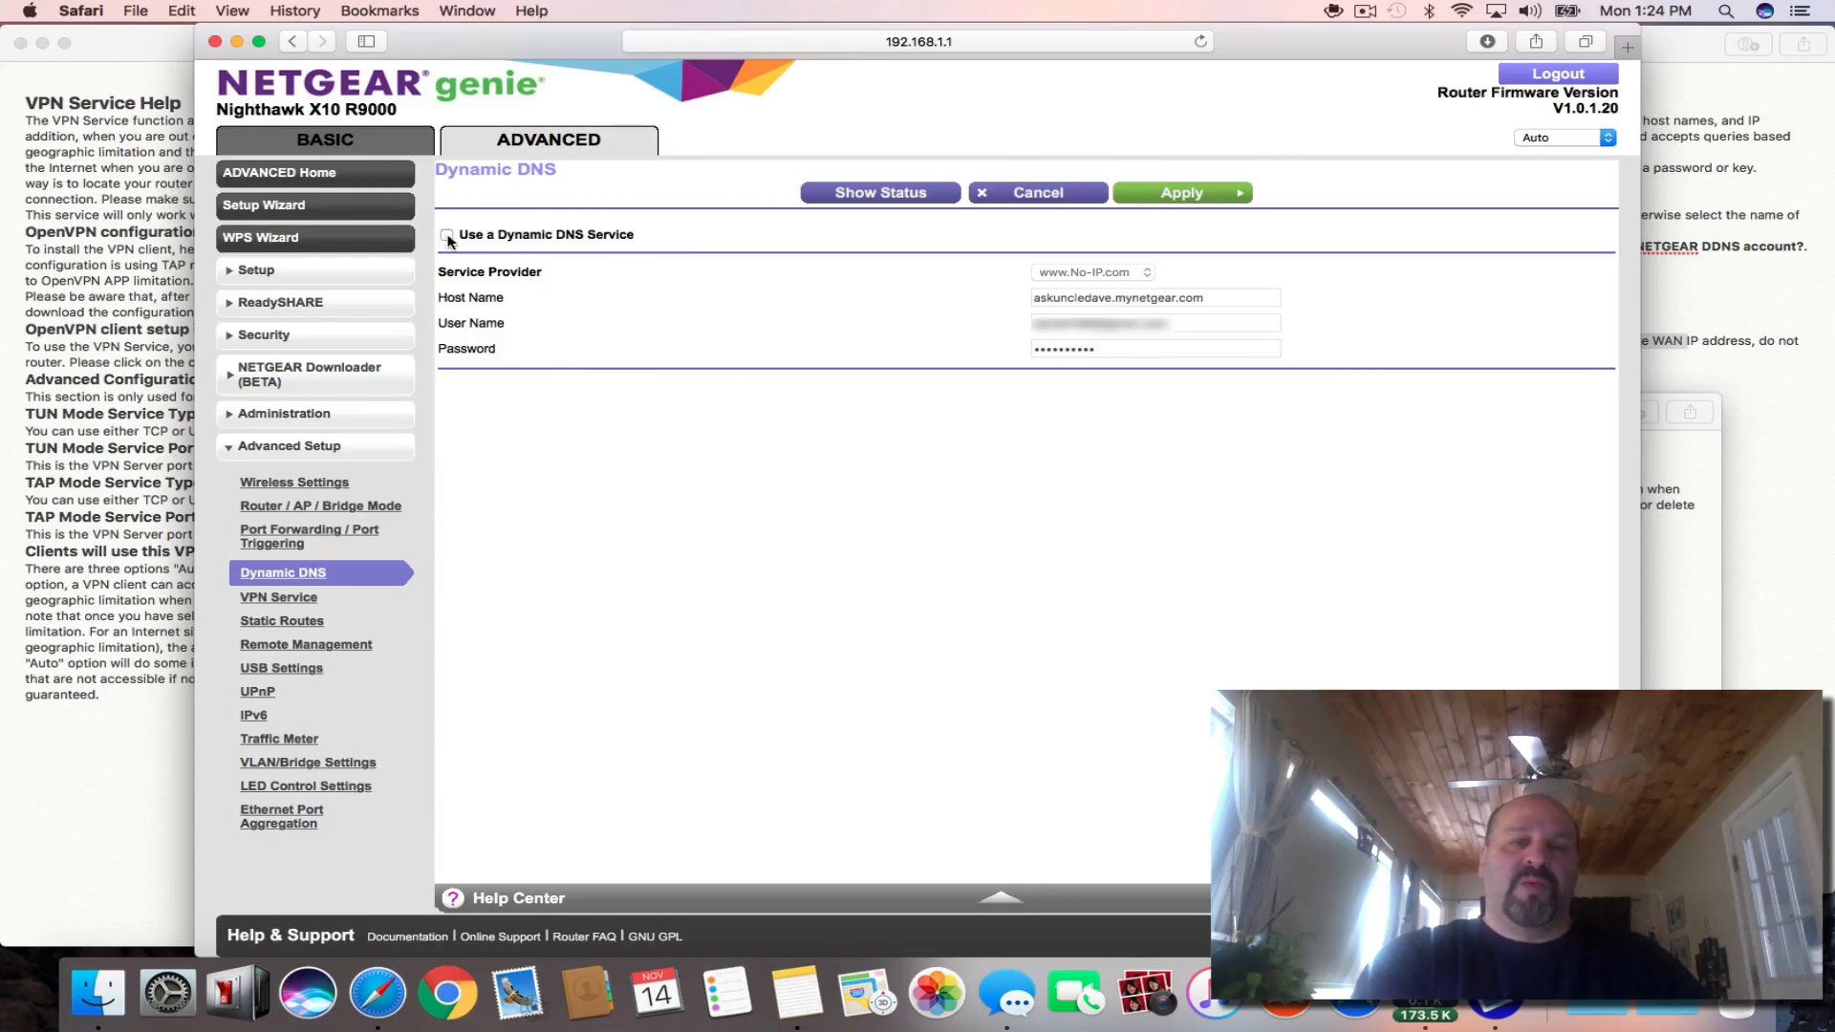
Turn on Use a Dynamic DNS Service and open the service provider choice
{"action": "left_click", "coordinate": [445, 233]}
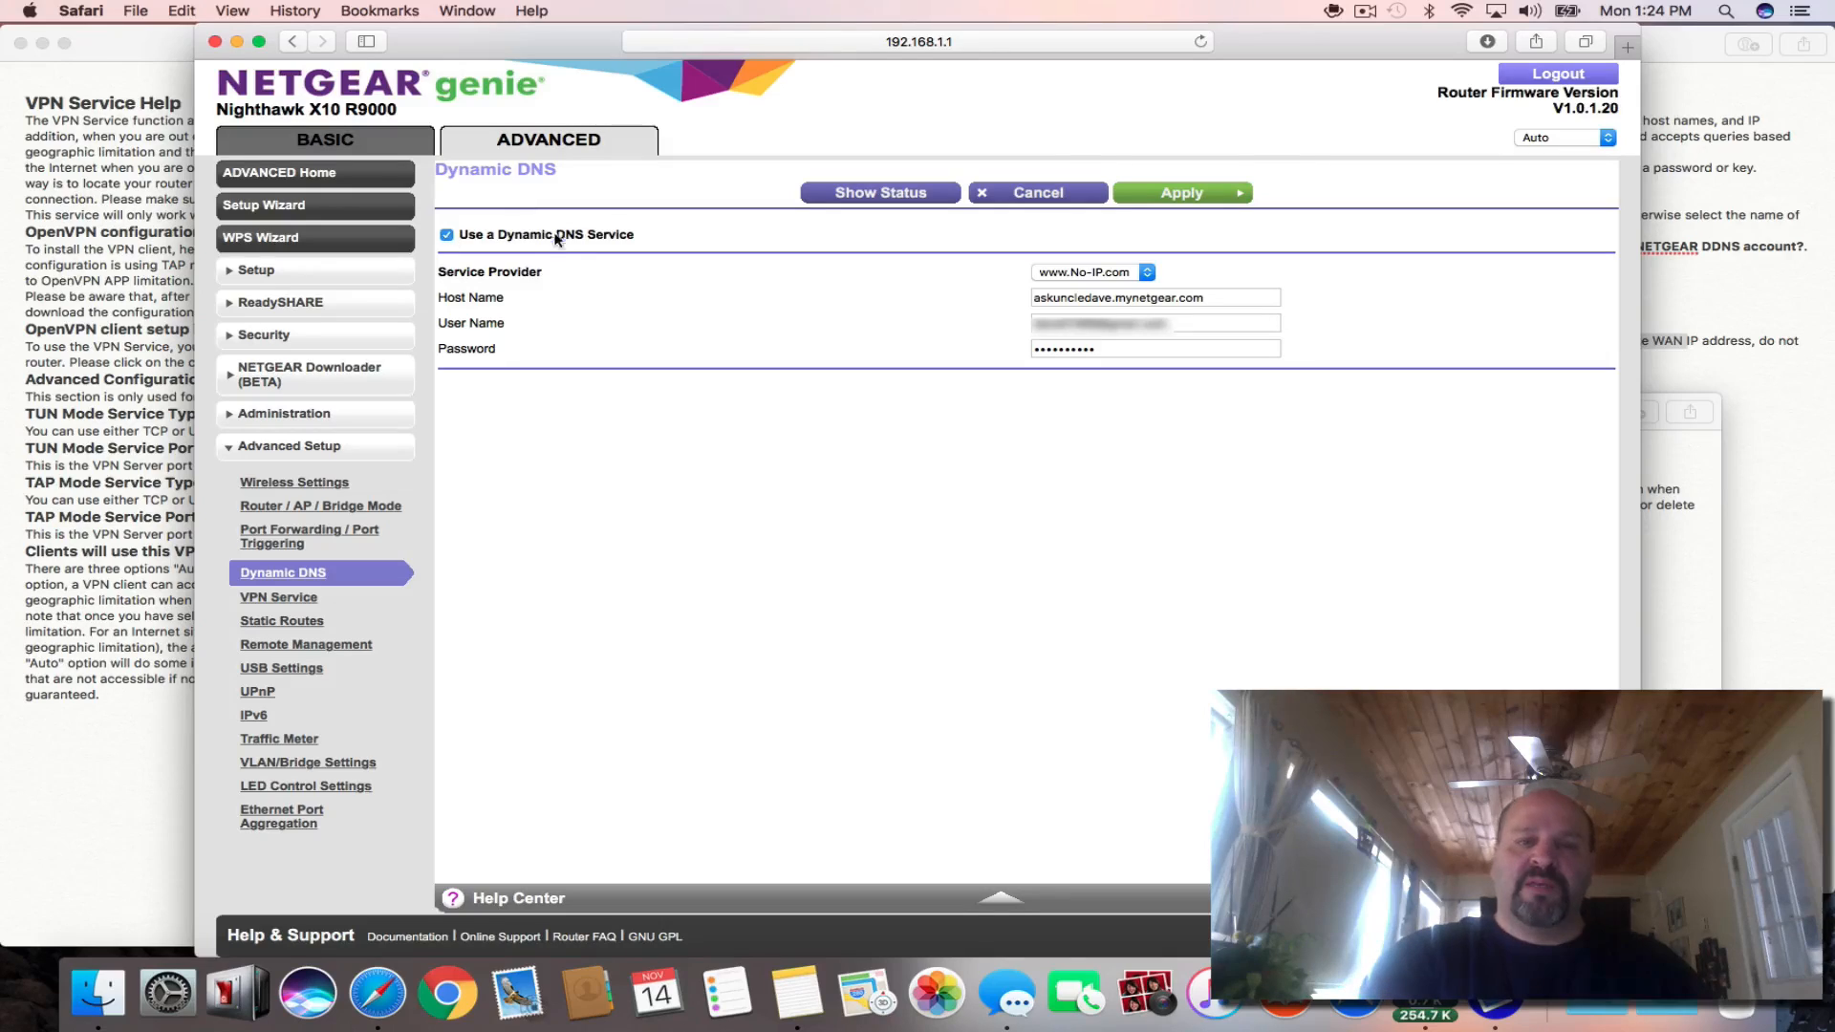
{"action": "mouse_move", "coordinate": [755, 228]}
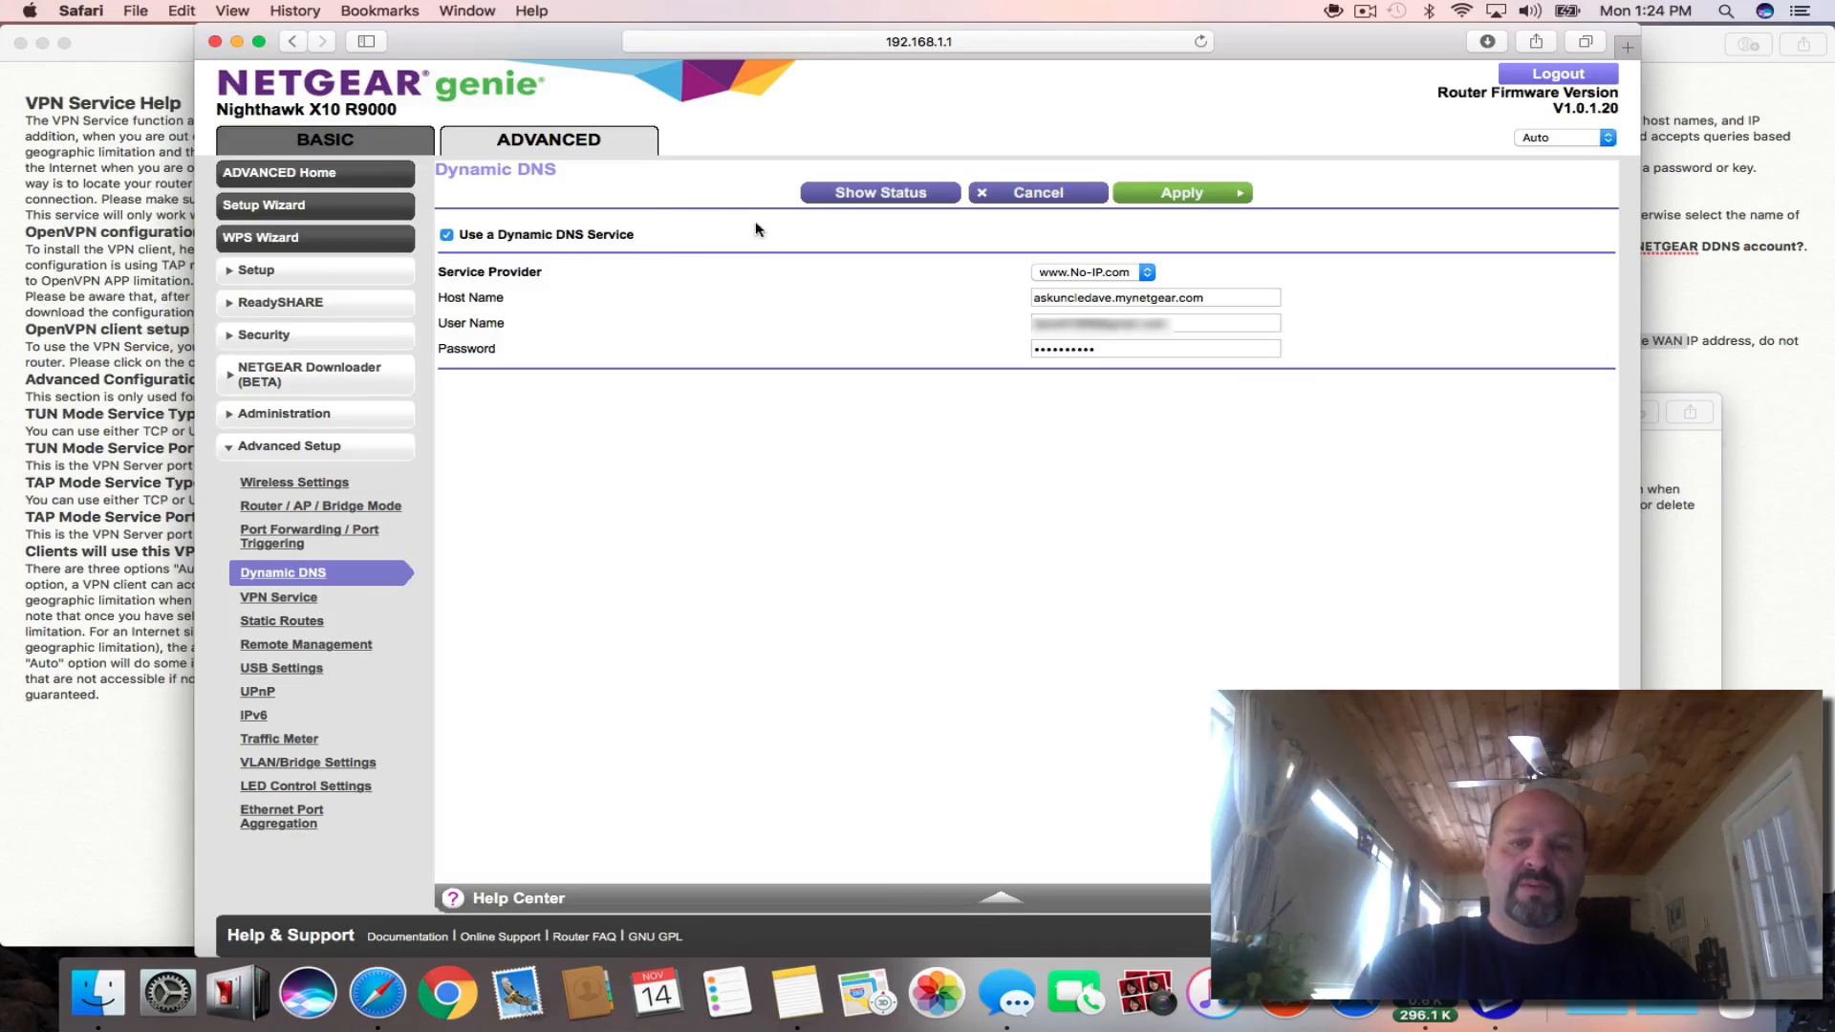
{"action": "mouse_move", "coordinate": [722, 315]}
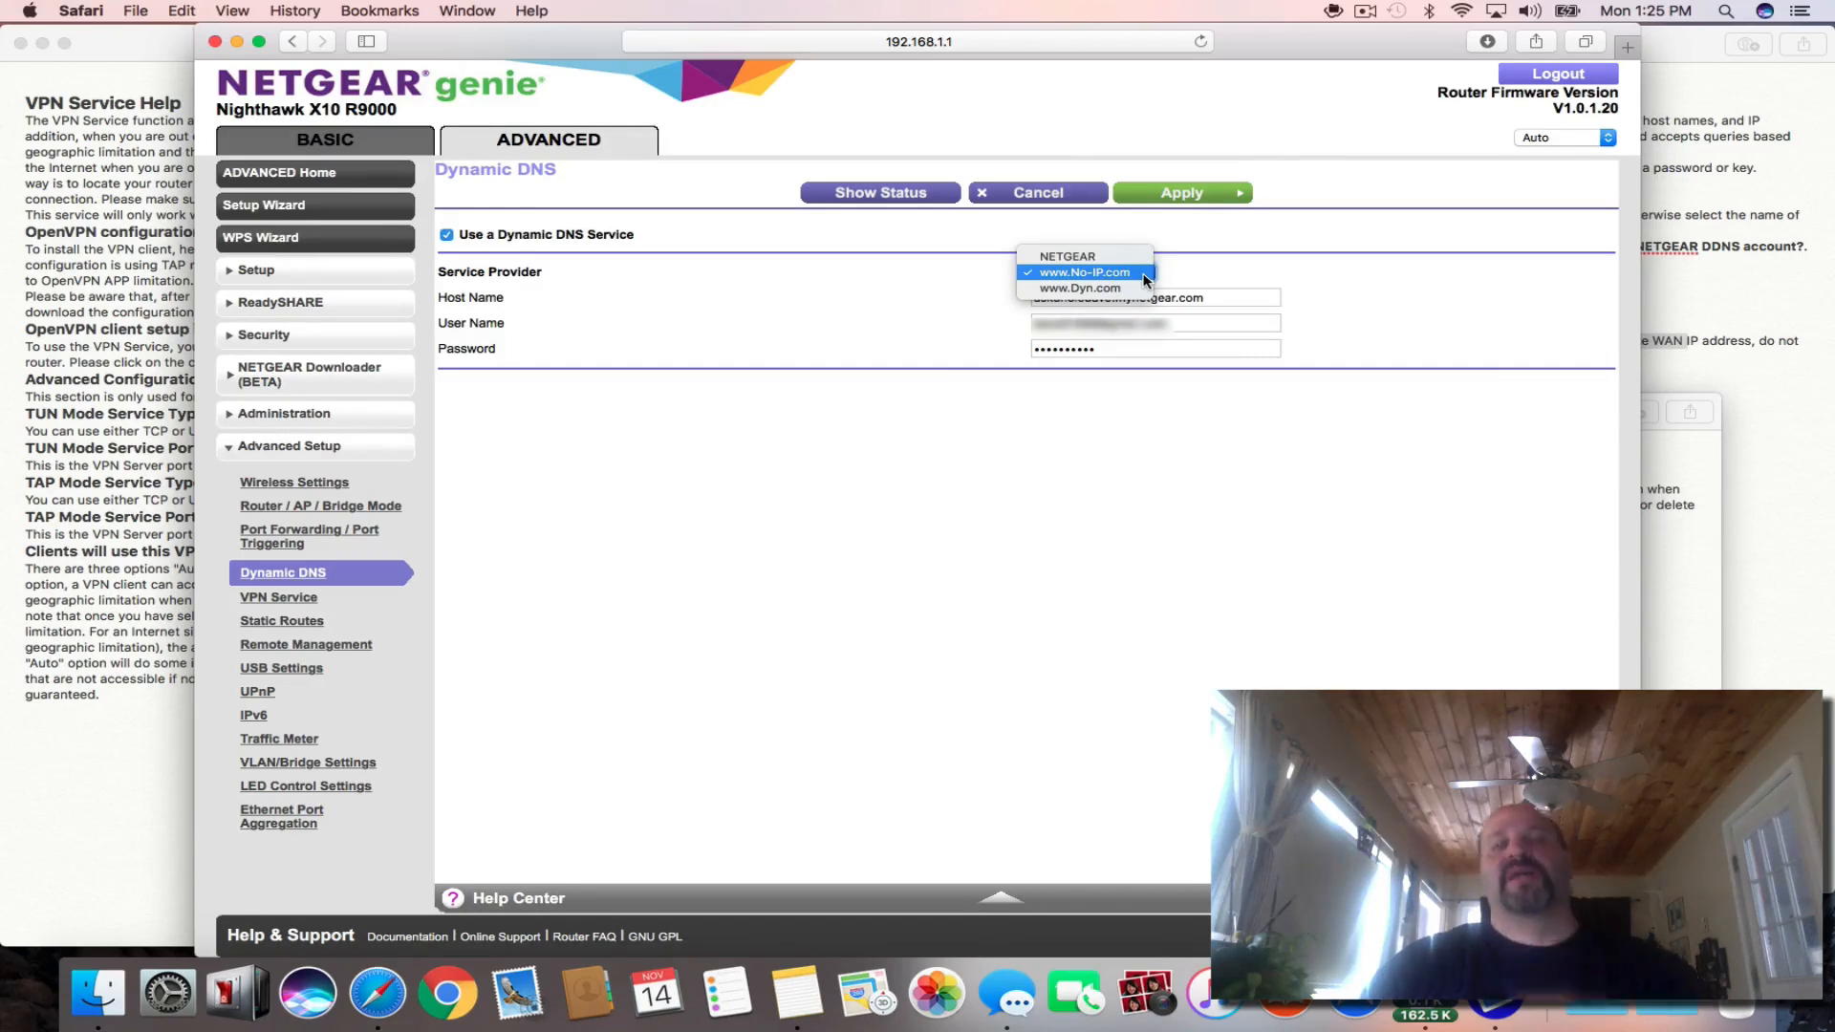
{"action": "mouse_move", "coordinate": [1076, 289]}
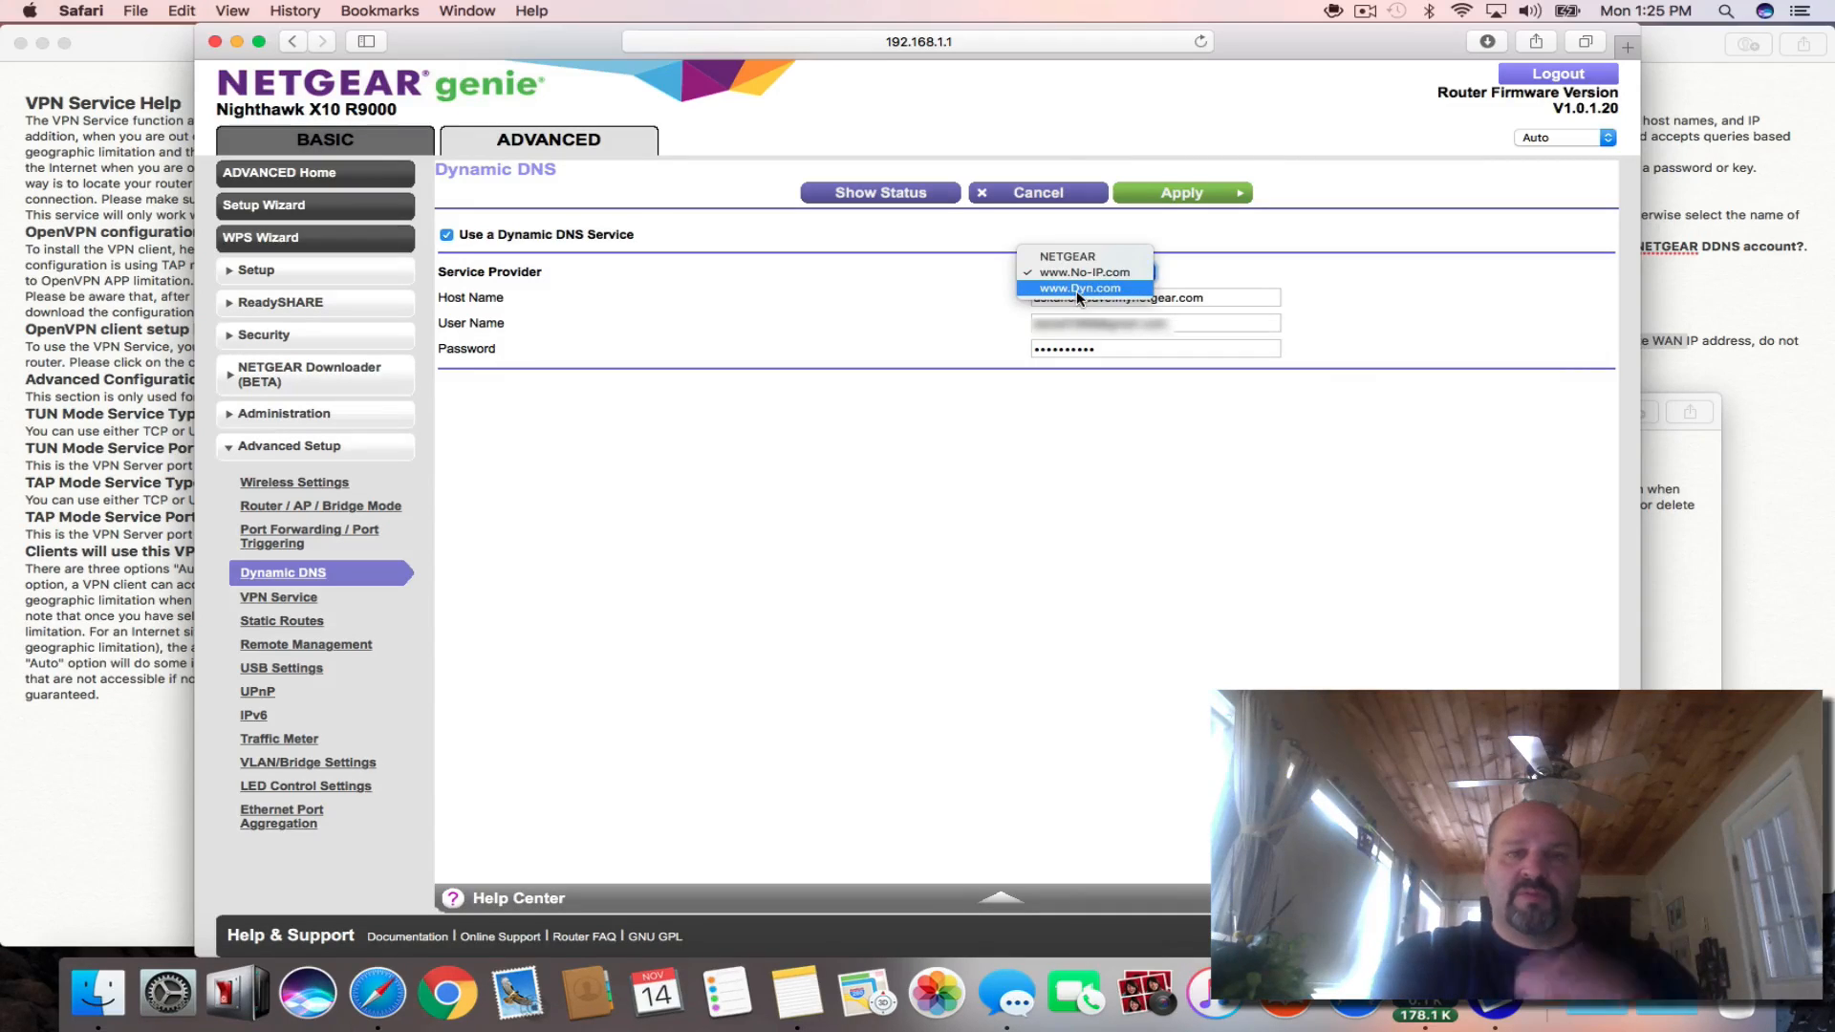
{"action": "left_click", "coordinate": [1066, 256]}
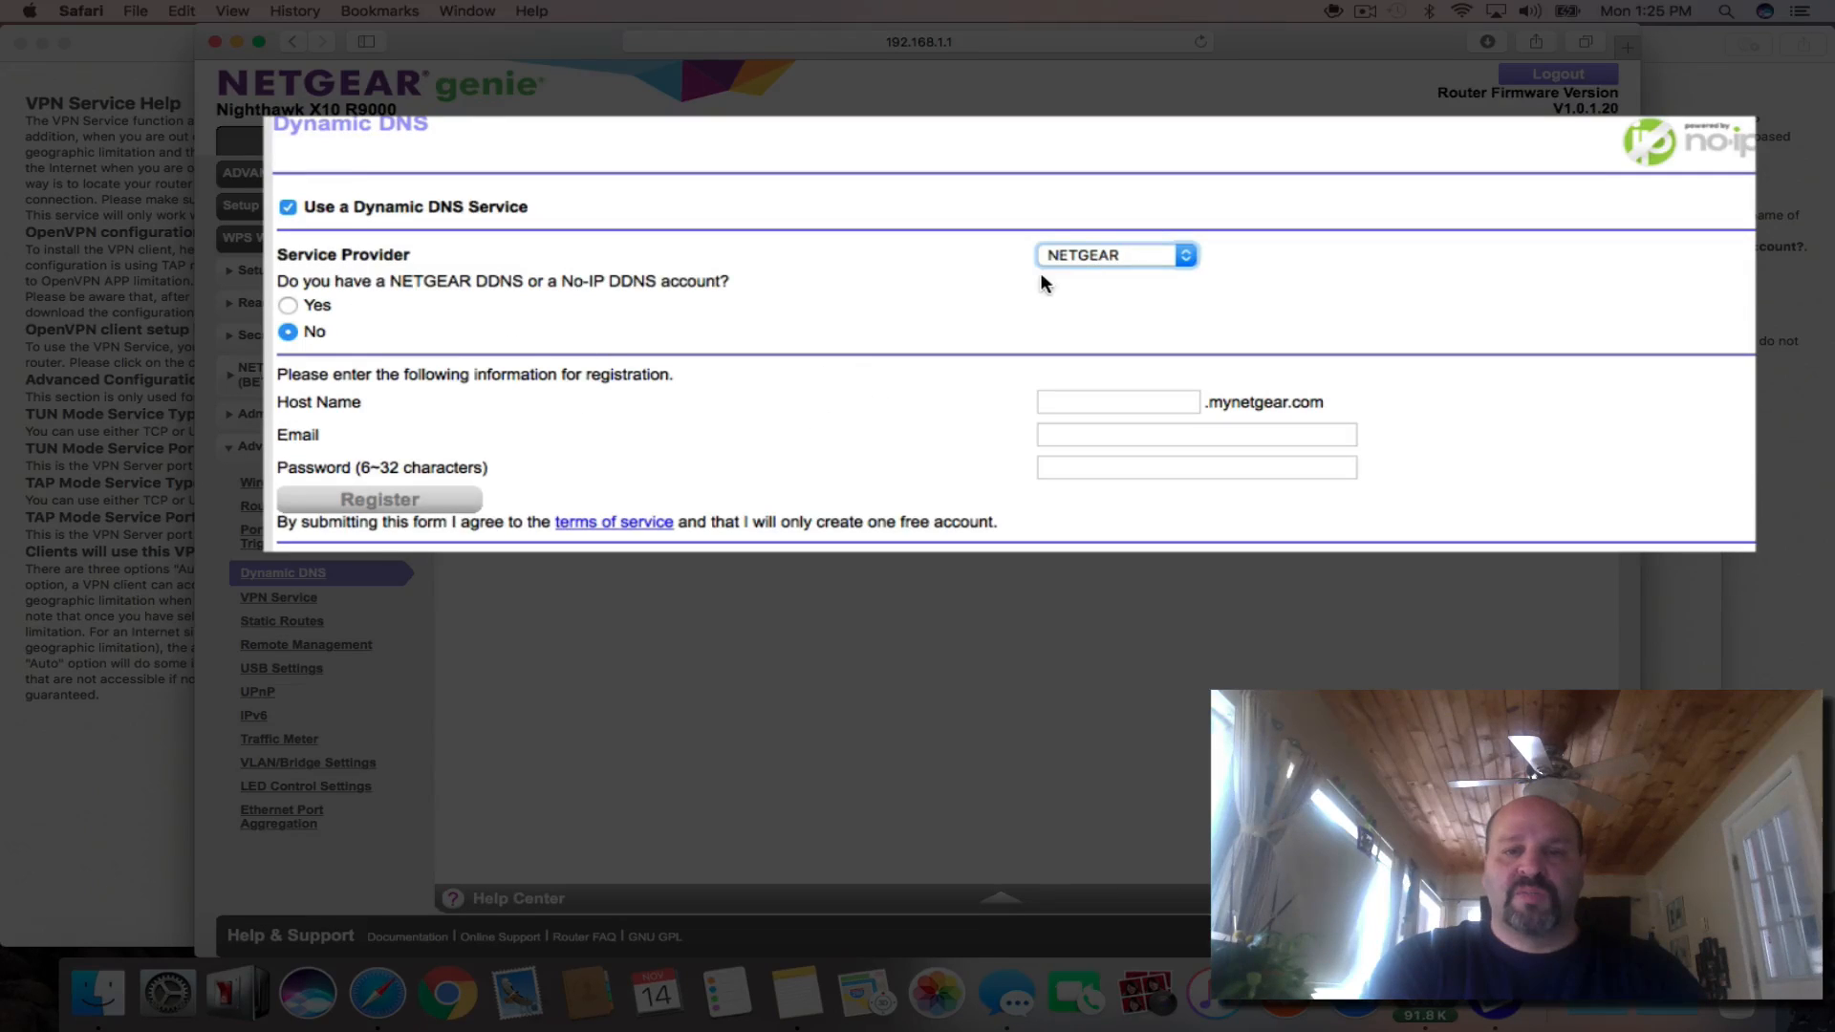
Keep NETGEAR as DDNS provider and enter host name askuncledave
{"action": "left_click", "coordinate": [1112, 255]}
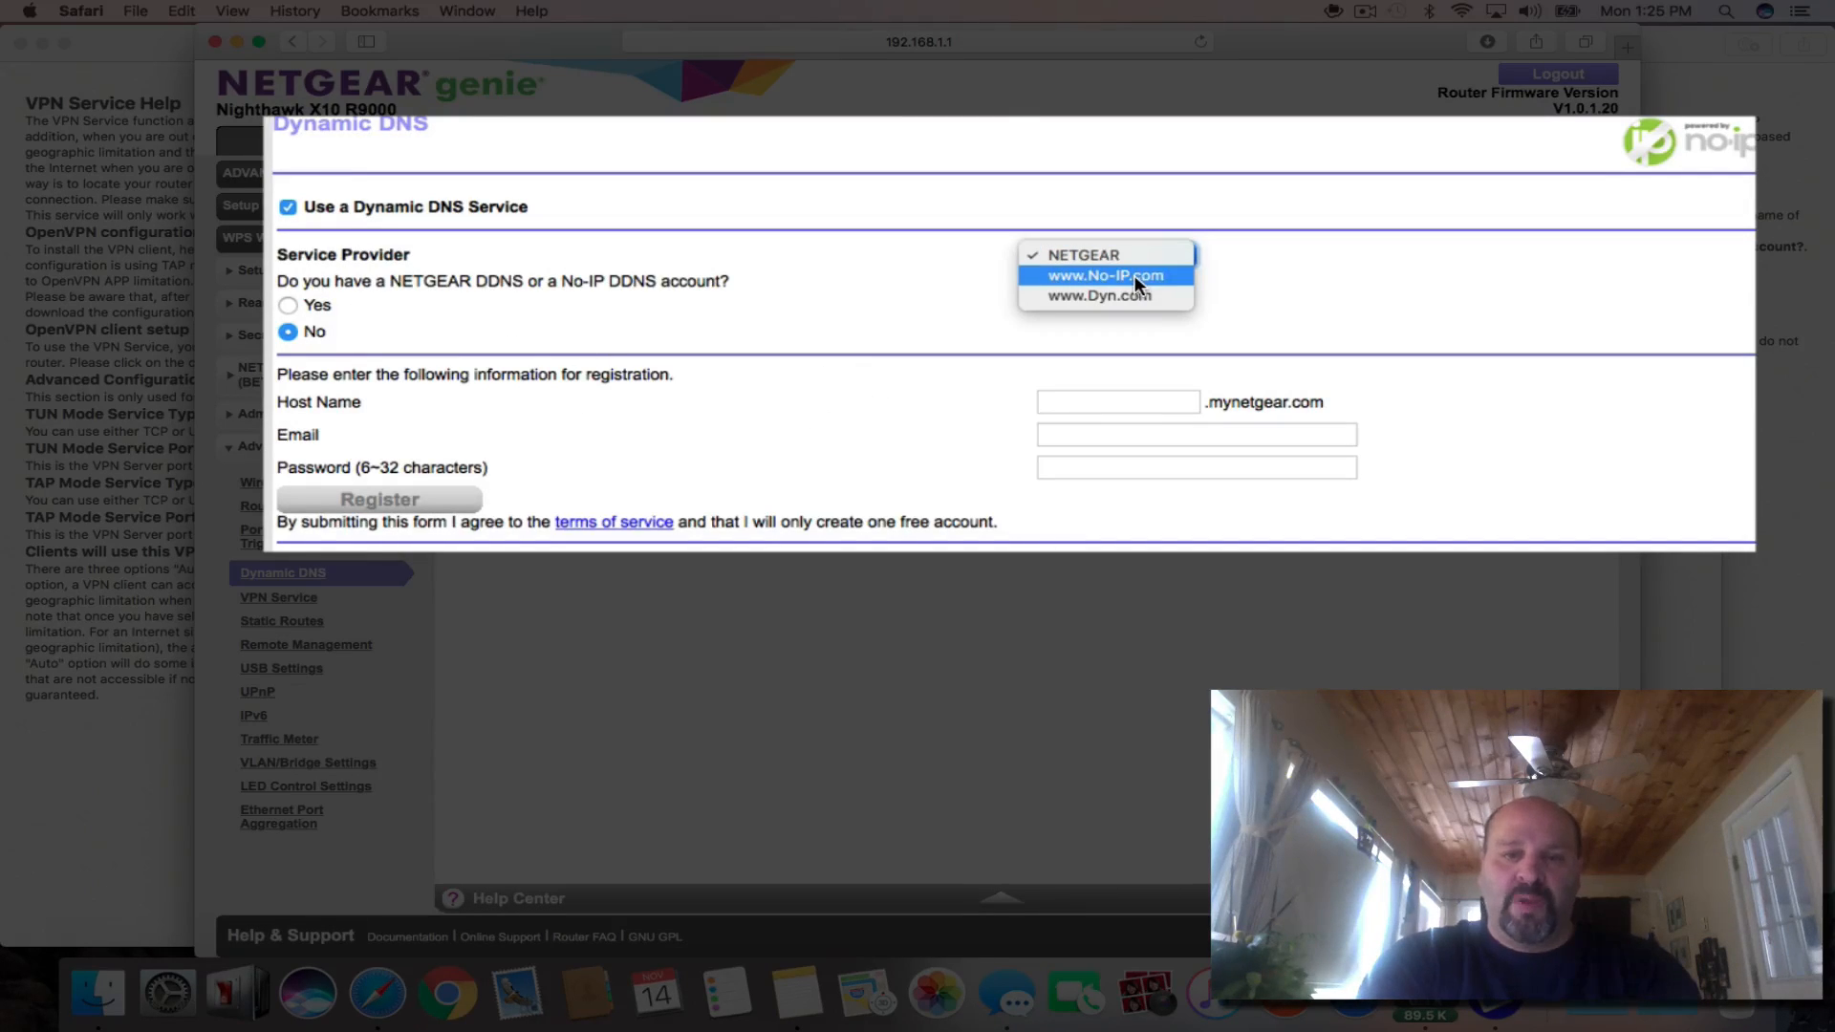
{"action": "mouse_move", "coordinate": [1082, 254]}
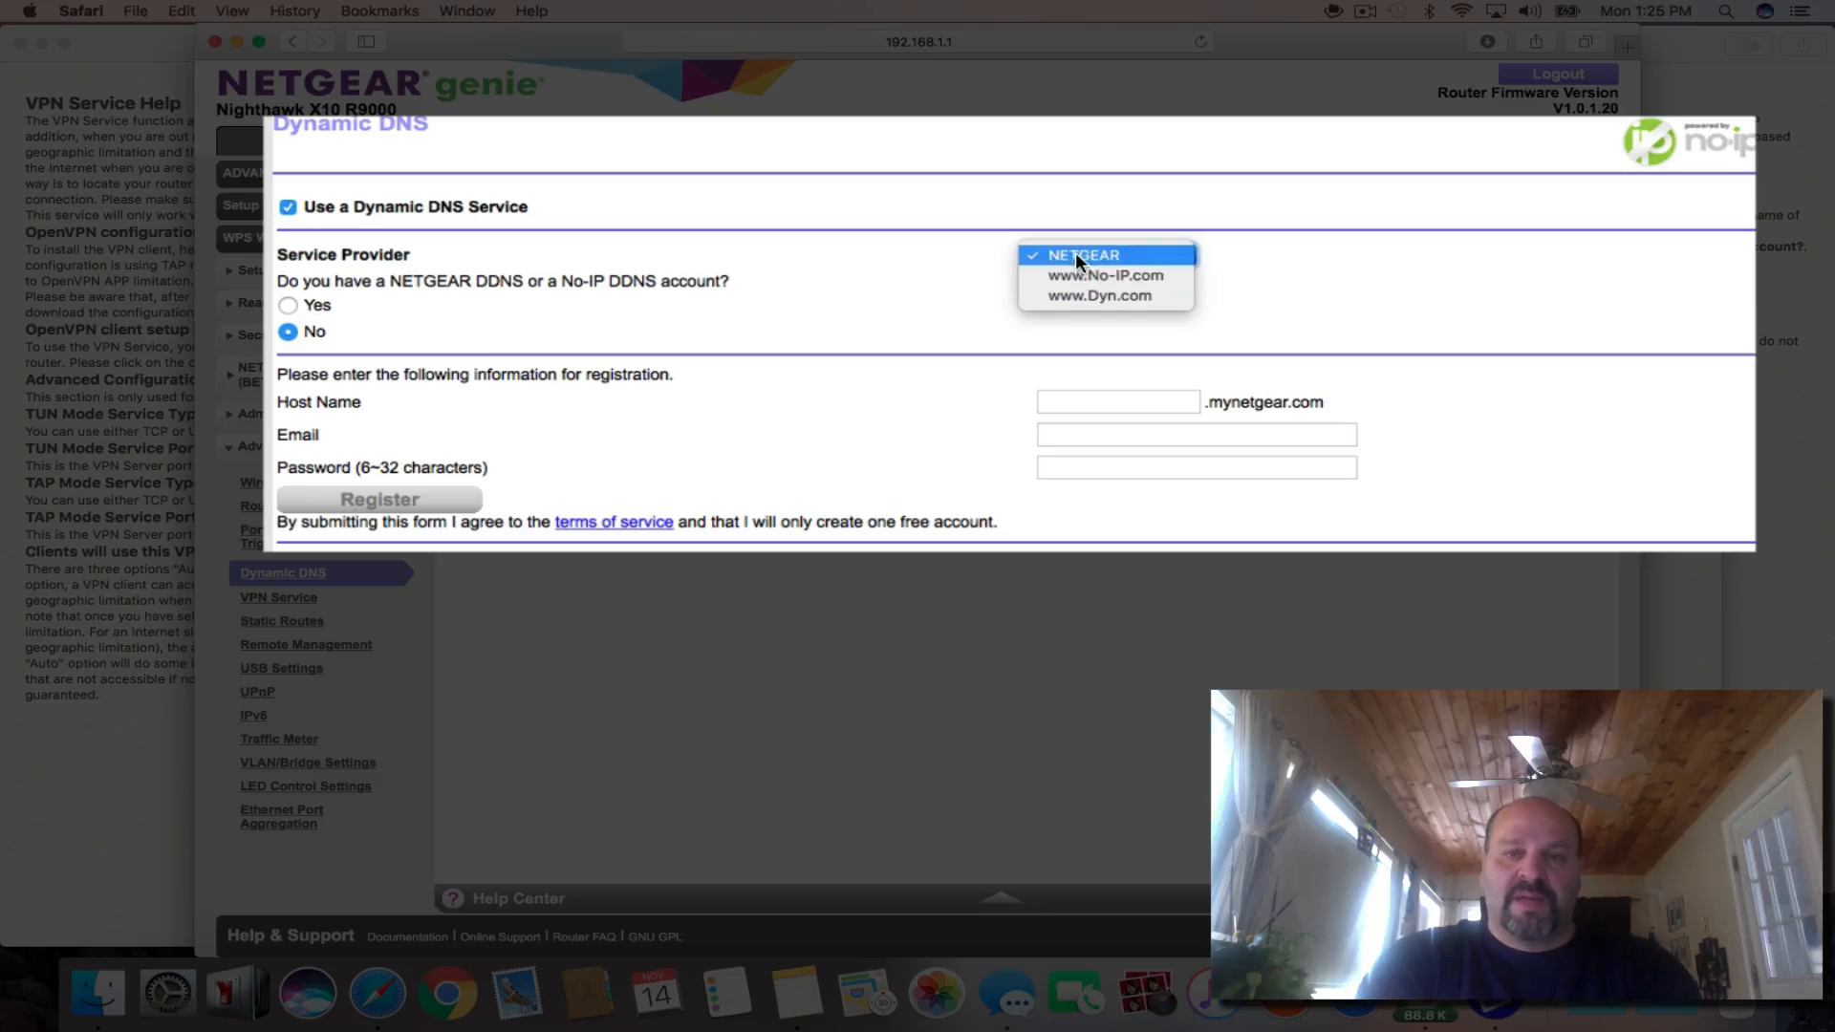
{"action": "left_click", "coordinate": [1082, 254]}
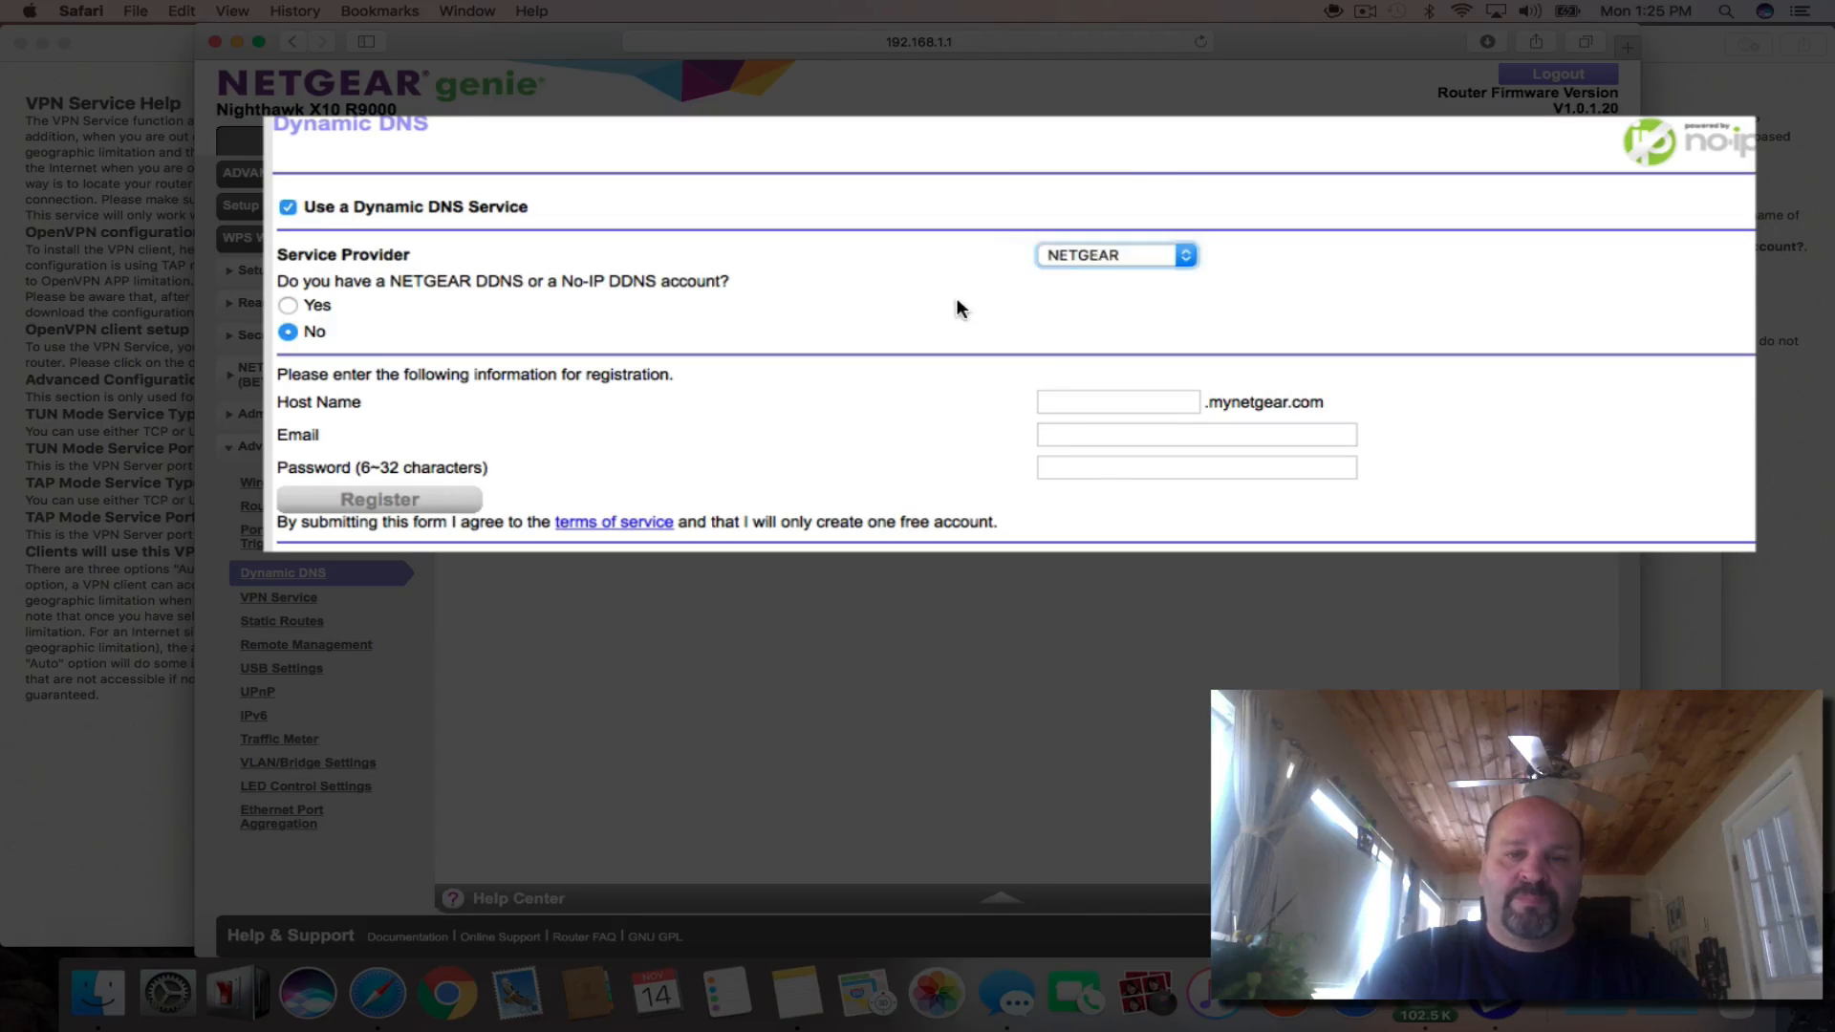
{"action": "left_click", "coordinate": [1114, 402]}
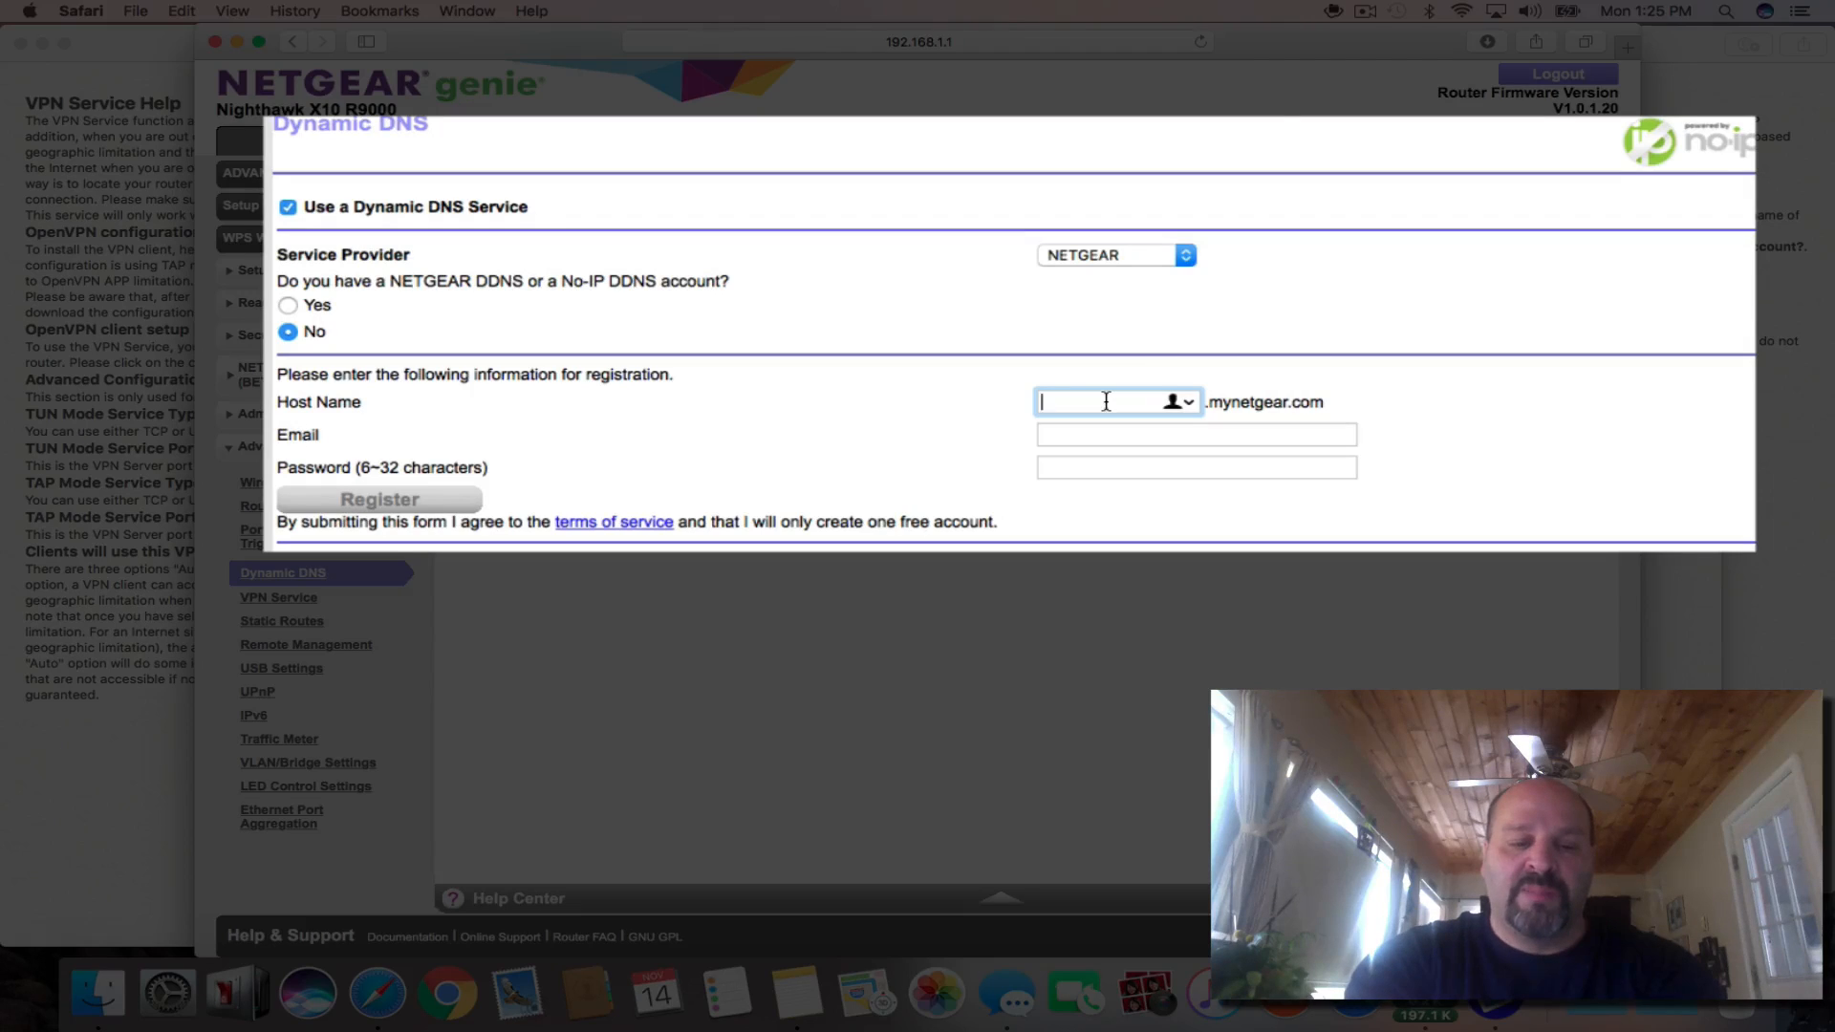
{"action": "type", "text": "askl"}
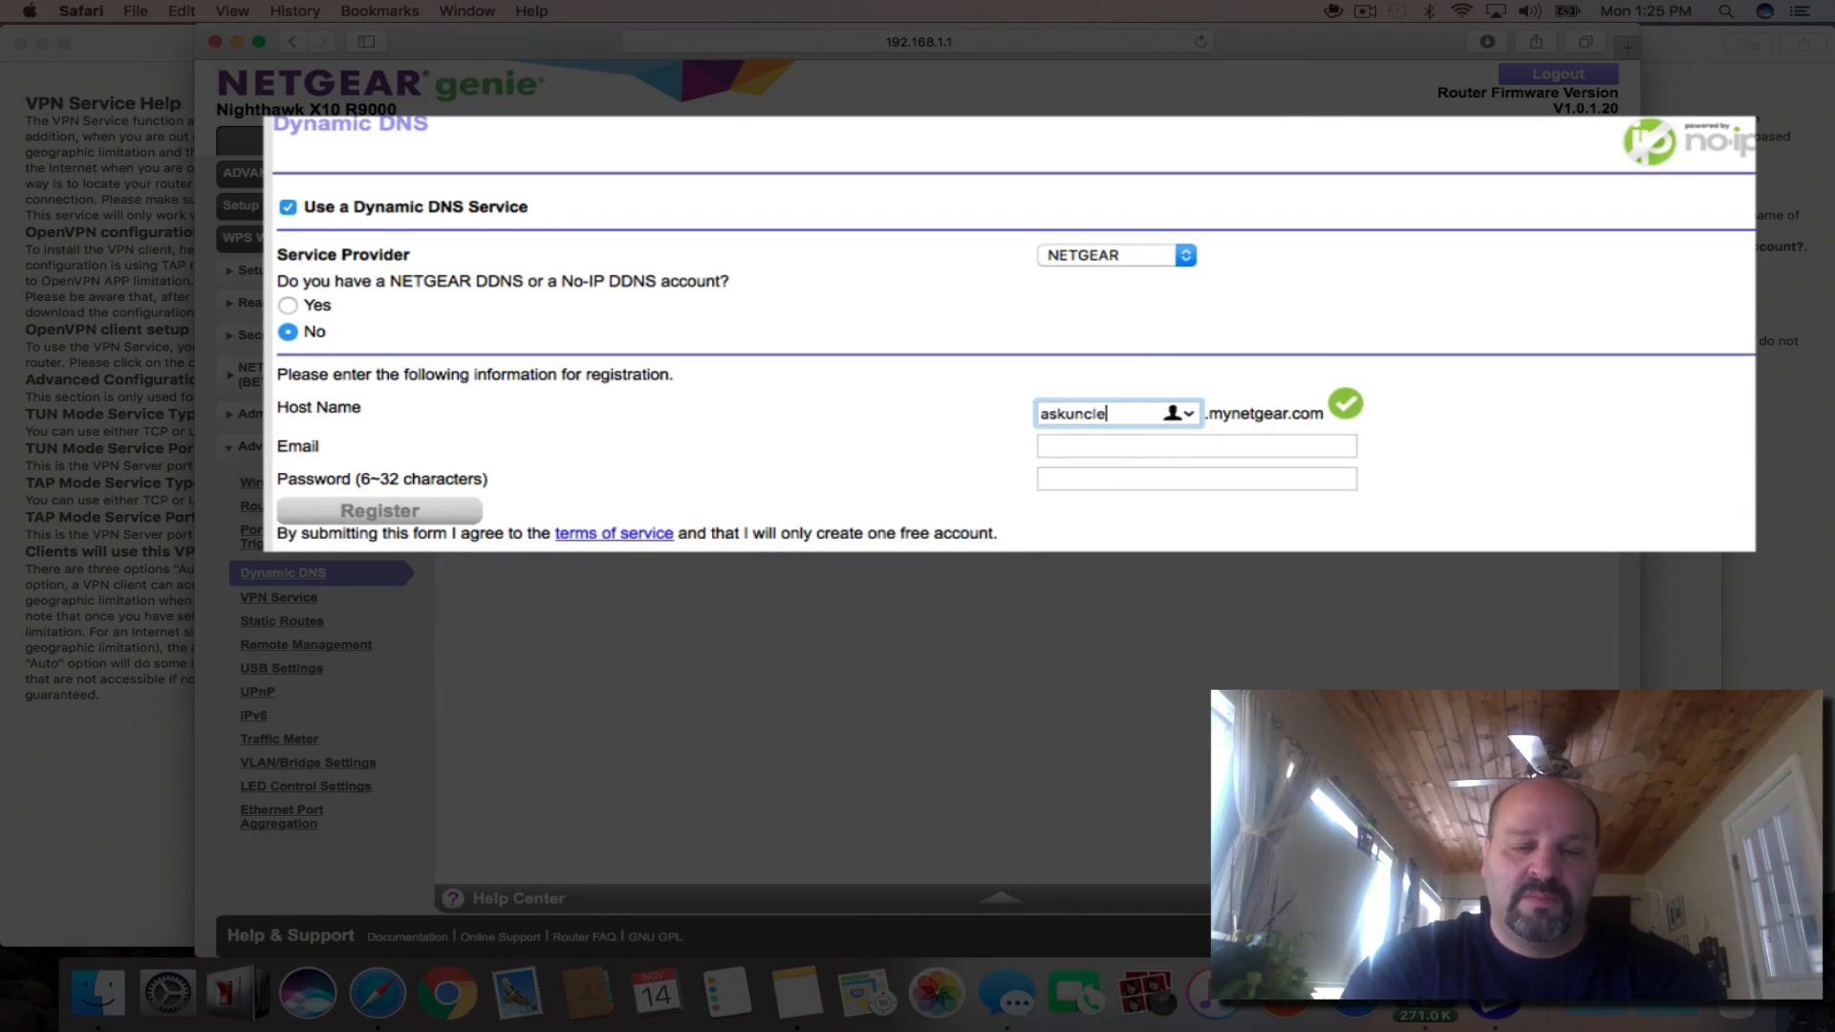
{"action": "type", "text": "dave"}
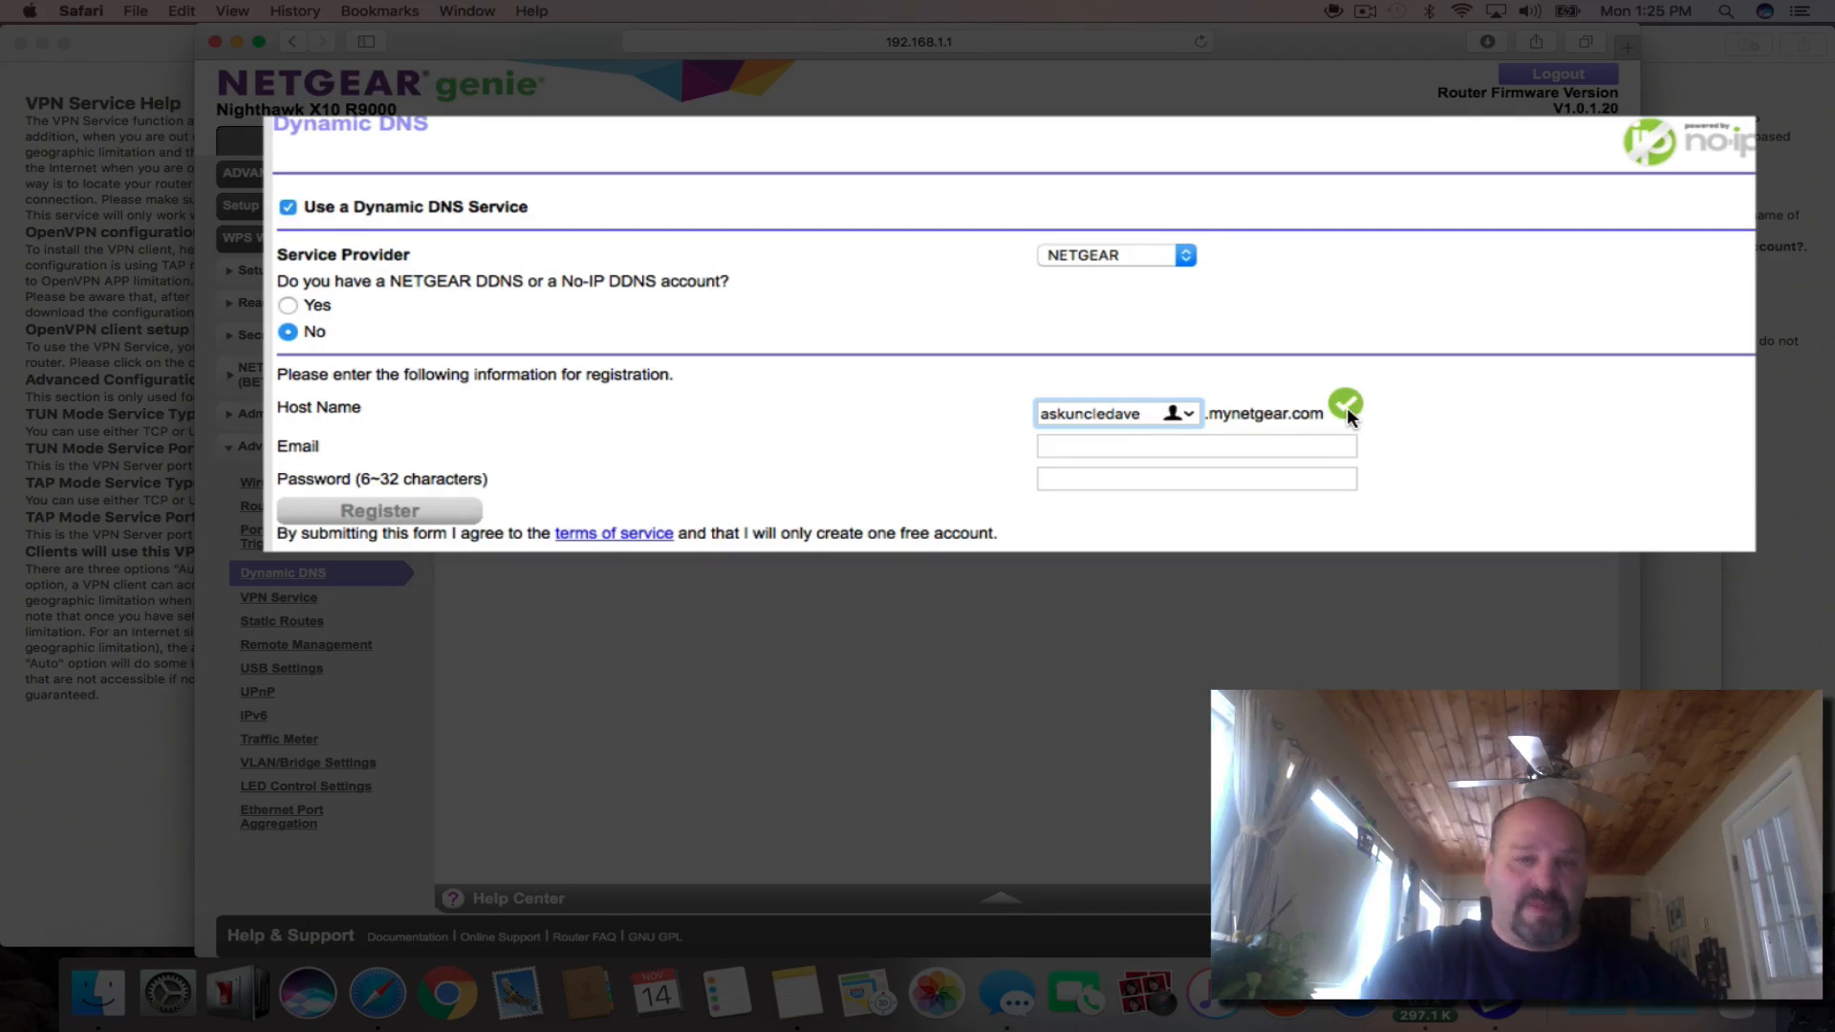
Fill the registration email from a saved autofill suggestion
{"action": "left_click", "coordinate": [1152, 421]}
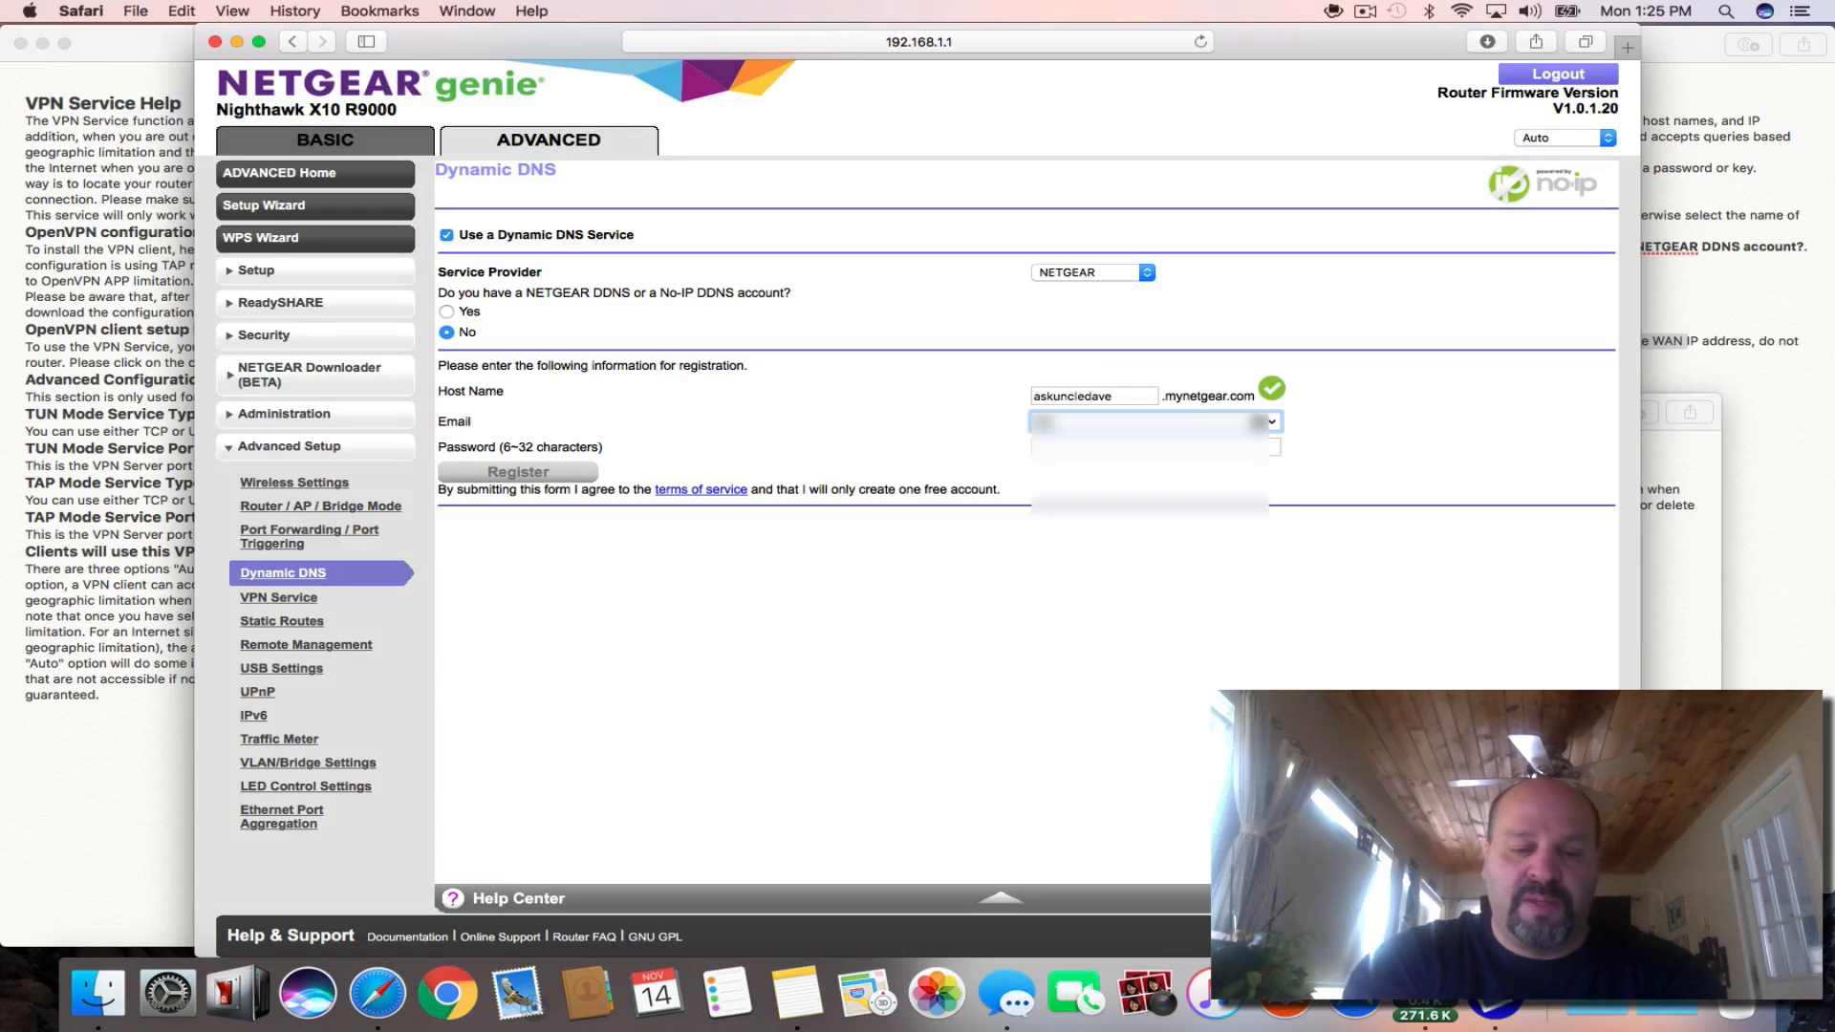
{"action": "left_click", "coordinate": [1151, 421]}
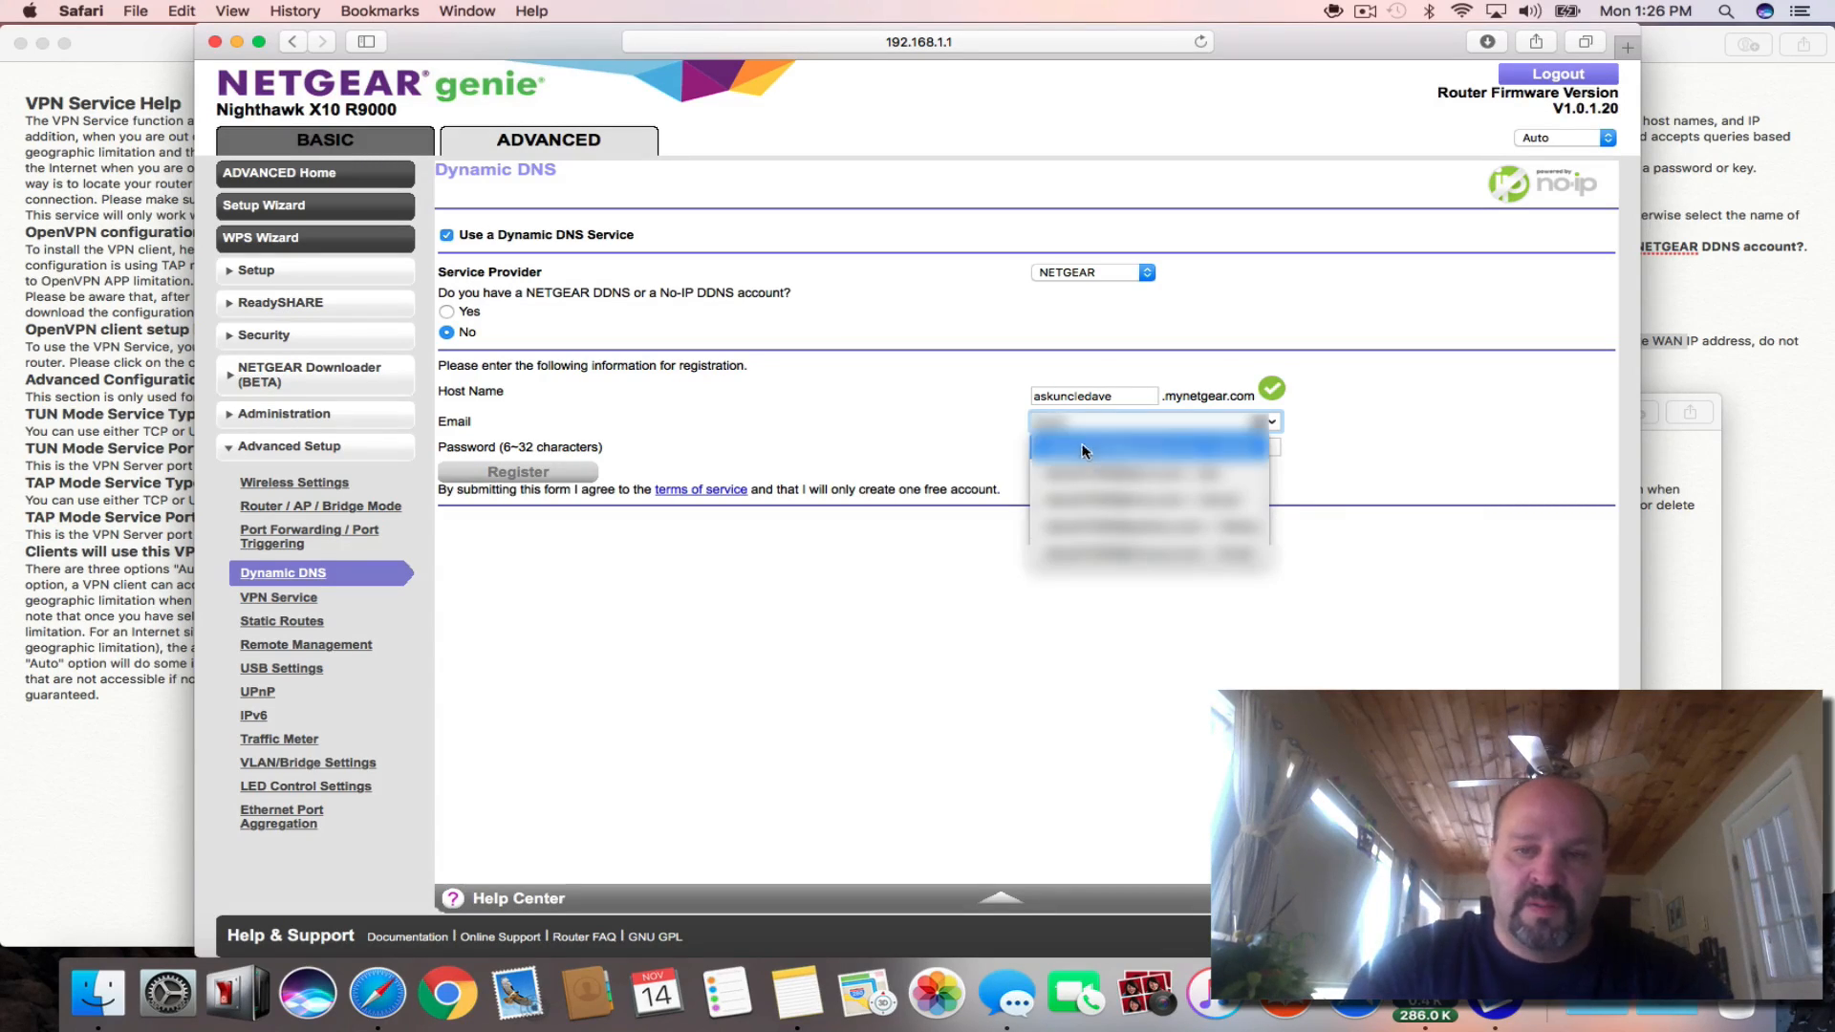
{"action": "left_click", "coordinate": [1153, 436]}
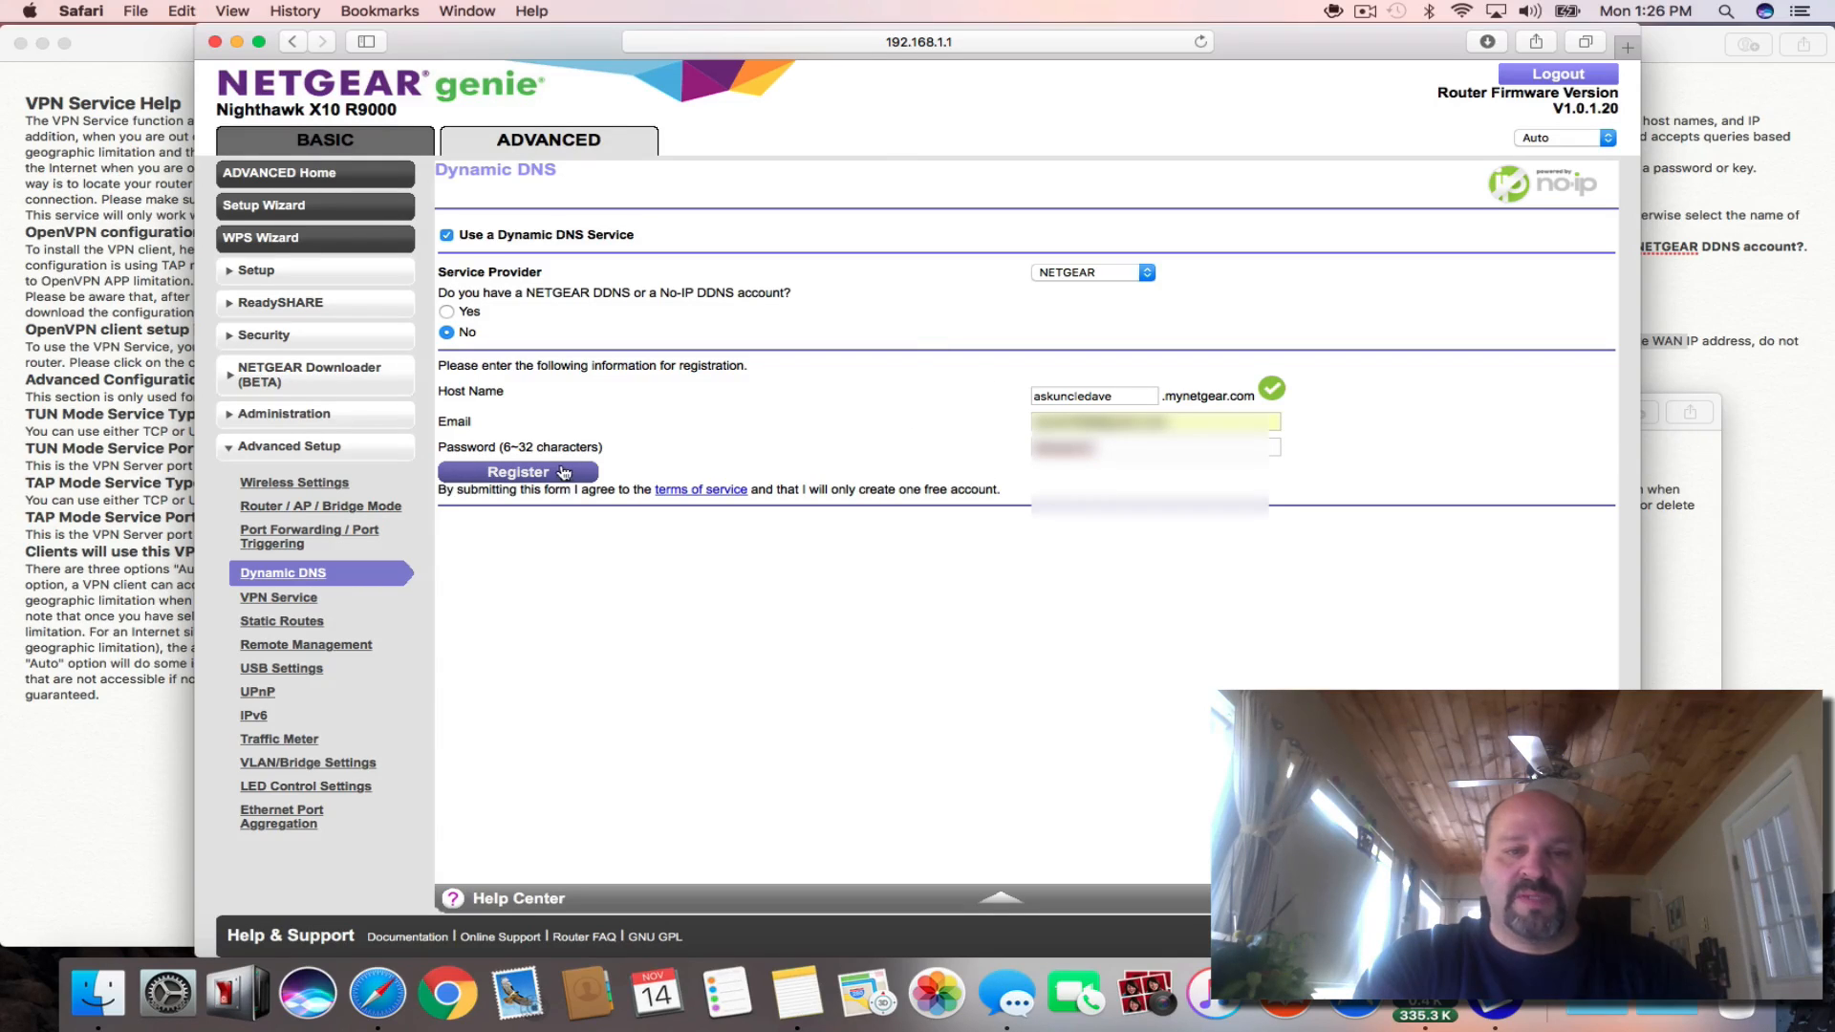
Register the DDNS host name, giving askuncledave.mynetgear.com as the router's address
{"action": "left_click", "coordinate": [516, 472]}
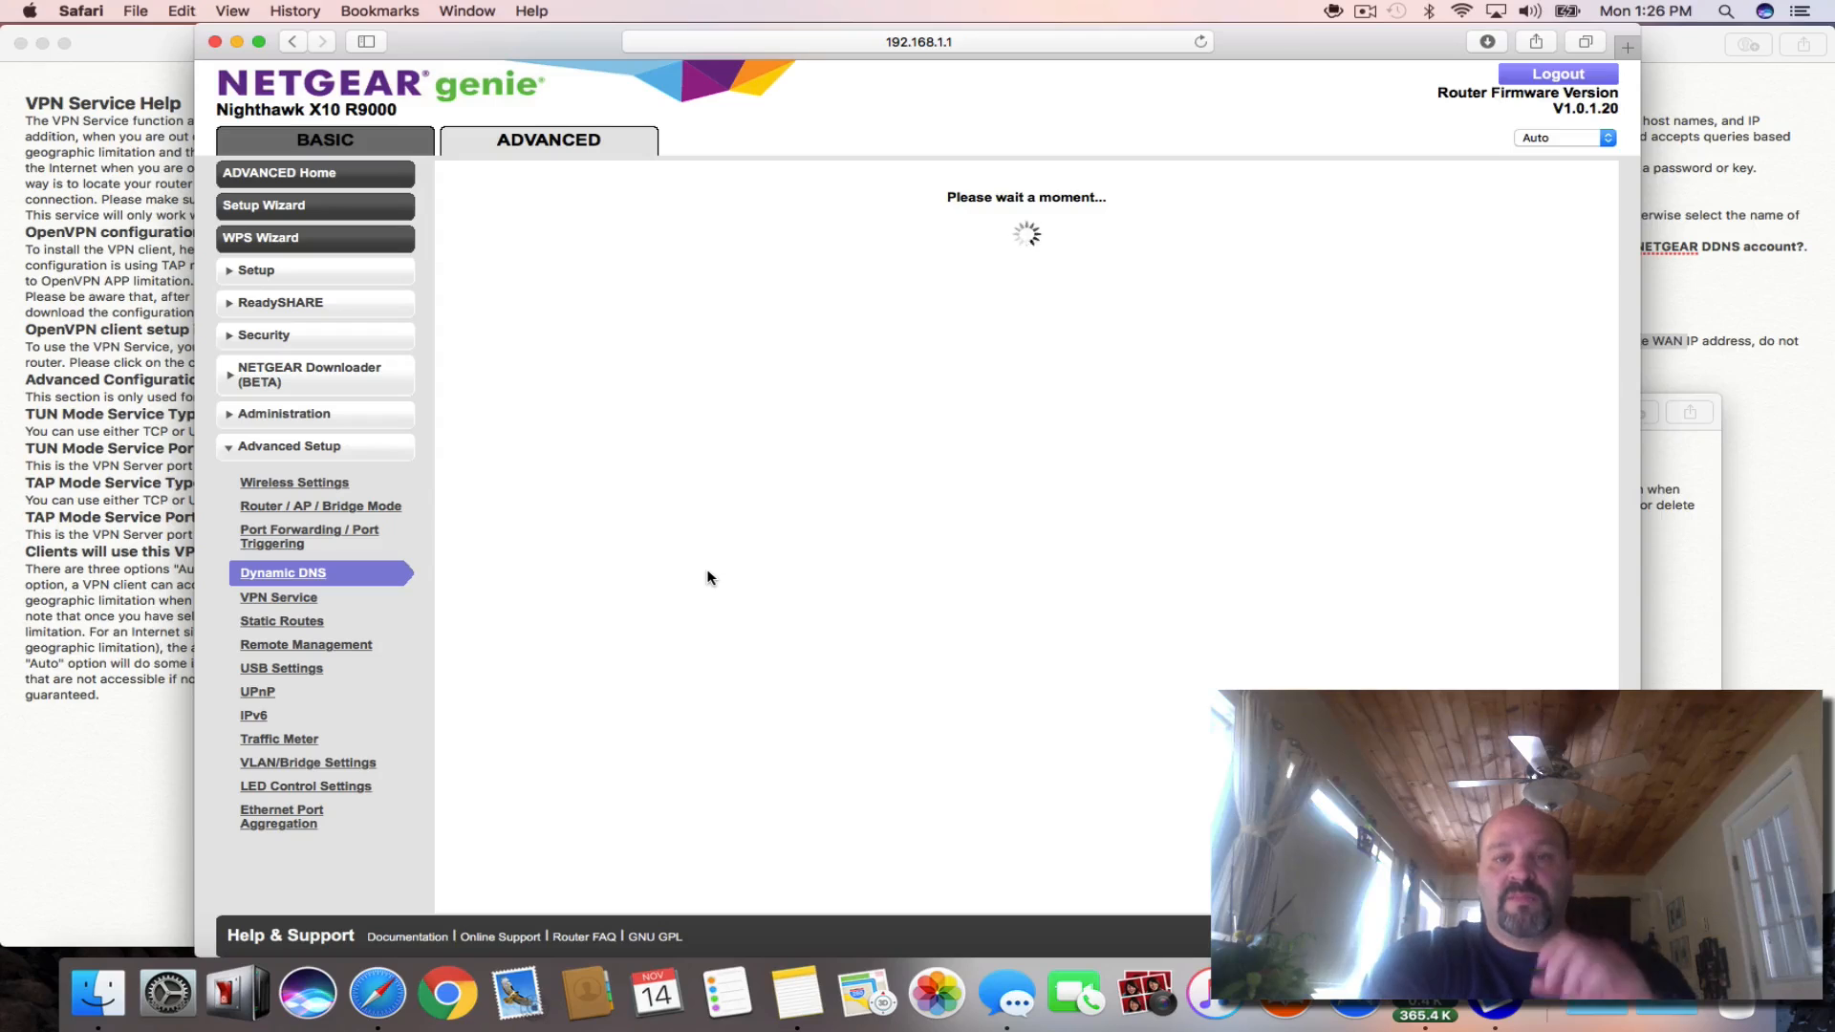
{"action": "mouse_move", "coordinate": [726, 581]}
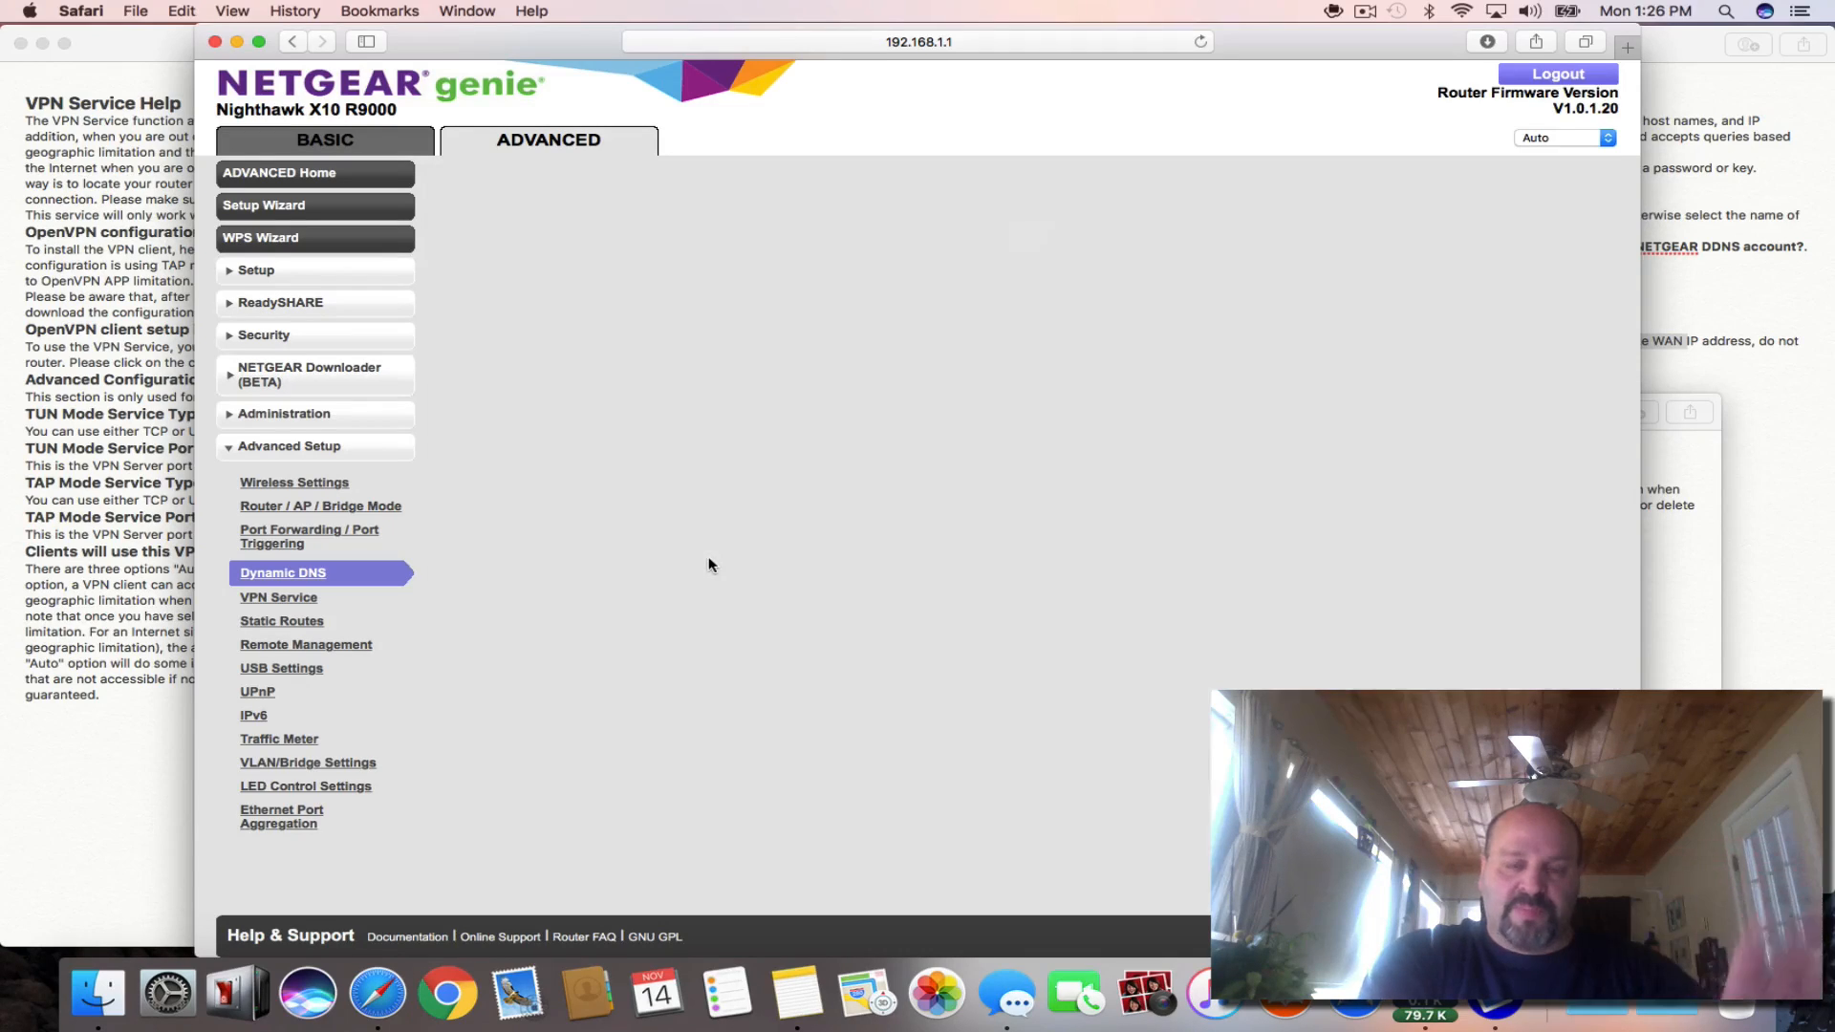
{"action": "left_click", "coordinate": [282, 572]}
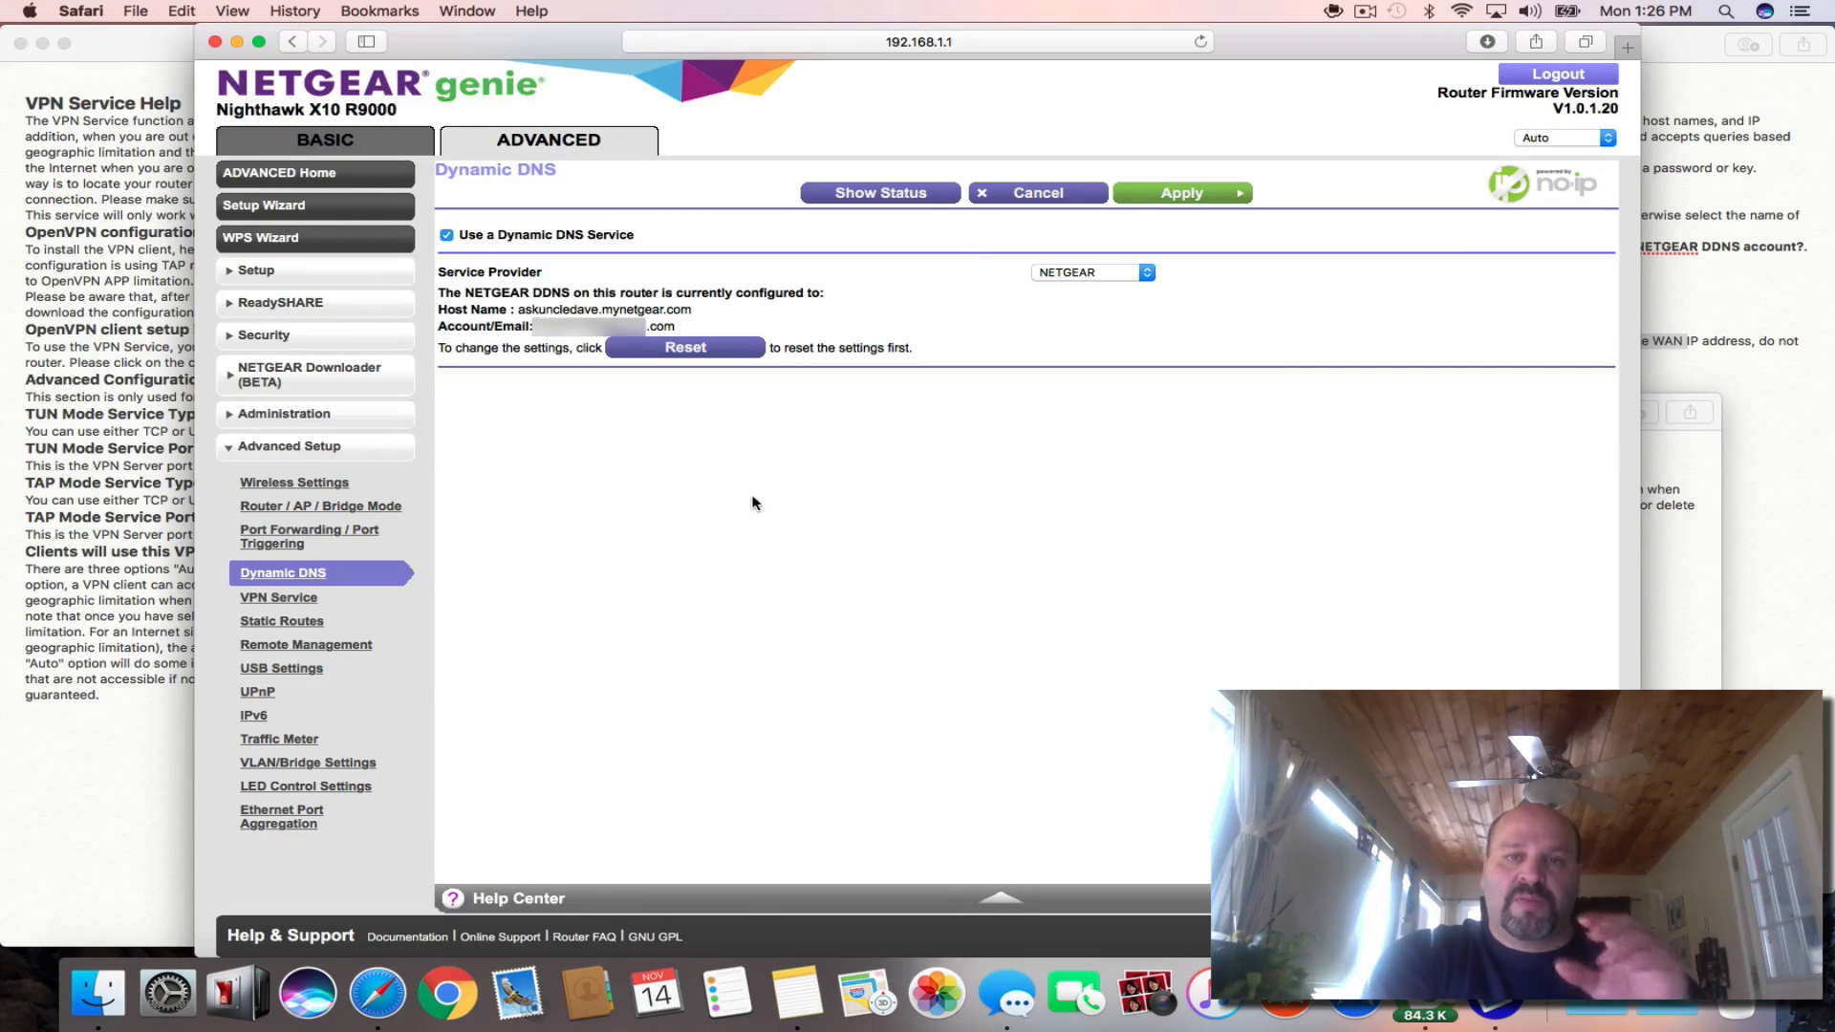
{"action": "mouse_move", "coordinate": [734, 579]}
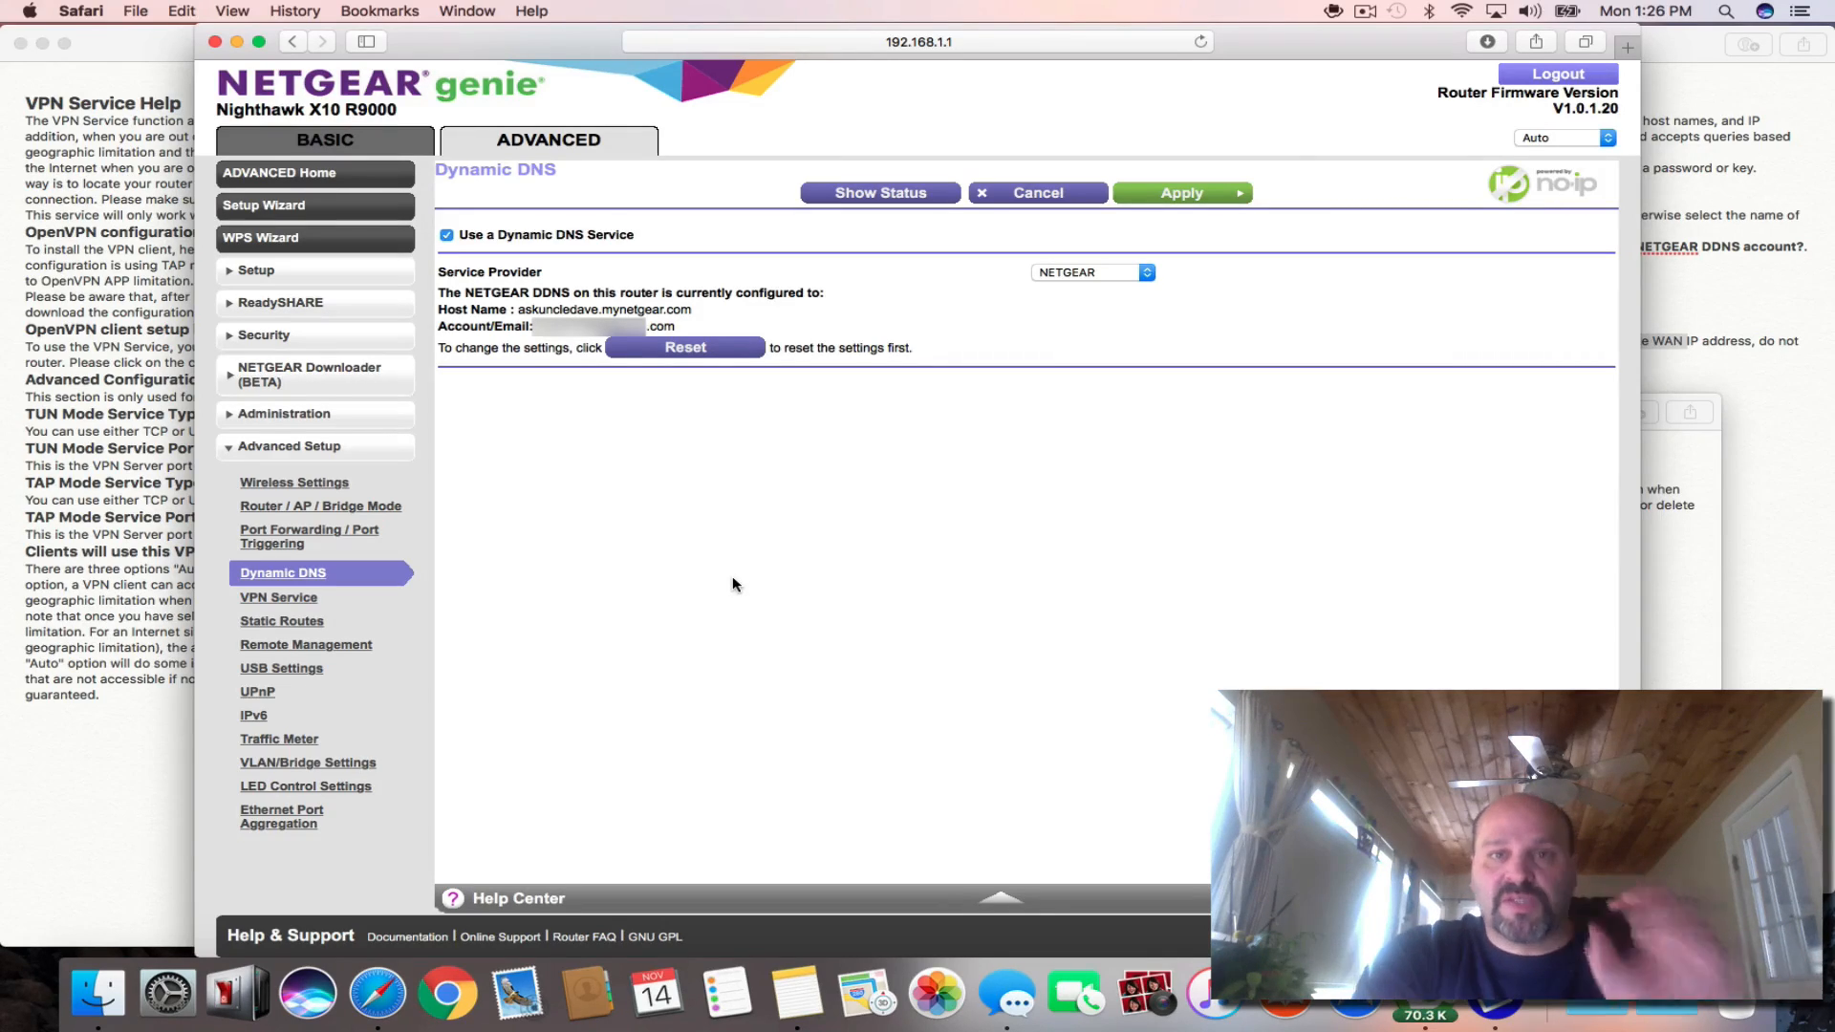
{"action": "mouse_move", "coordinate": [621, 243]}
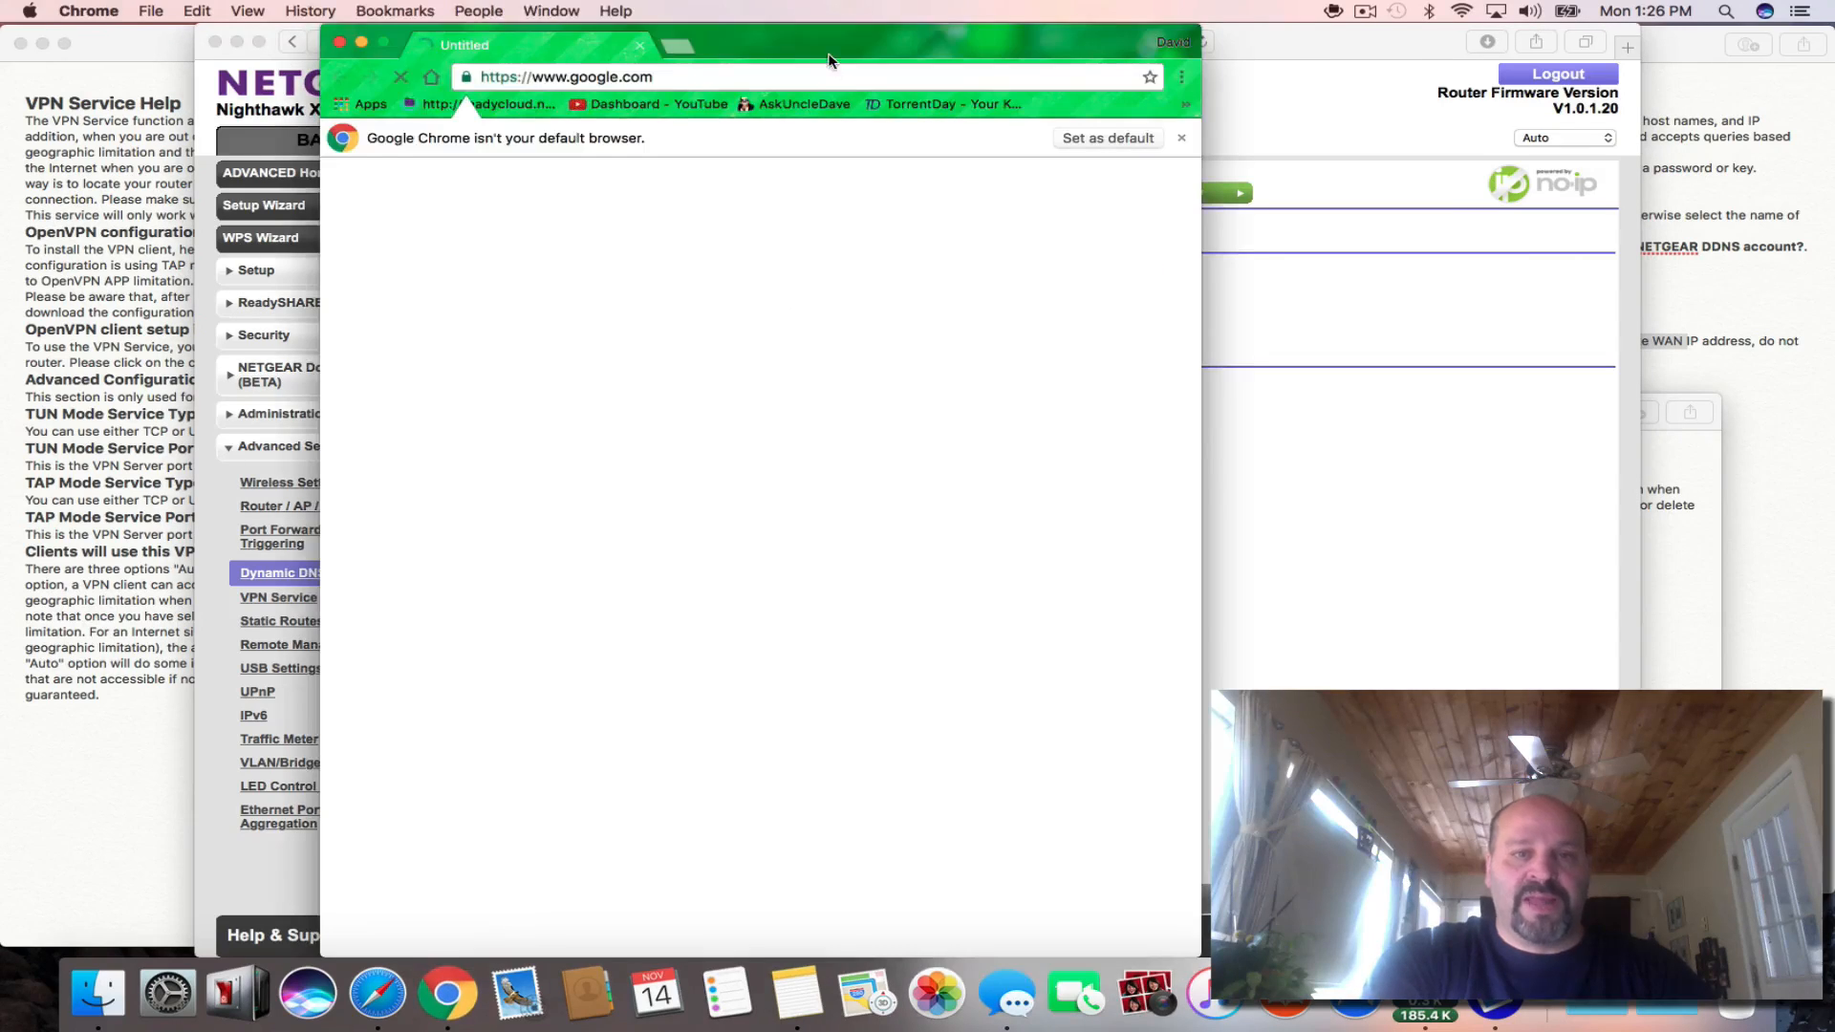
Search Google for noip and open the No-IP Free Dynamic DNS site
{"action": "type", "text": "no"}
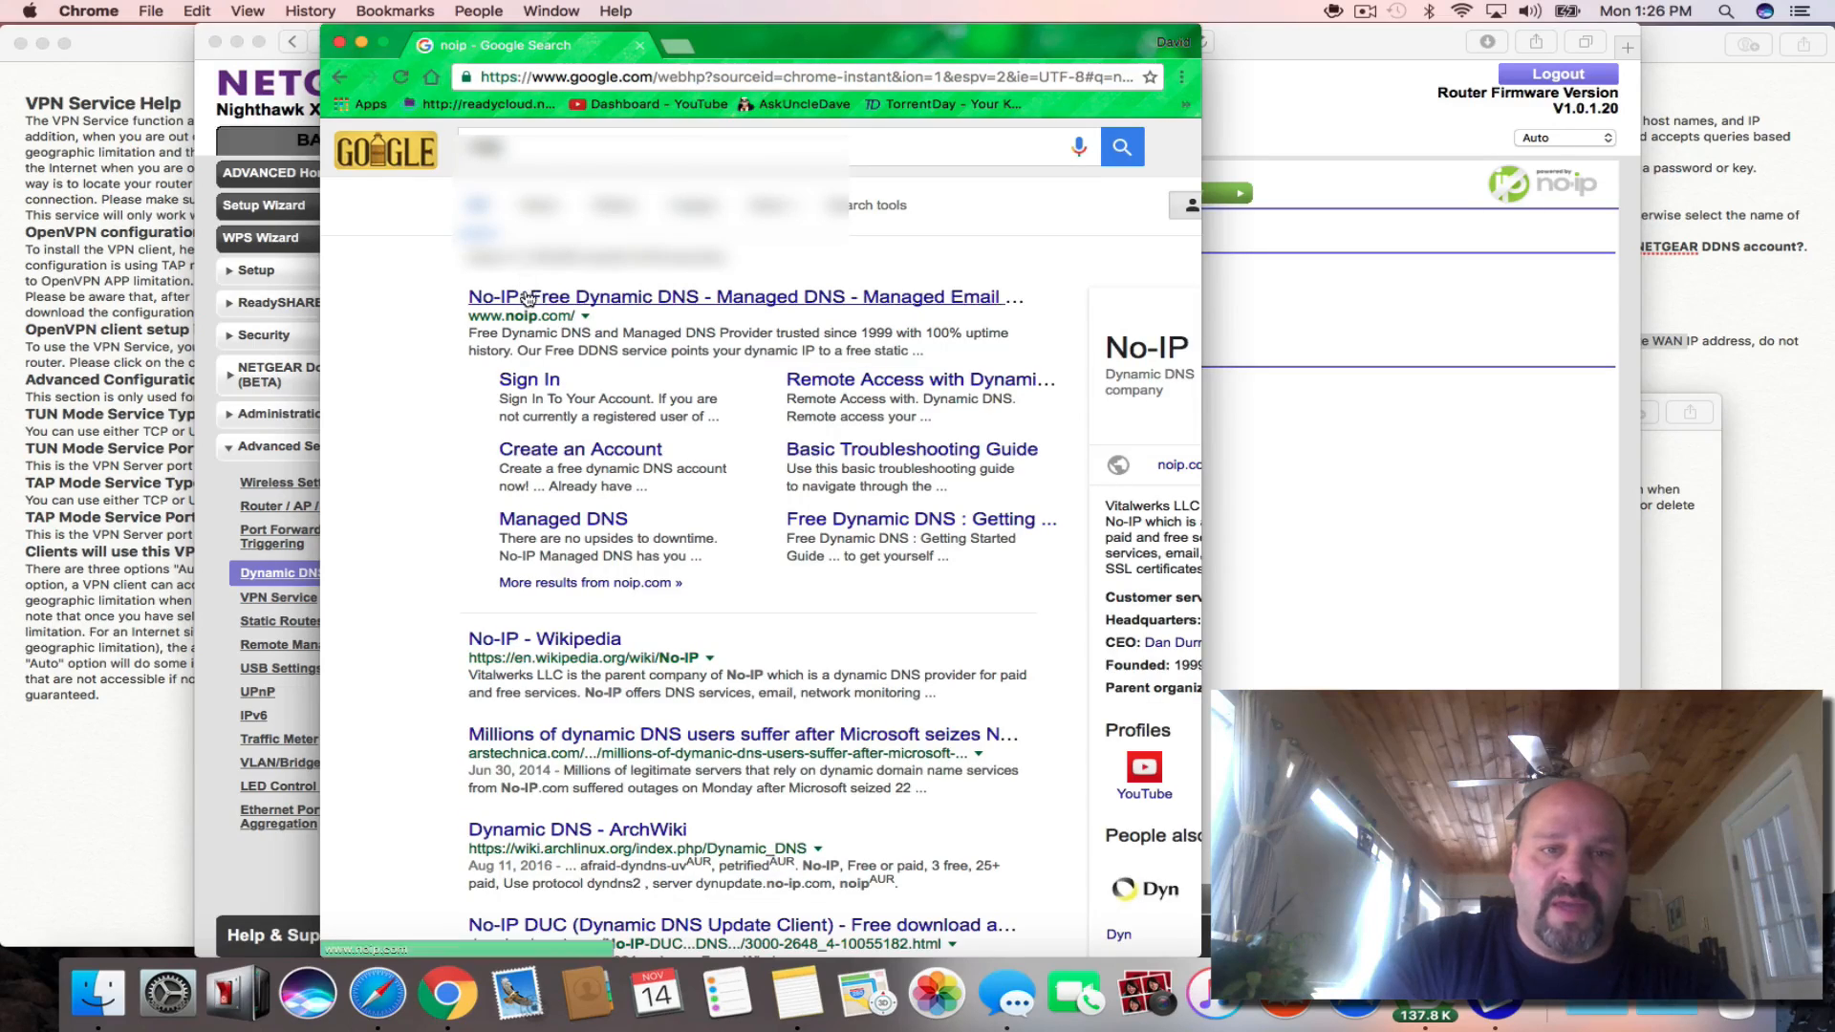
{"action": "left_click", "coordinate": [575, 296]}
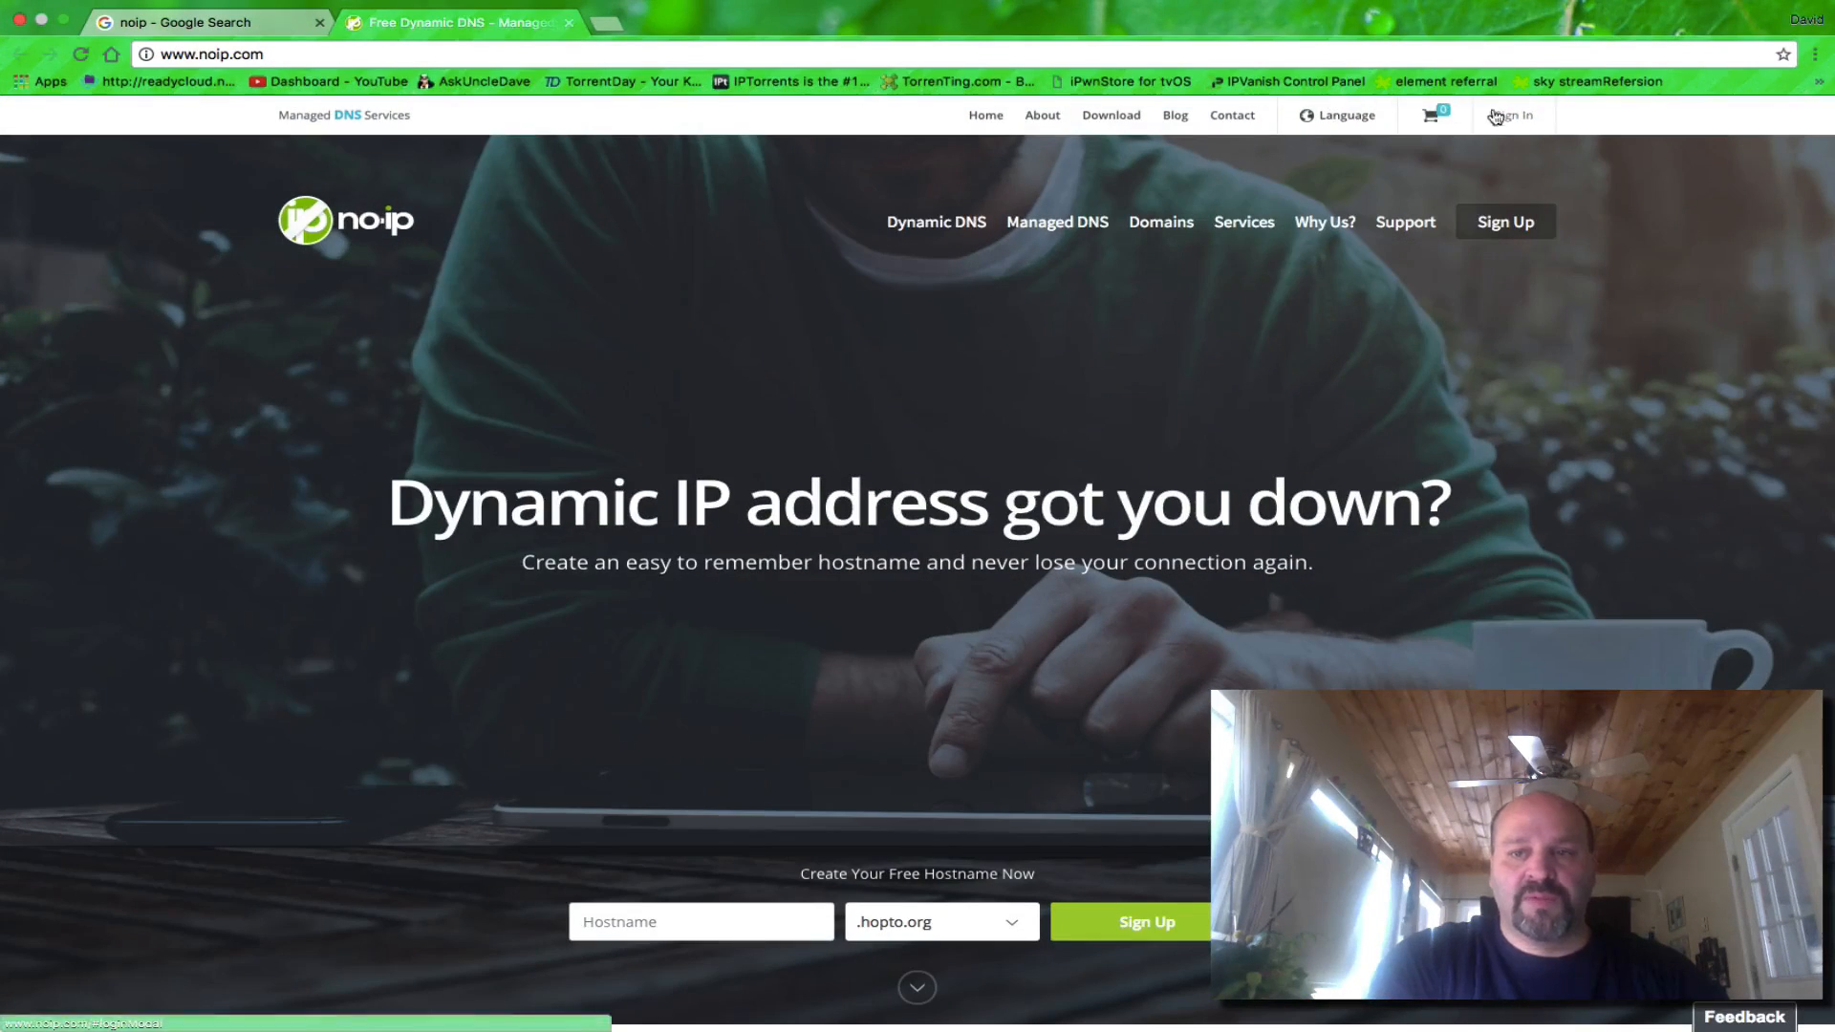
Sign in to the No-IP account with the saved password to reach the dashboard
{"action": "left_click", "coordinate": [1510, 114]}
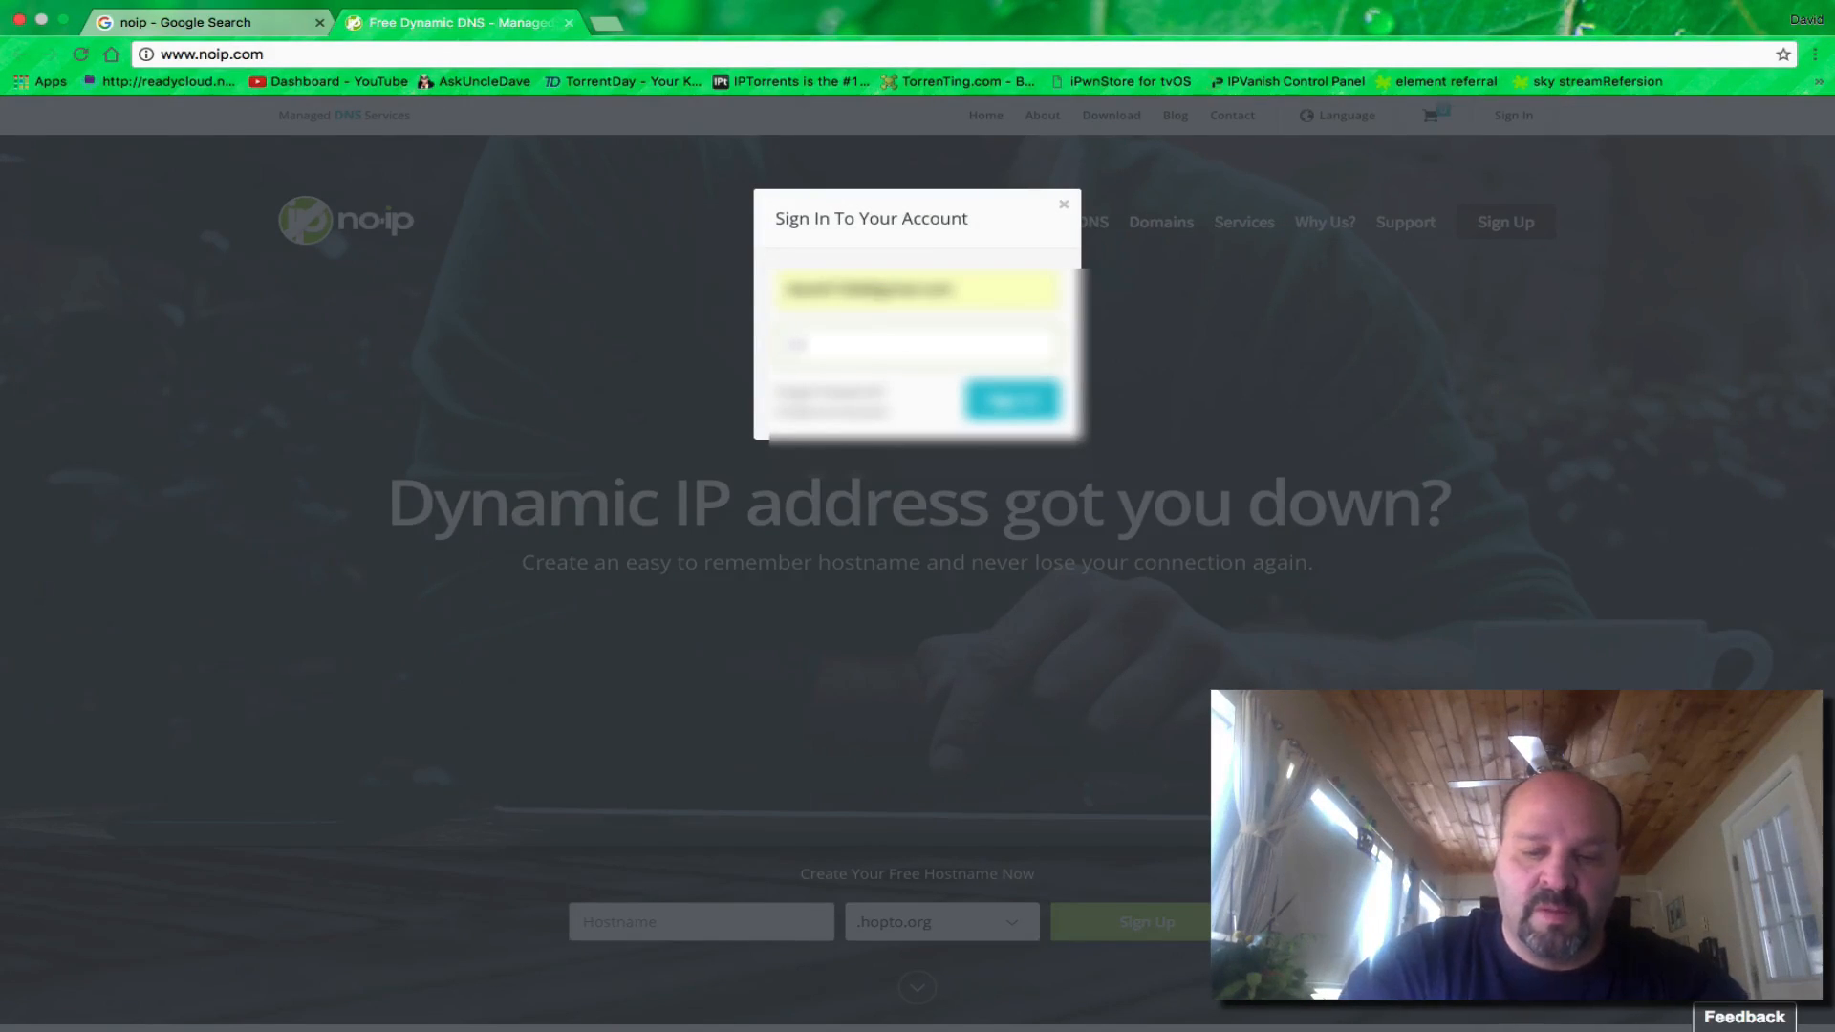
{"action": "type", "text": "password"}
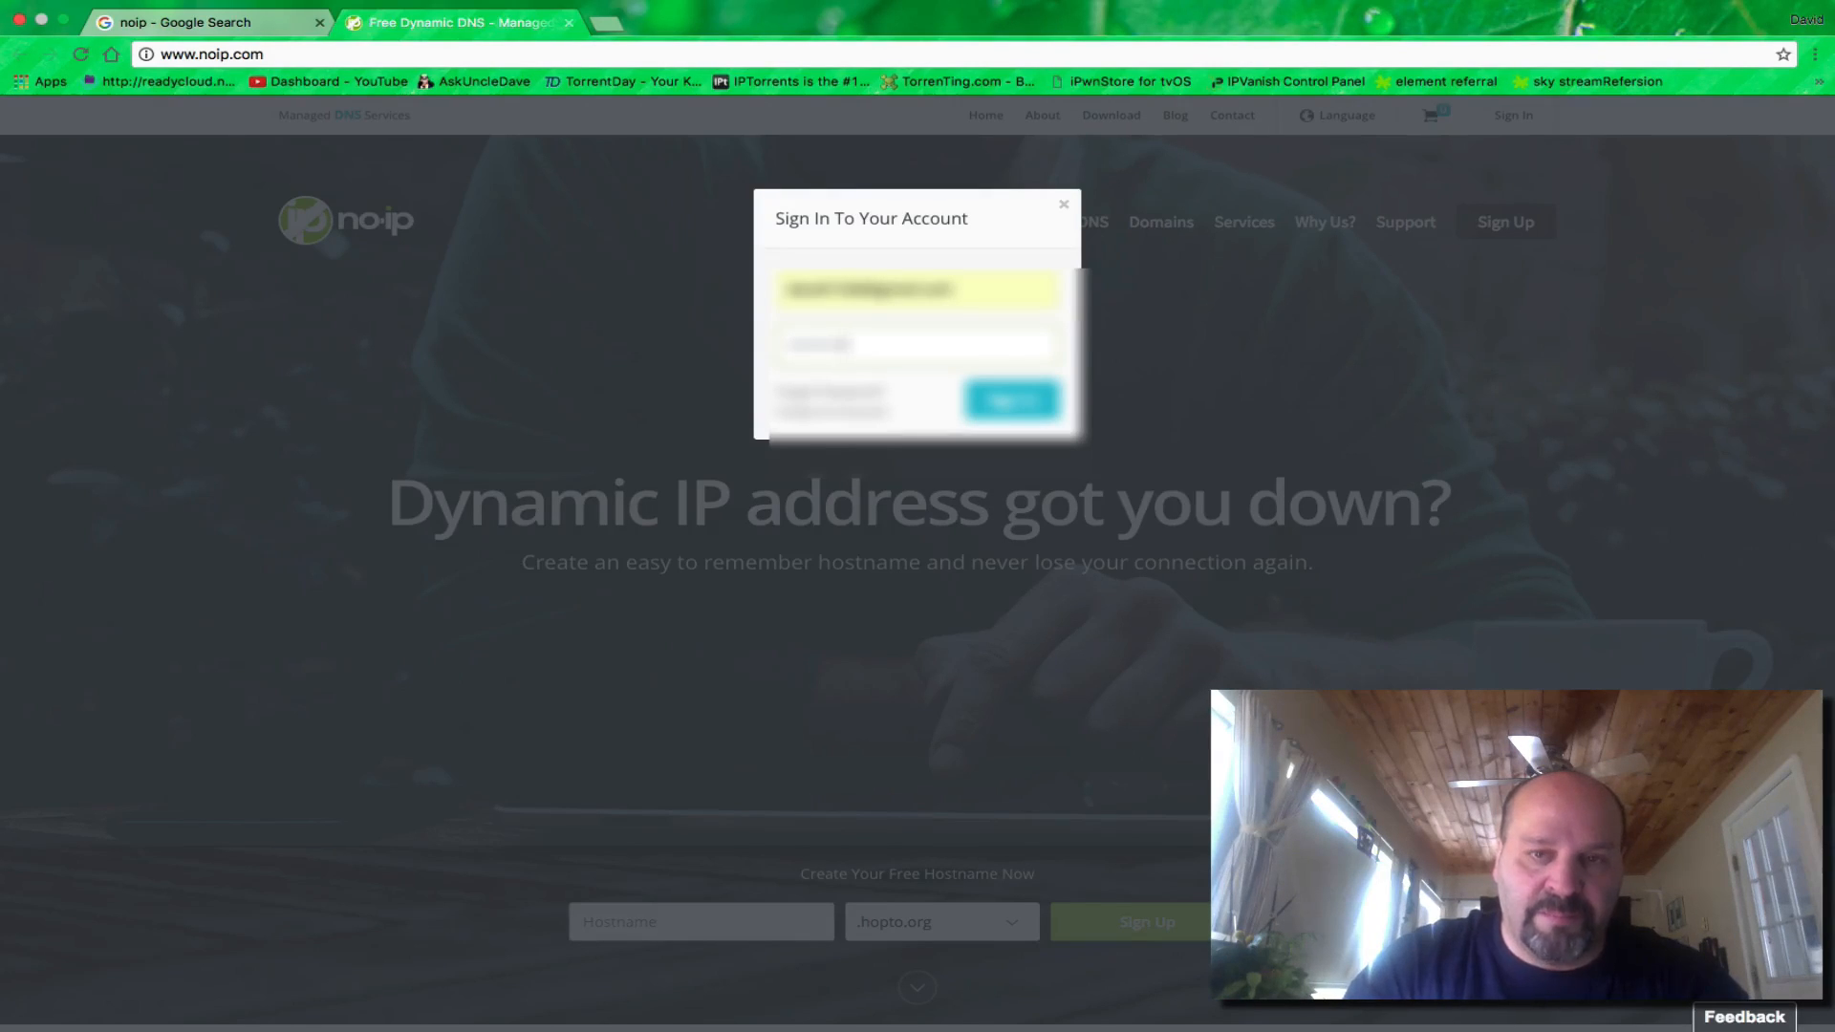
{"action": "left_click", "coordinate": [1009, 399]}
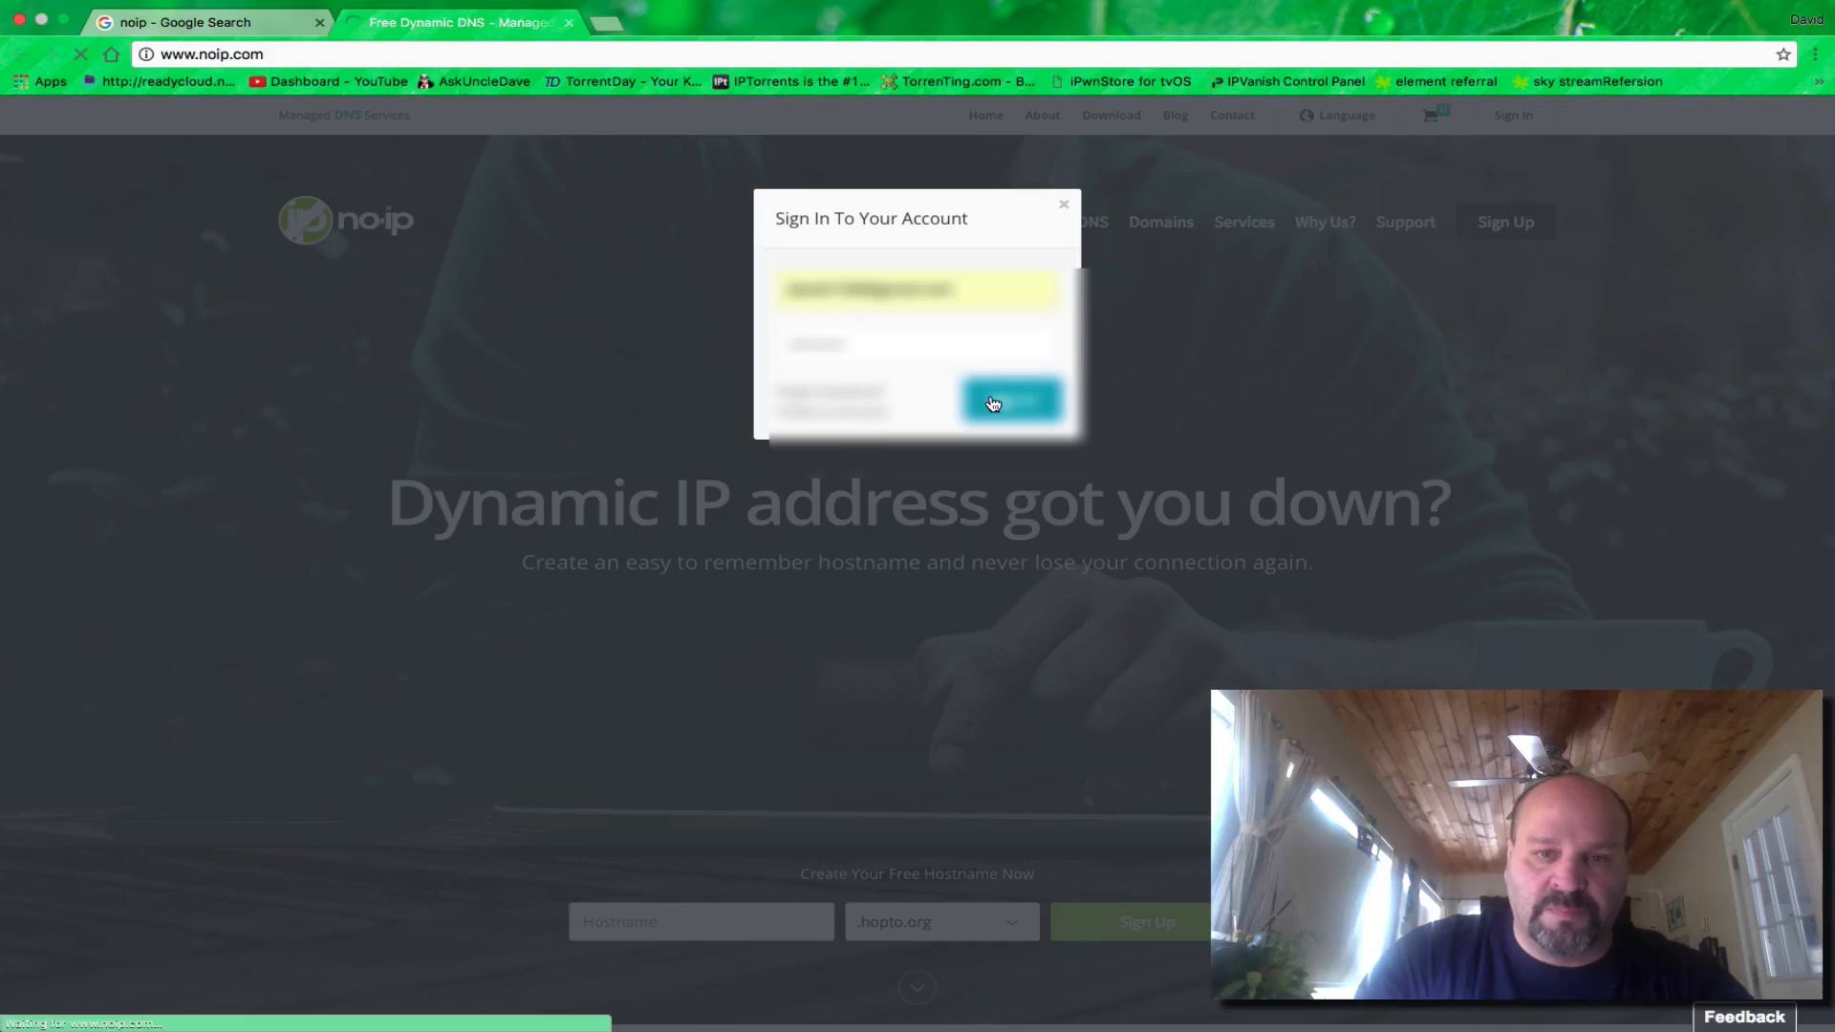
{"action": "left_click", "coordinate": [1011, 401]}
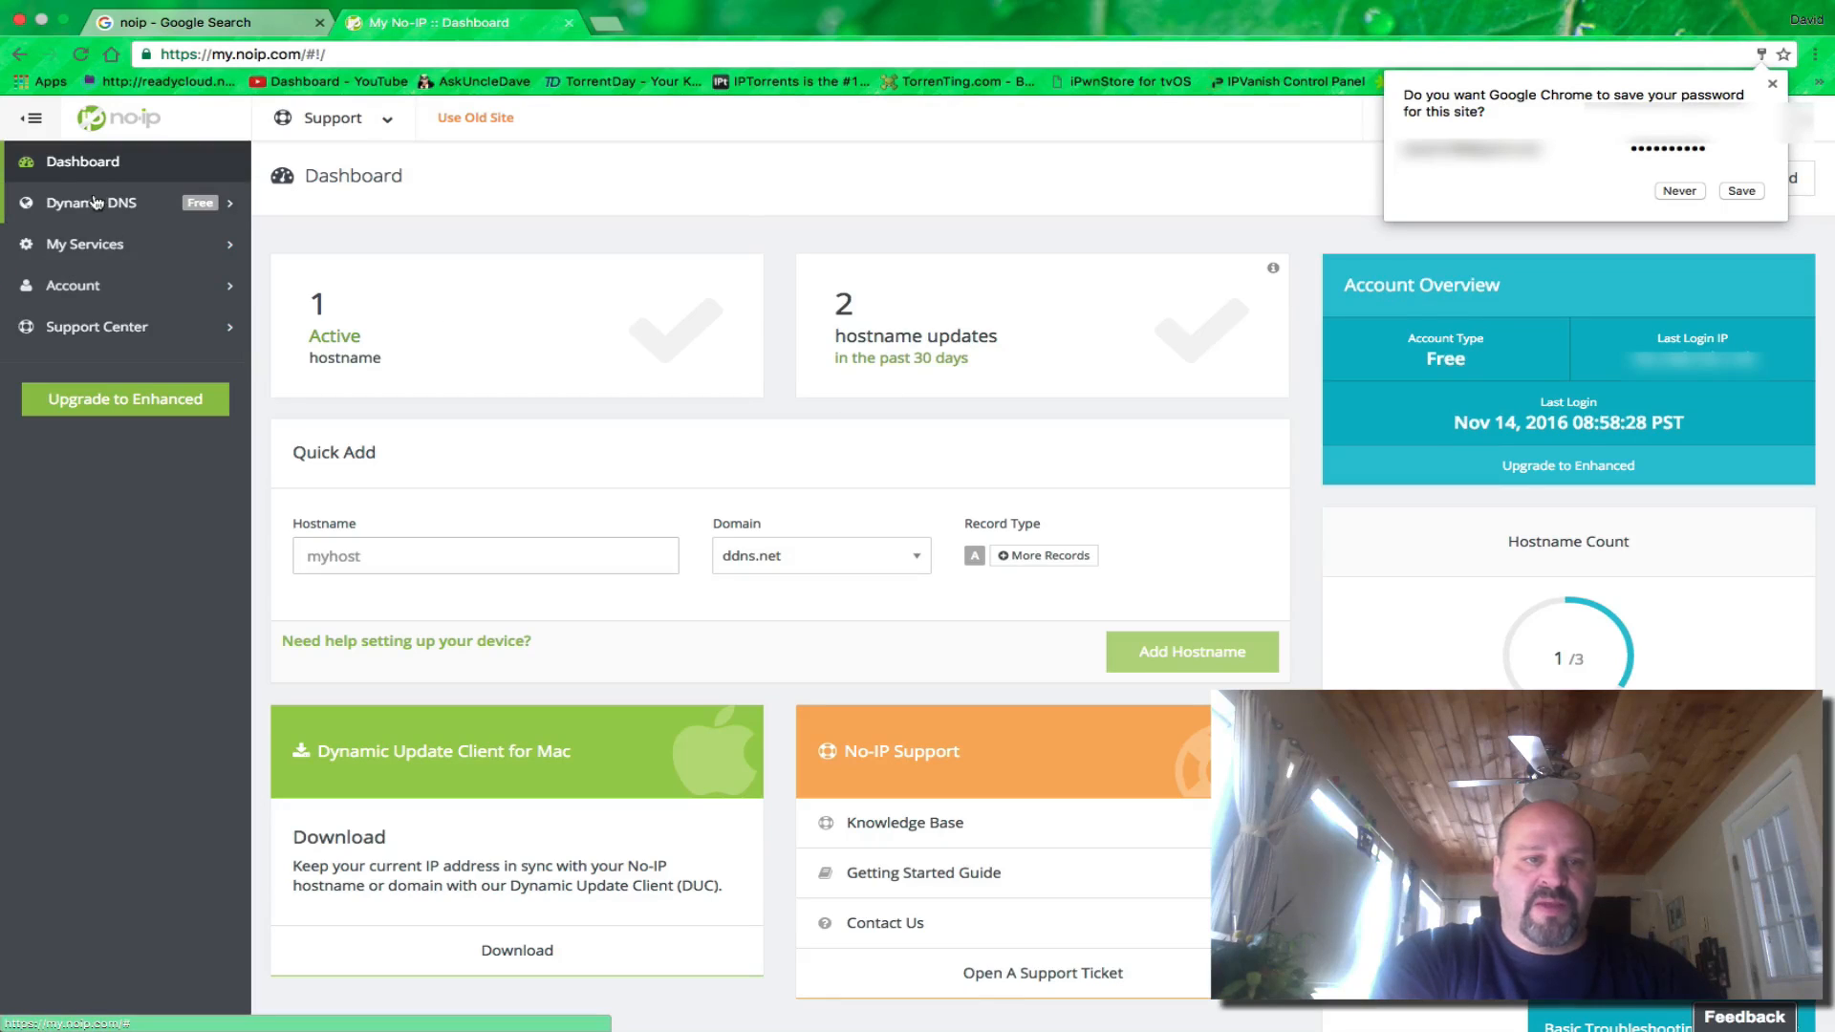
Show the Dynamic DNS hostnames, where askuncledave.mynetgear.com expires in 30 days
{"action": "left_click", "coordinate": [90, 203]}
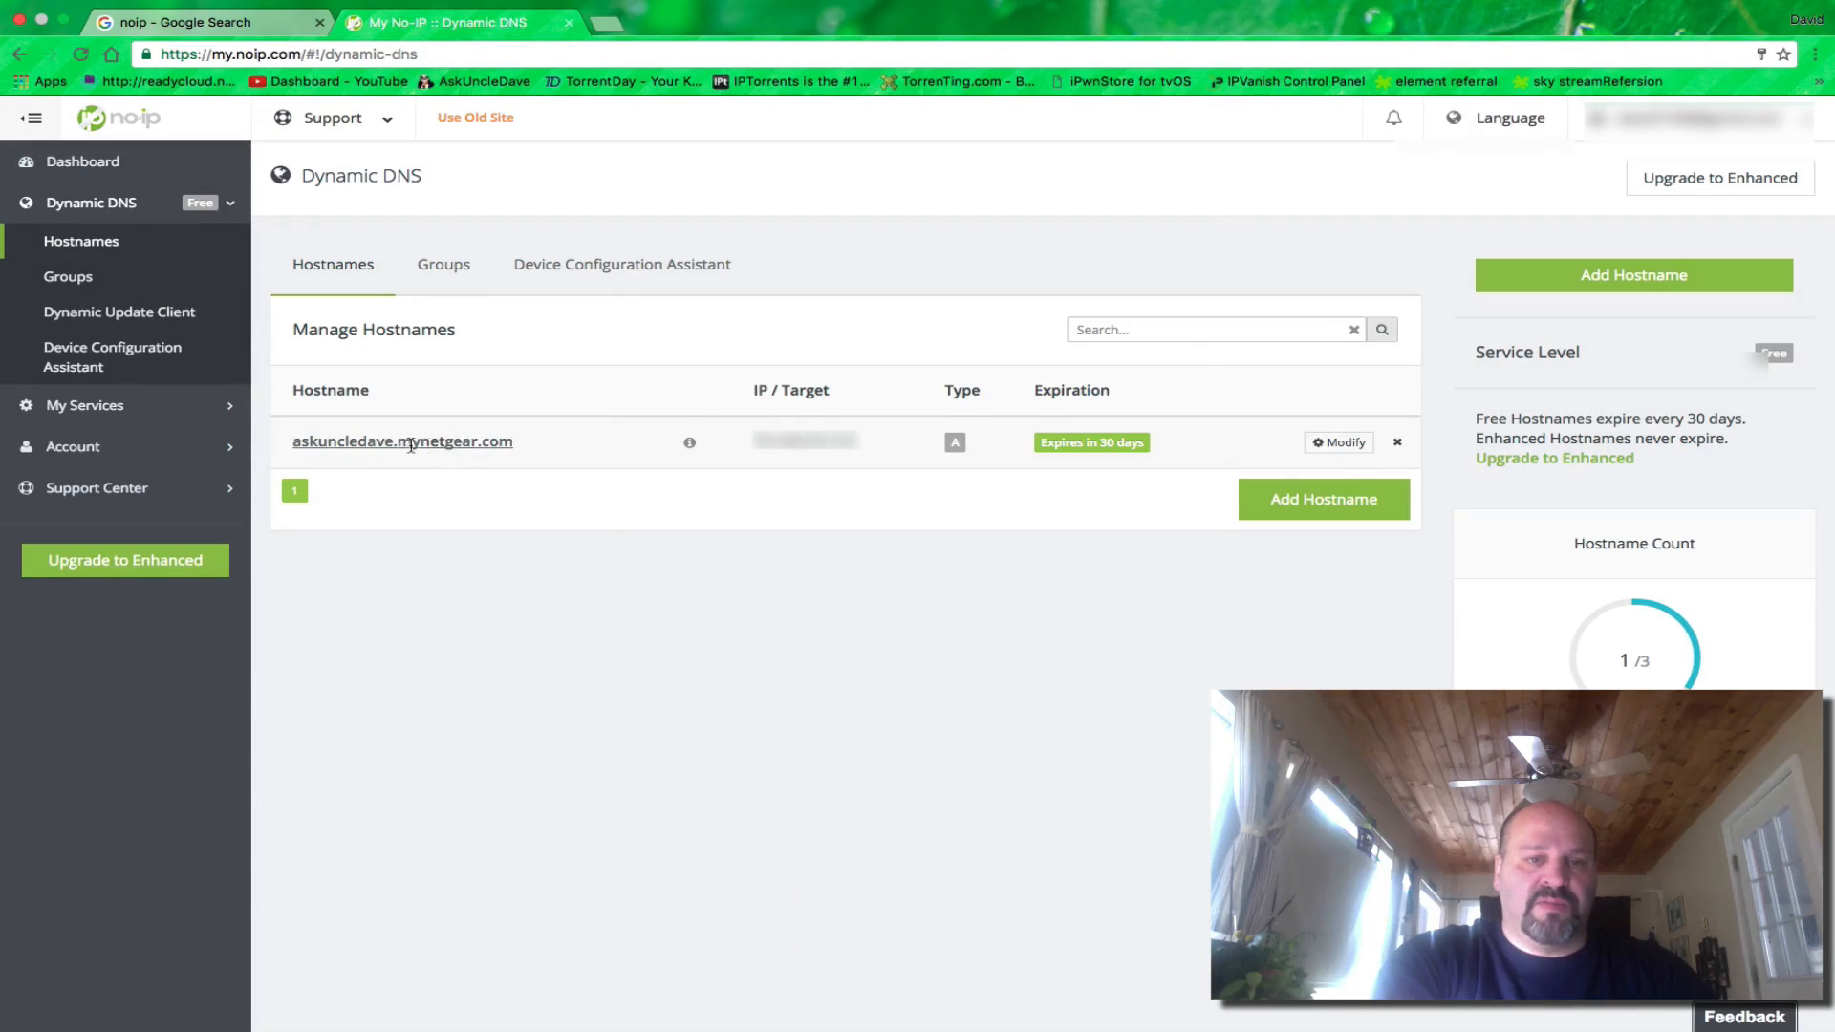
{"action": "mouse_move", "coordinate": [762, 455]}
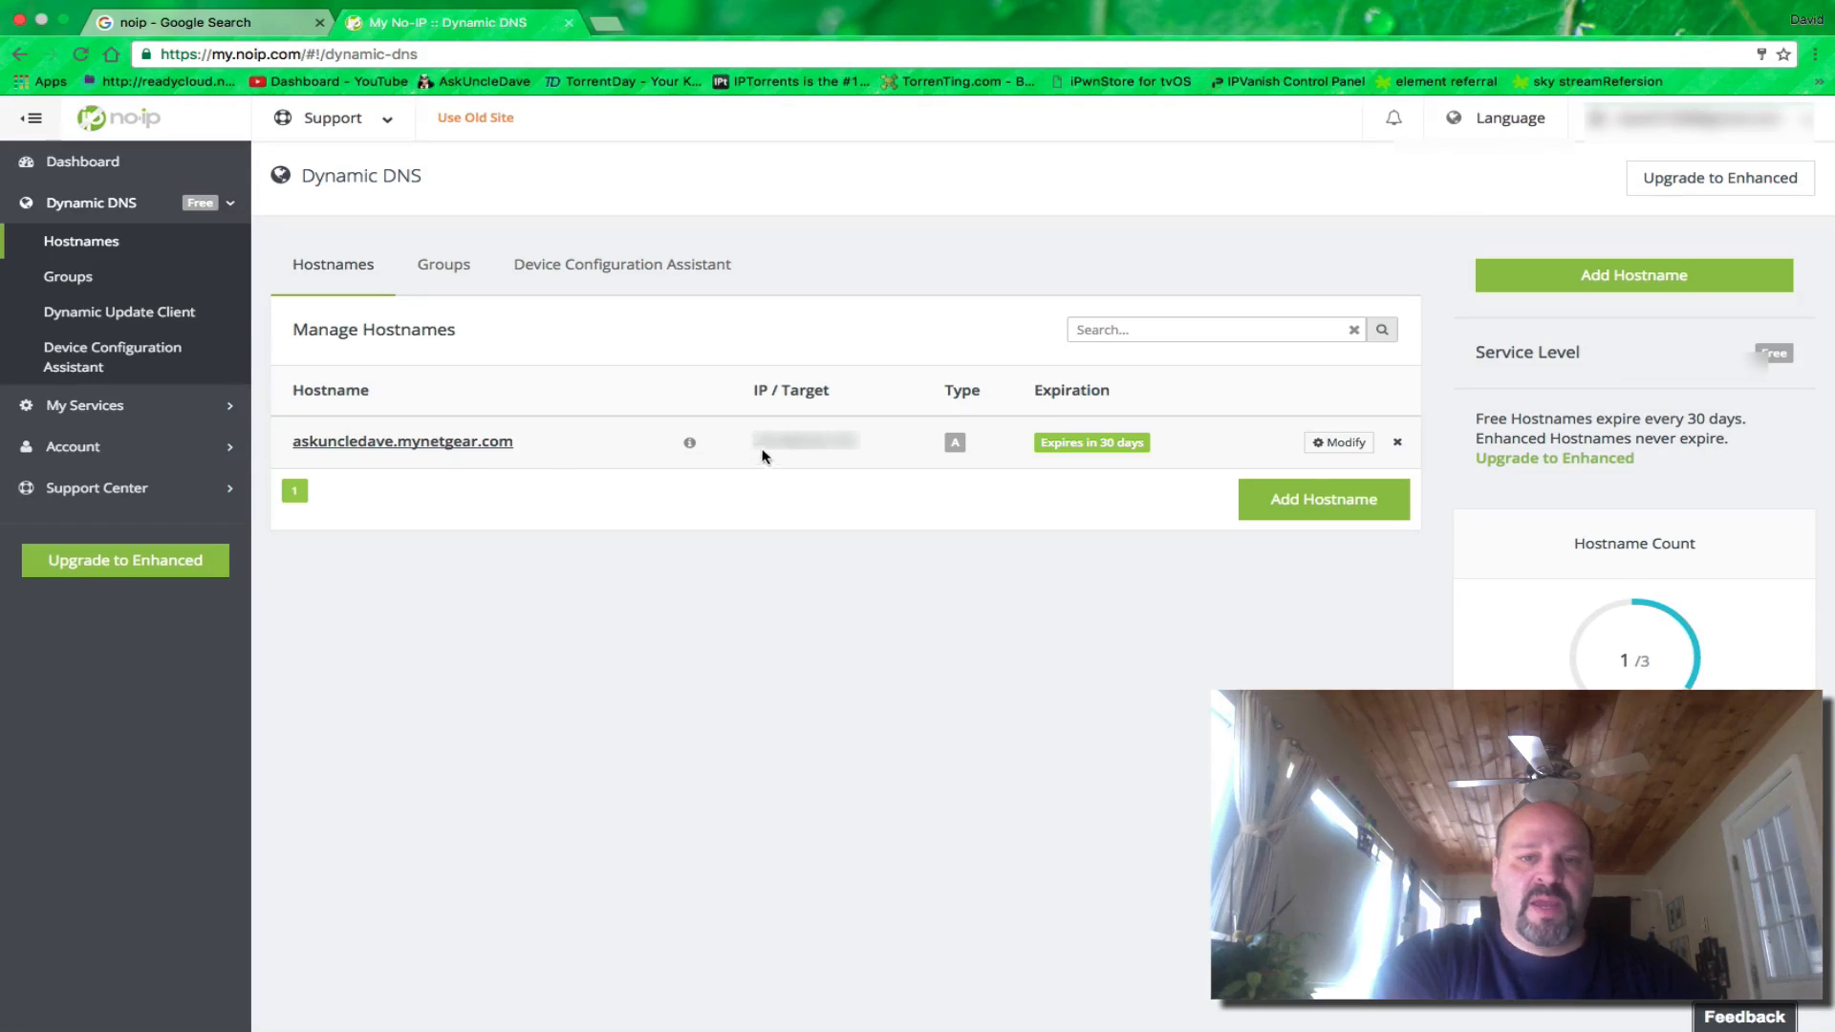
{"action": "mouse_move", "coordinate": [770, 487]}
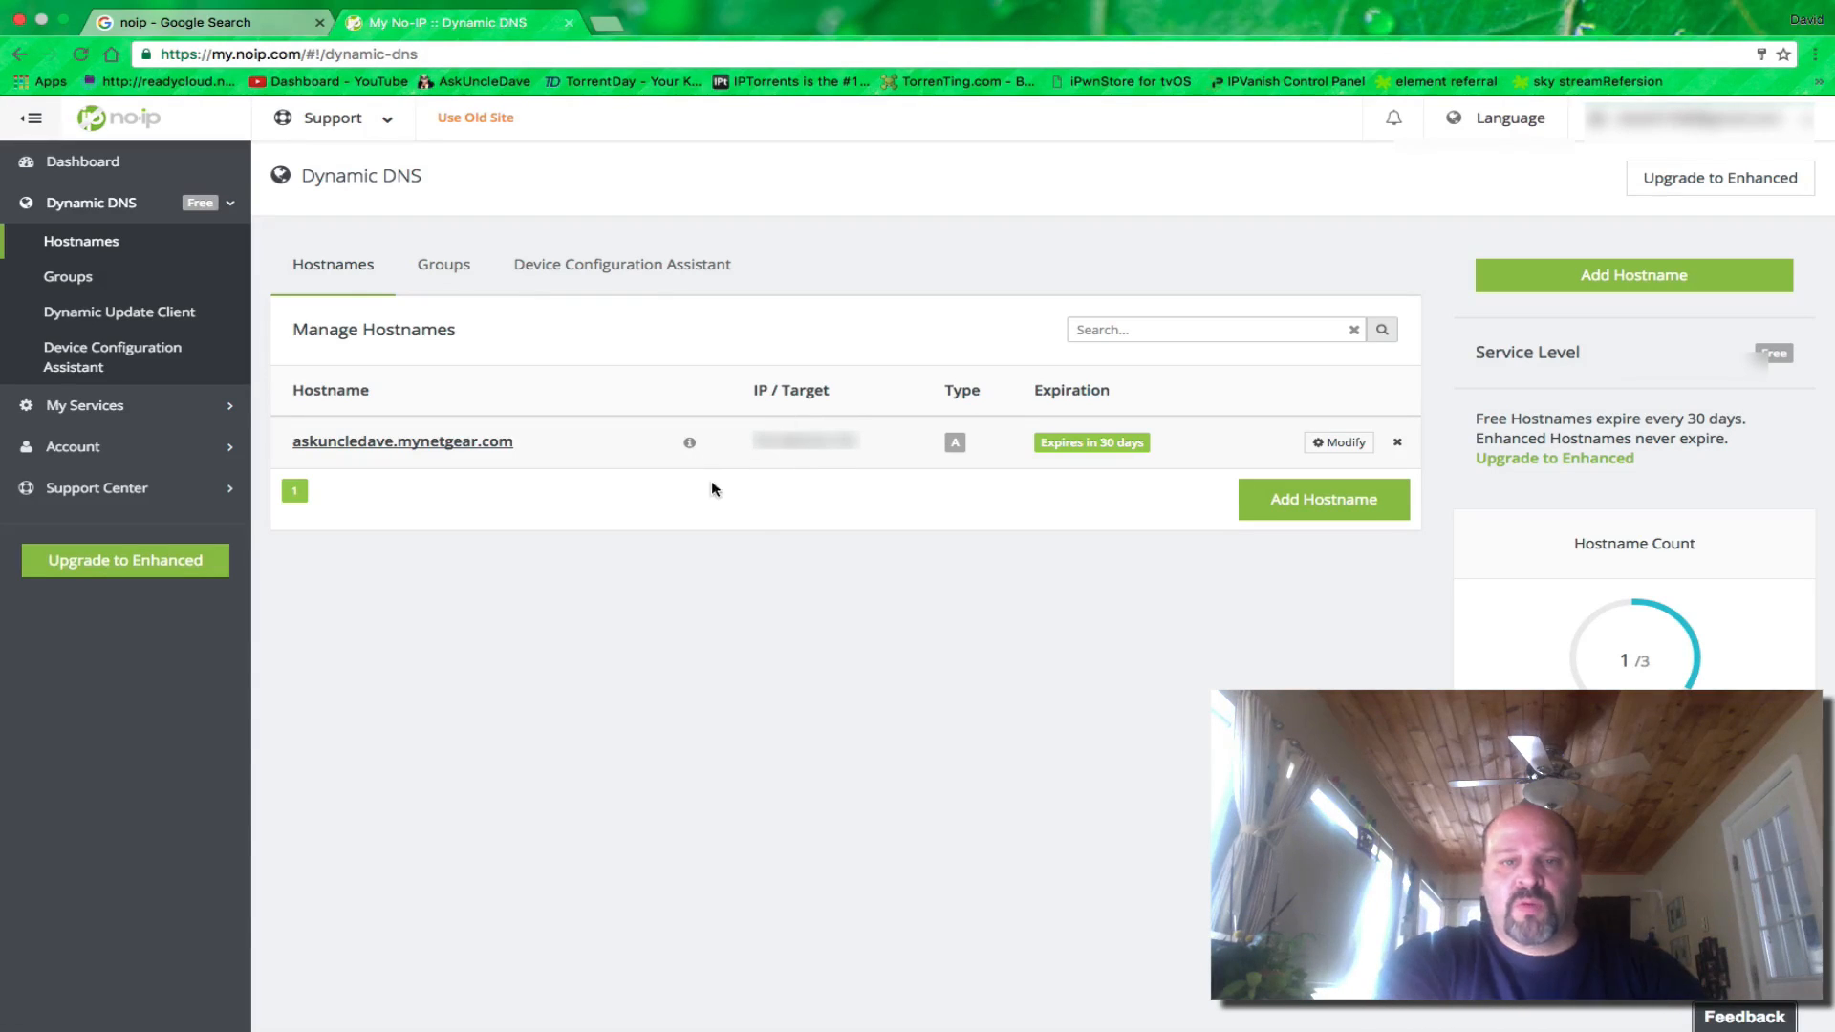
{"action": "mouse_move", "coordinate": [814, 472]}
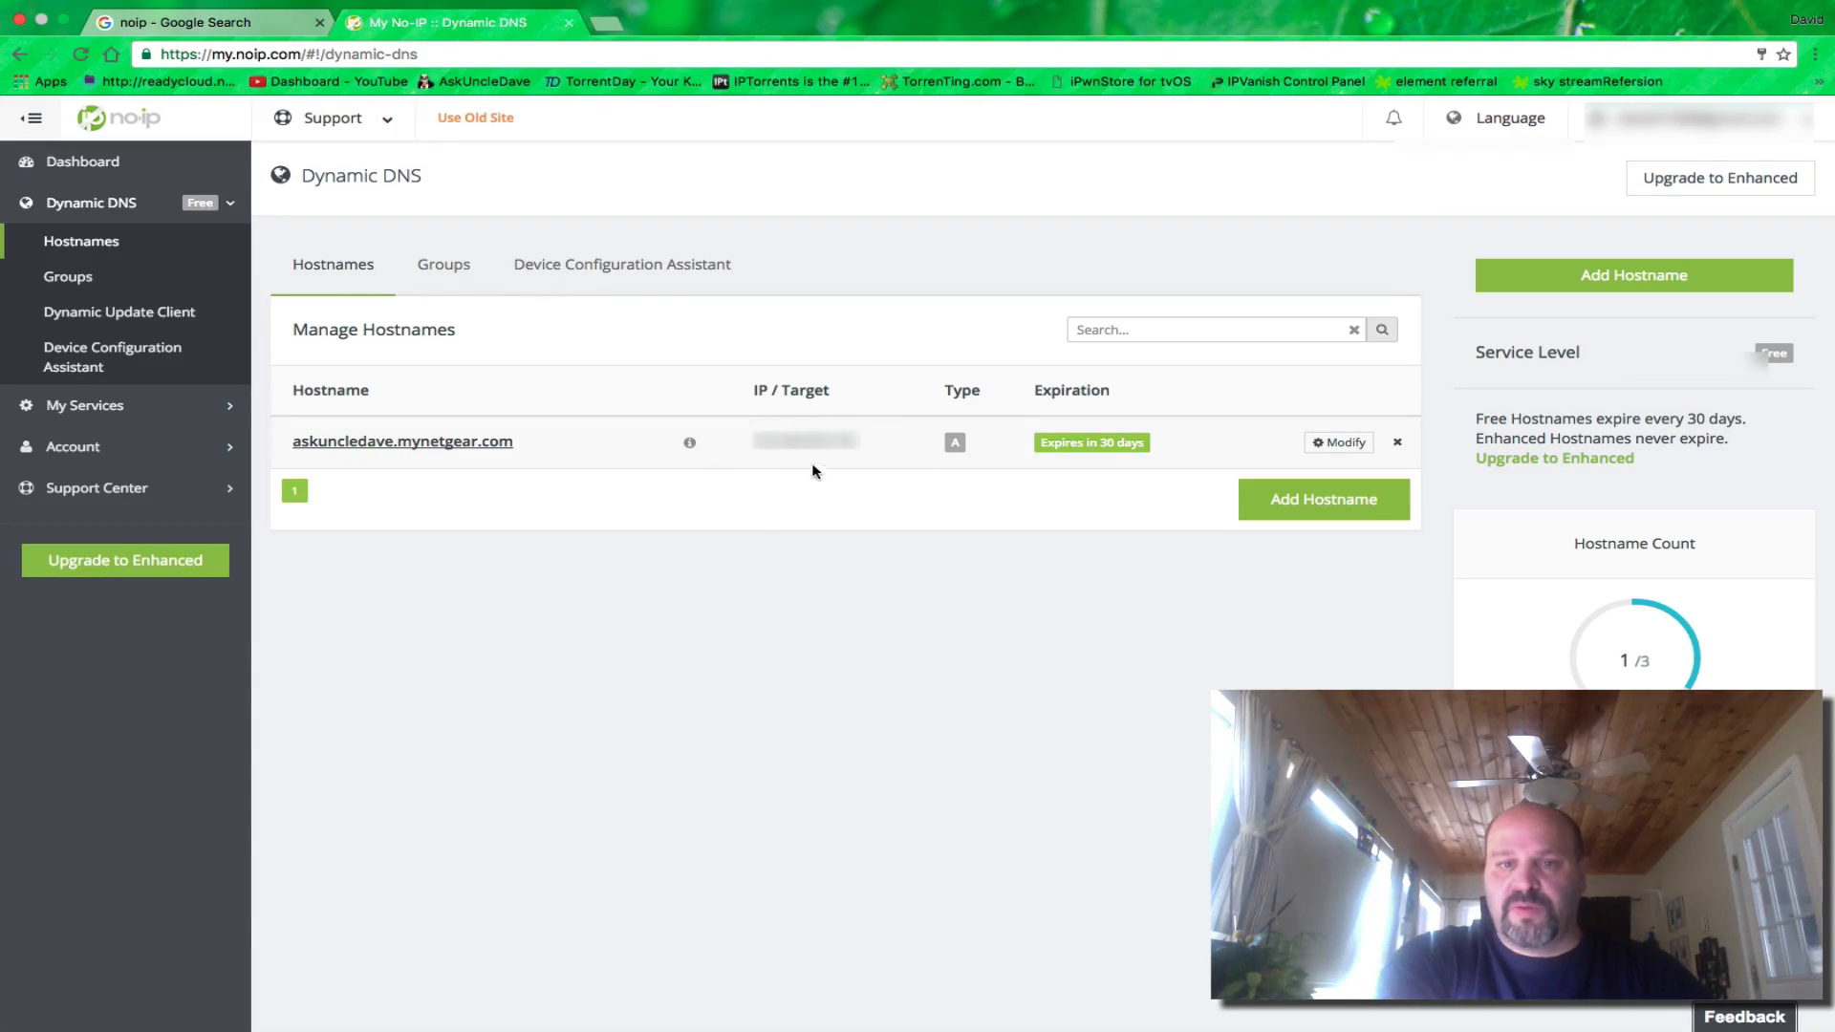
{"action": "mouse_move", "coordinate": [767, 487]}
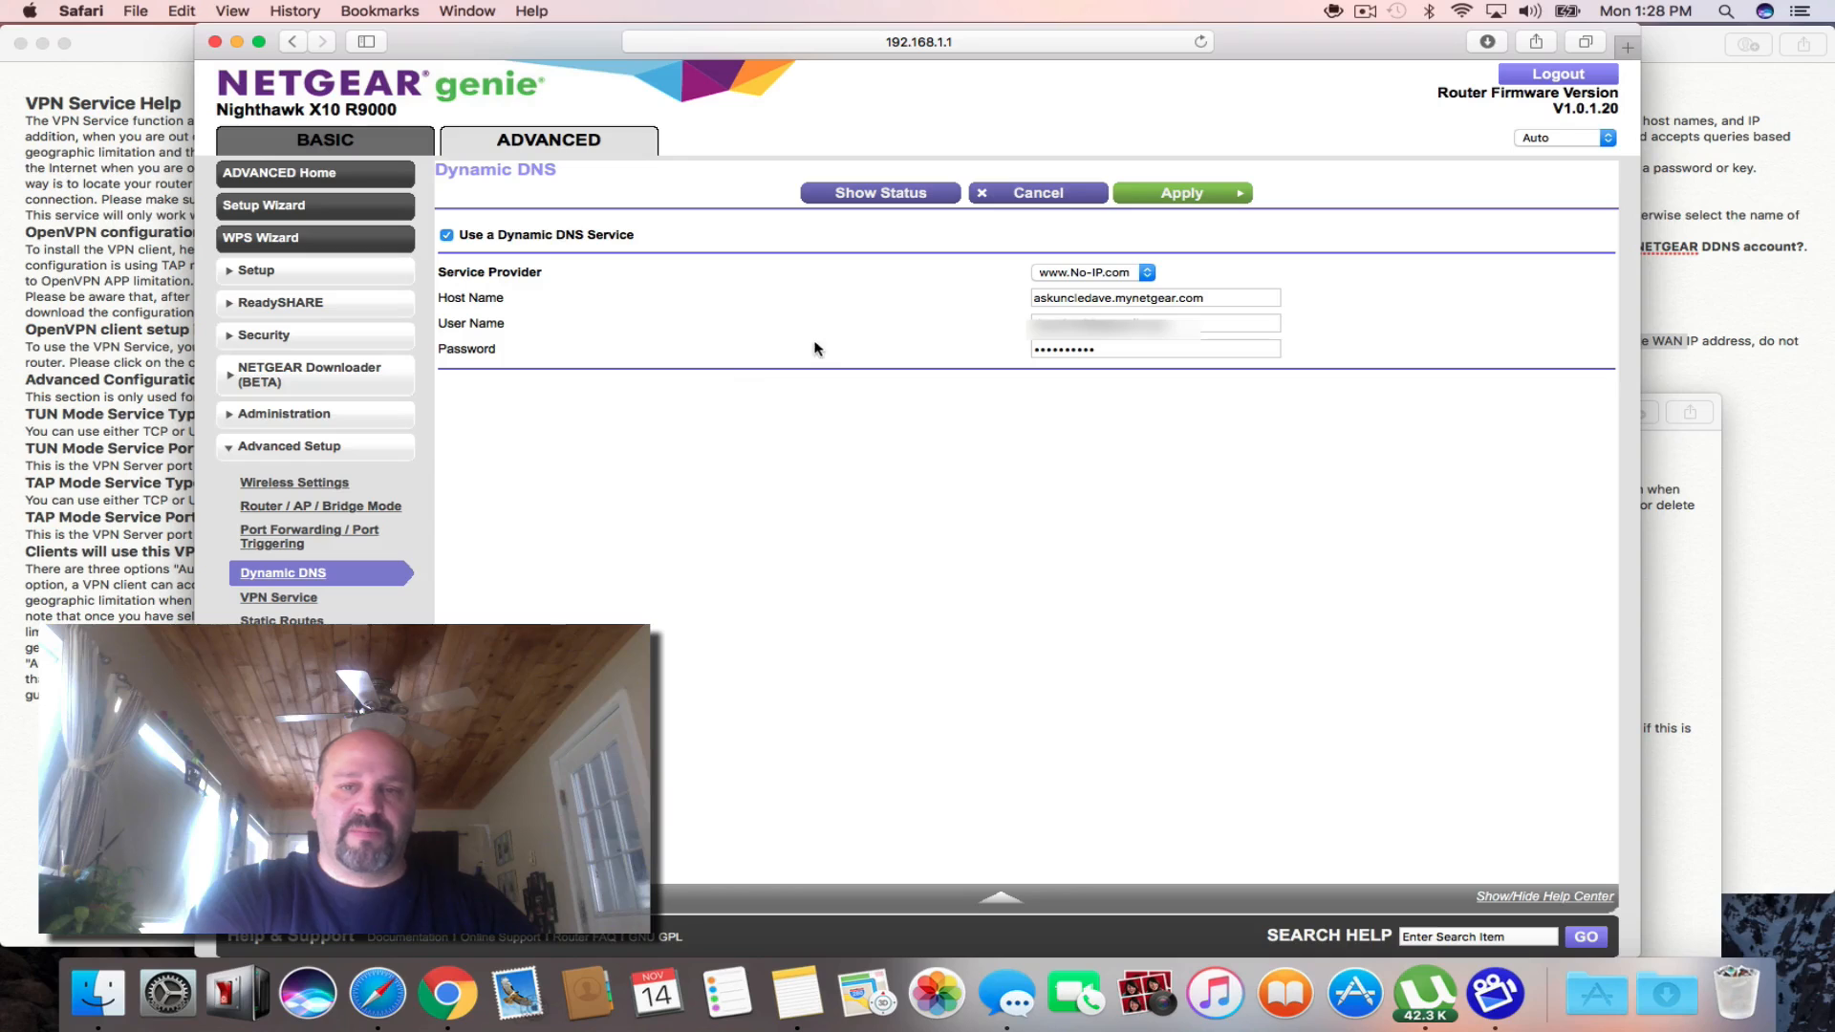
{"action": "mouse_move", "coordinate": [274, 605]}
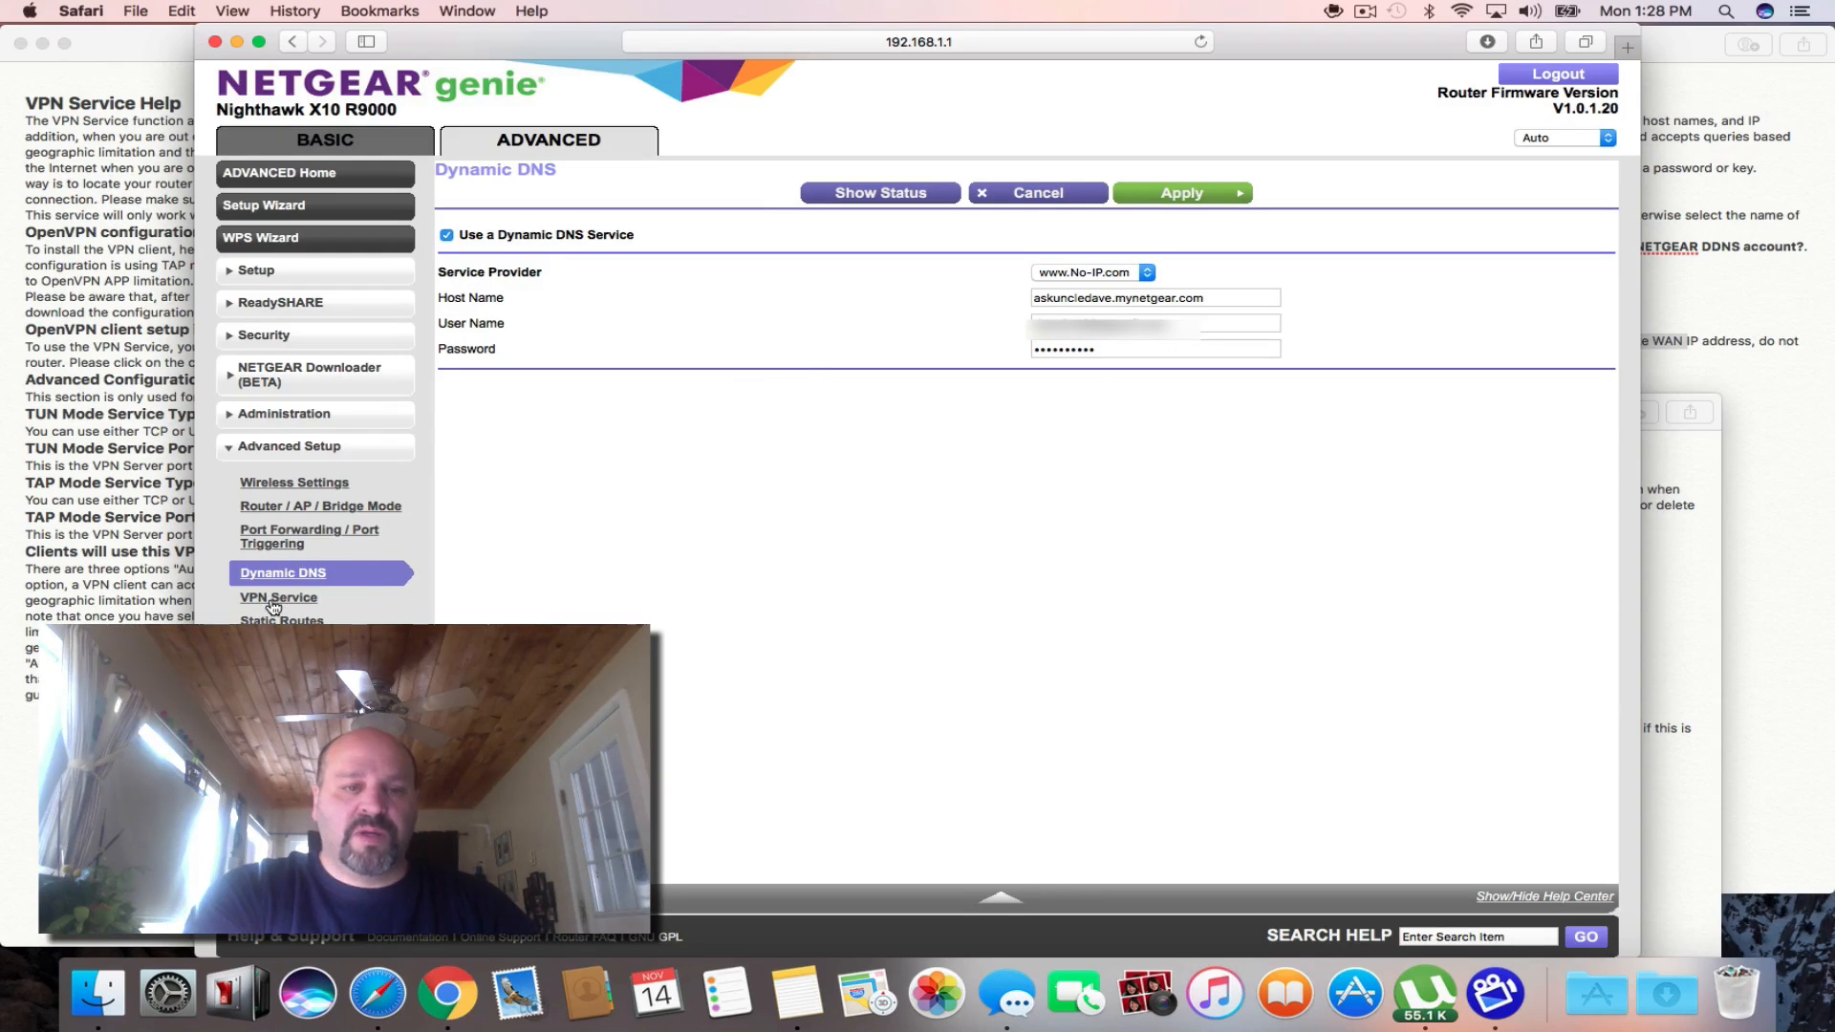
Enable VPN Service on the router's Advanced Setup VPN Service page
{"action": "left_click", "coordinate": [279, 596]}
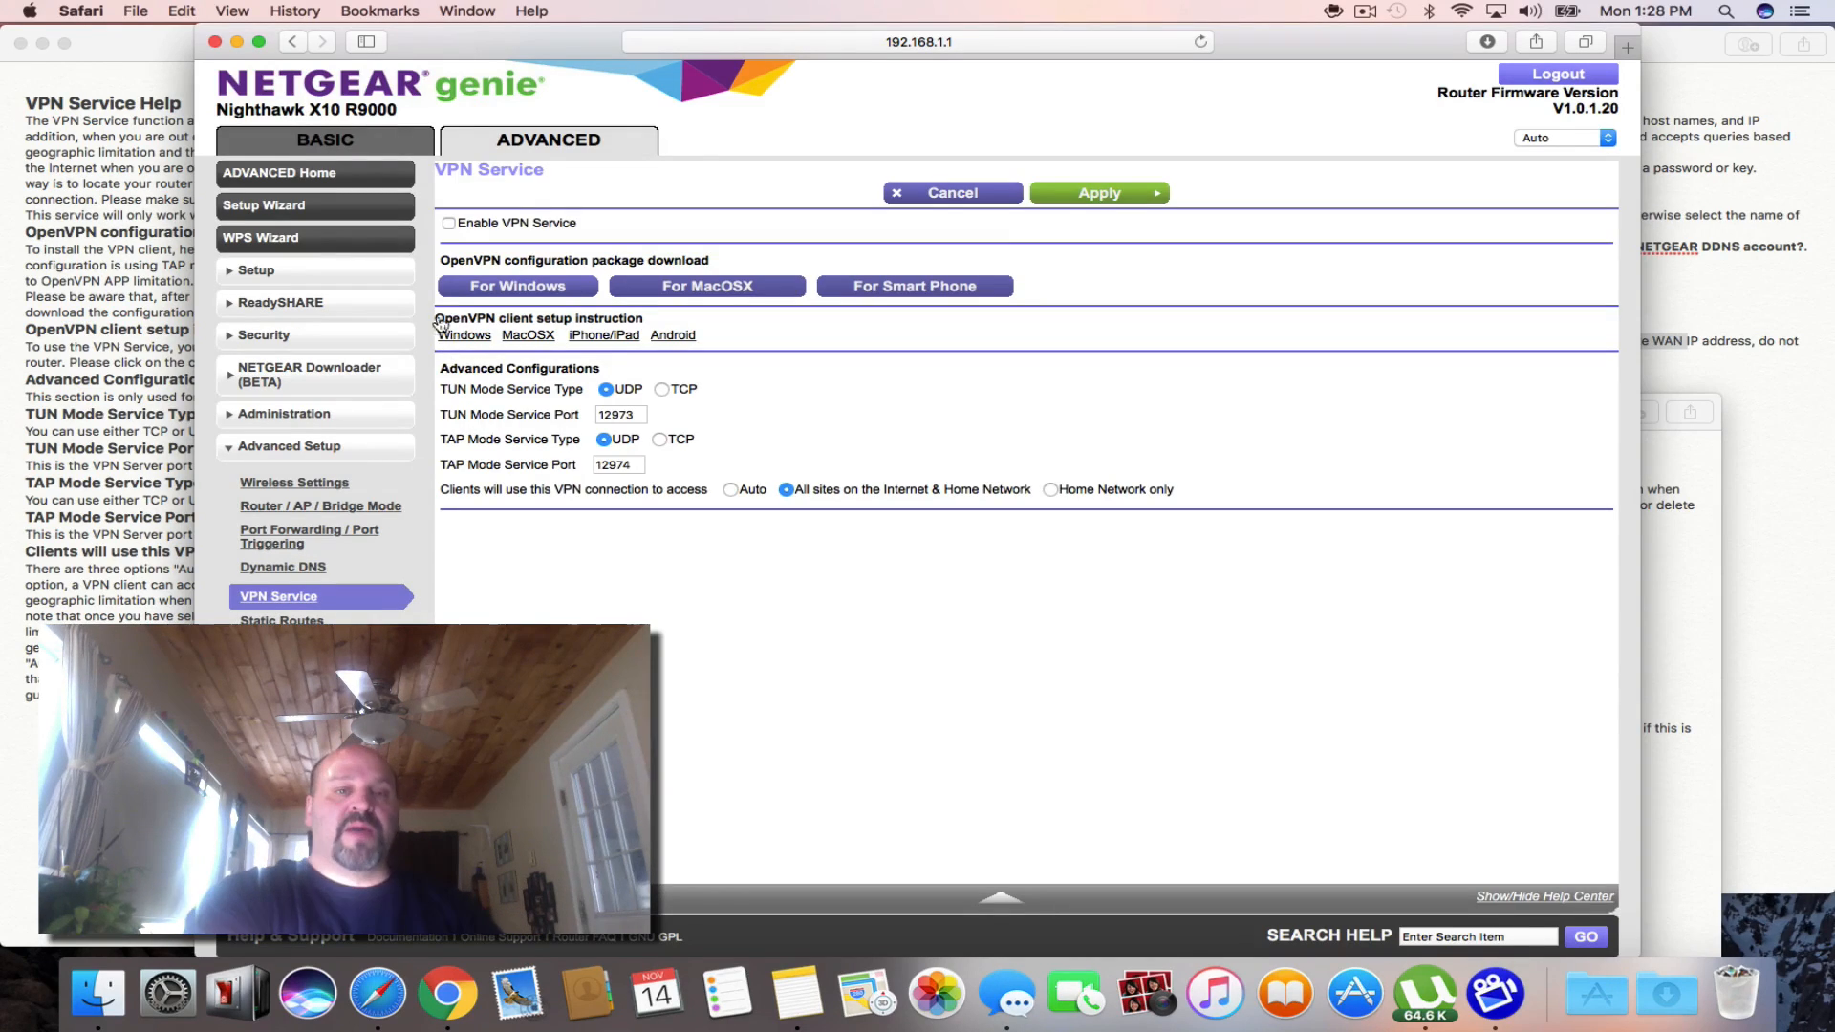
{"action": "left_click", "coordinate": [447, 223]}
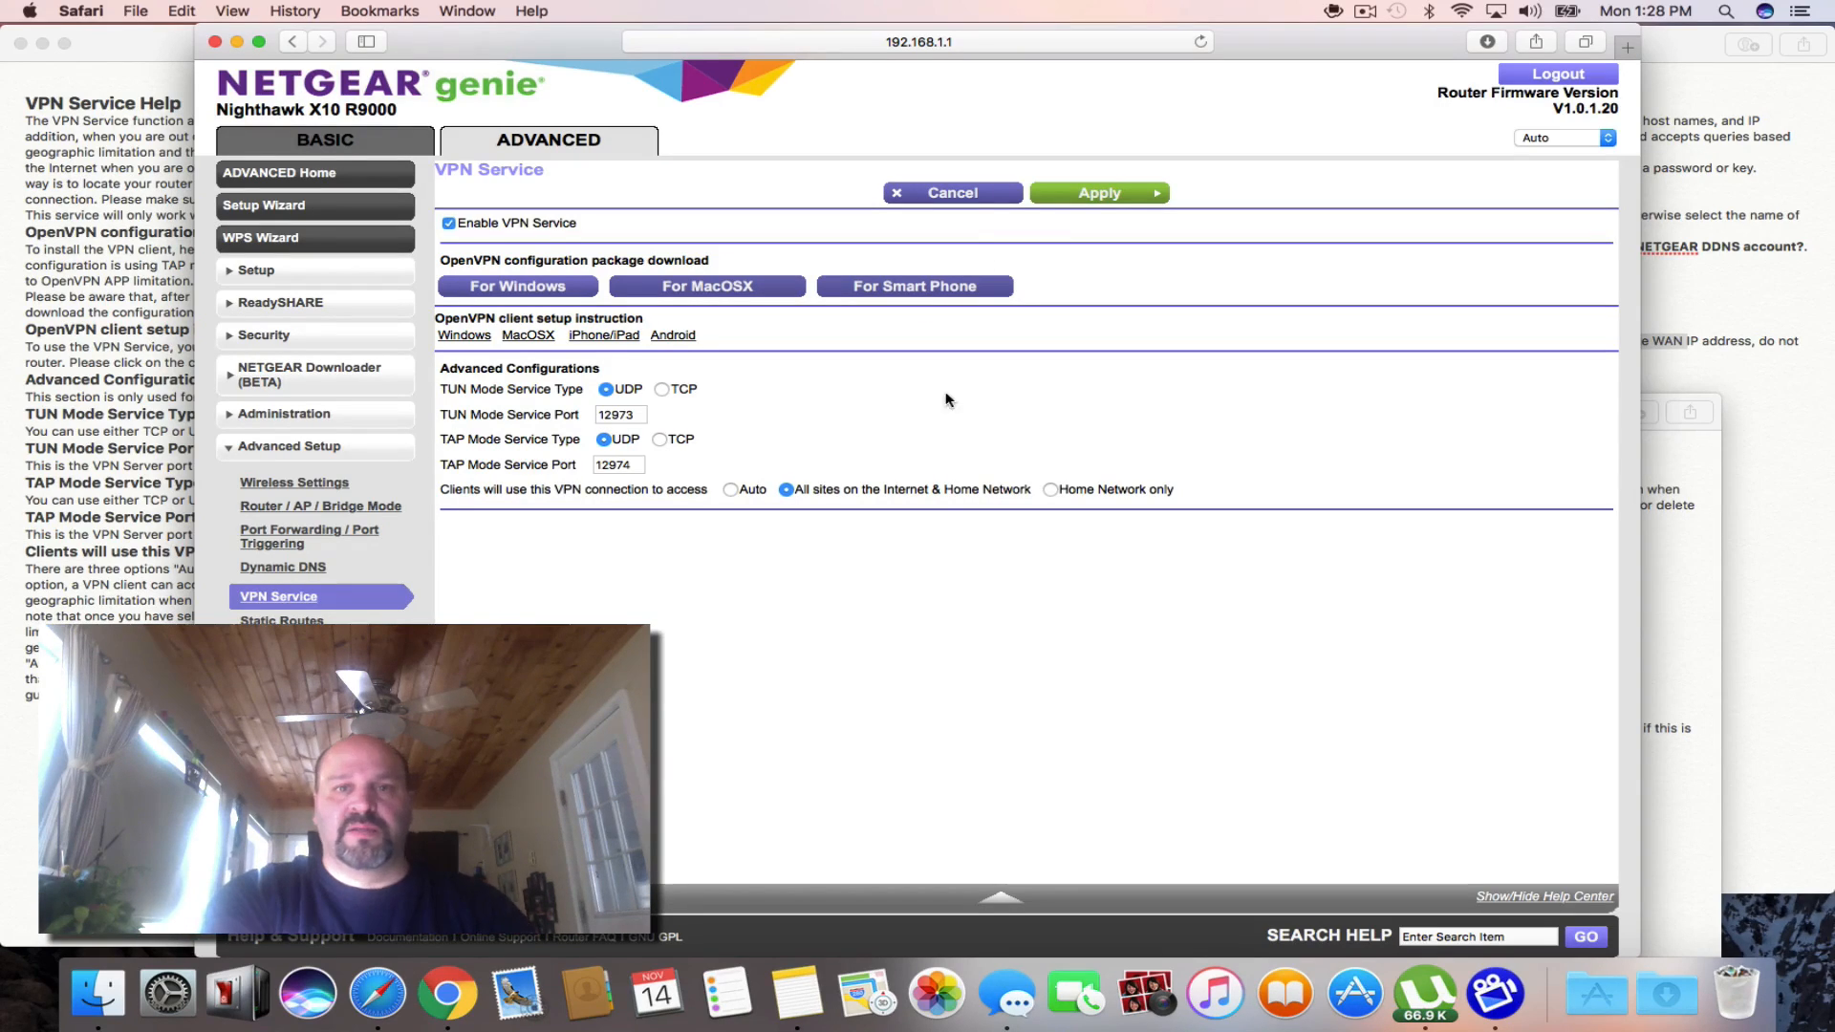
{"action": "mouse_move", "coordinate": [936, 551]}
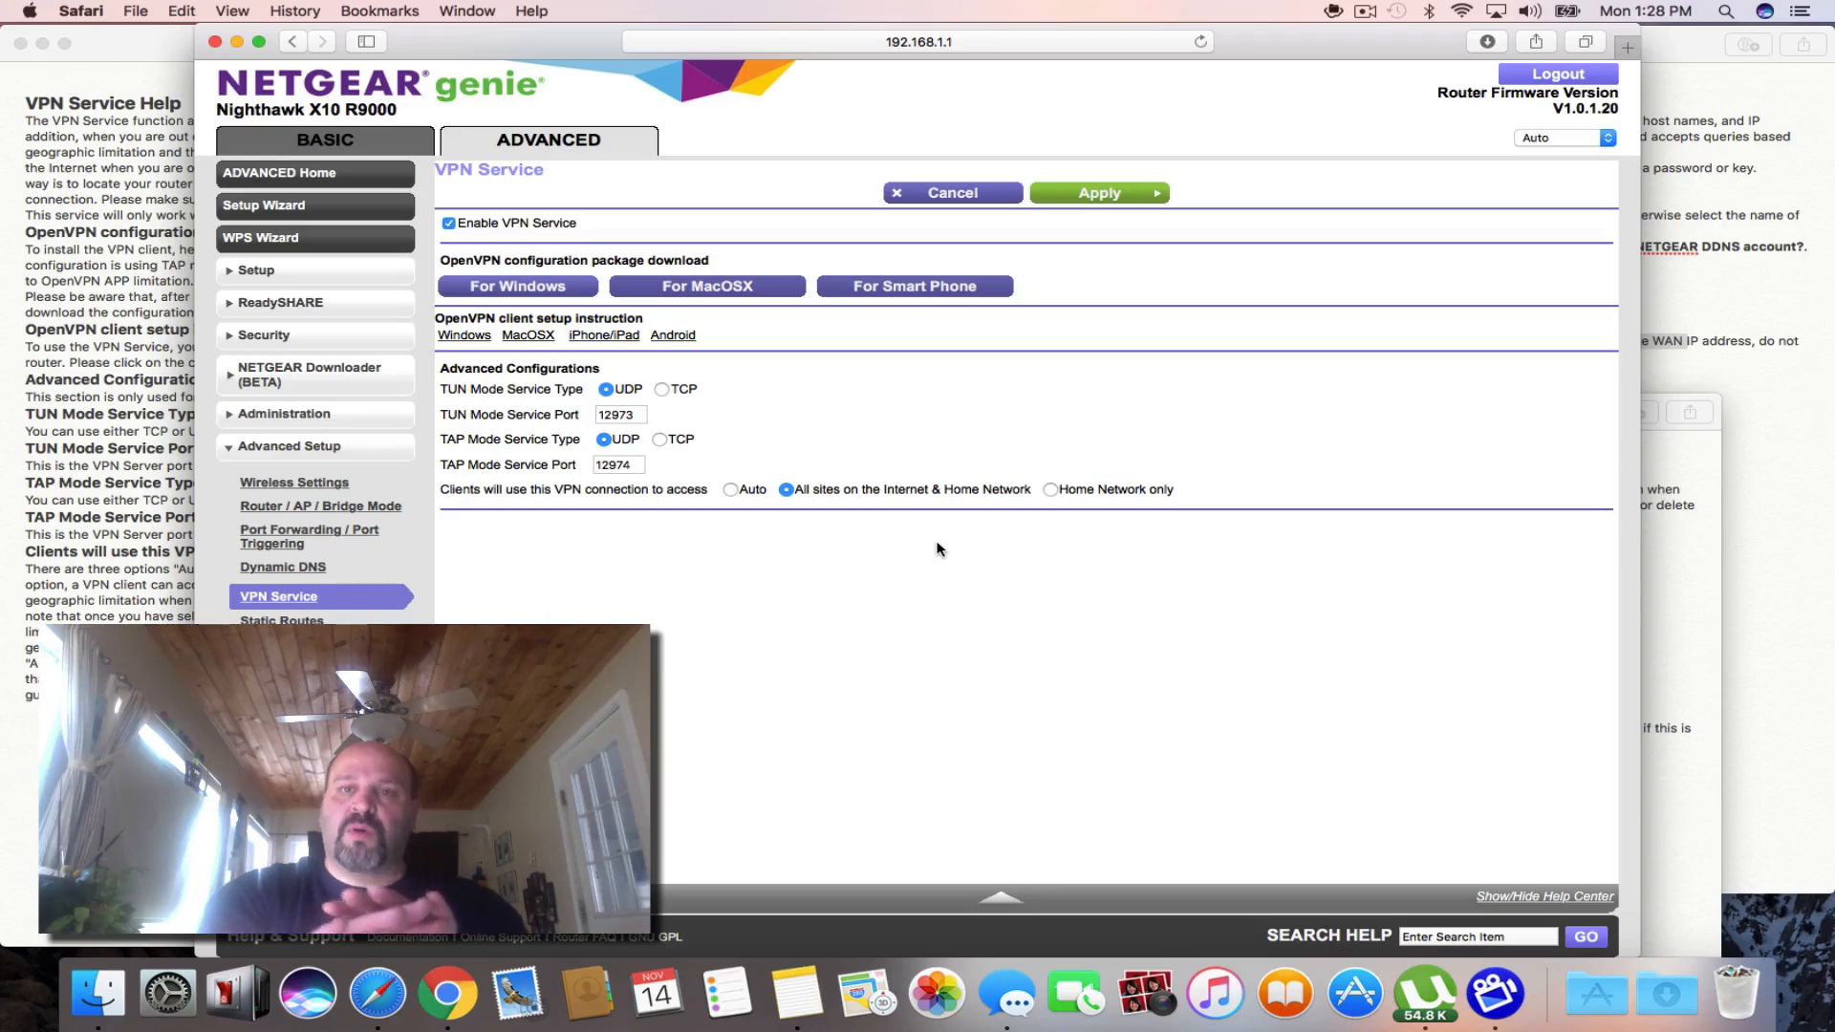
{"action": "mouse_move", "coordinate": [702, 456]}
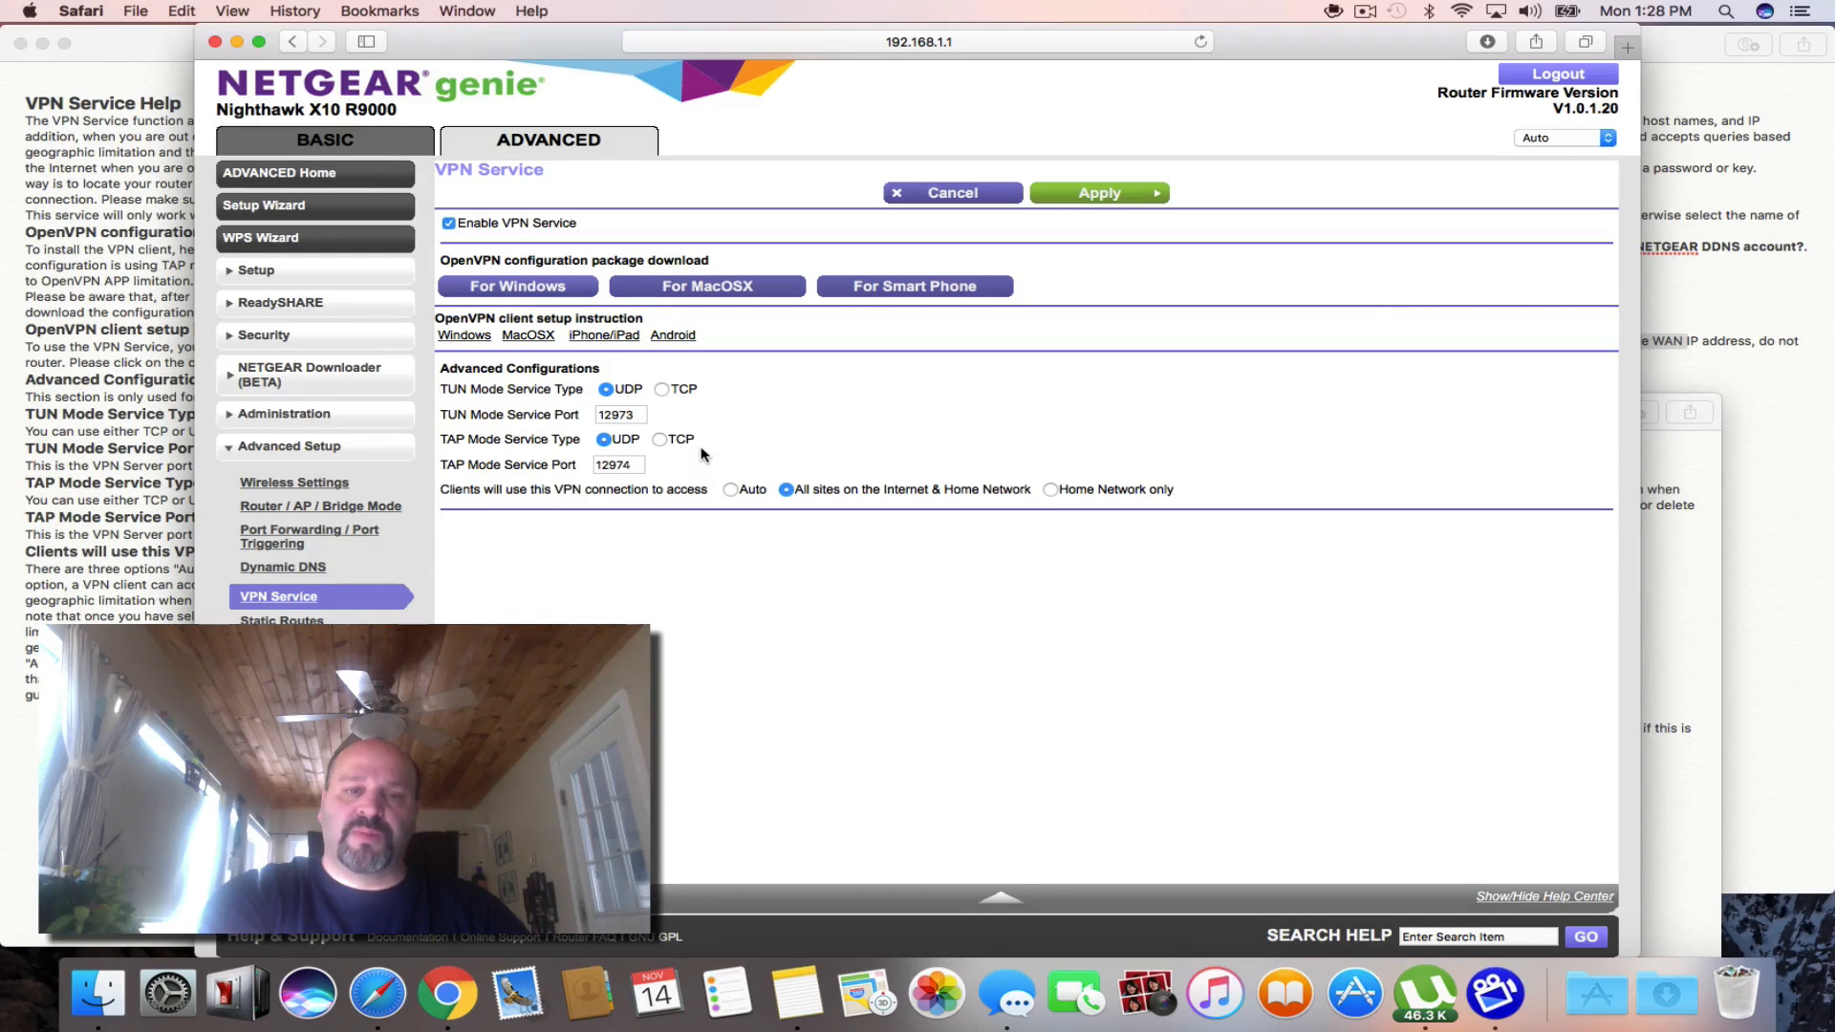
{"action": "mouse_move", "coordinate": [949, 493]}
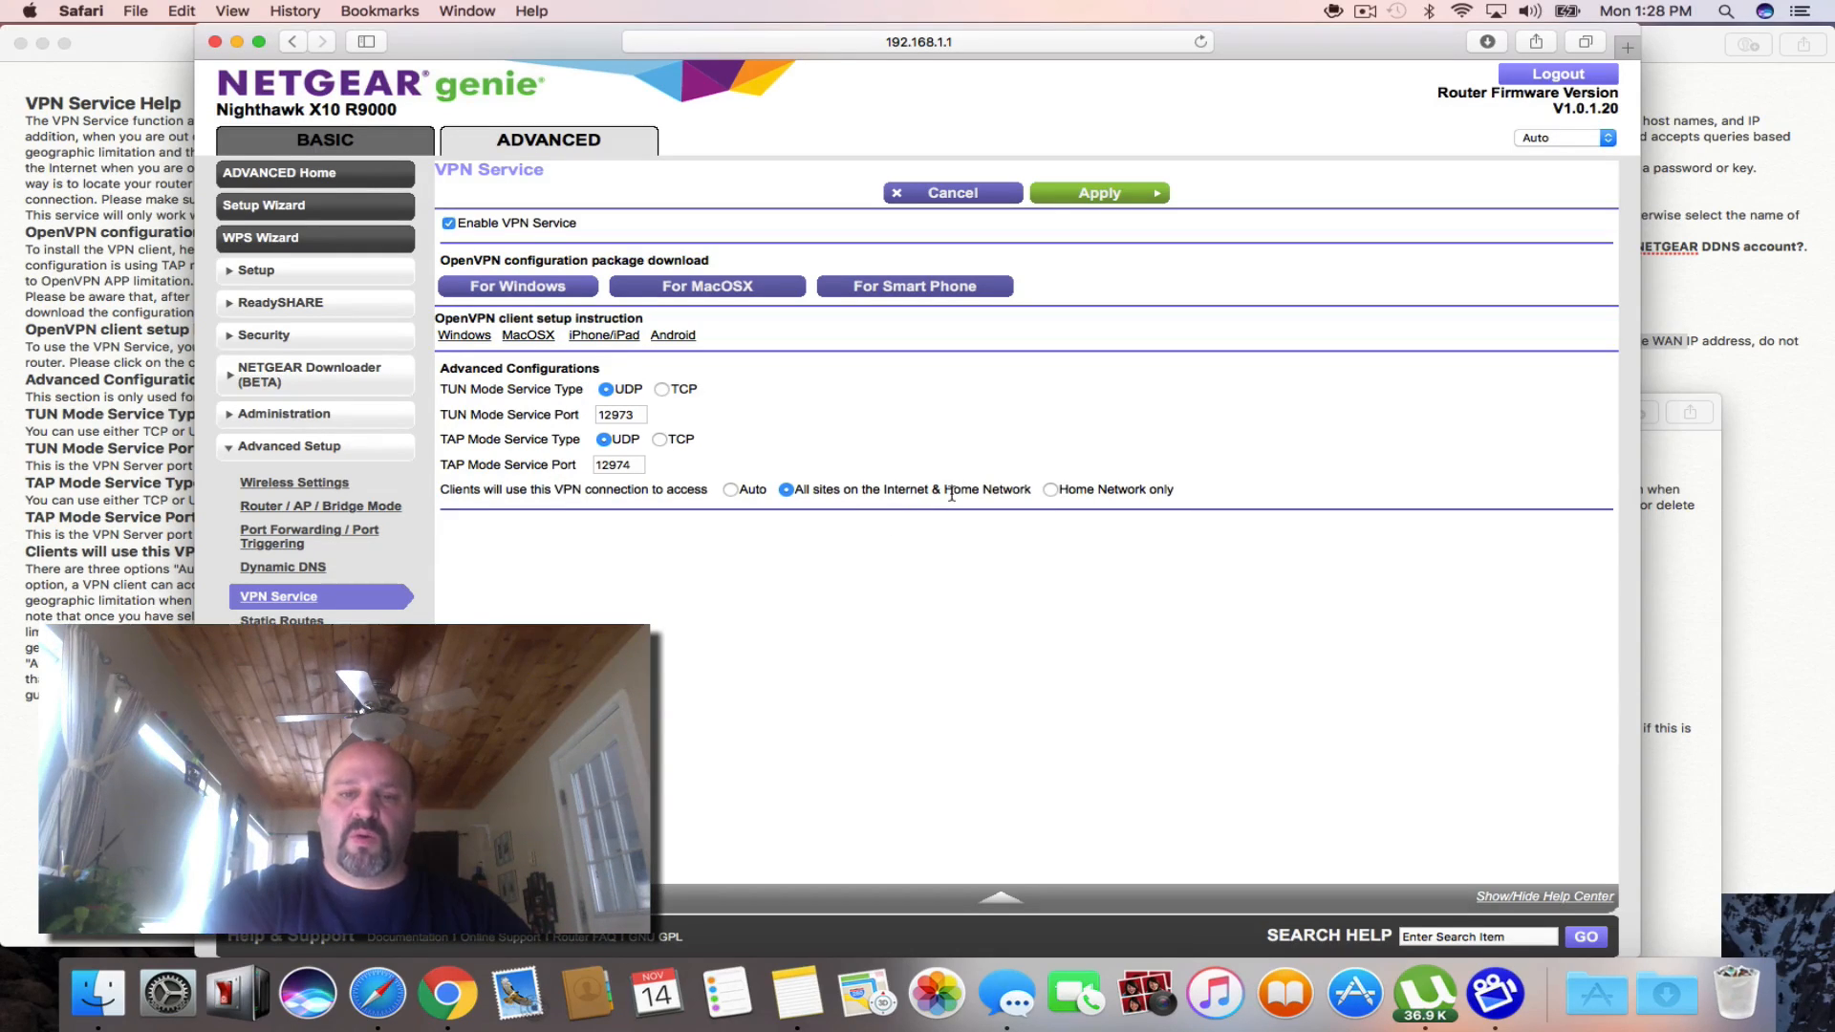
{"action": "mouse_move", "coordinate": [757, 330]}
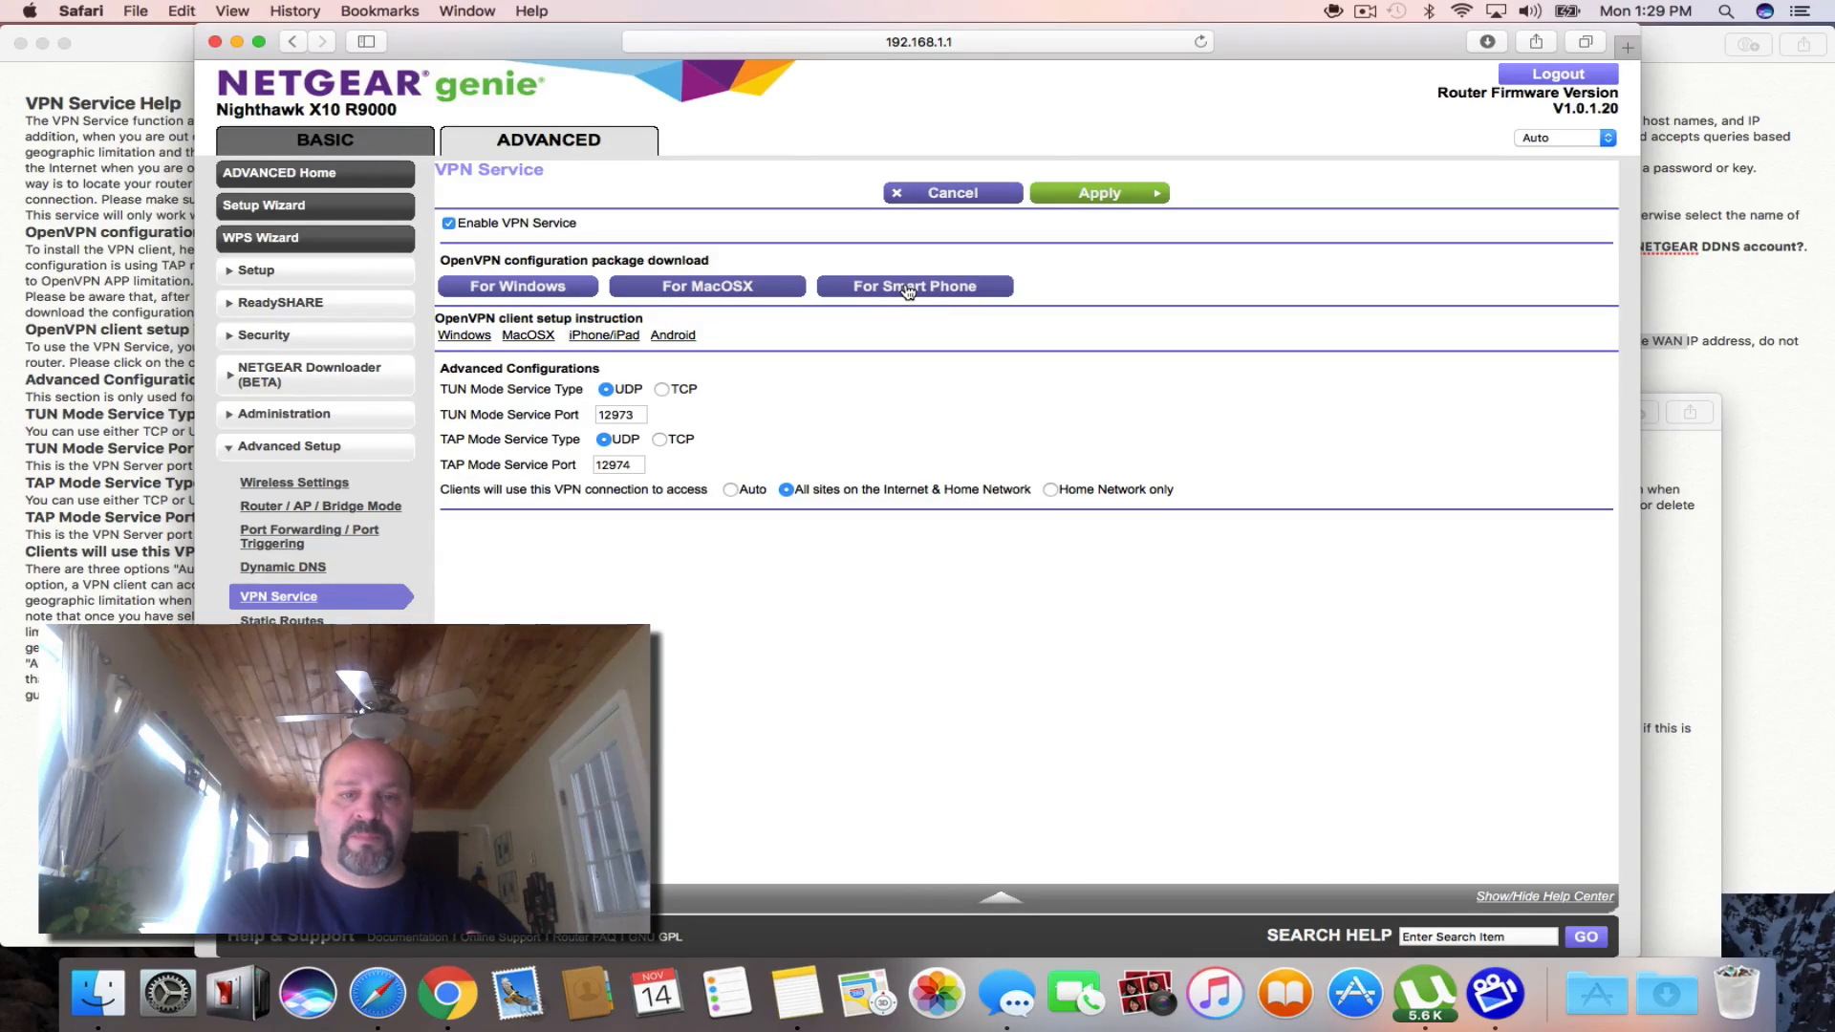
Download the For Smart Phone OpenVPN package and open smart_phone.ovpn from Downloads
{"action": "left_click", "coordinate": [1097, 191]}
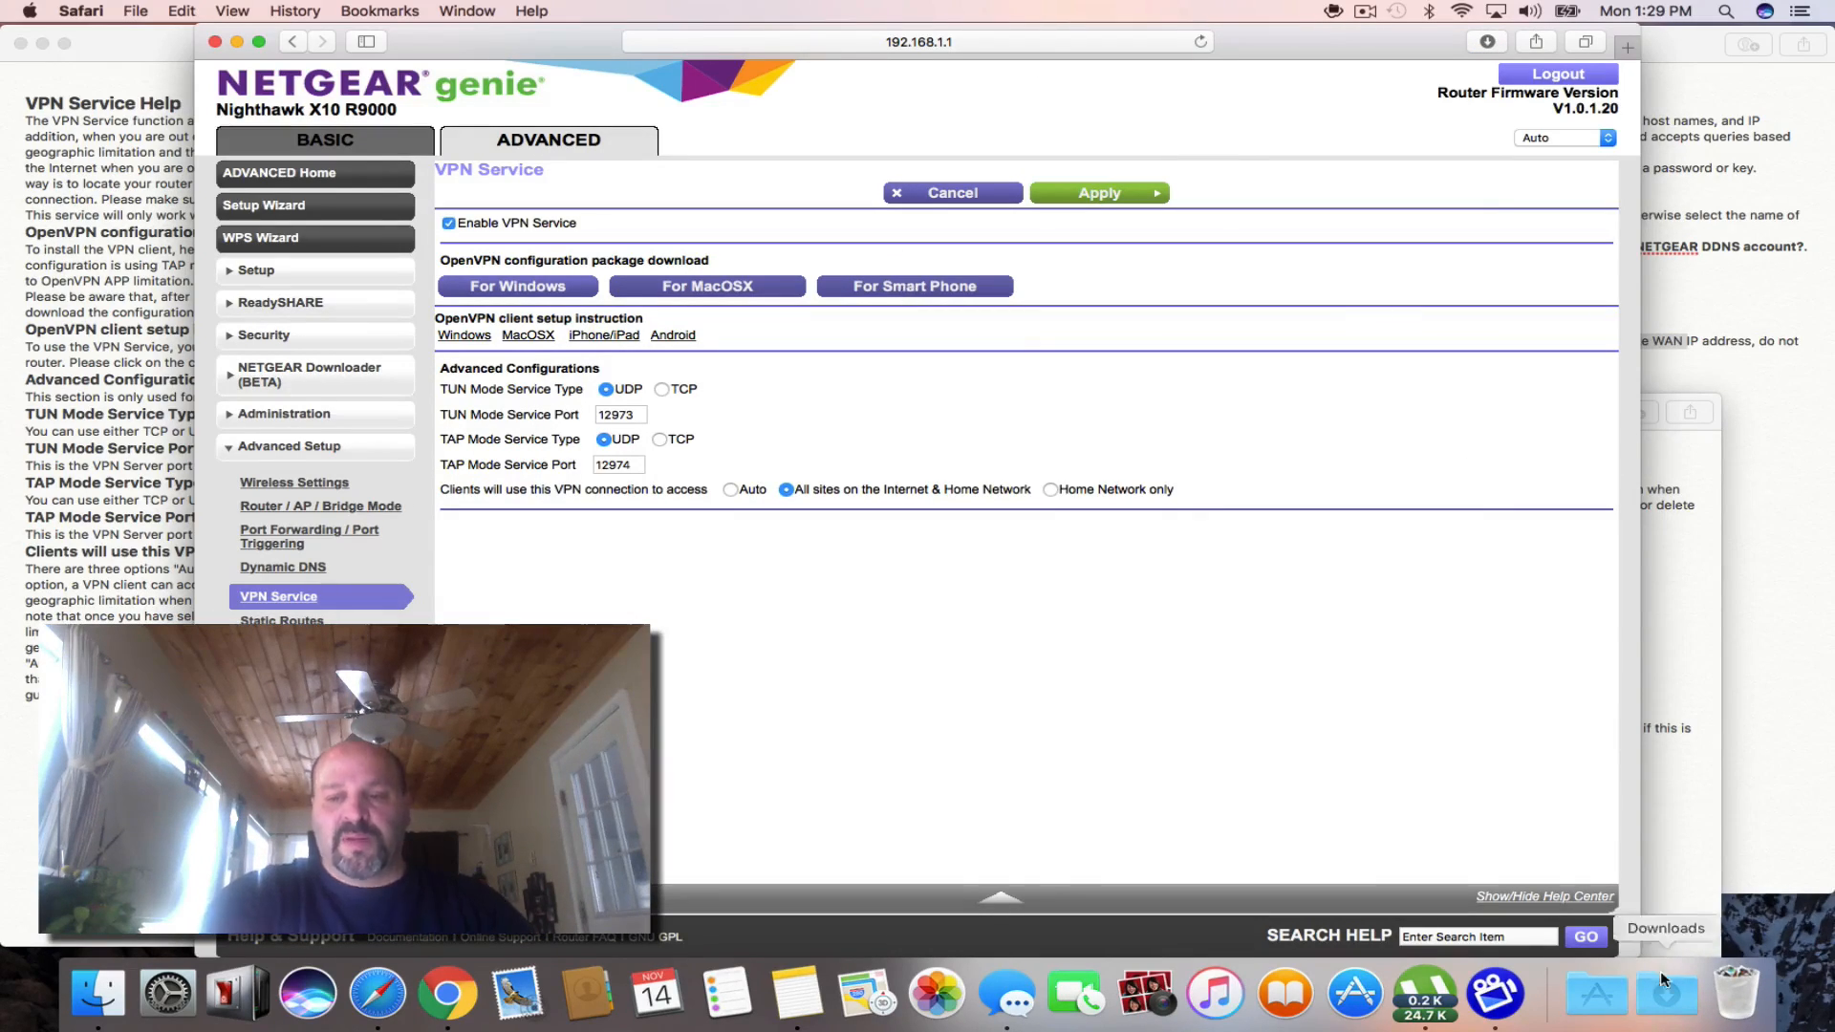
{"action": "left_click", "coordinate": [1665, 994]}
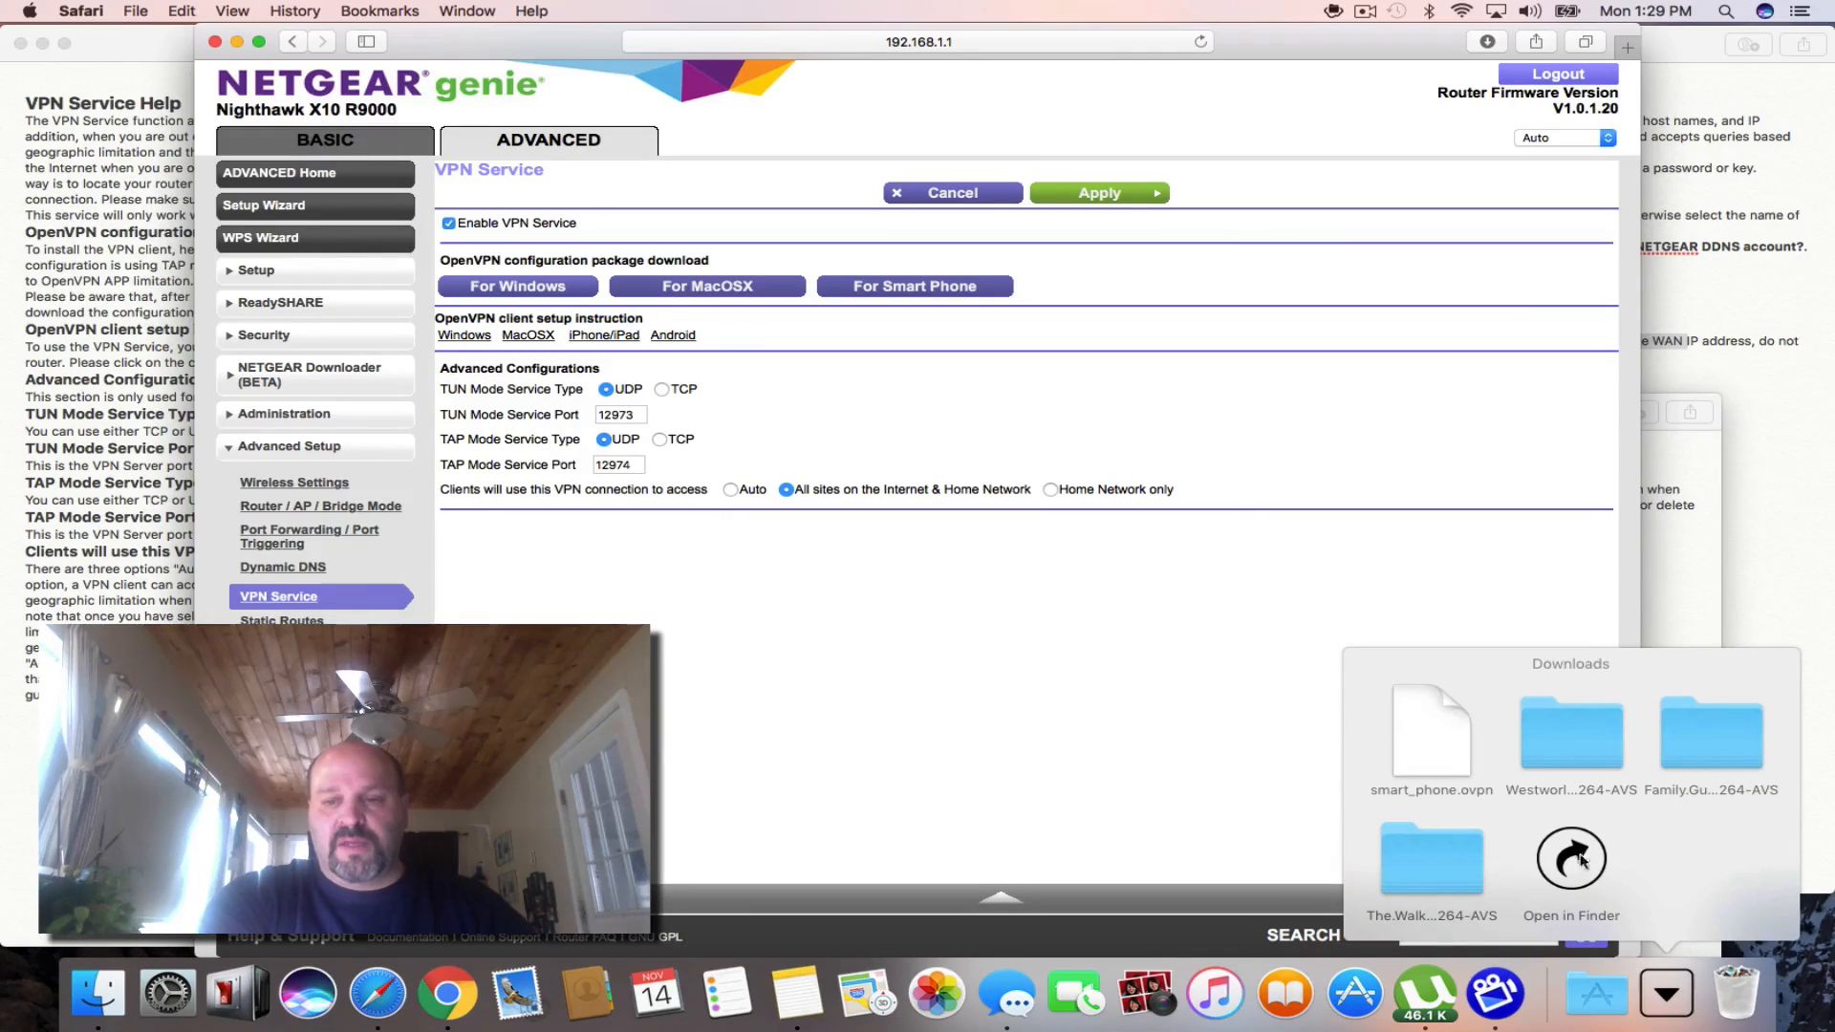
{"action": "mouse_move", "coordinate": [1405, 723]}
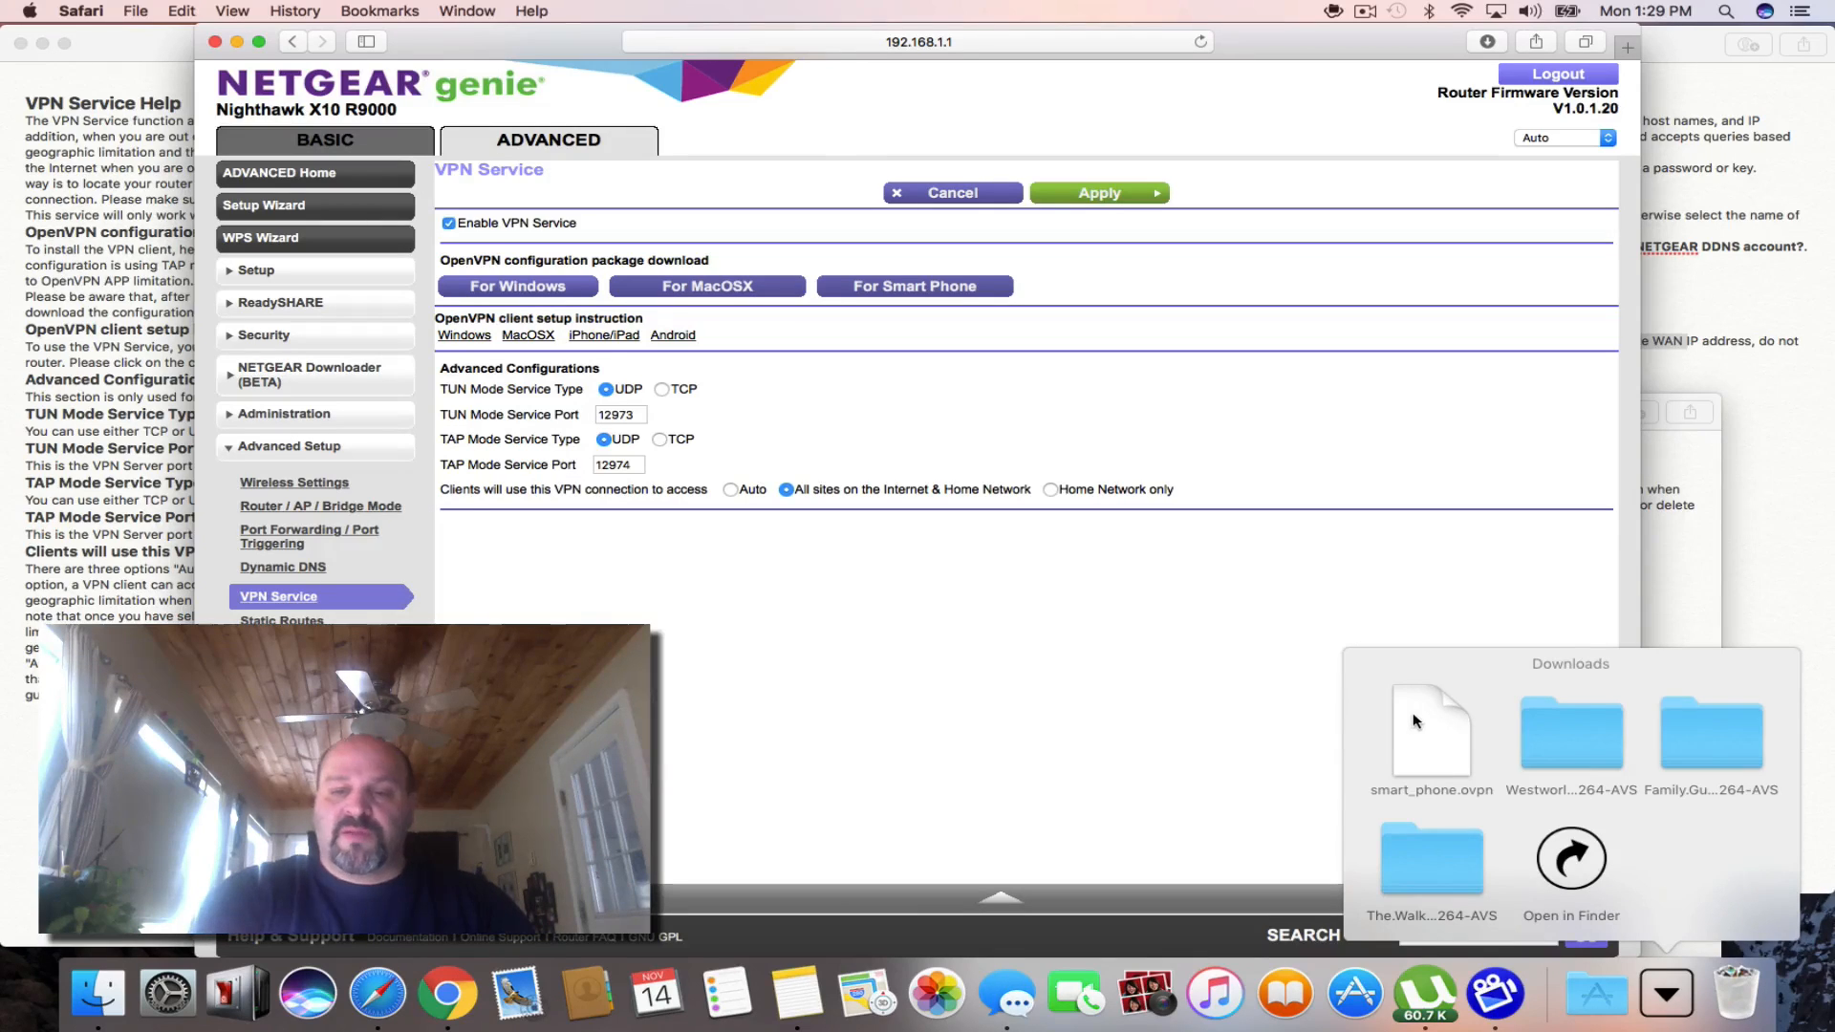
{"action": "double_click", "coordinate": [1429, 732]}
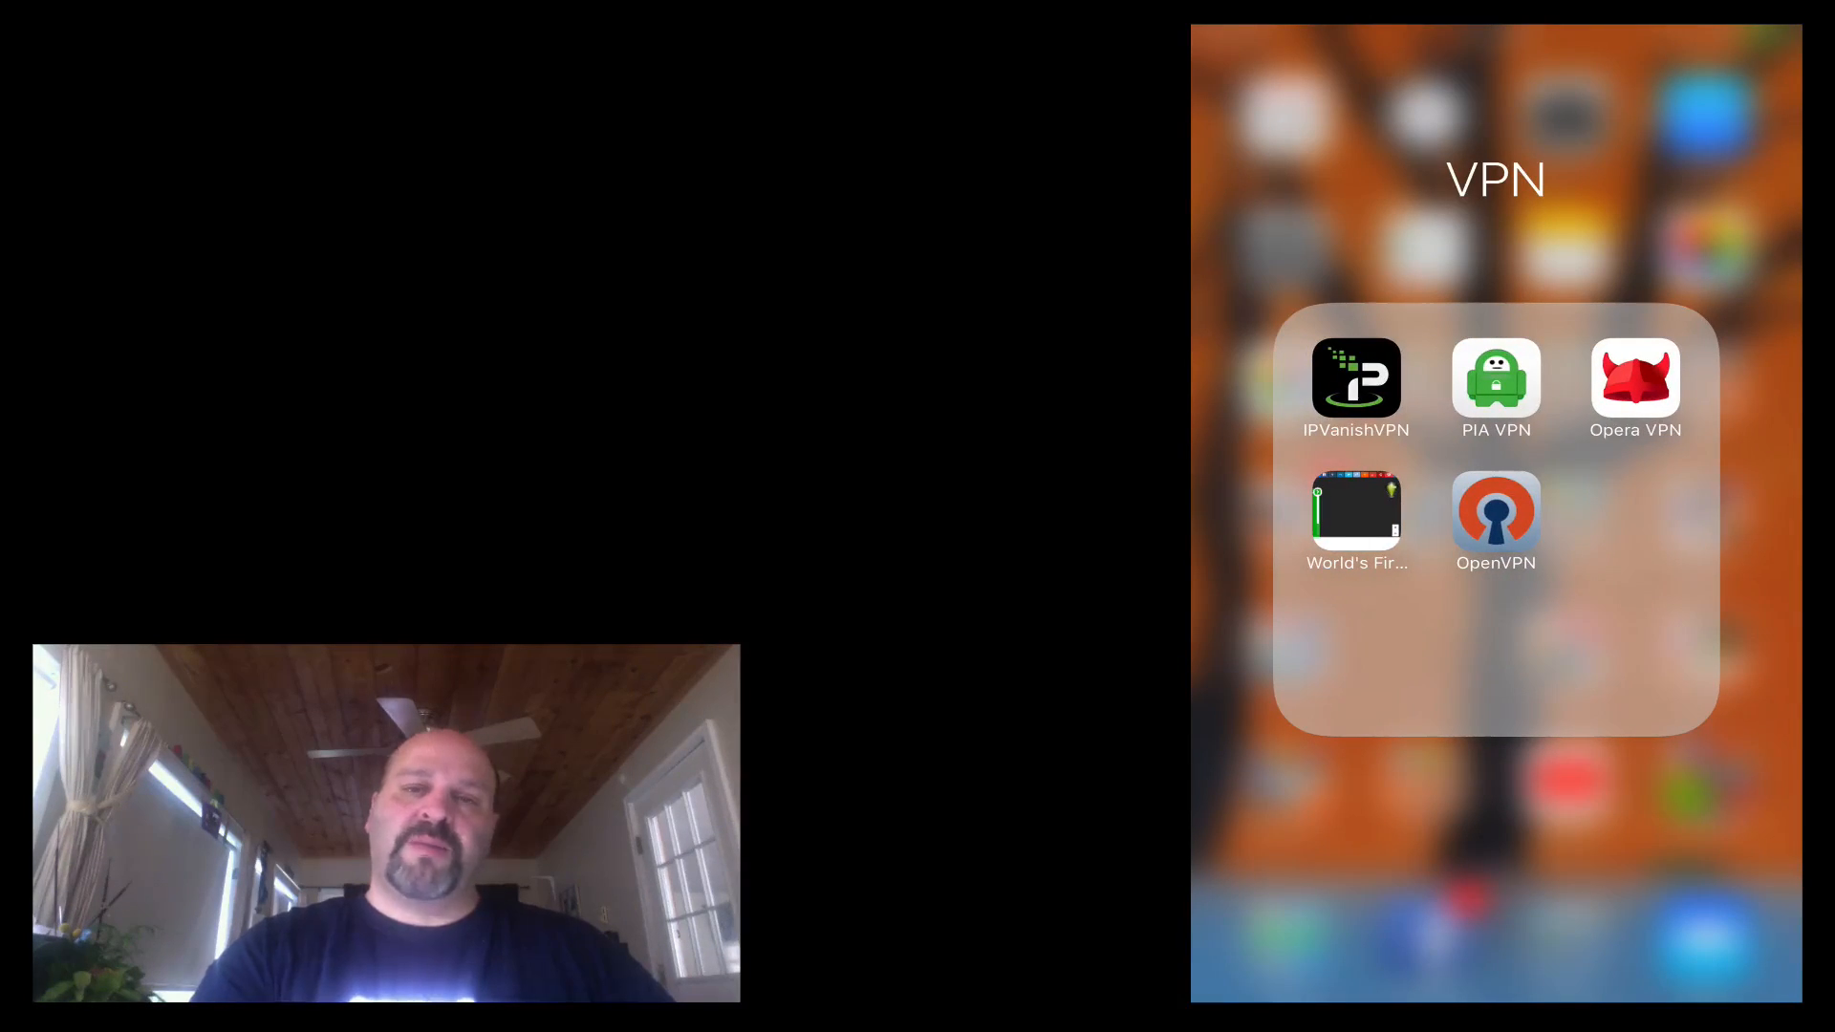
Launch OpenVPN on the iPhone, see its welcome screen, and return to the home screen
{"action": "left_click", "coordinate": [1494, 512]}
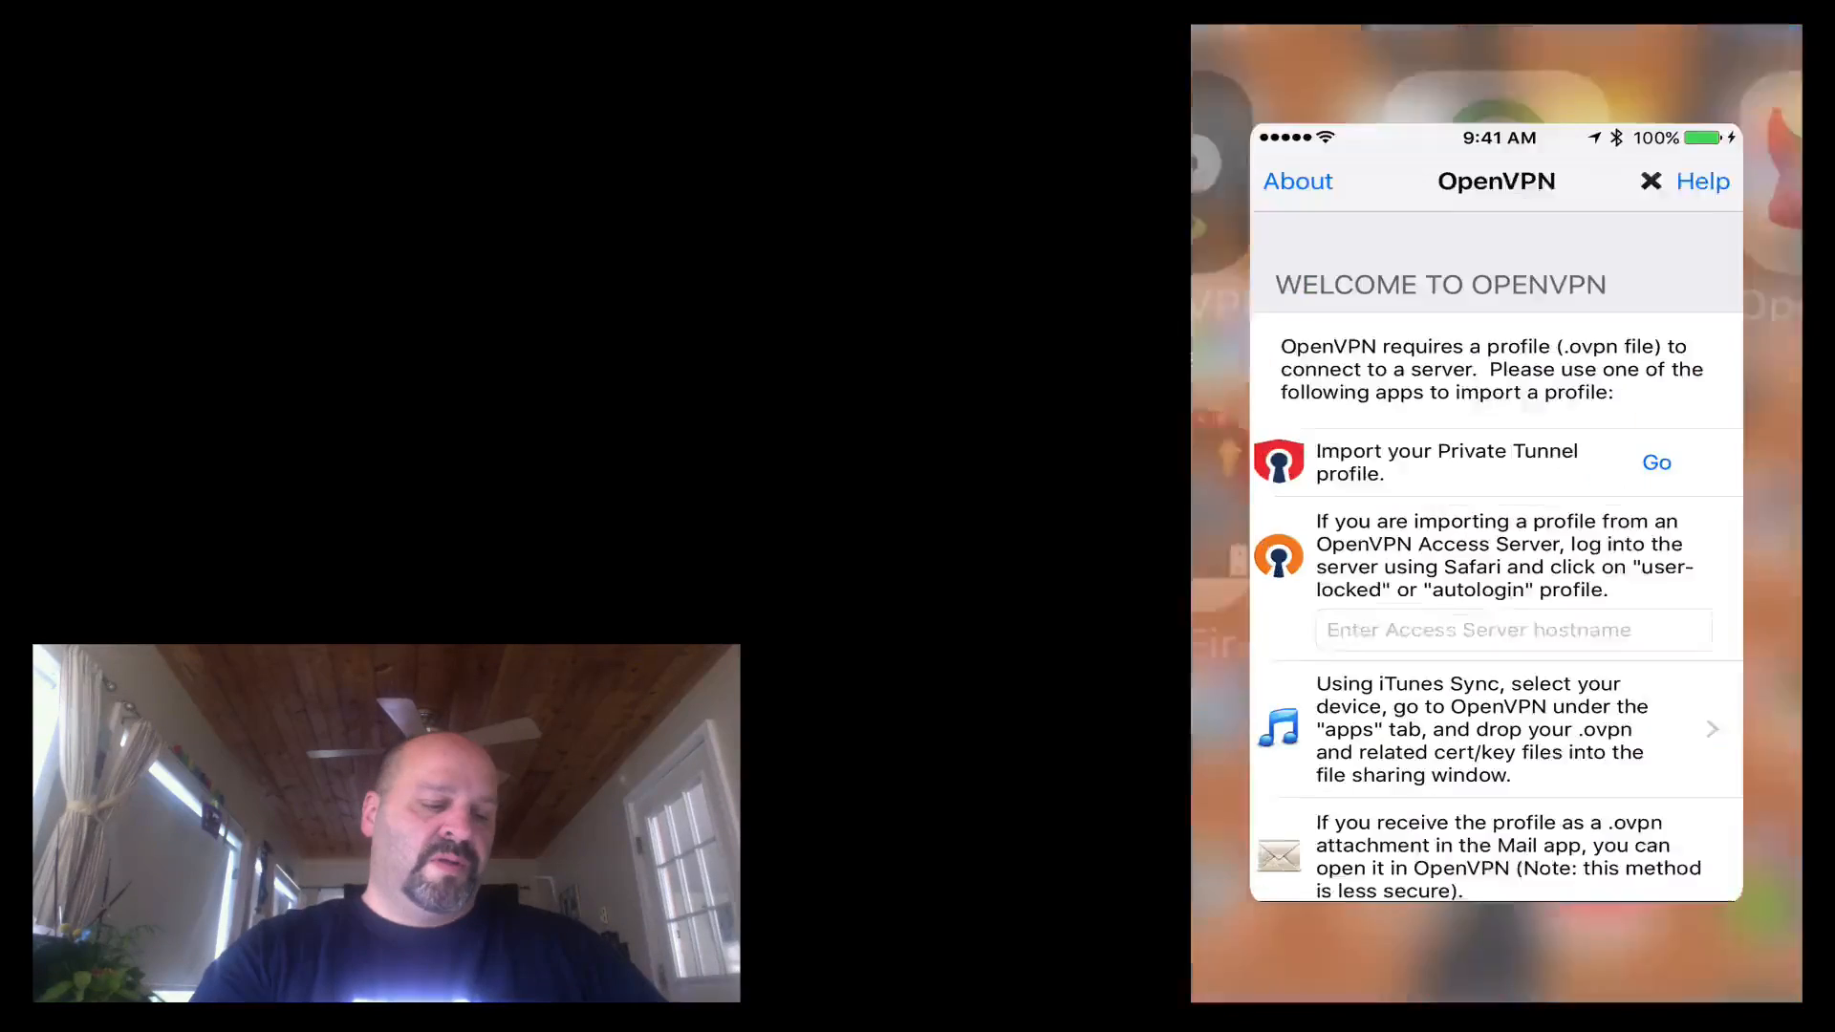
{"action": "scroll", "scroll_direction": "down", "scroll_amount": 3}
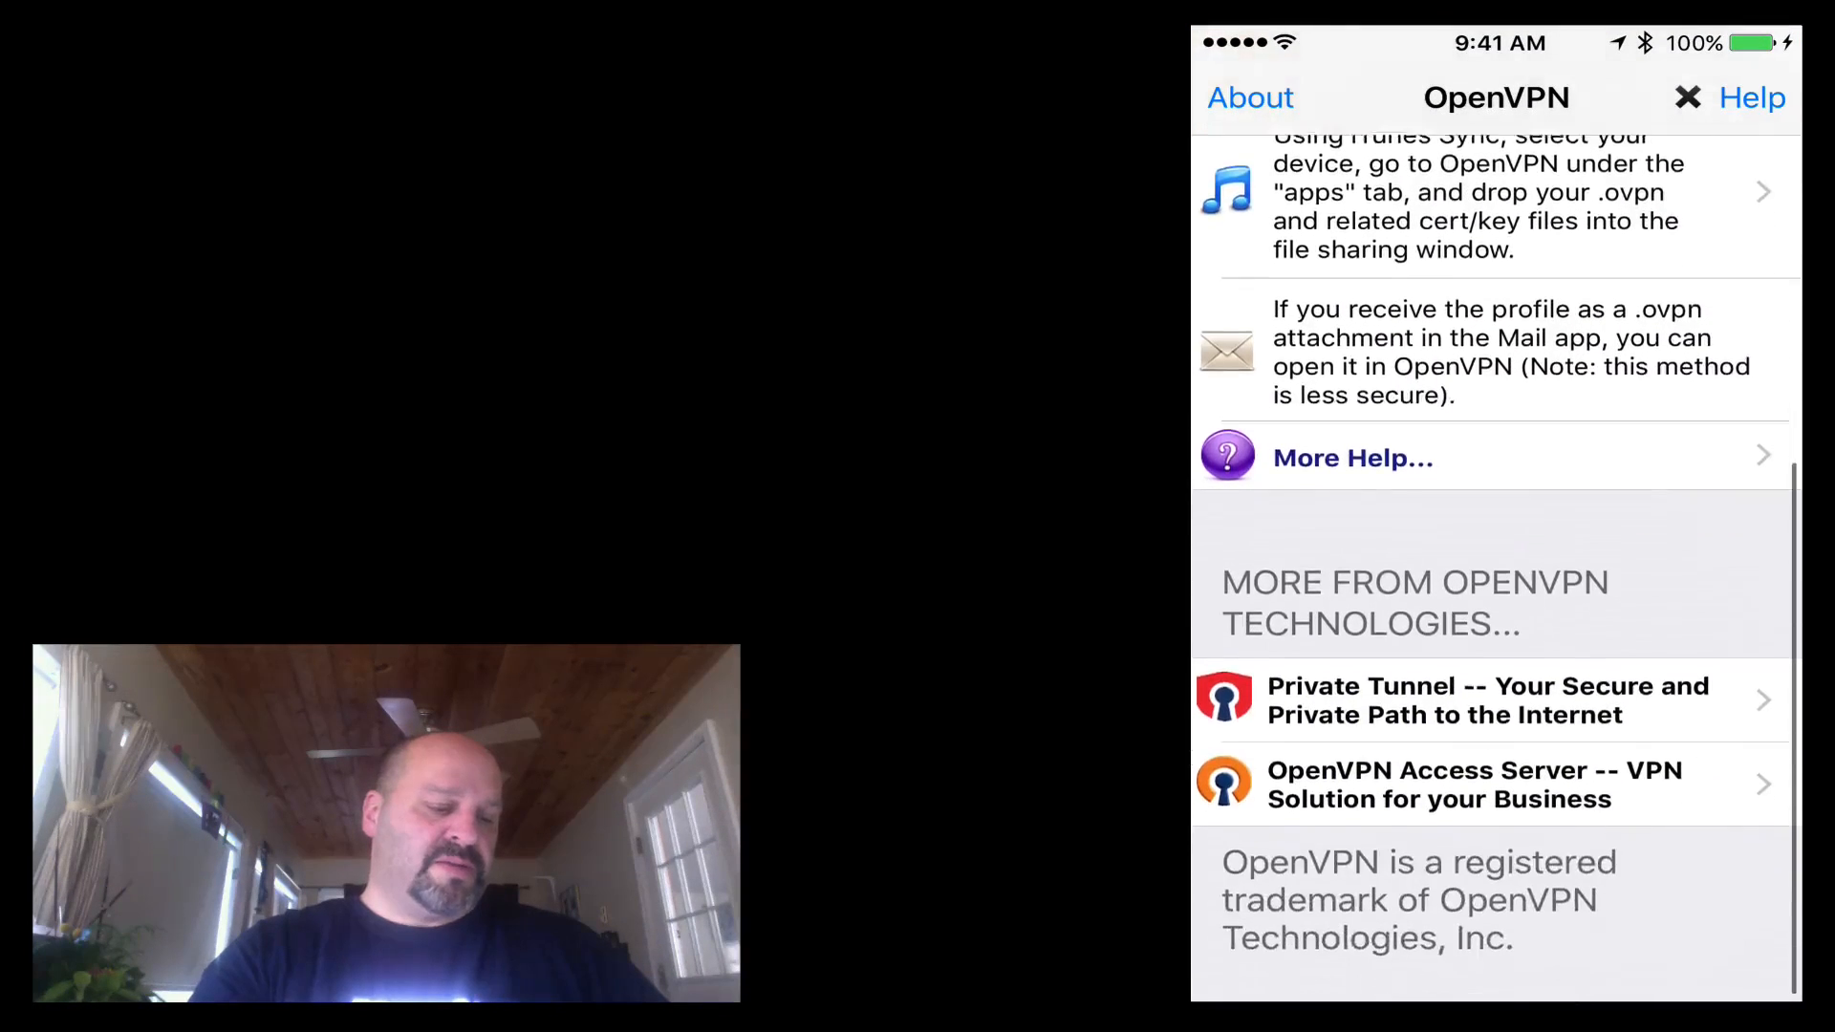
{"action": "scroll", "scroll_direction": "down", "scroll_amount": 3}
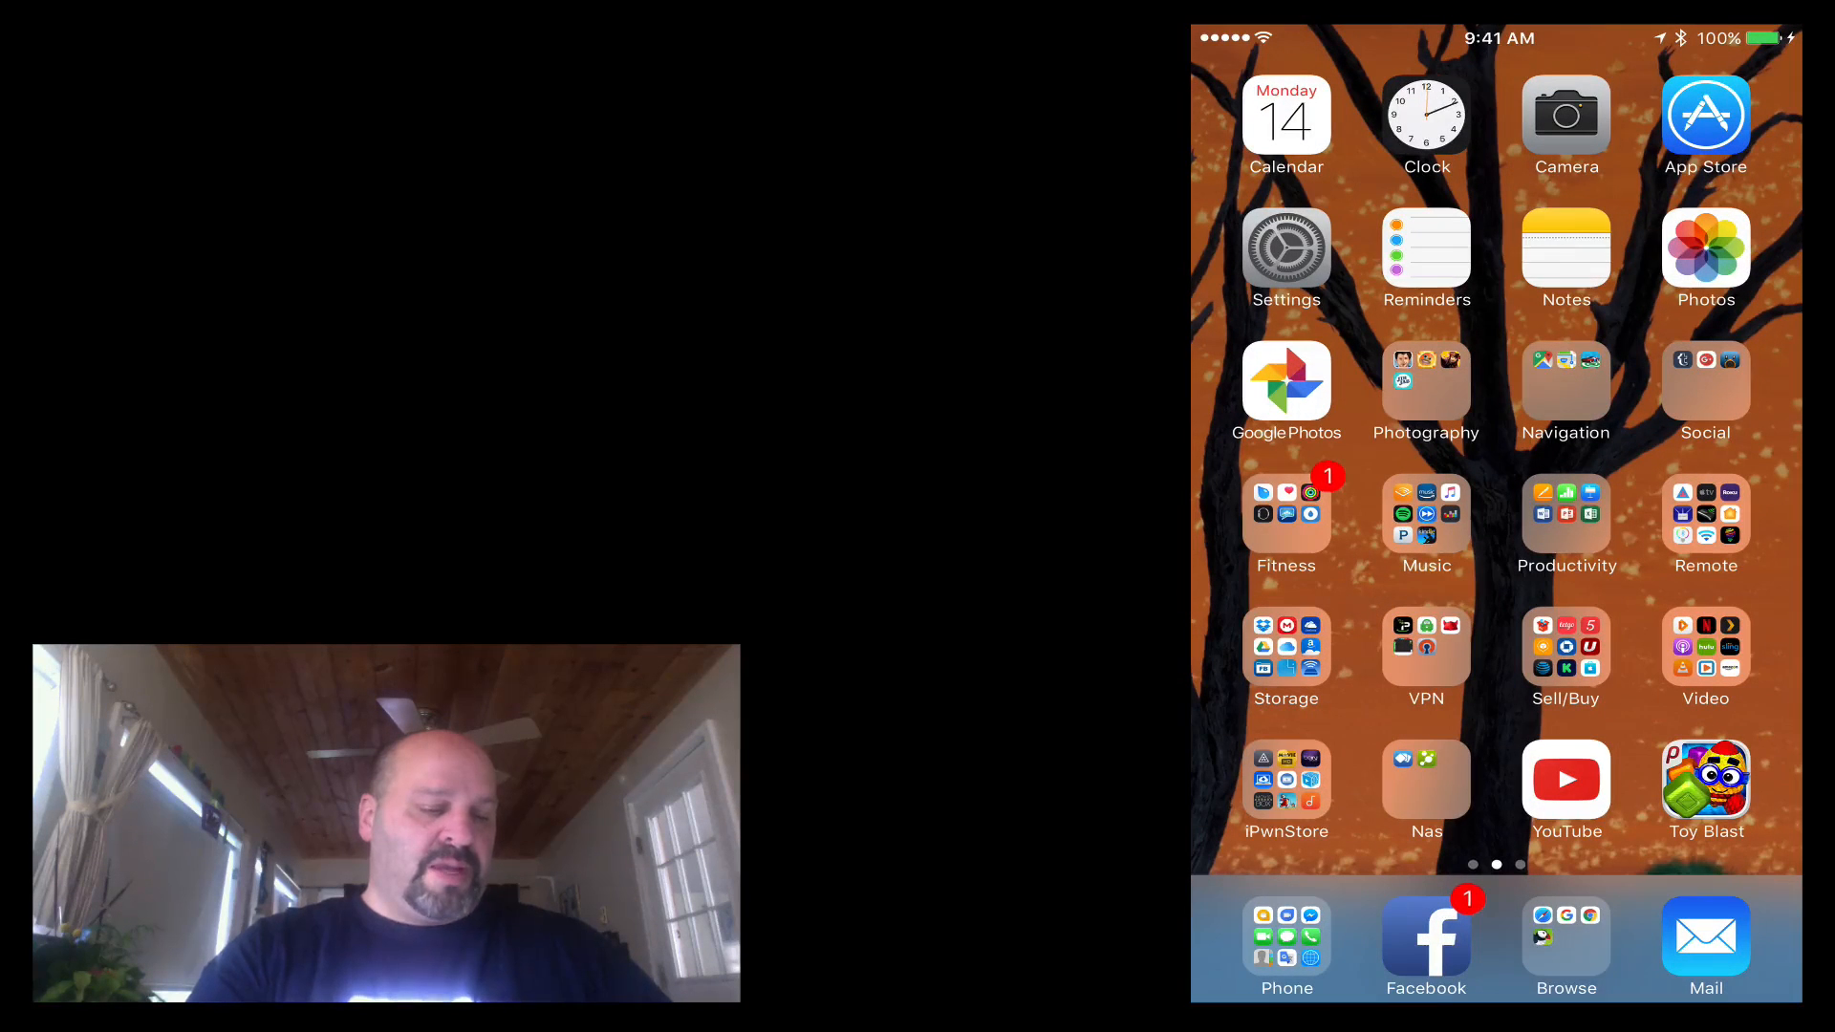
From Mail, share the smart_phone.ovpn attachment to OpenVPN for import as the askuncledave profile
{"action": "left_click", "coordinate": [1705, 942]}
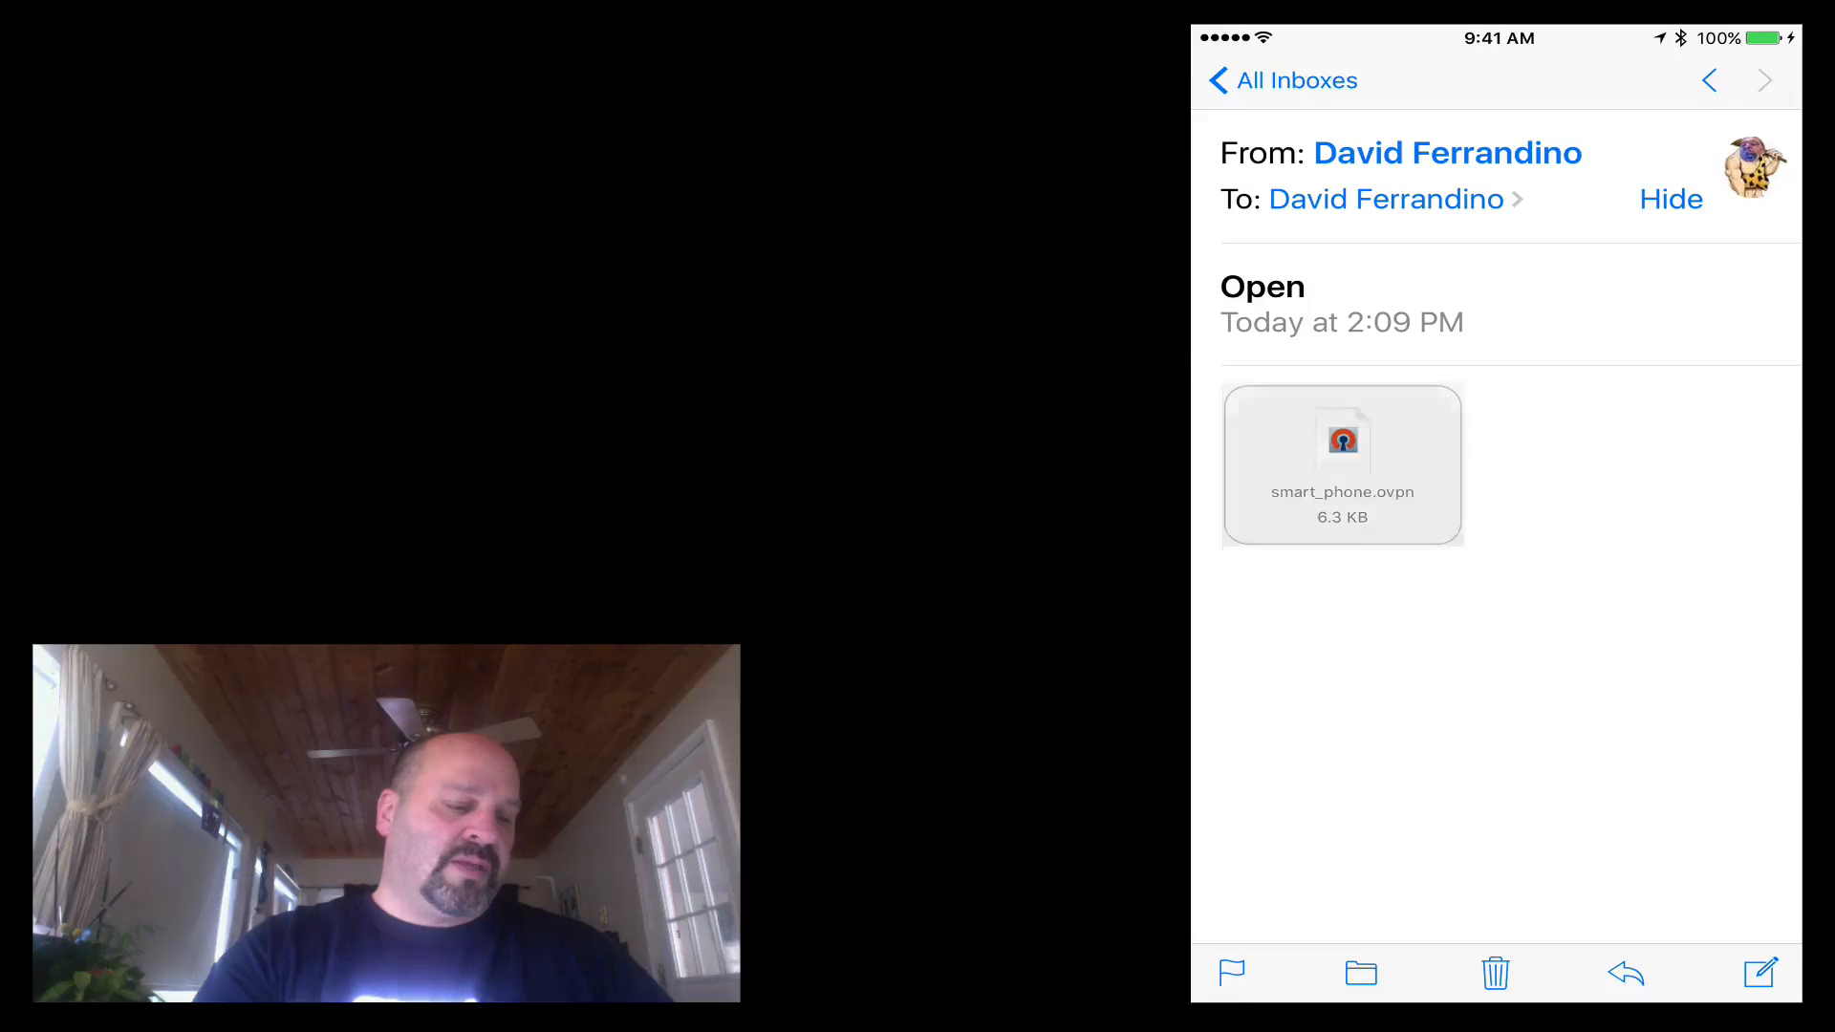
{"action": "left_click", "coordinate": [1342, 447]}
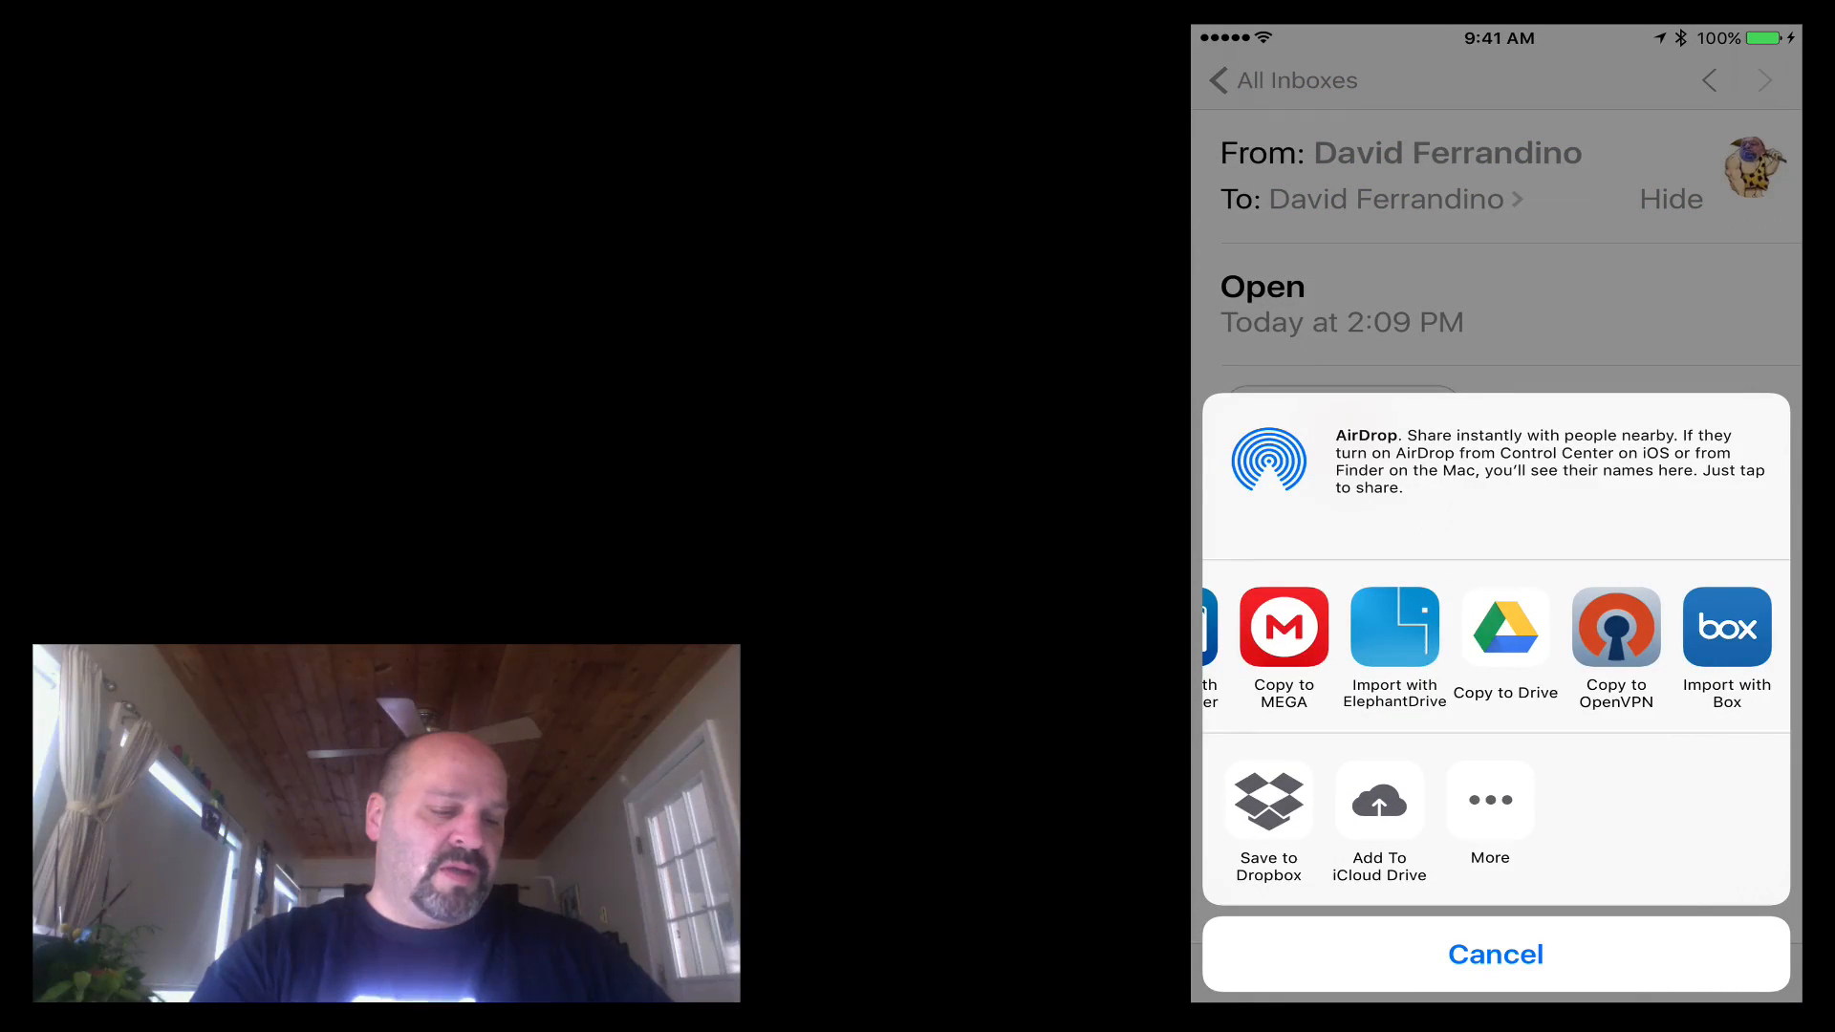
{"action": "left_click", "coordinate": [1495, 954]}
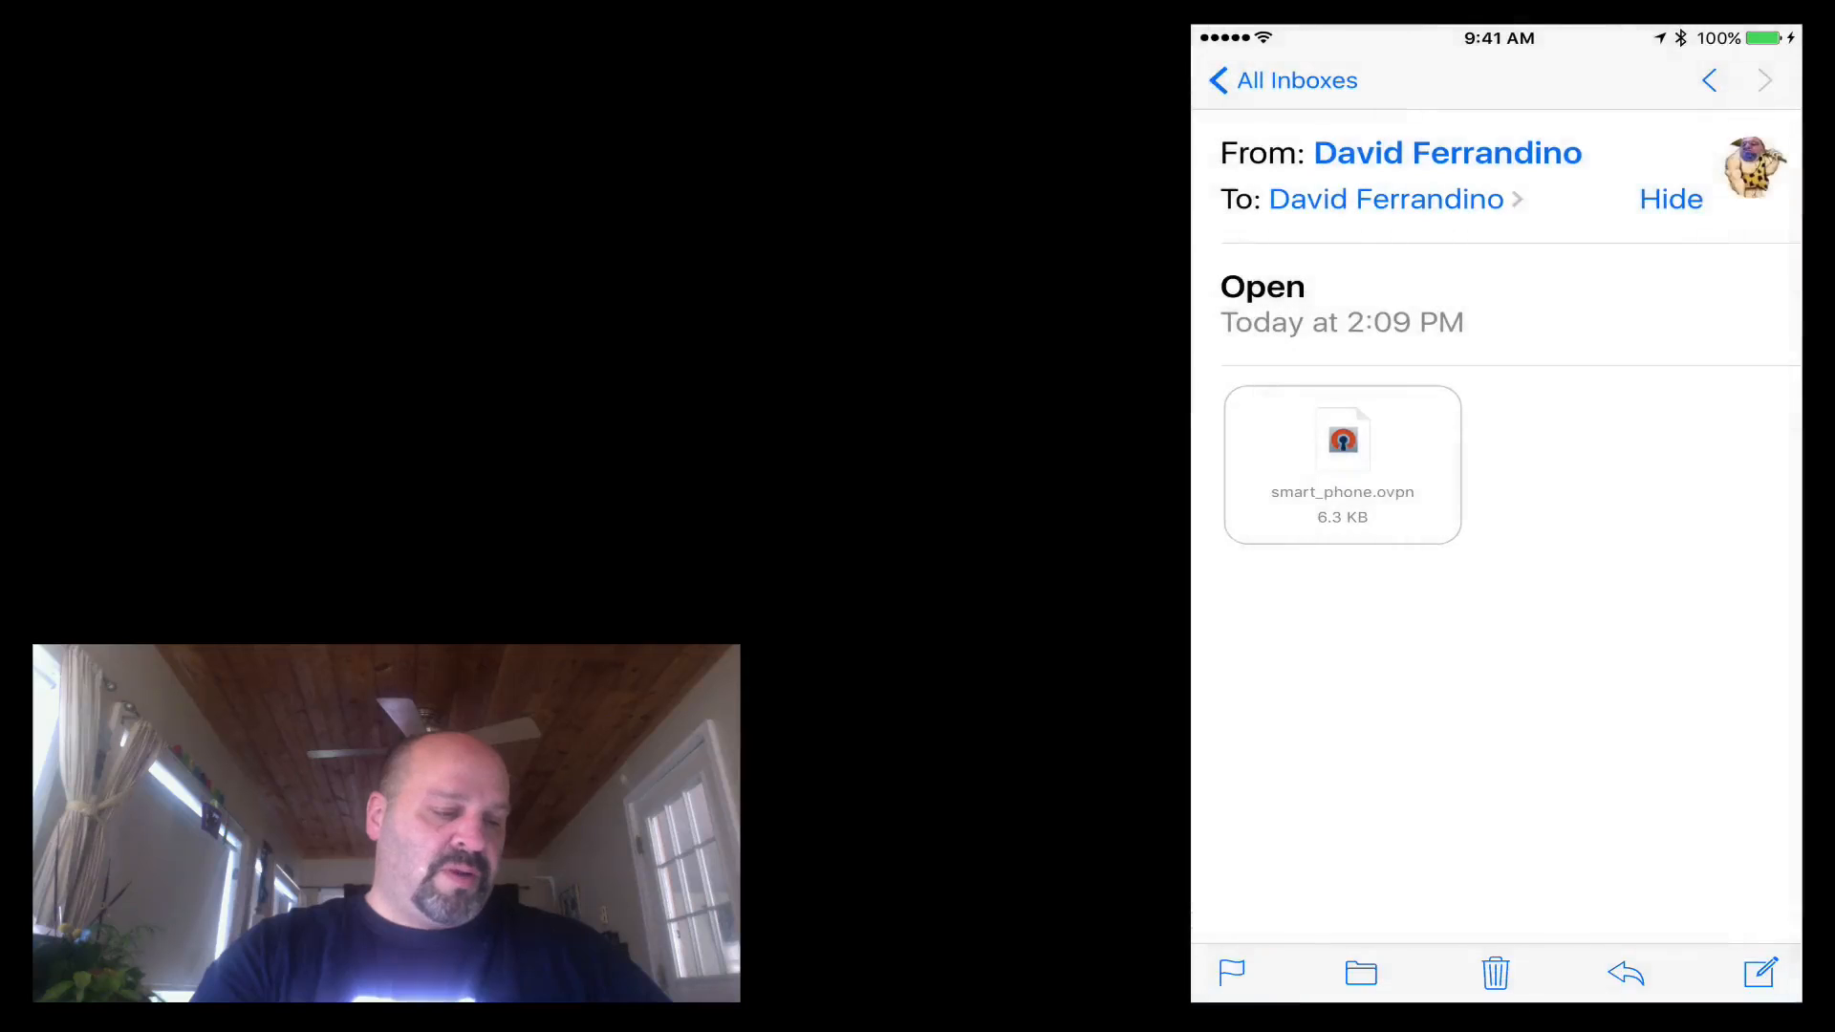
{"action": "left_click", "coordinate": [1342, 462]}
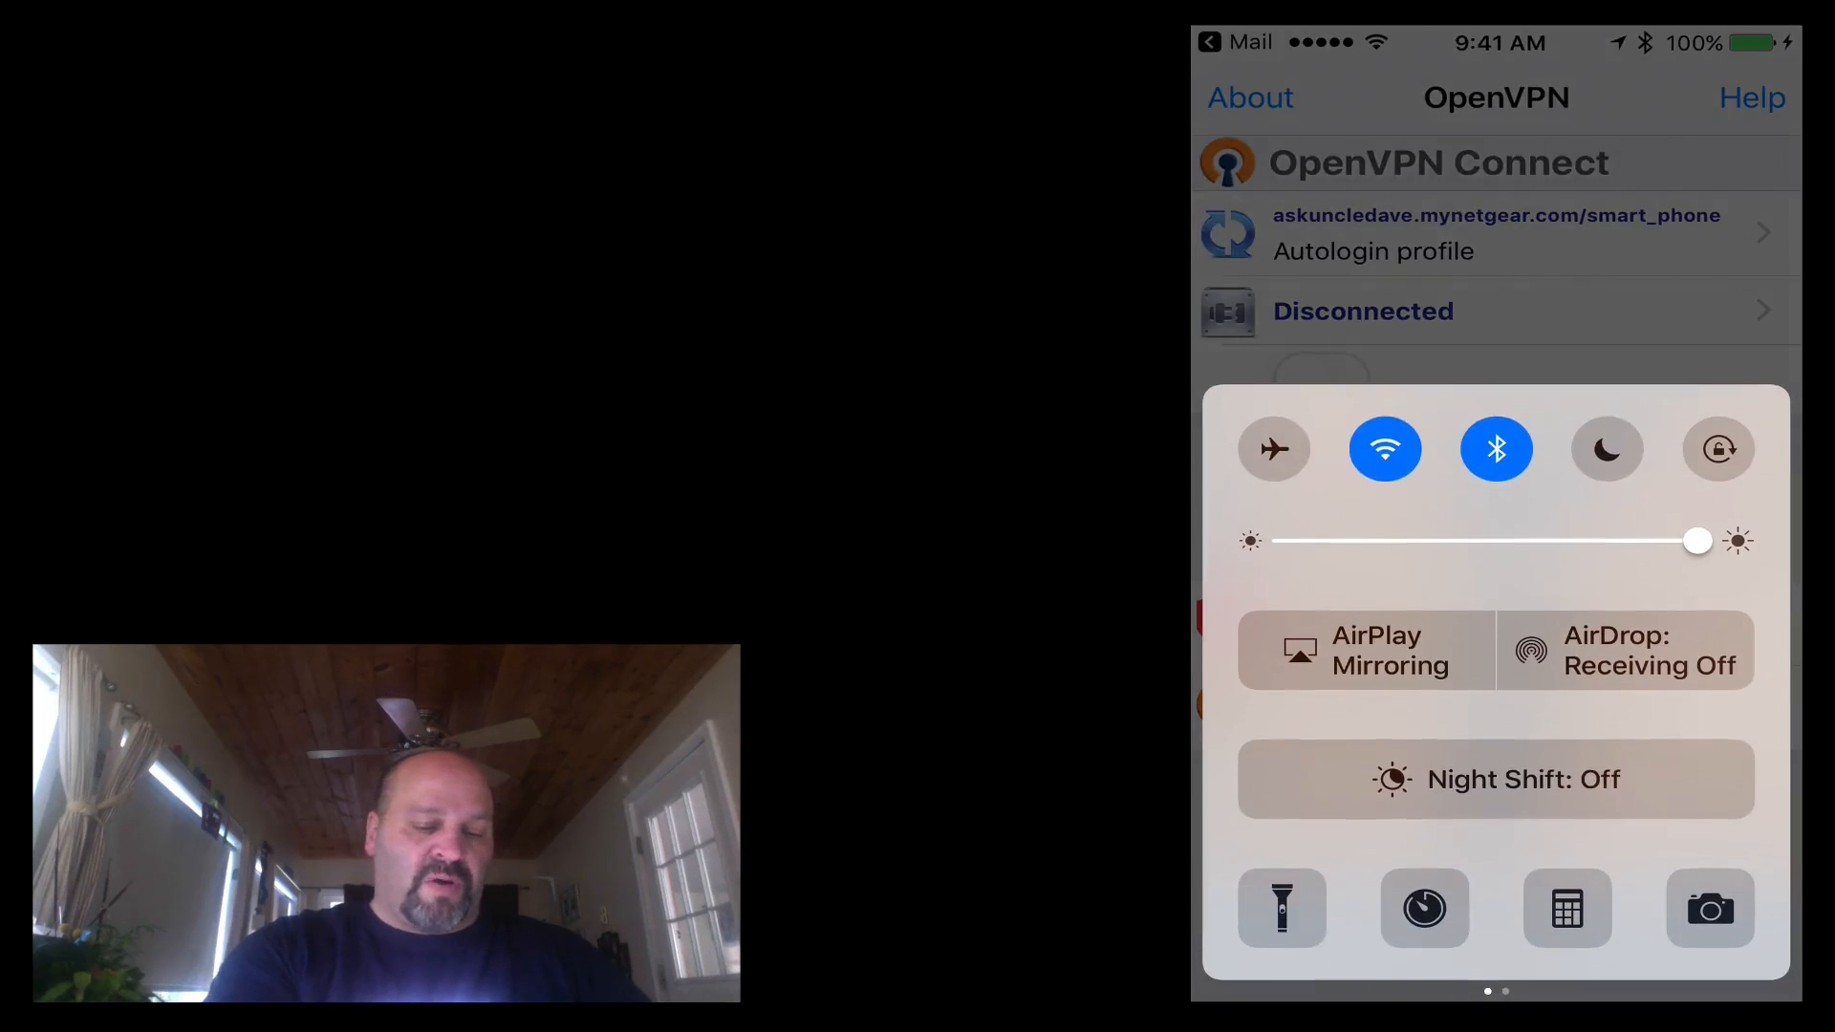
Connect the askuncledave autologin profile in OpenVPN and return to the home screen with VPN active
{"action": "left_click", "coordinate": [1383, 447]}
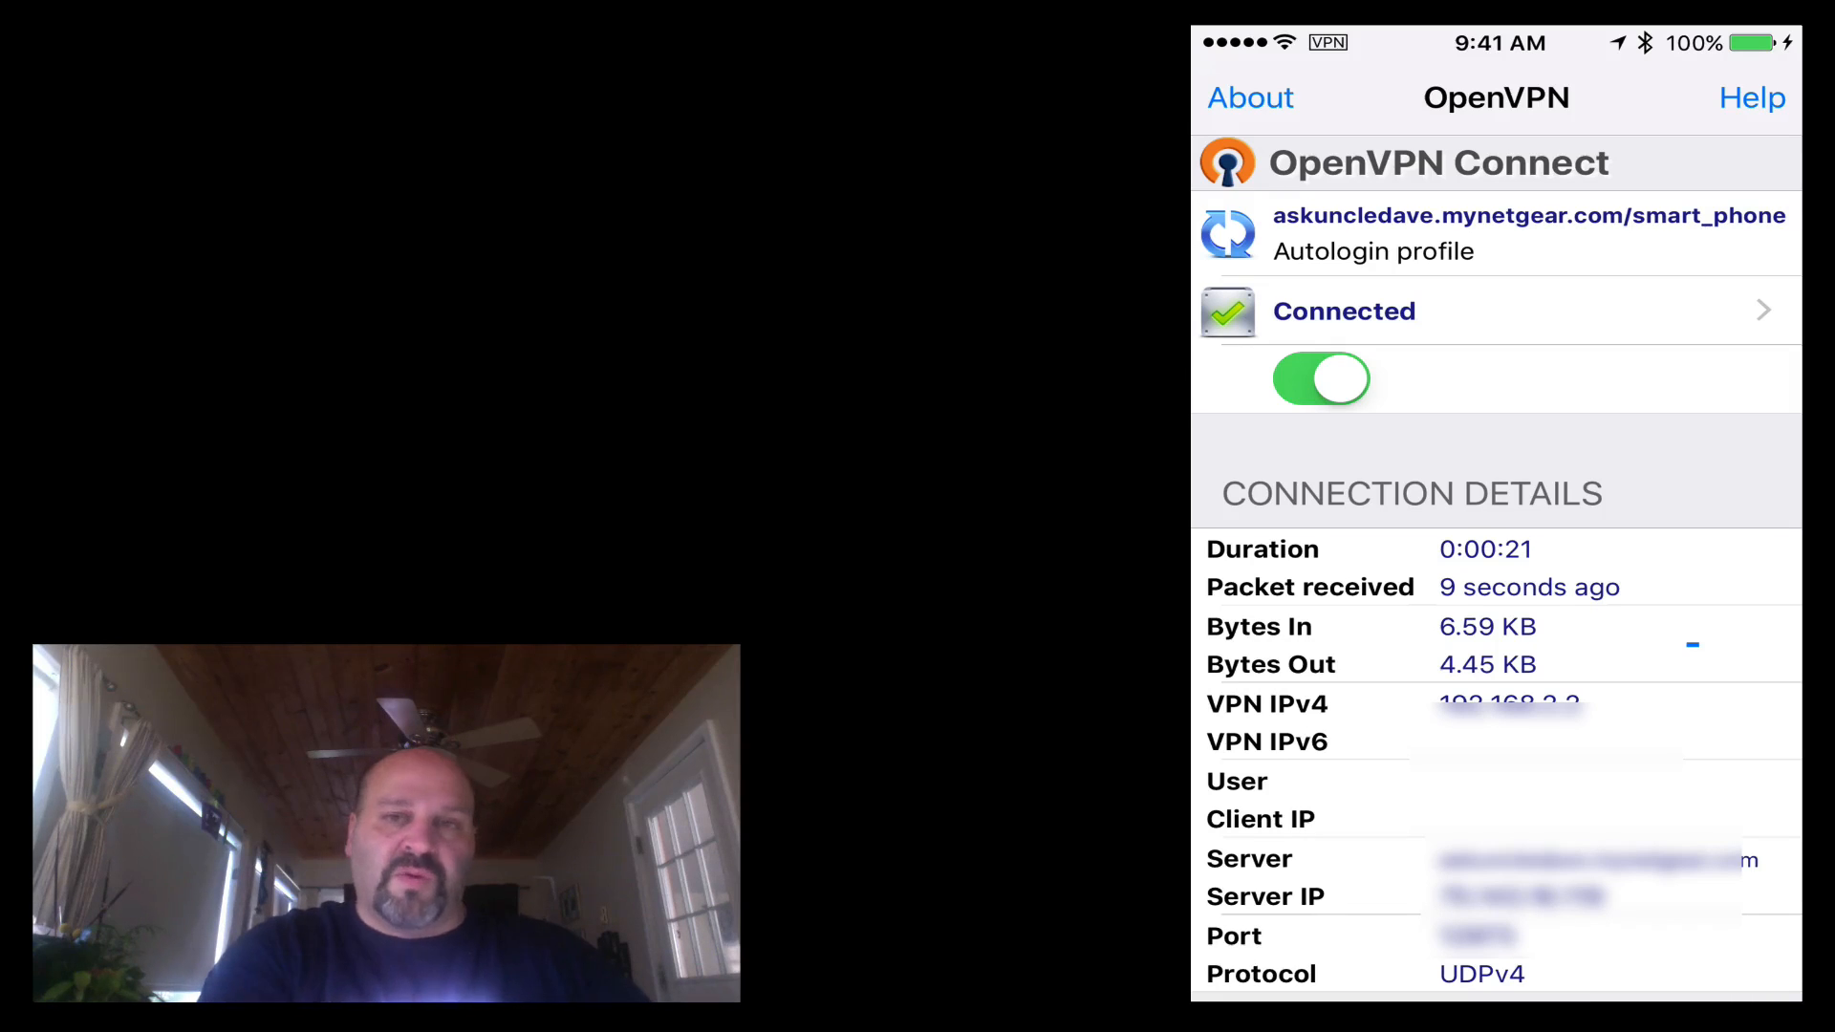
{"action": "scroll", "scroll_direction": "down", "scroll_amount": 3}
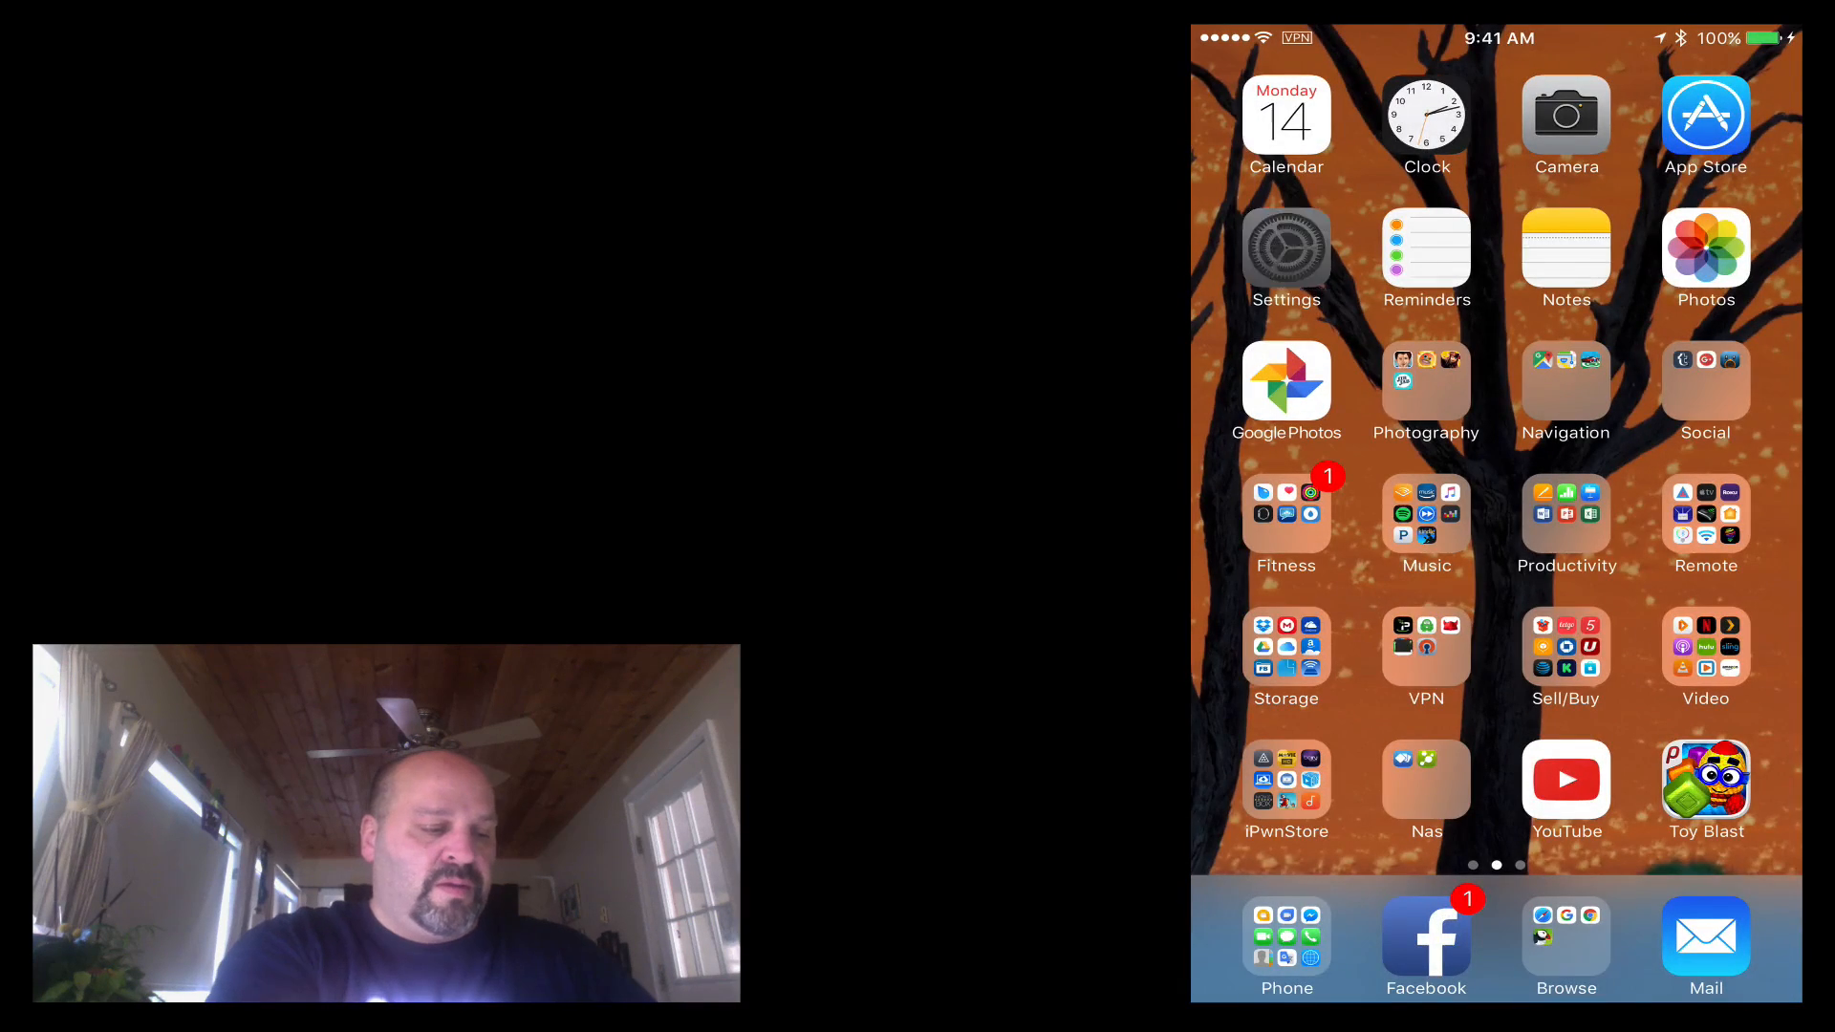
Turn off the iPhone's Wi-Fi in Settings while the VPN stays active
{"action": "left_click", "coordinate": [1286, 260]}
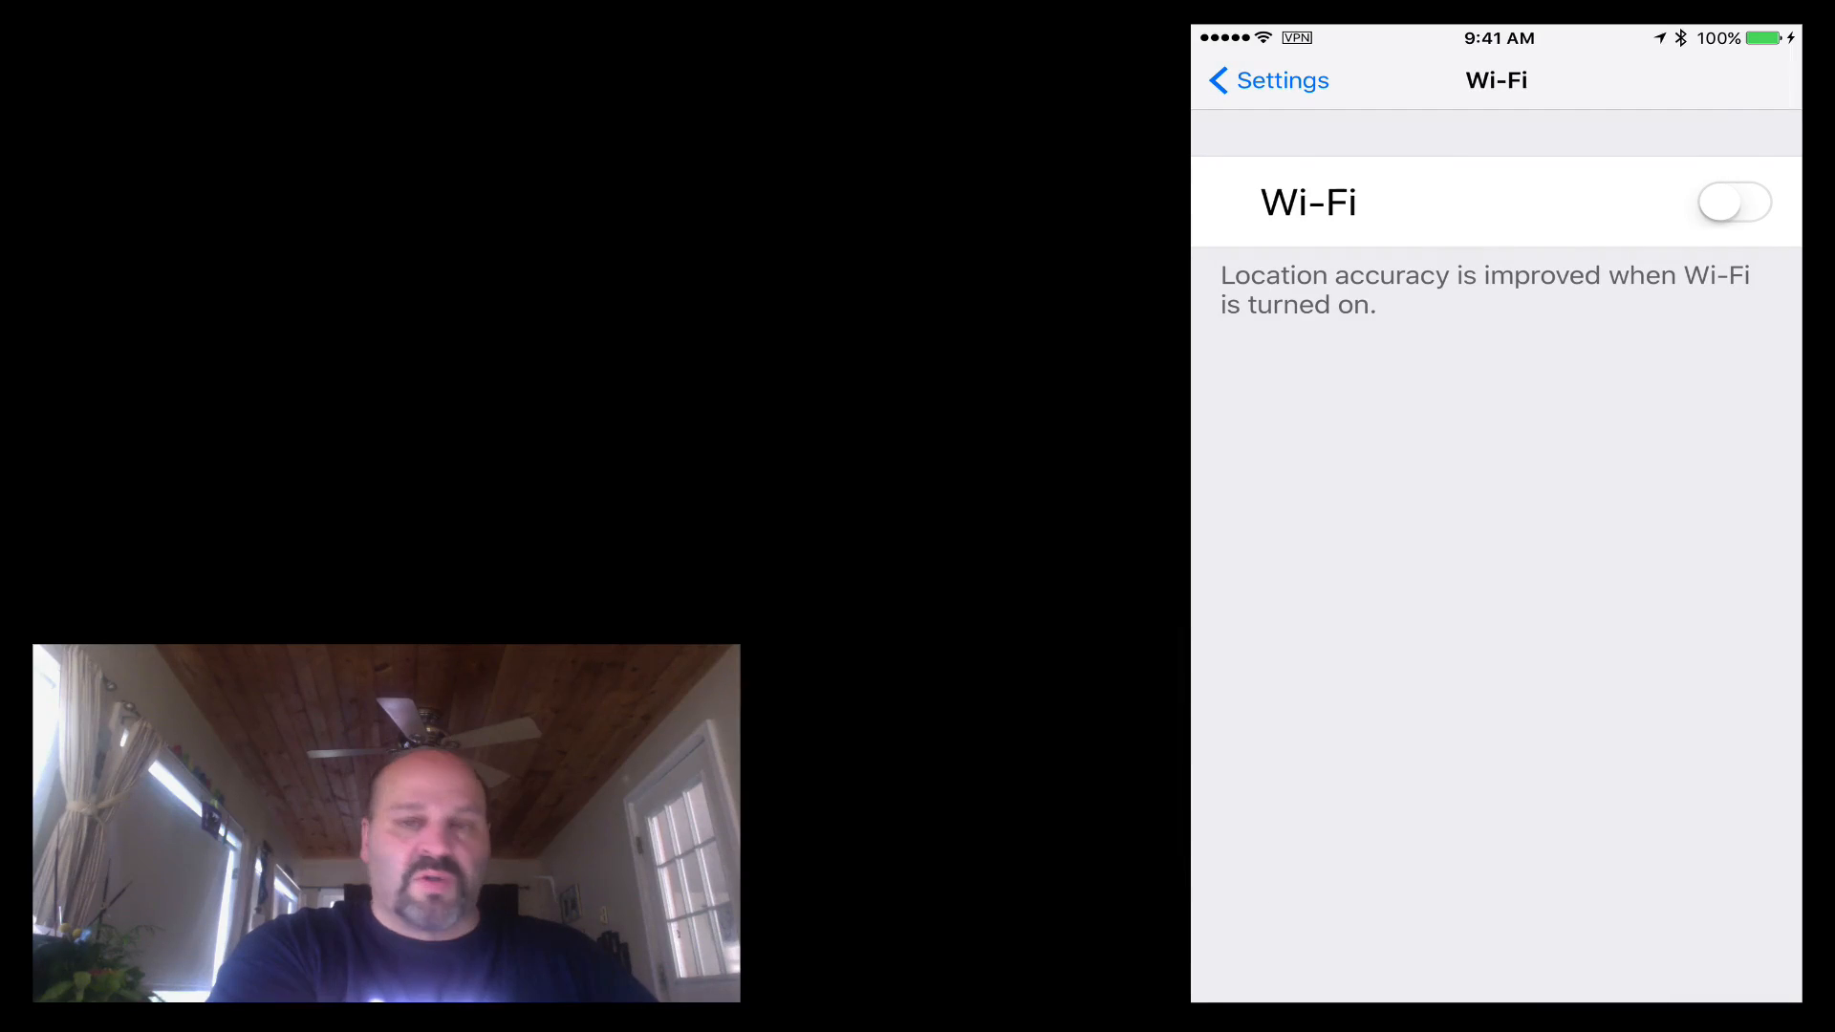
{"action": "left_click", "coordinate": [1265, 80]}
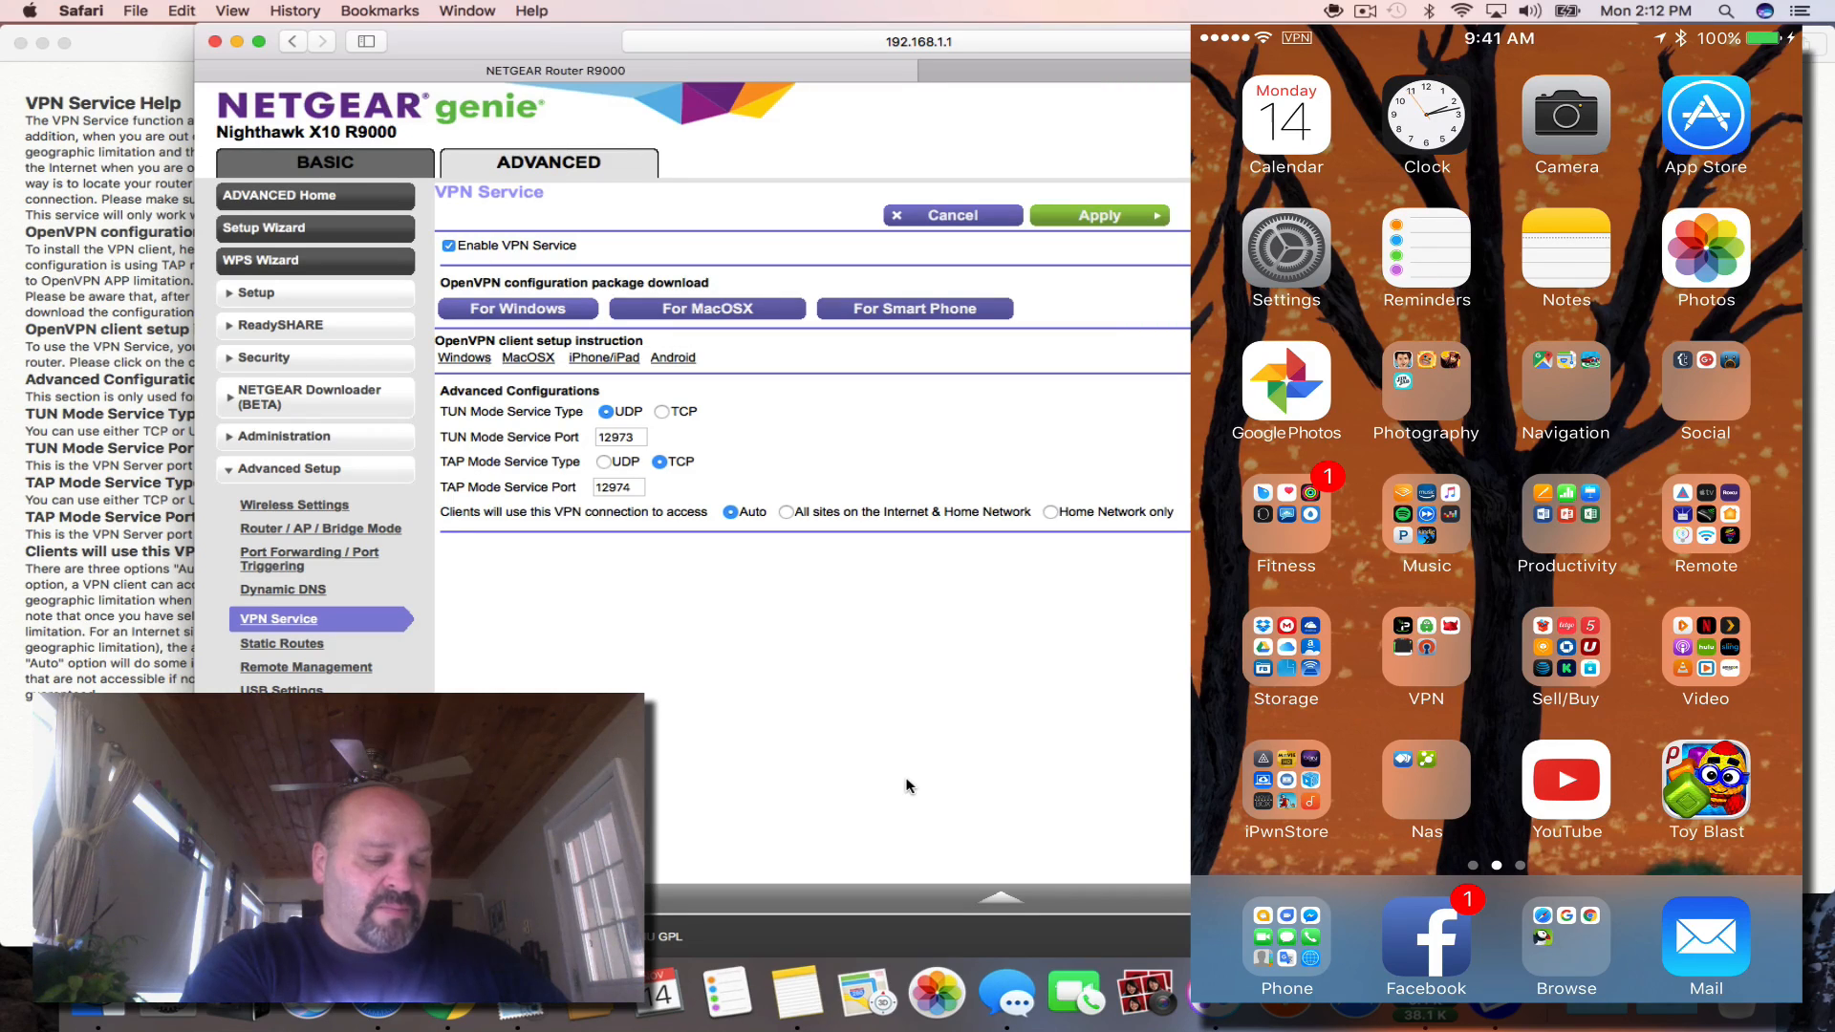
Search 'whats my ip' in Safari on the iPhone to check the public address
{"action": "left_click", "coordinate": [1565, 946]}
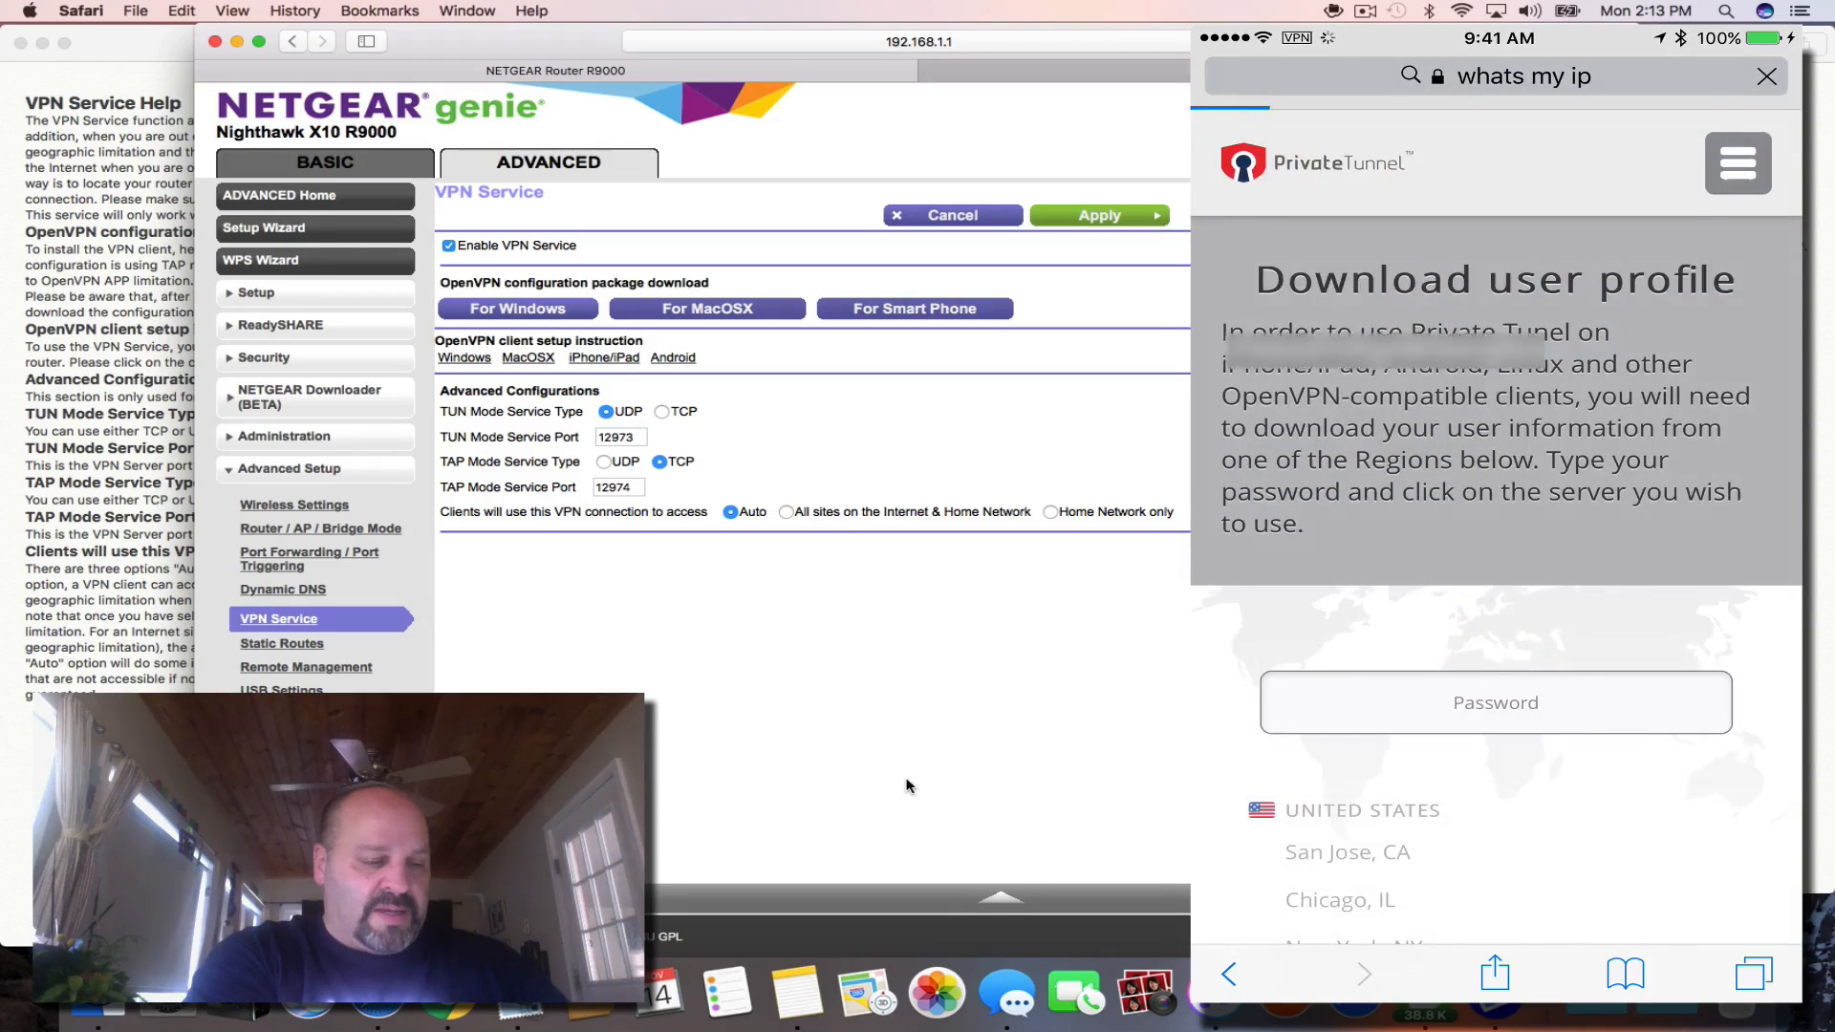
{"action": "left_click", "coordinate": [1766, 76]}
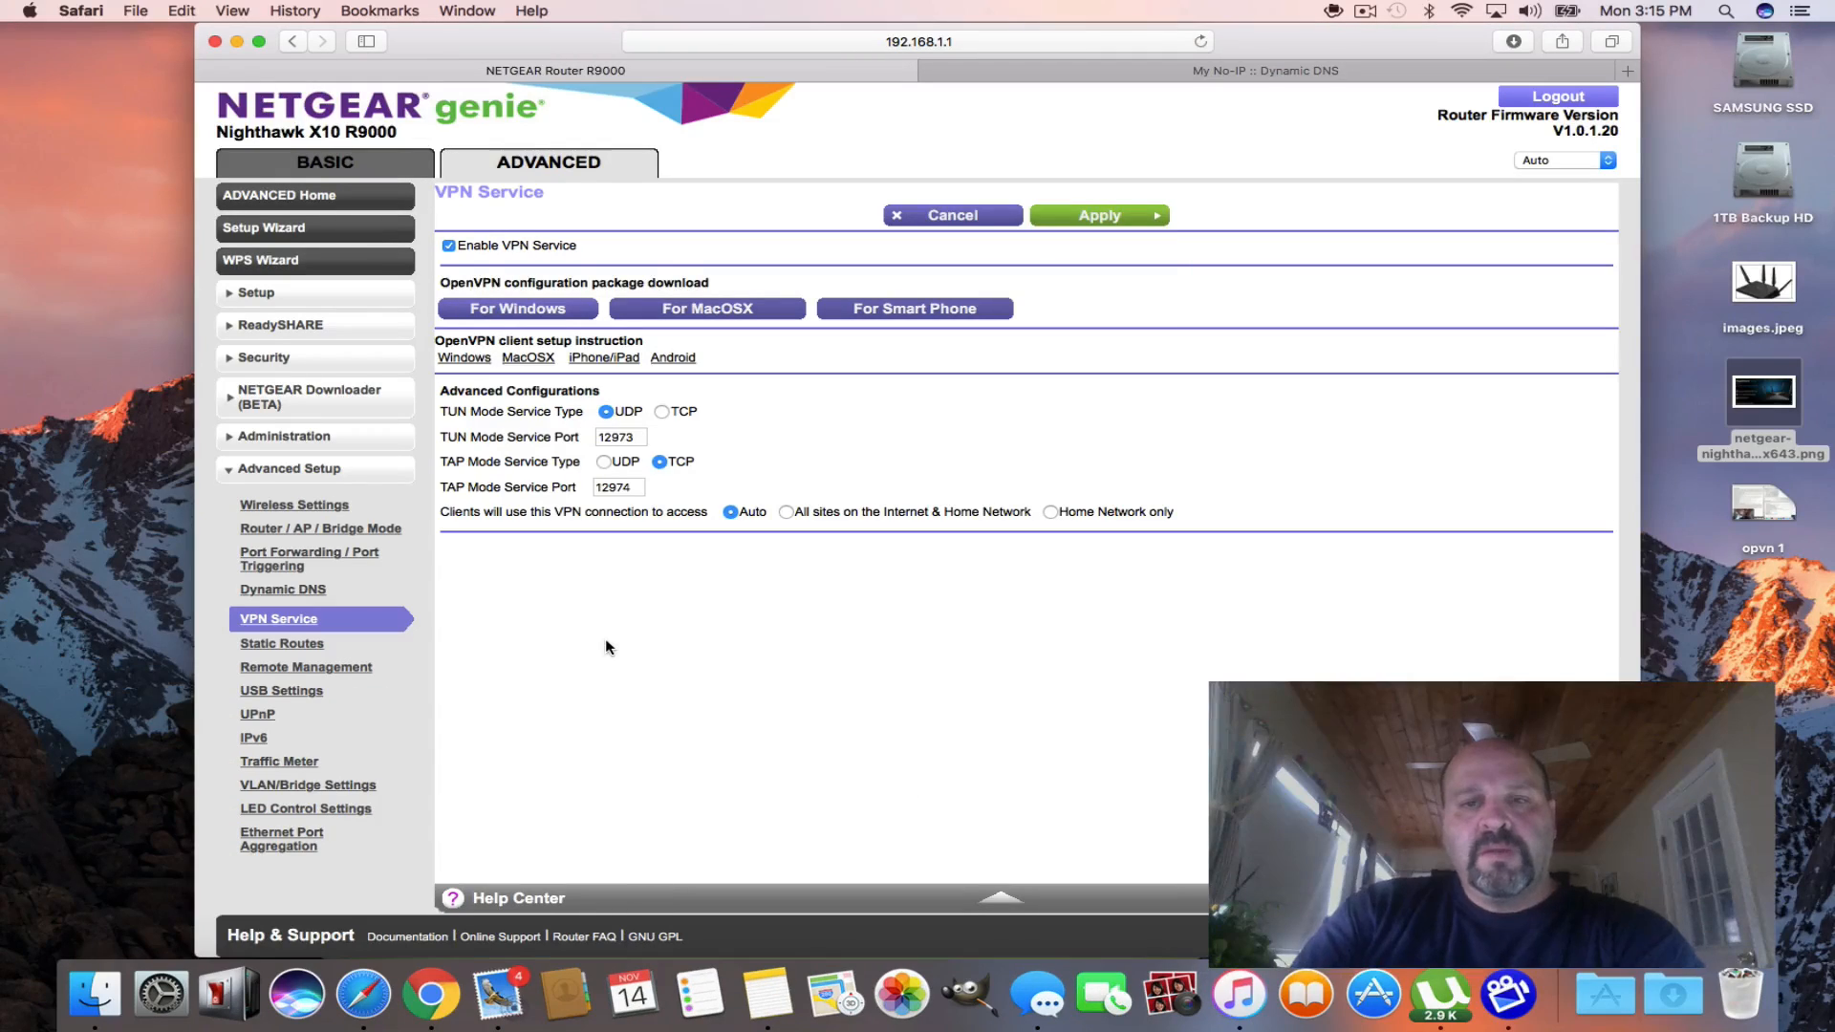
{"action": "mouse_move", "coordinate": [634, 618]}
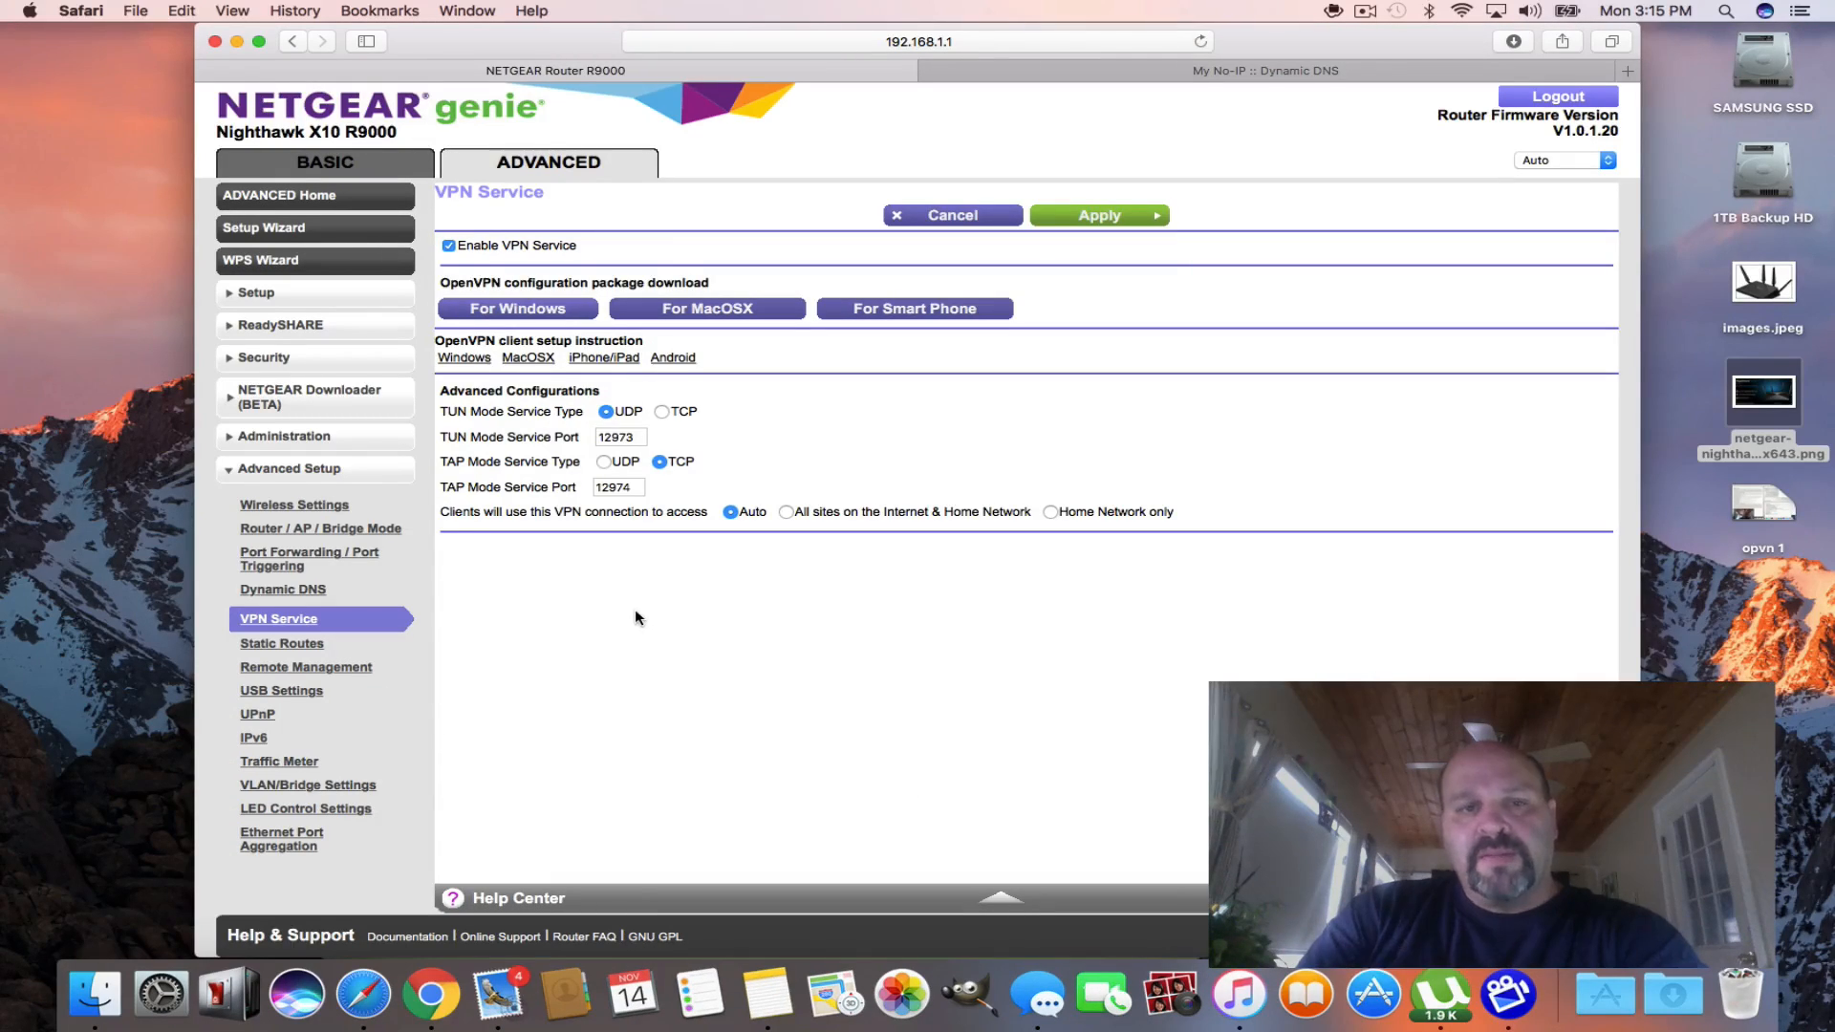
{"action": "mouse_move", "coordinate": [640, 611]}
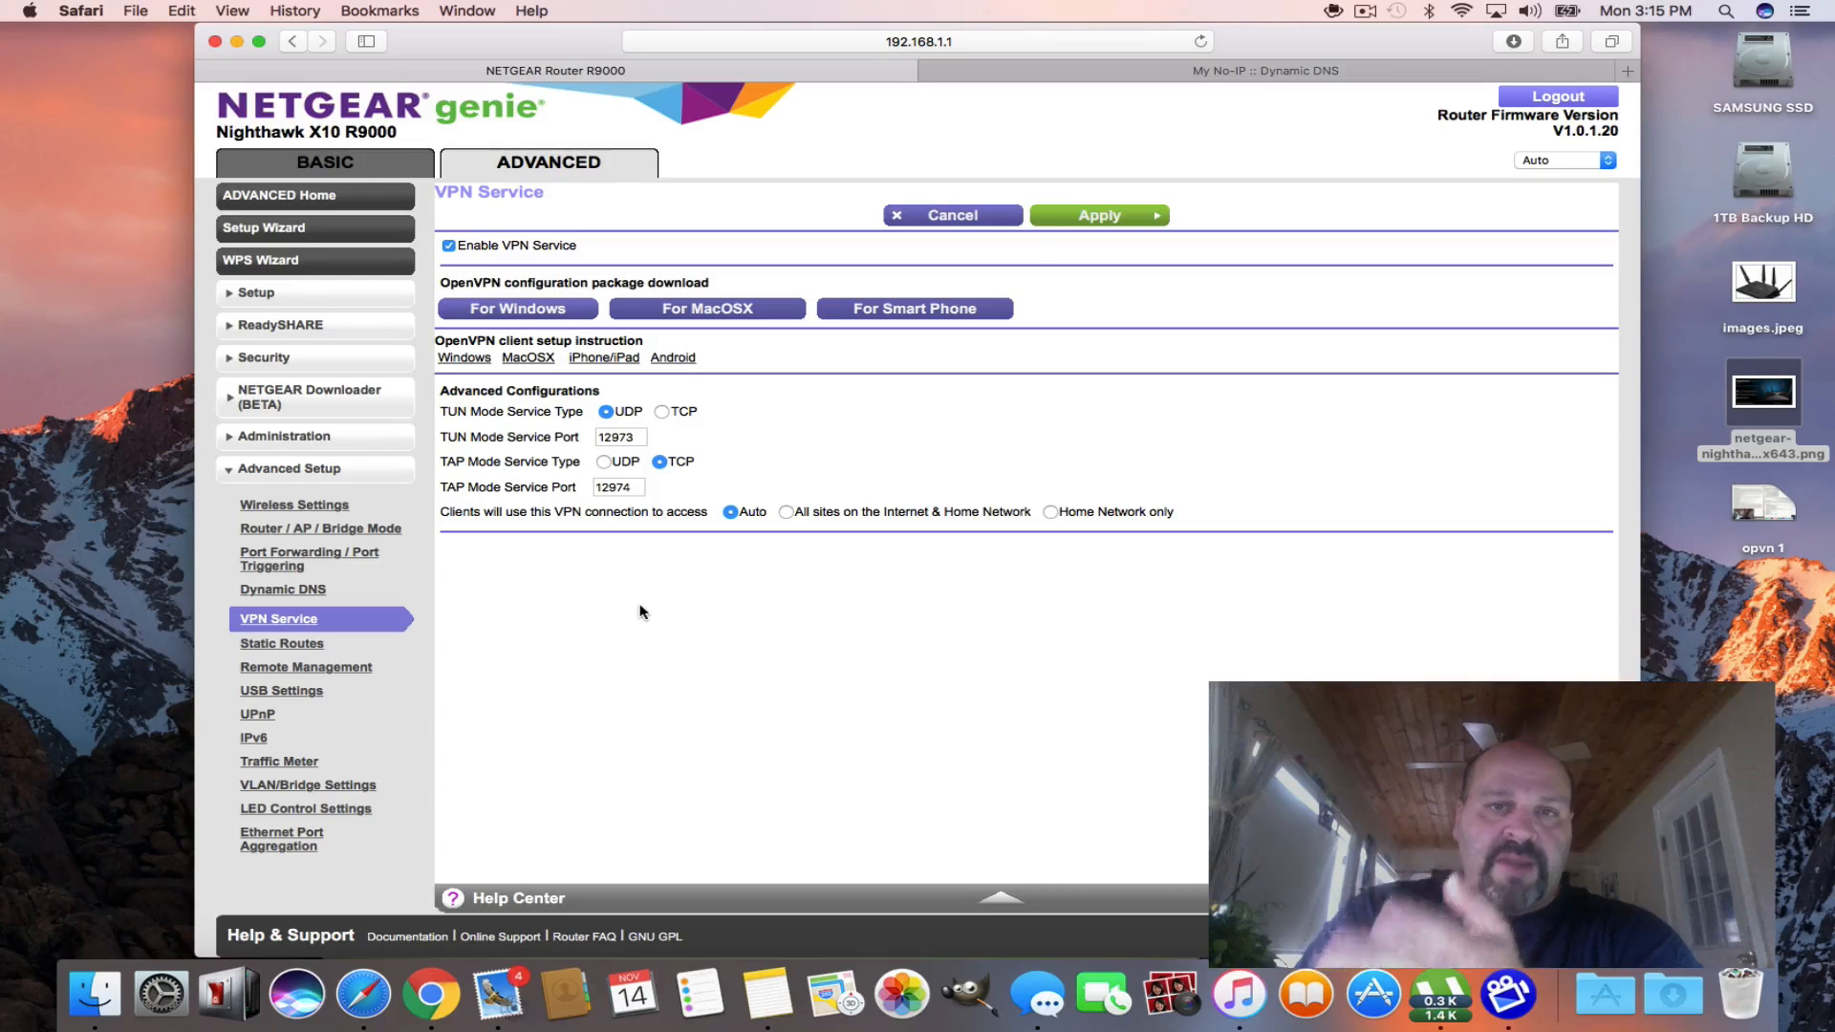
{"action": "mouse_move", "coordinate": [486, 669]}
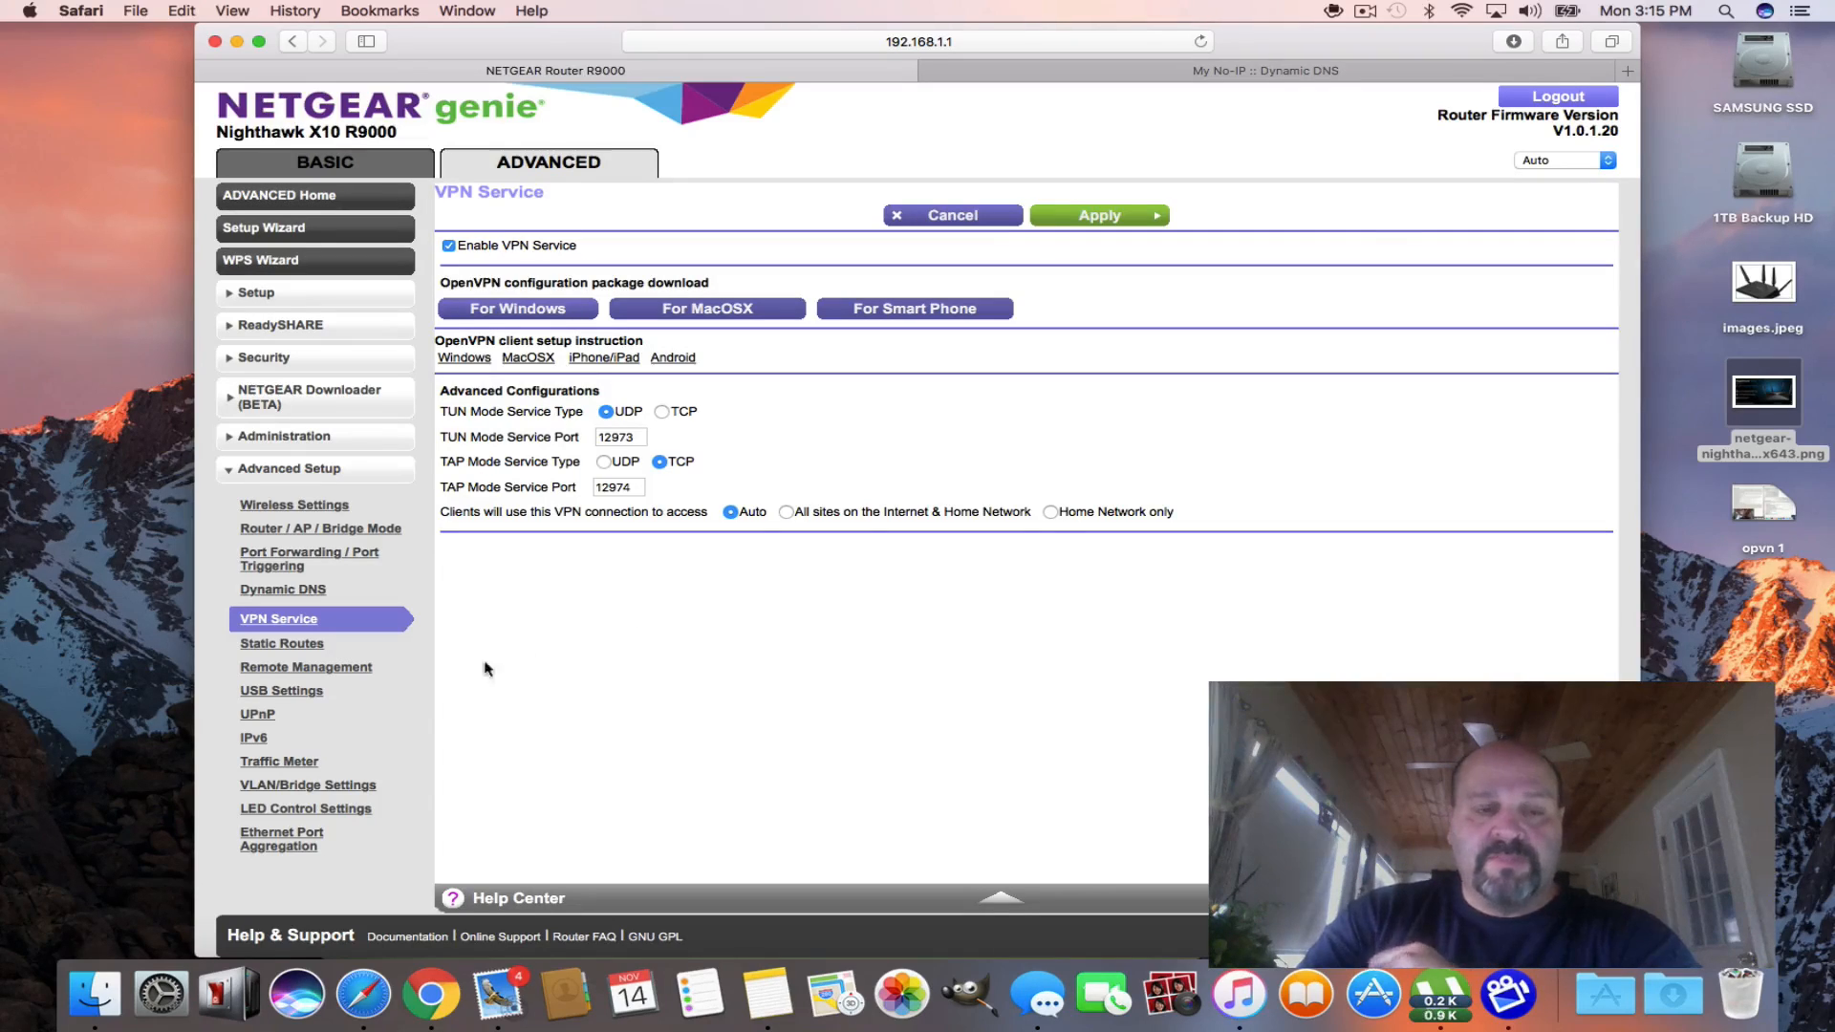
Go to Advanced Setup > Static Routes, showing an empty IPv4 route table
{"action": "left_click", "coordinate": [281, 642]}
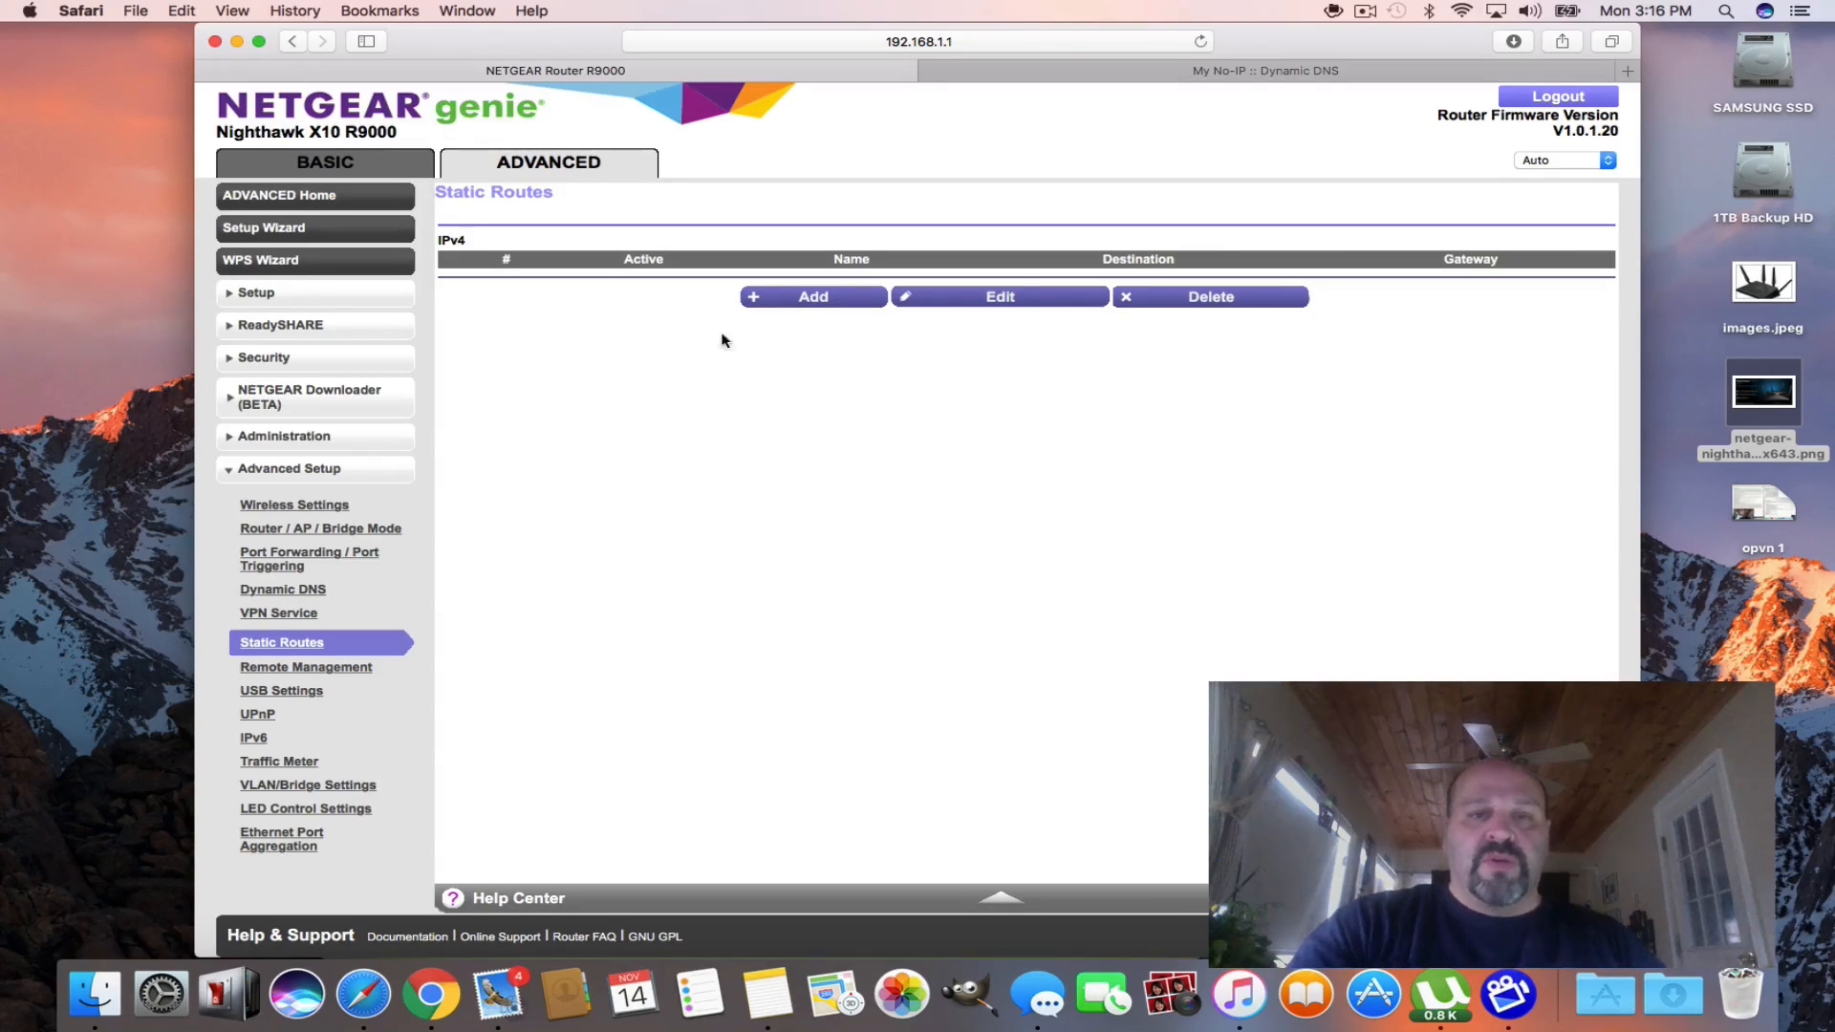
Start a new static route entry, focus the Destination IP Address field, and show the Static Routes help
{"action": "left_click", "coordinate": [811, 296]}
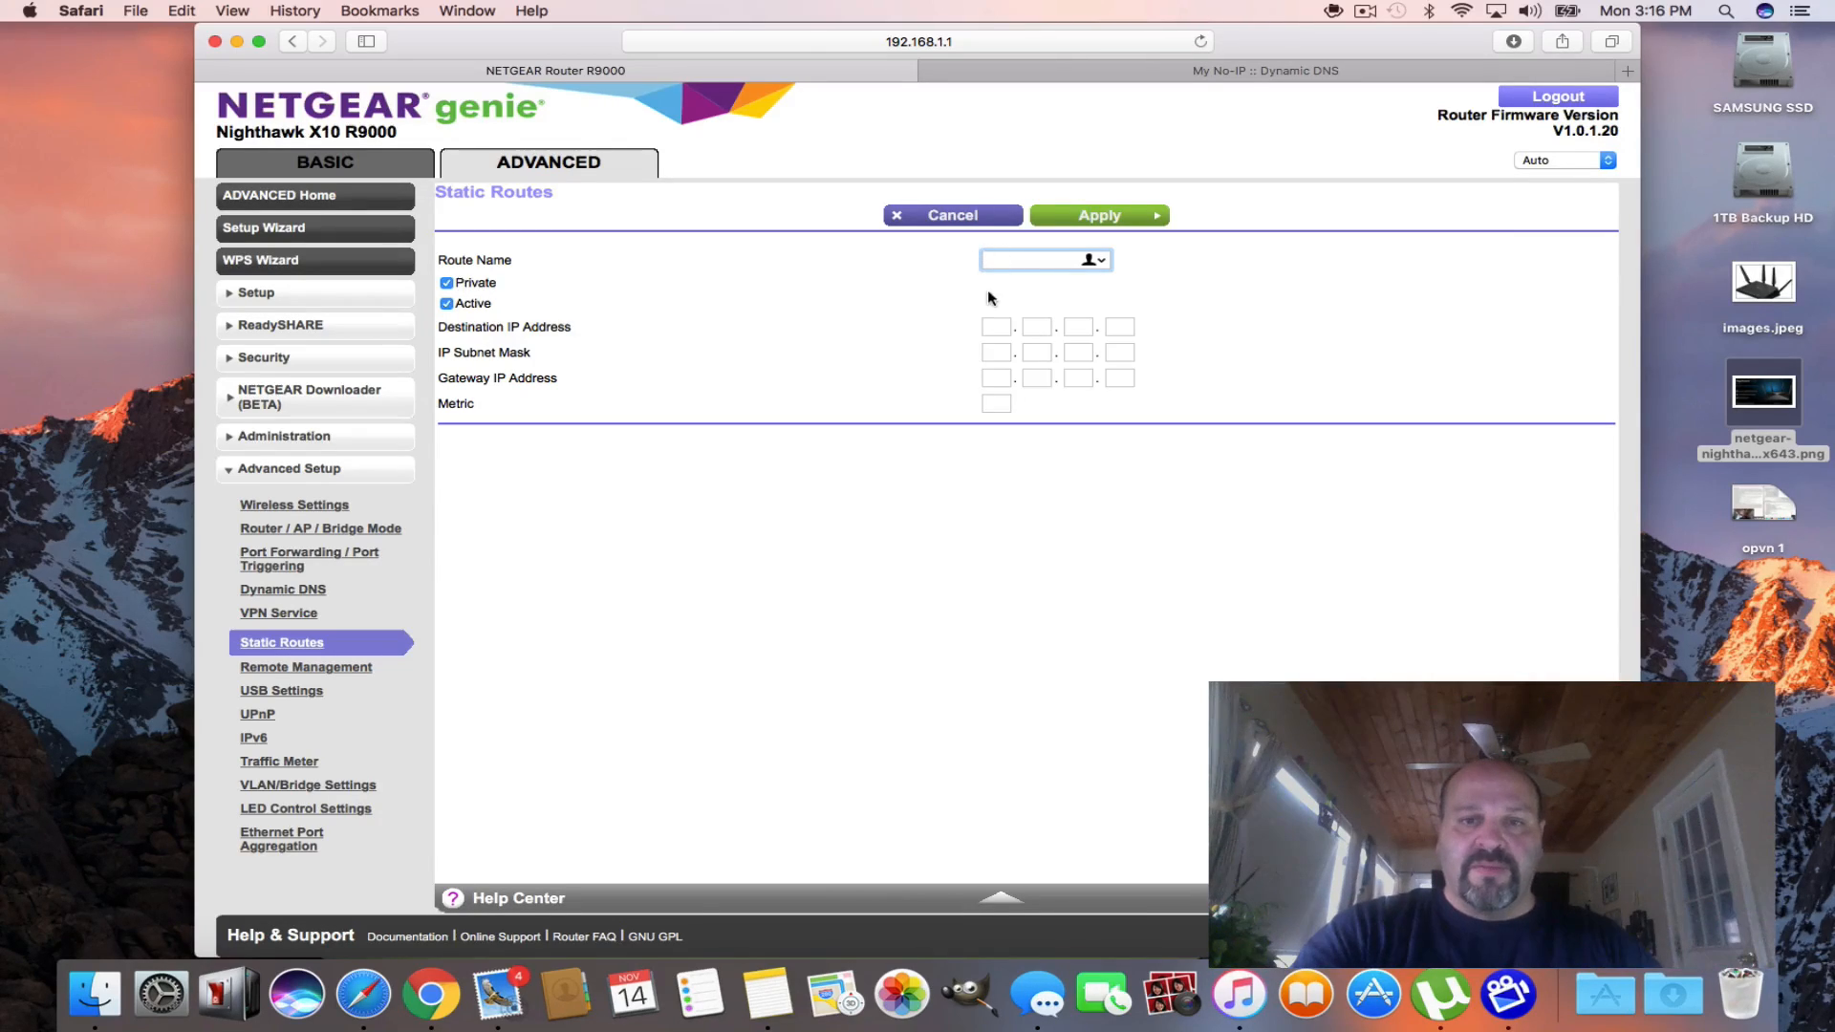
{"action": "left_click", "coordinate": [995, 327]}
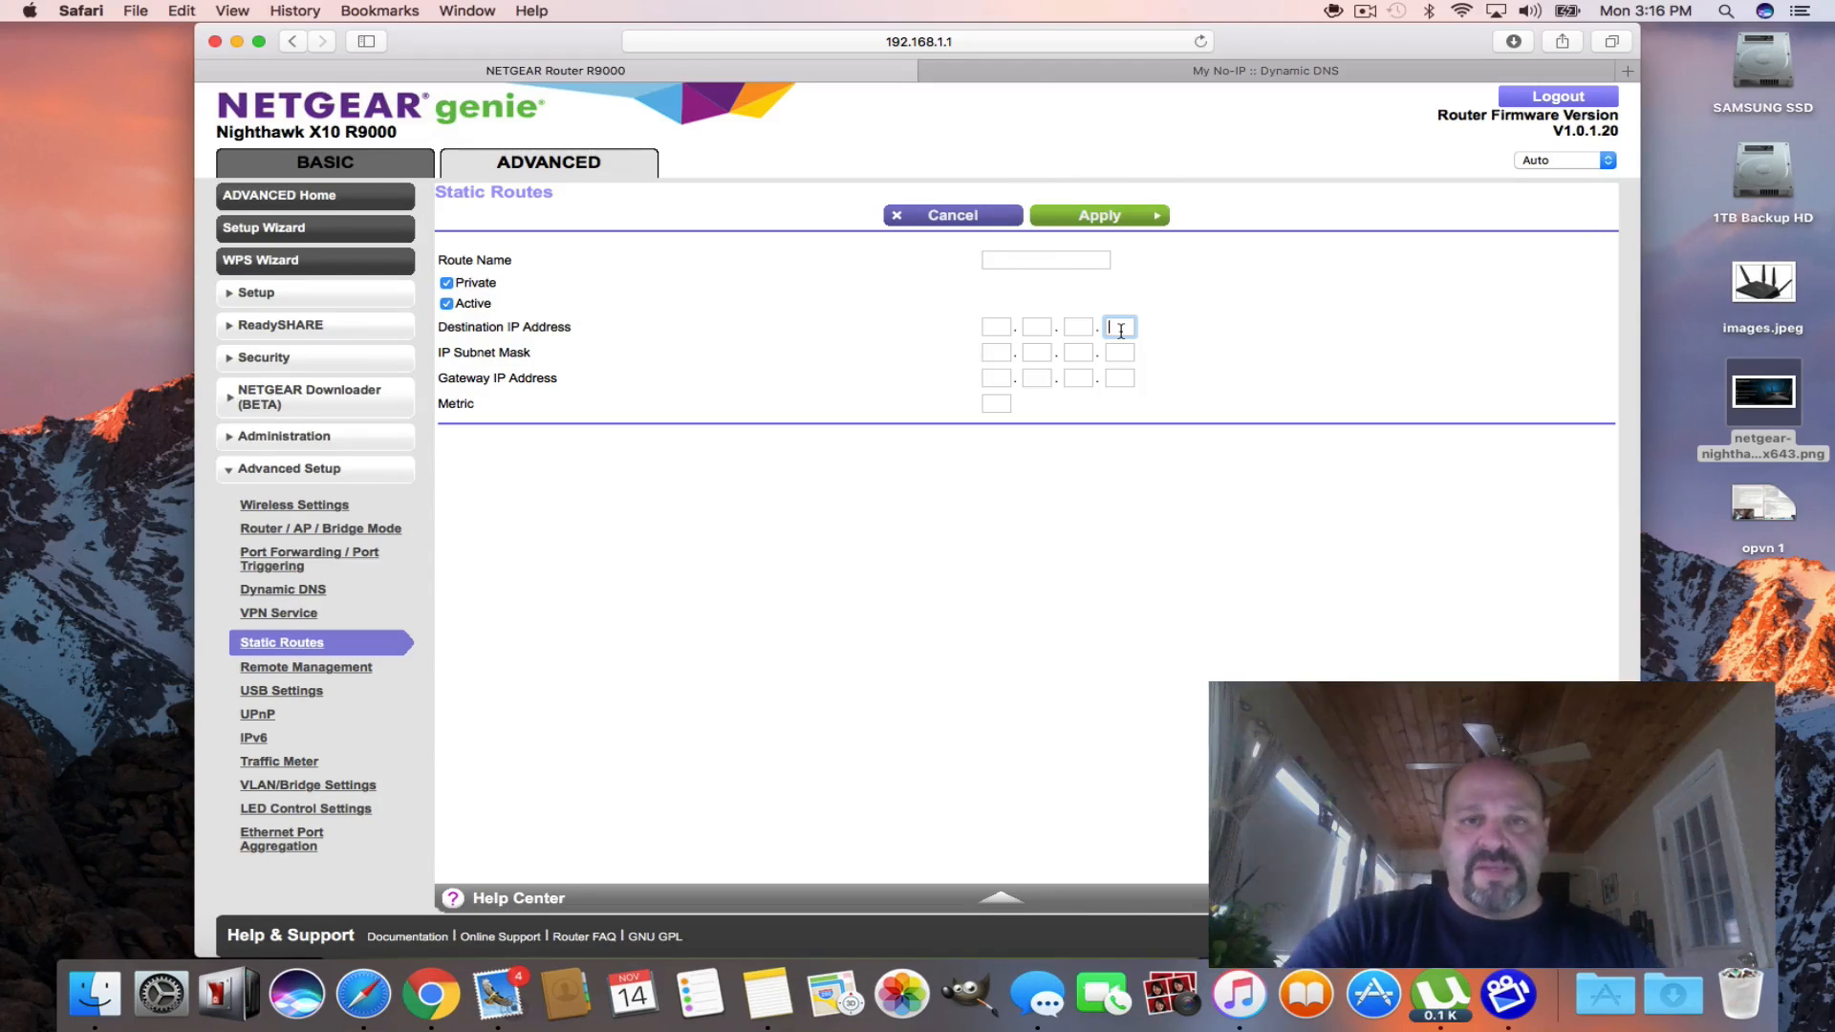
{"action": "mouse_move", "coordinate": [1009, 357]}
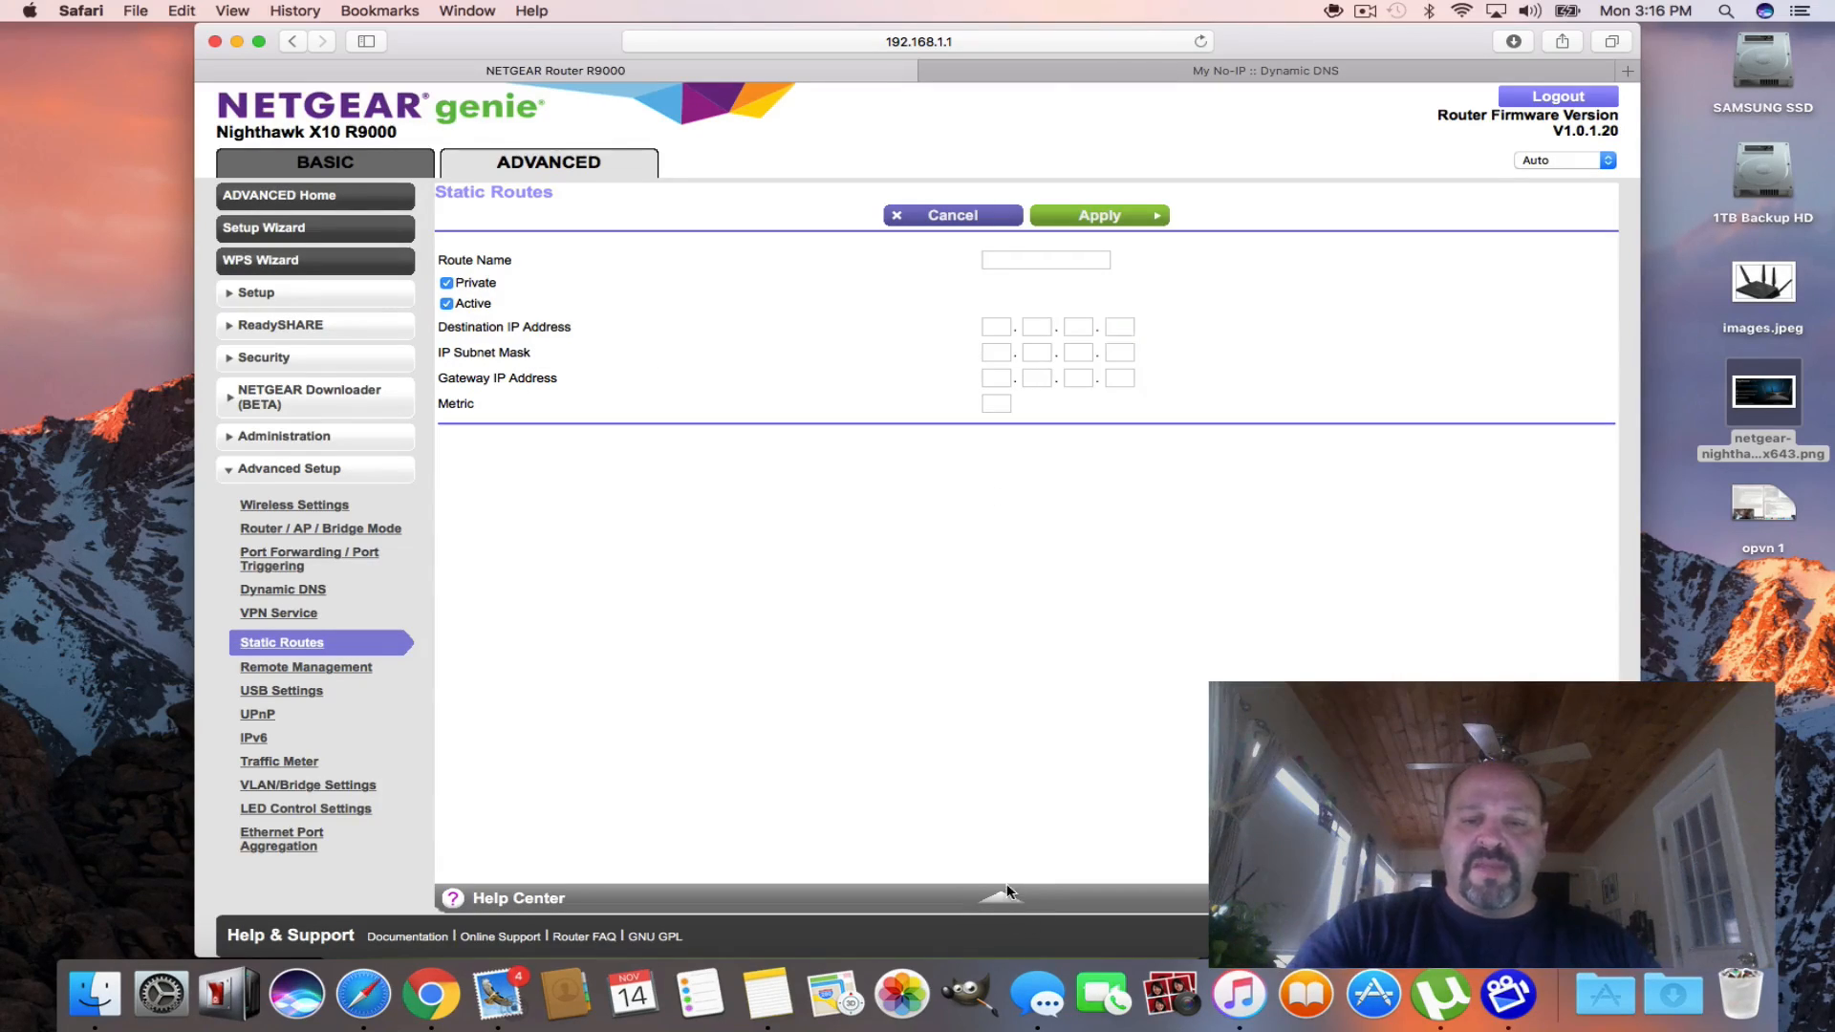
{"action": "left_click", "coordinate": [518, 898]}
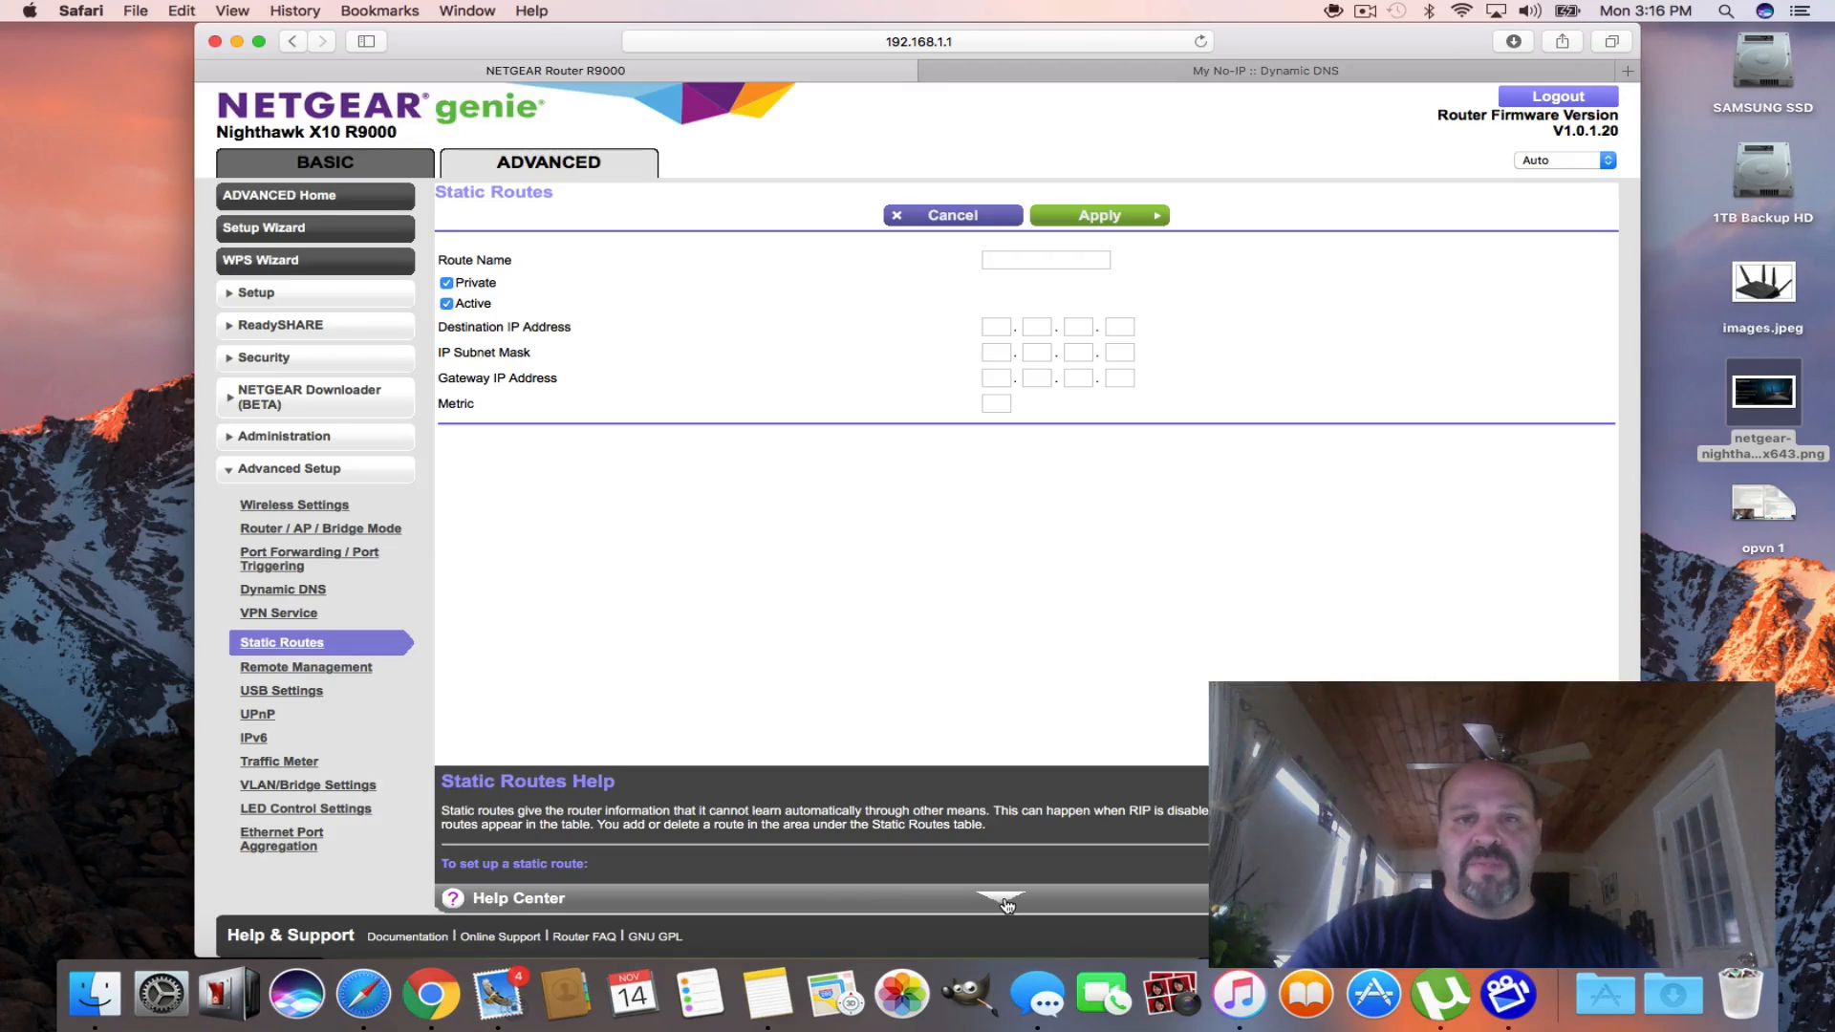